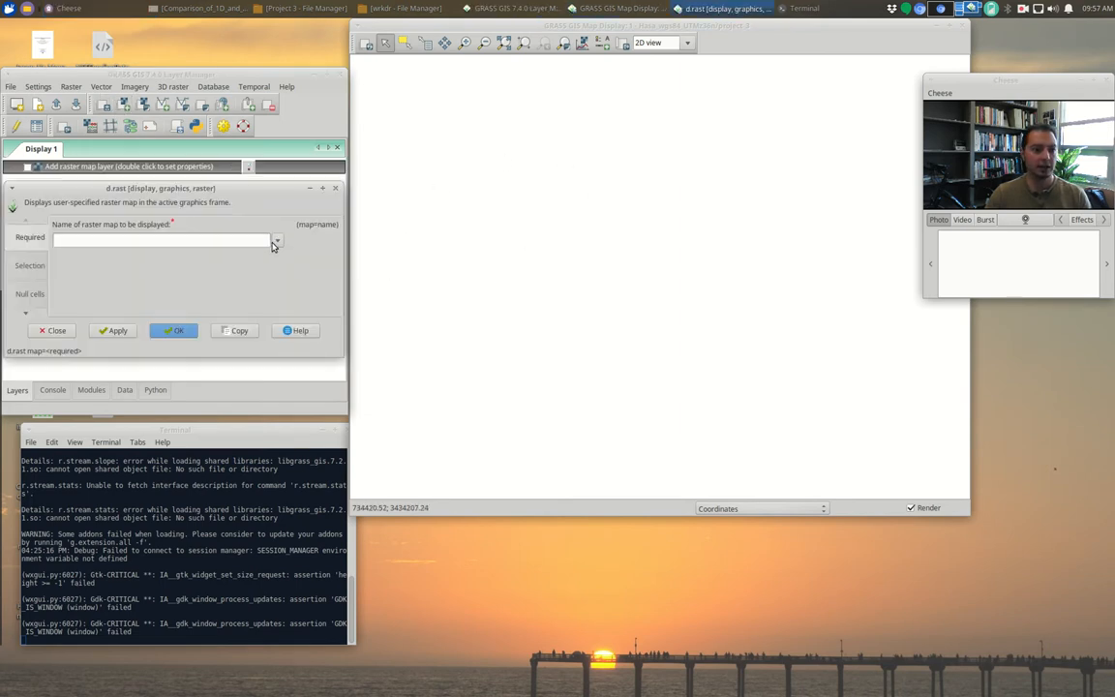
Cancel the raster dialog and add WHS_sites@PERMANENT as a vector layer on the display
click(275, 240)
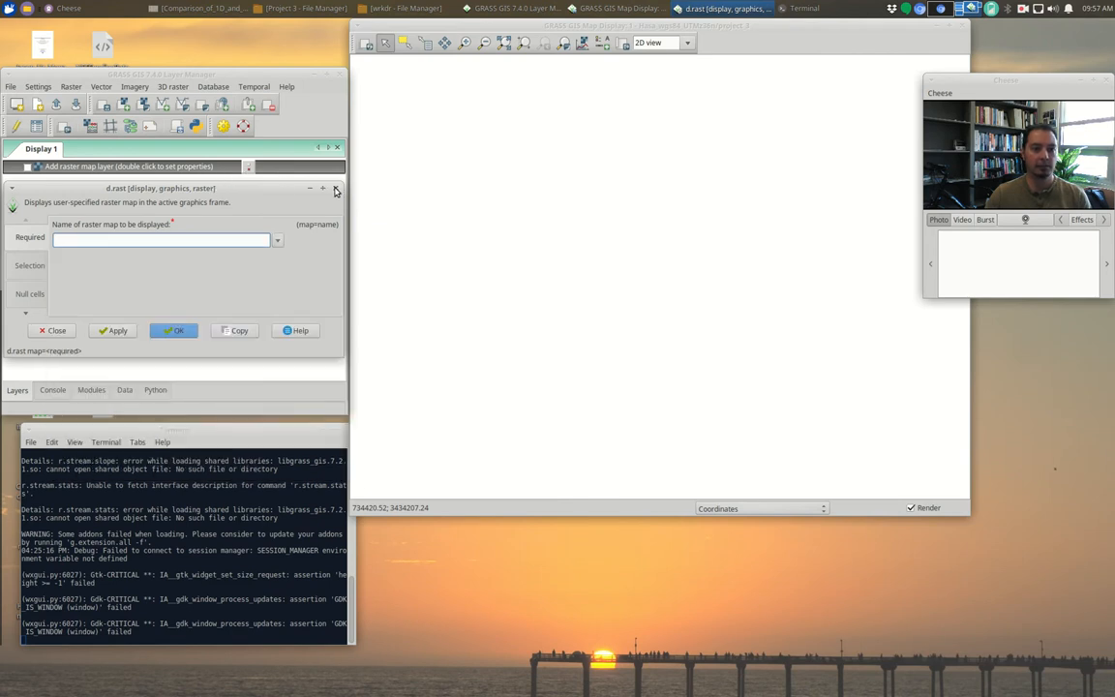
click(163, 104)
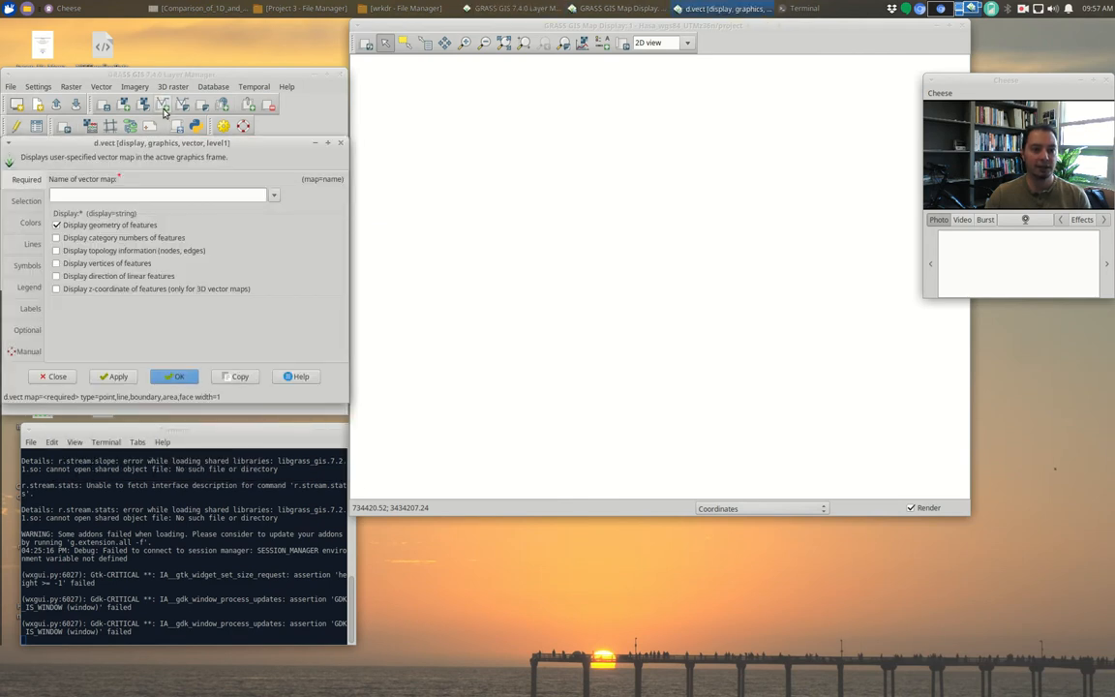
click(275, 194)
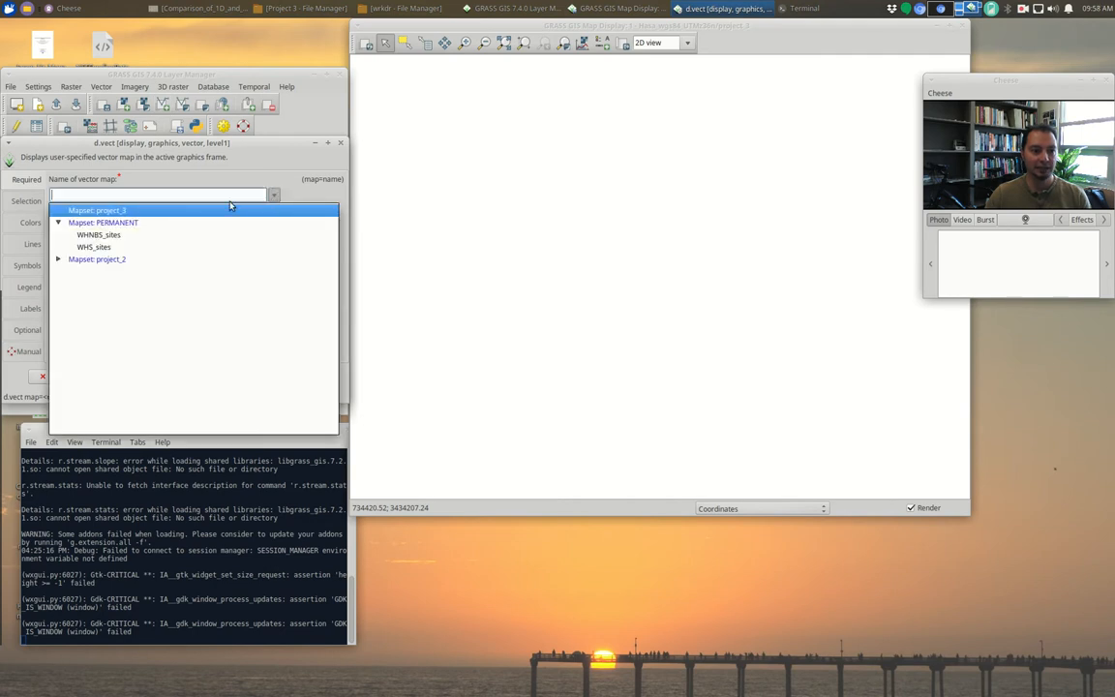
click(93, 248)
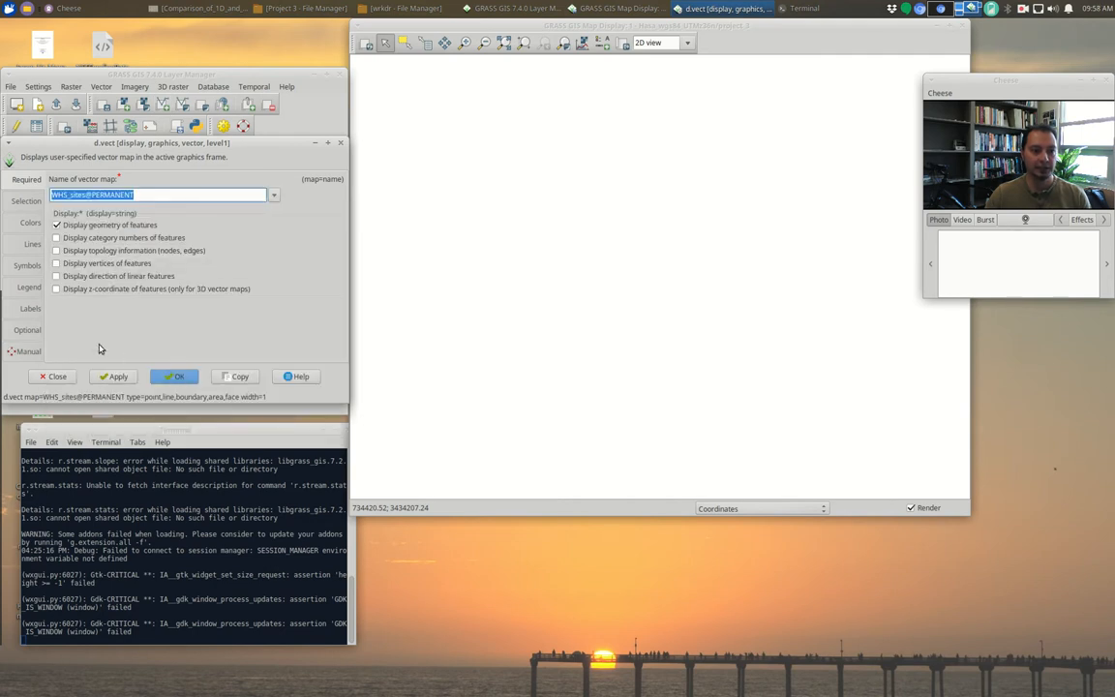
click(174, 375)
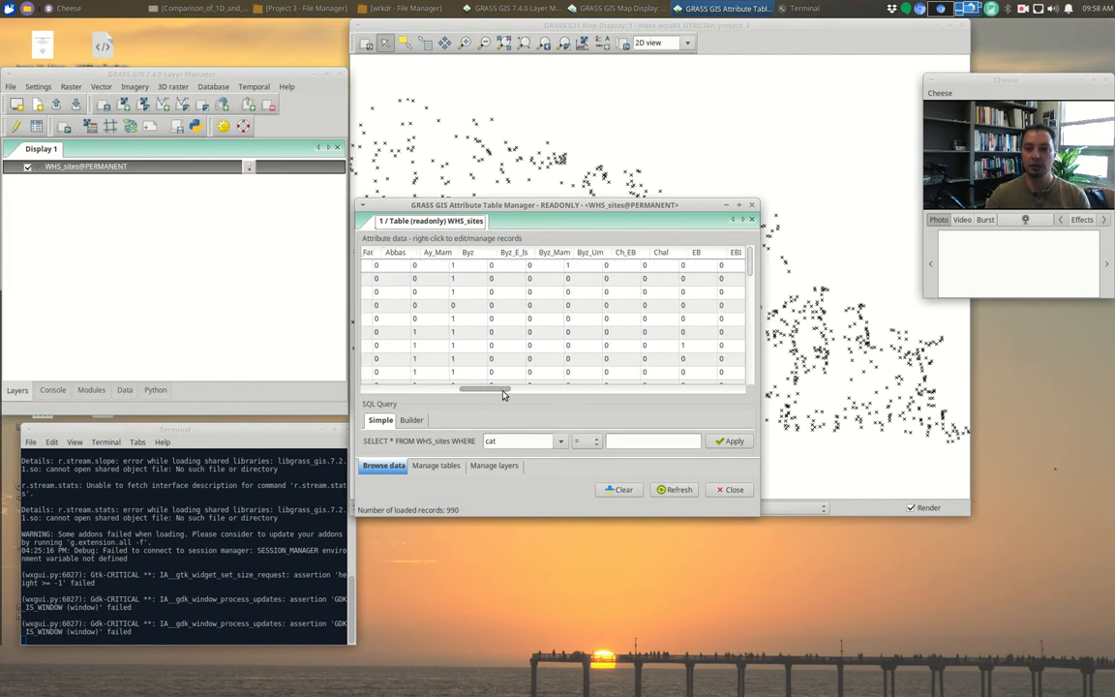
Browse the WHS_sites records across their columns and down through site numbers, depths and landform codes
drag(500, 387, 435, 388)
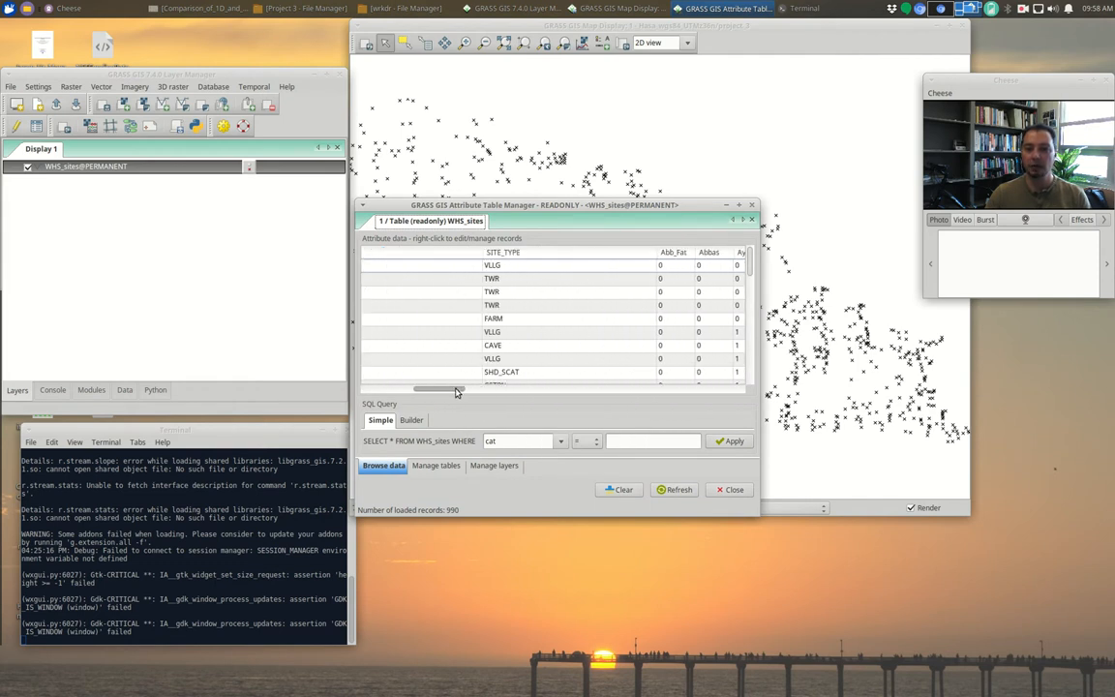
drag(456, 388, 426, 387)
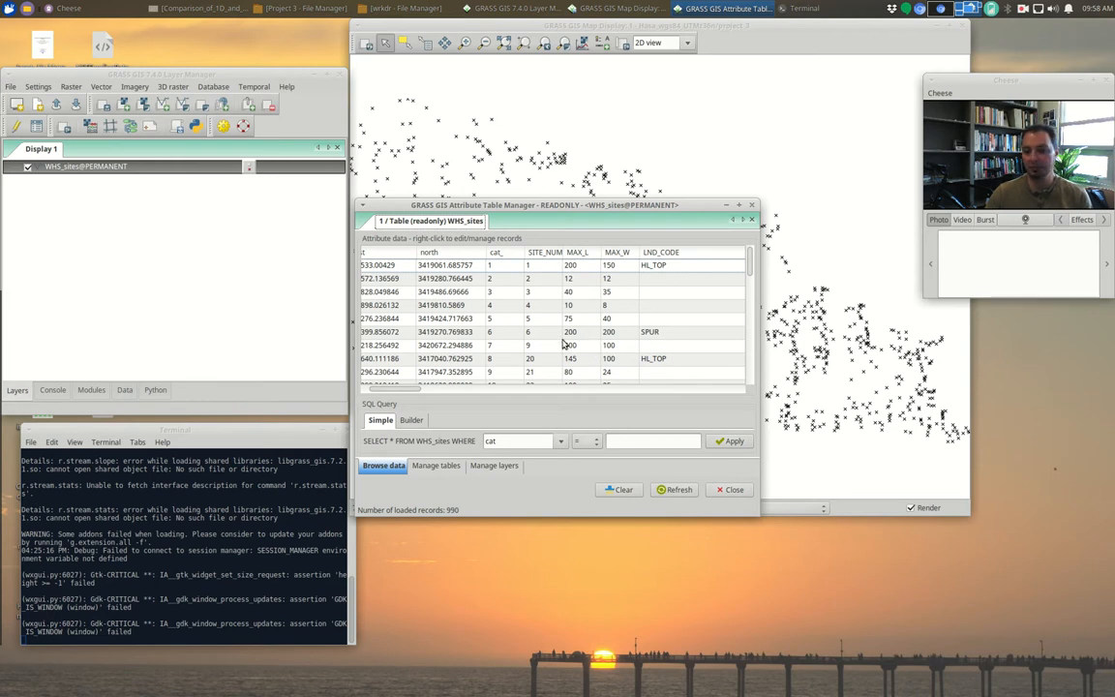
mouse_move(581, 258)
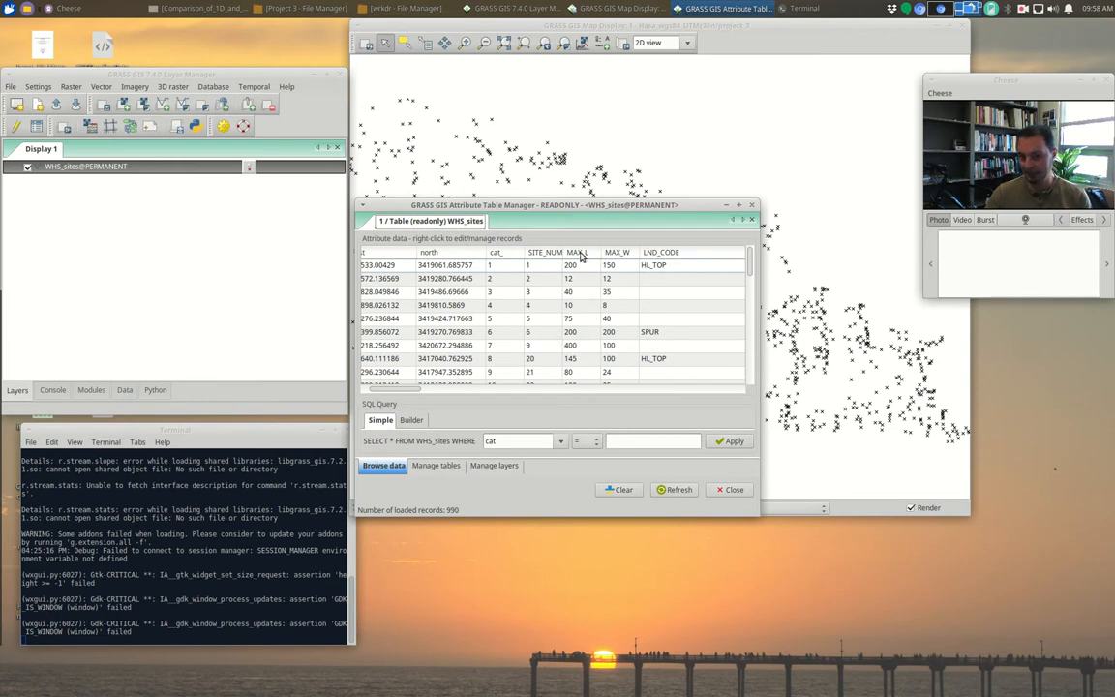
scroll(down, 3)
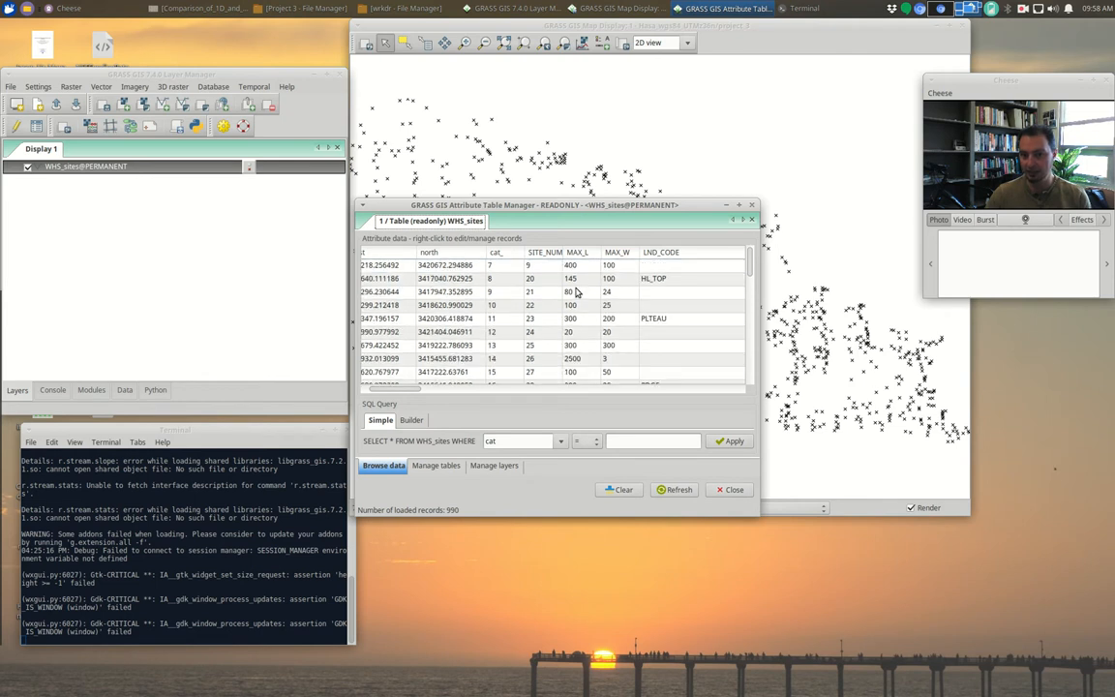
scroll(down, 3)
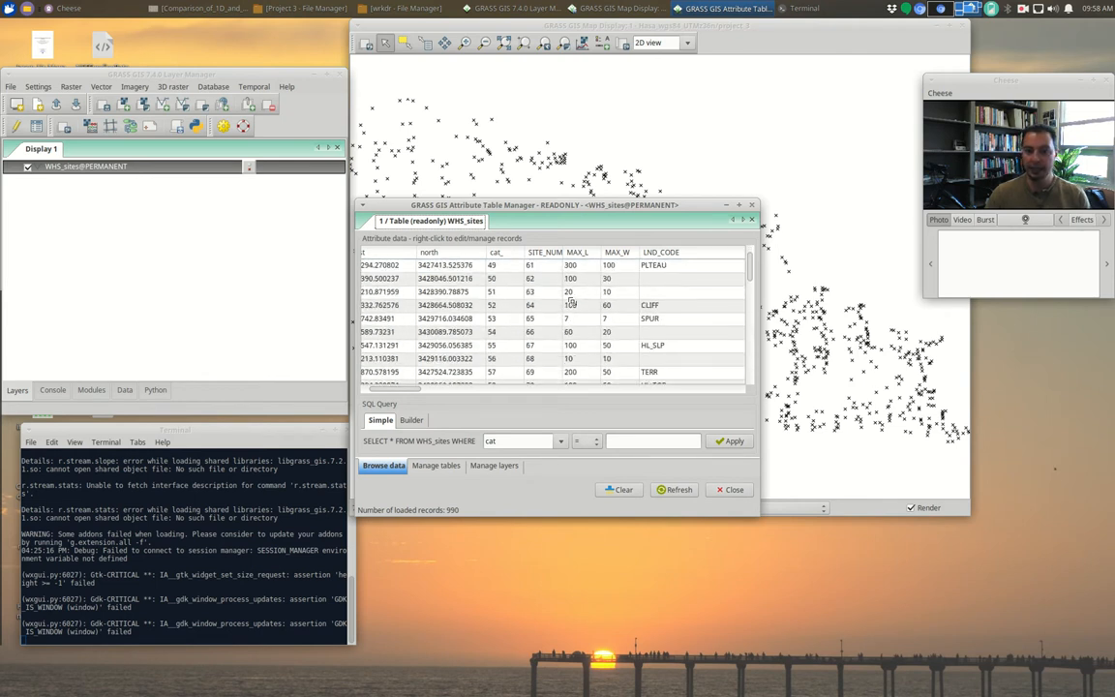
scroll(down, 3)
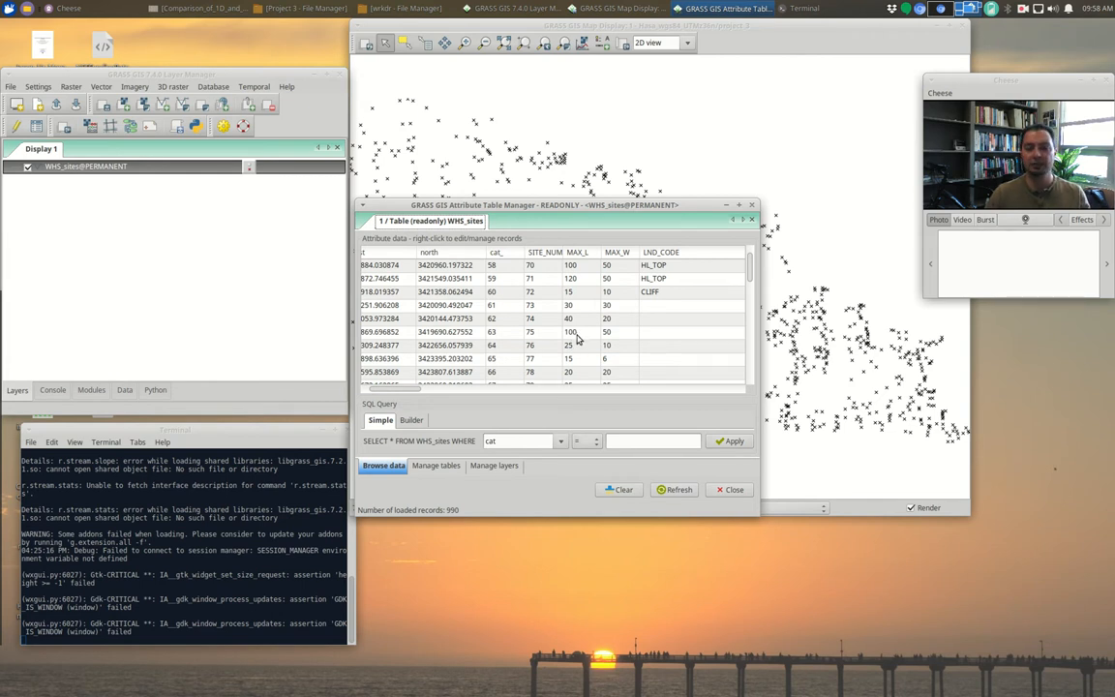
mouse_move(620, 246)
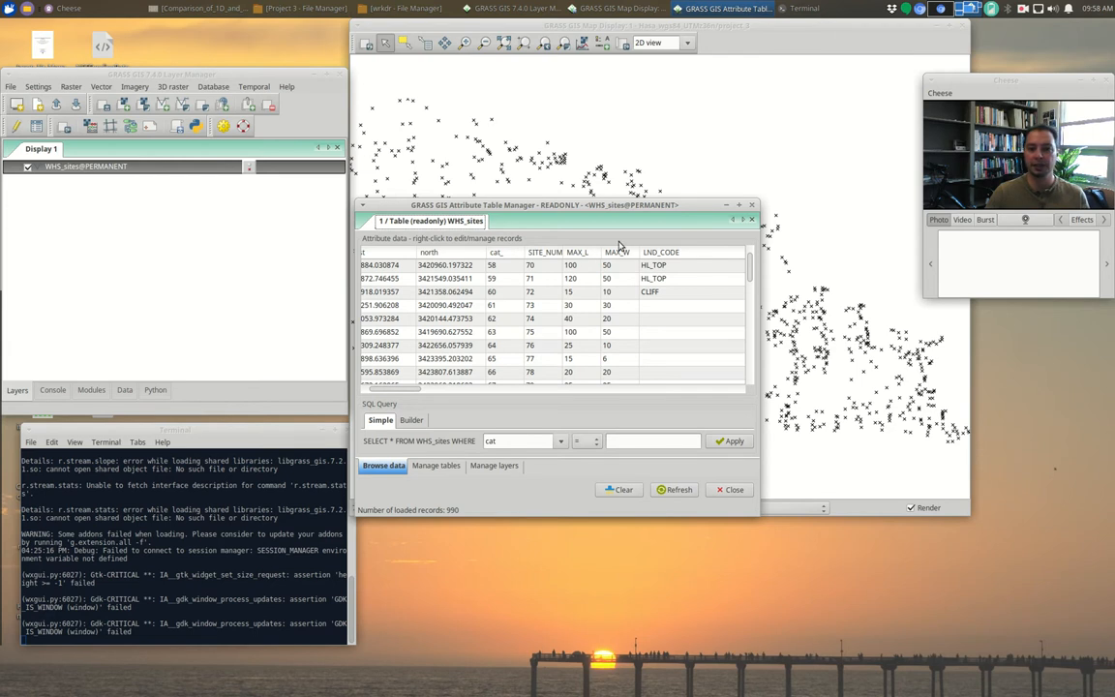
mouse_move(616, 234)
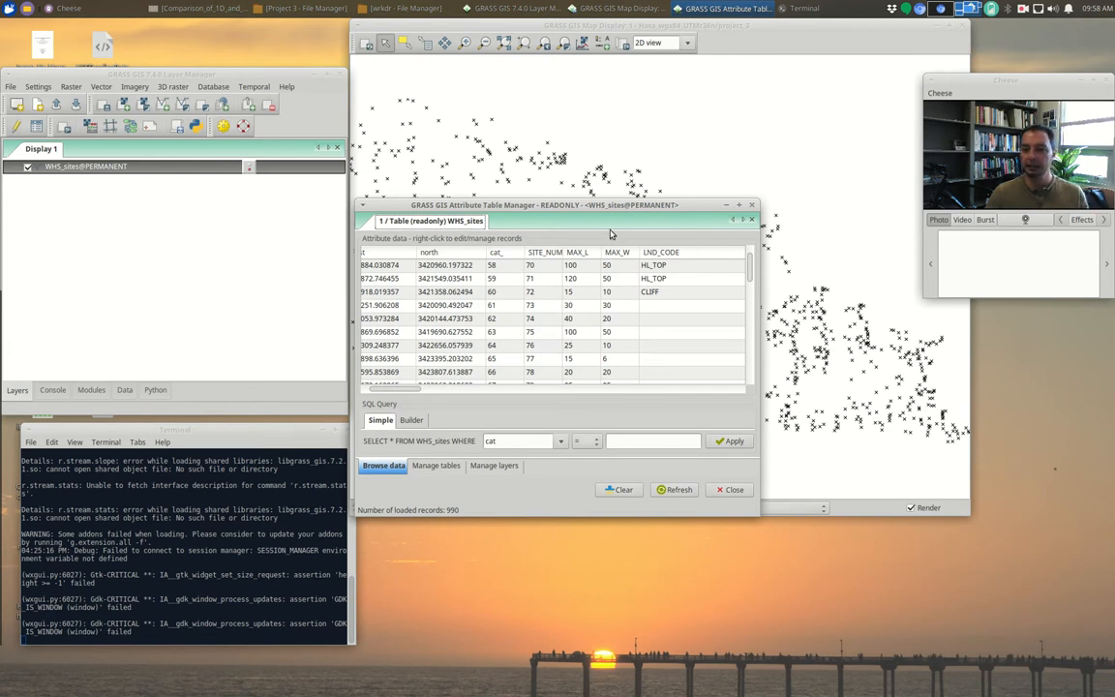
mouse_move(623, 294)
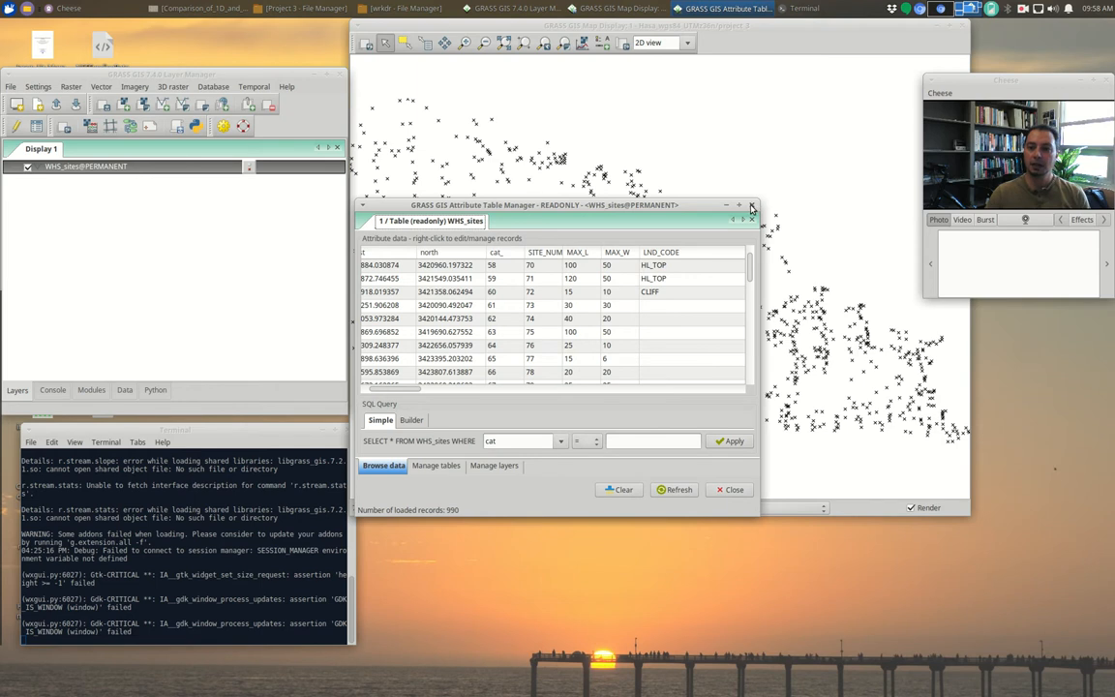
Move the attribute table to the lower right and dismiss the WHS_sites d.vect options
drag(542, 205, 900, 329)
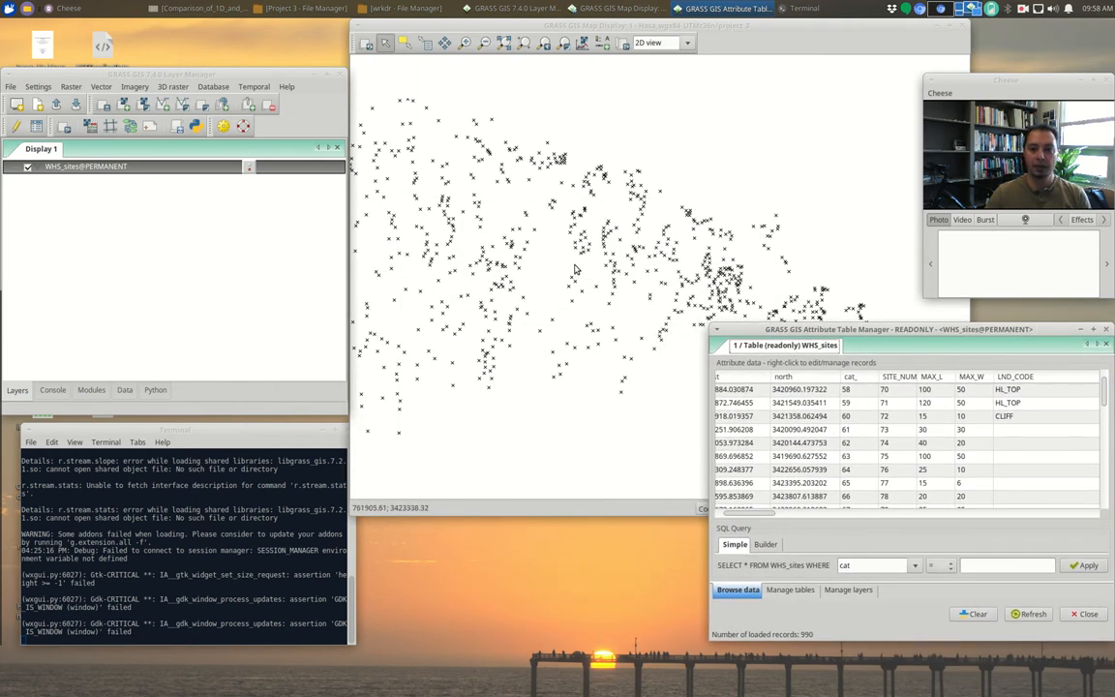
mouse_move(639, 238)
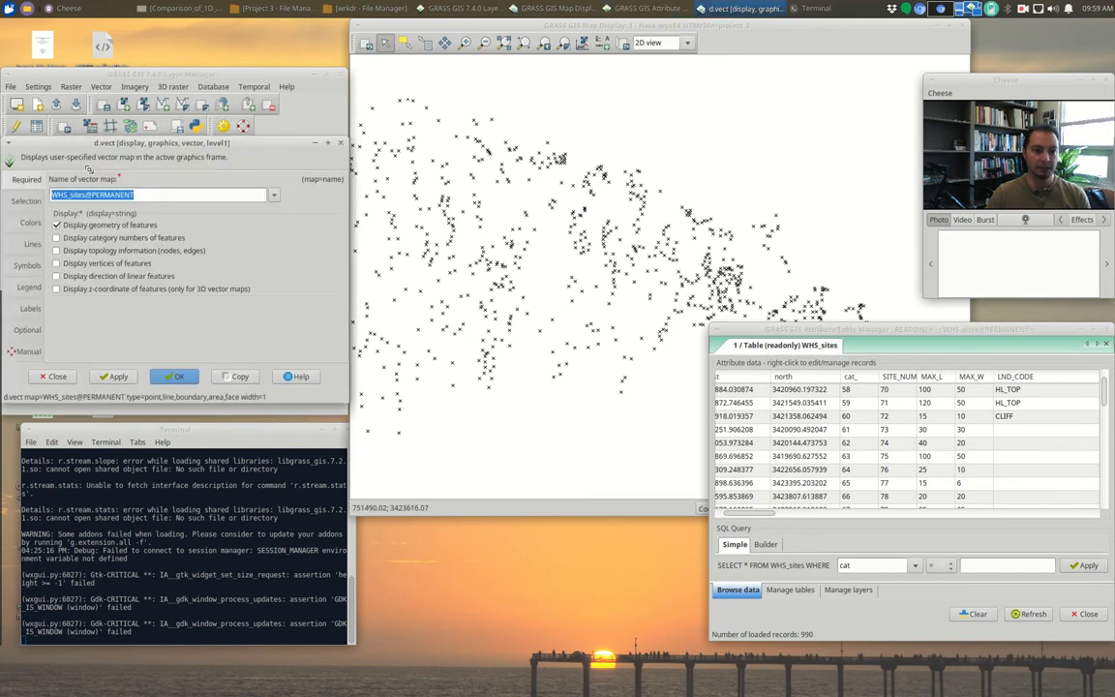
click(31, 223)
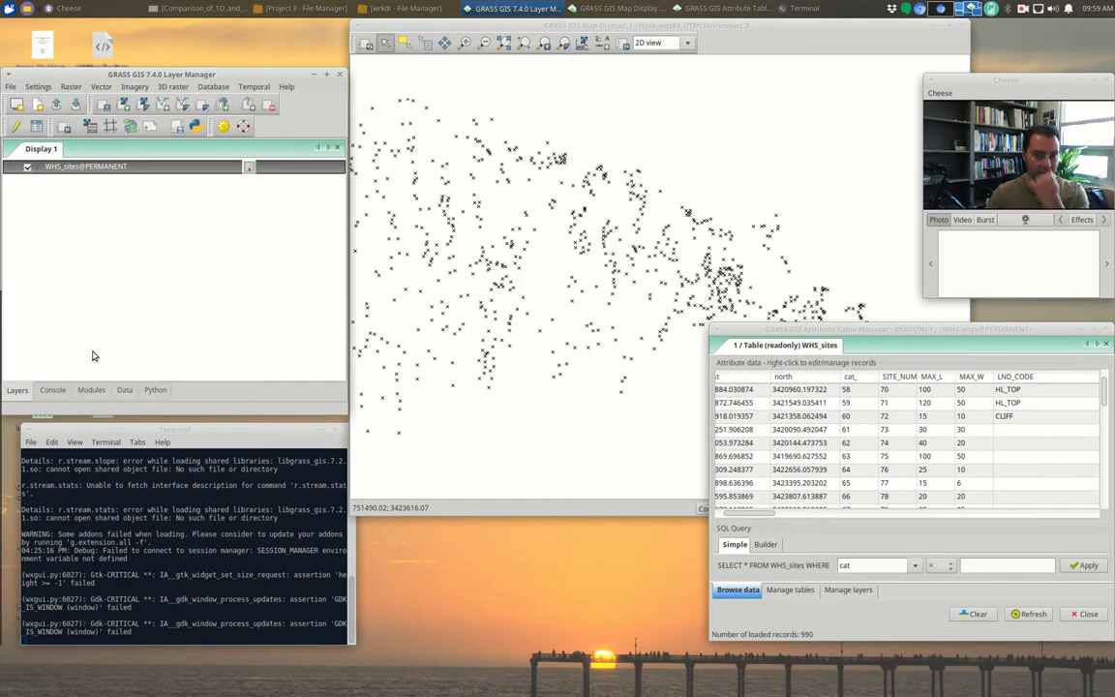
mouse_move(81, 309)
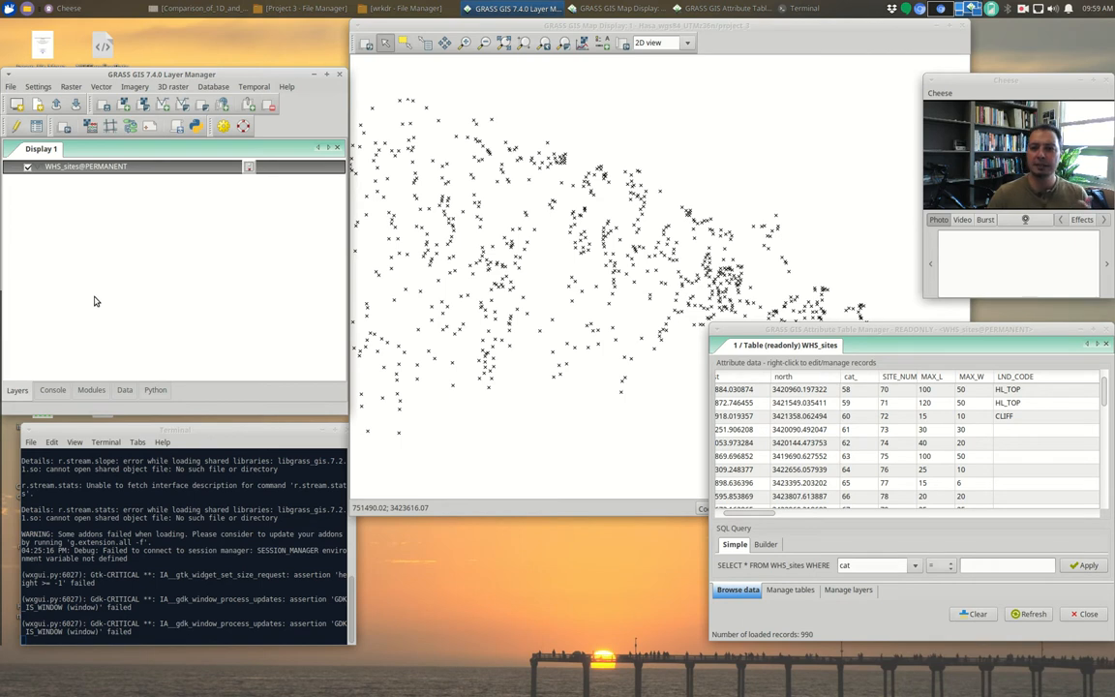
mouse_move(97, 244)
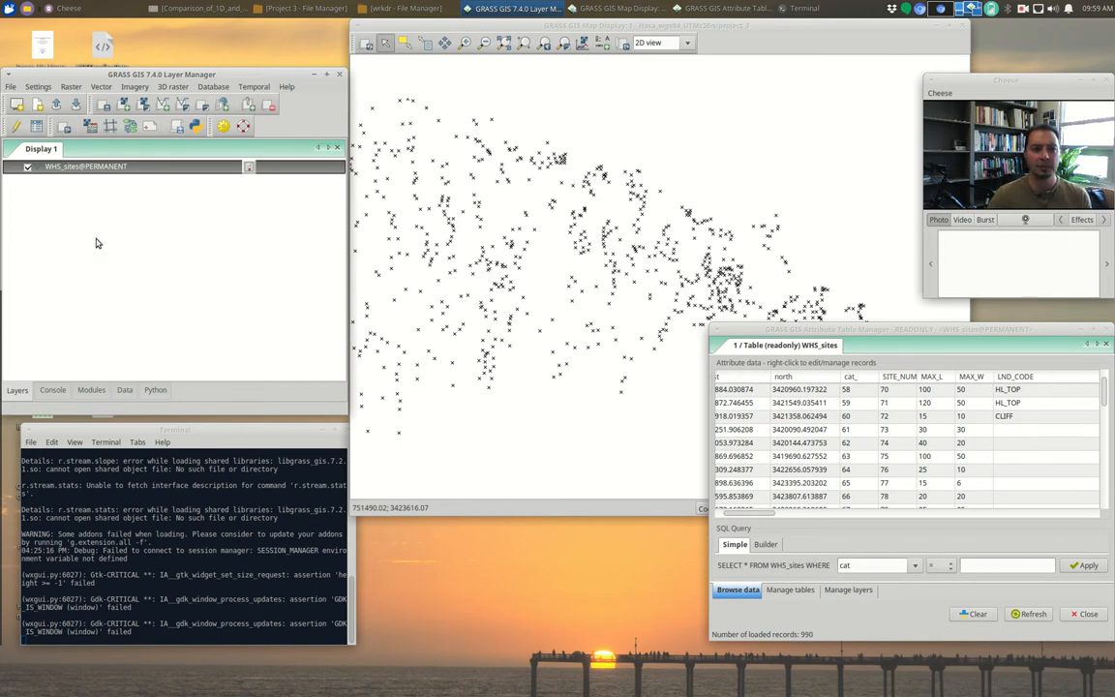
mouse_move(163, 104)
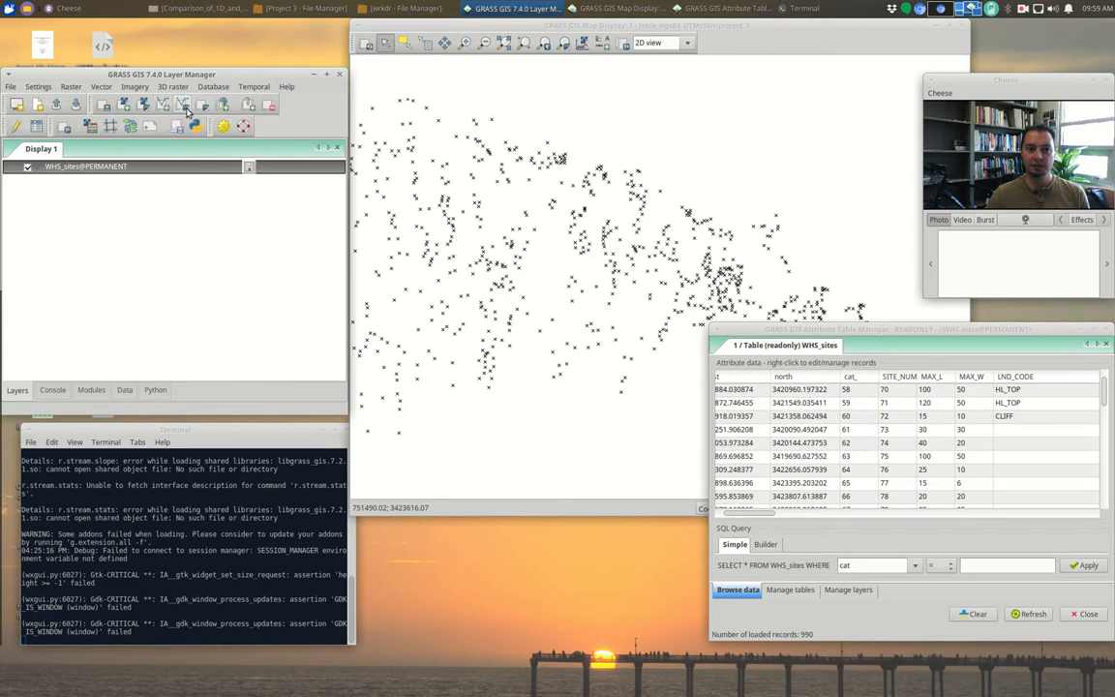
mouse_move(190, 110)
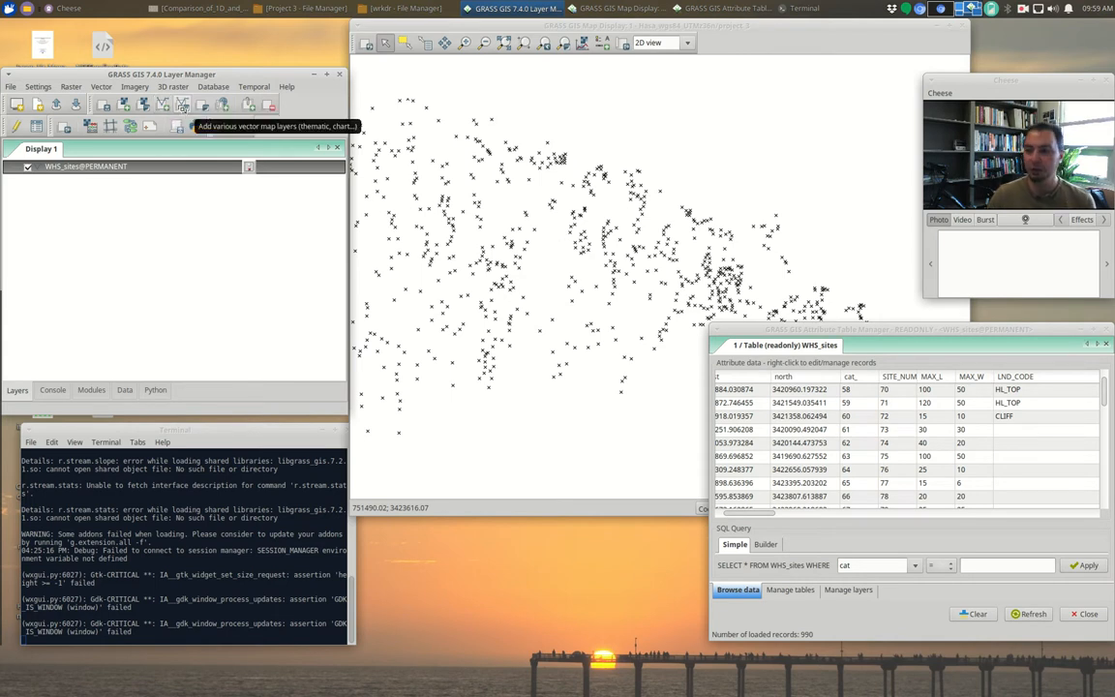
mouse_move(184, 110)
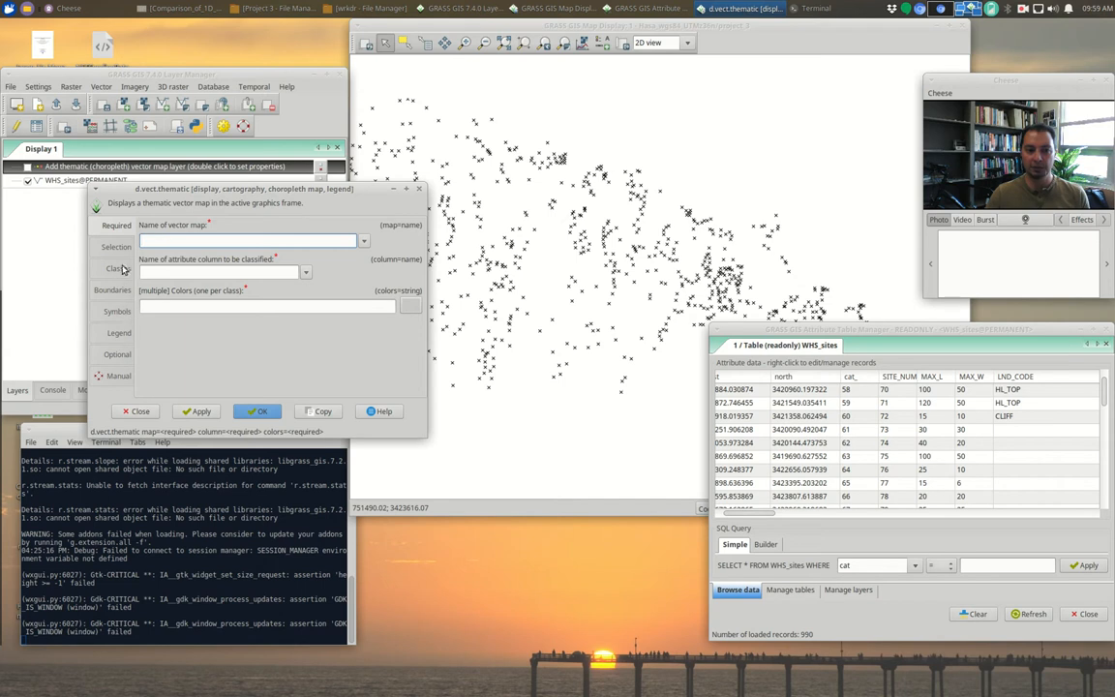
Set d.vect.thematic to use WHS_sites@PERMANENT with MAX_L as the attribute column
click(364, 240)
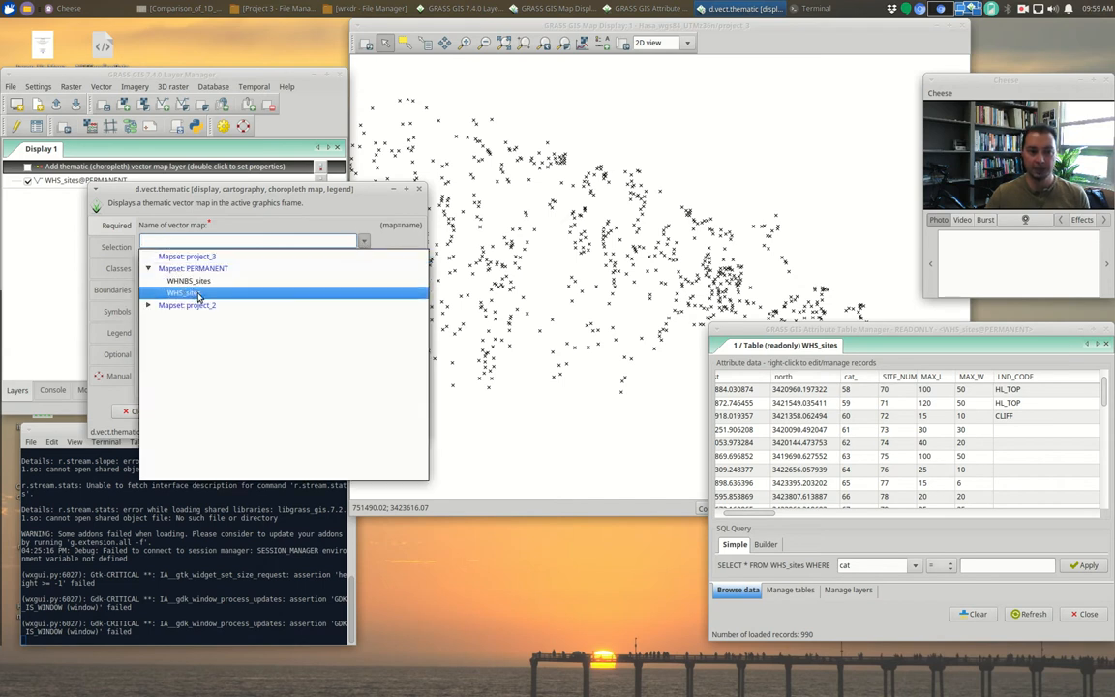
click(182, 292)
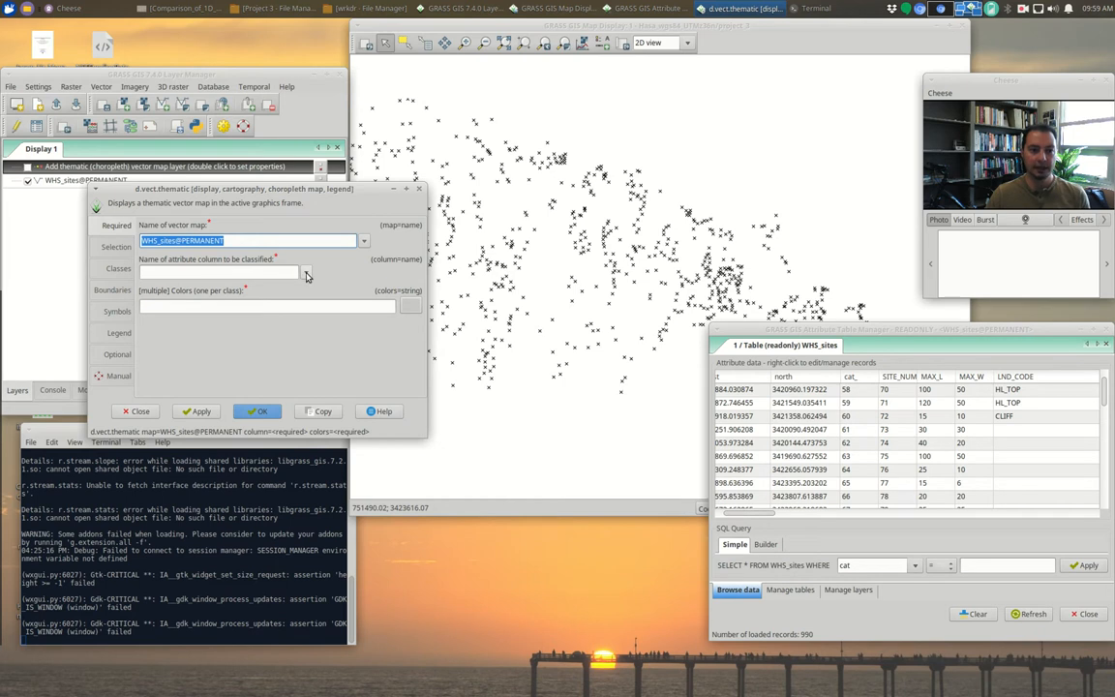
click(306, 271)
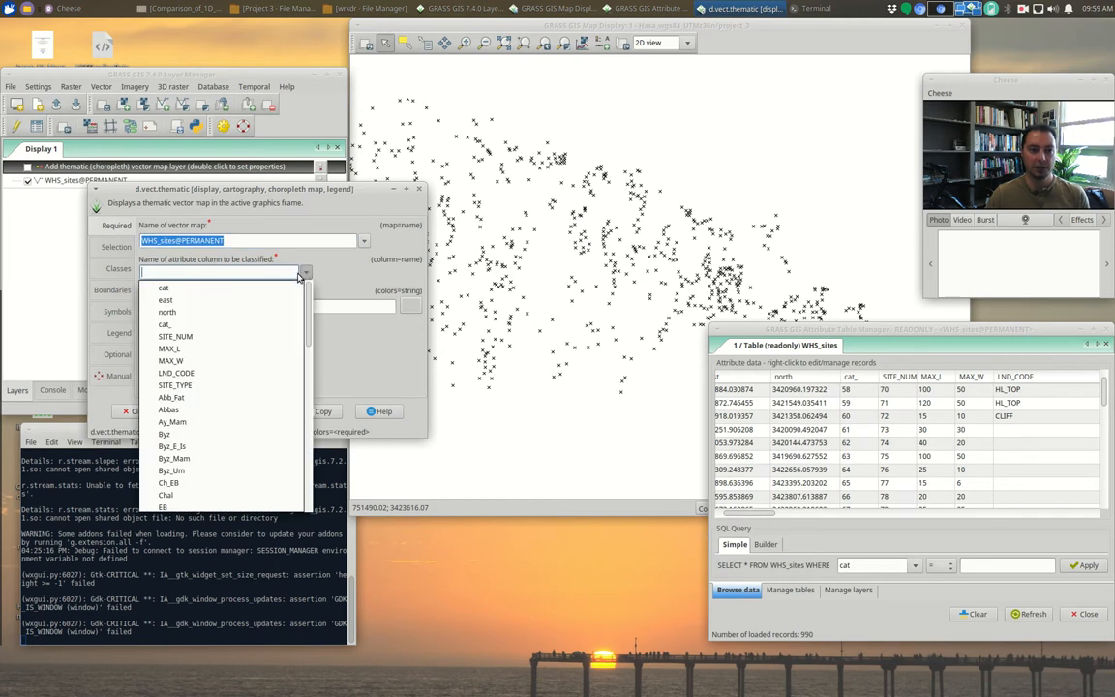
mouse_move(171, 348)
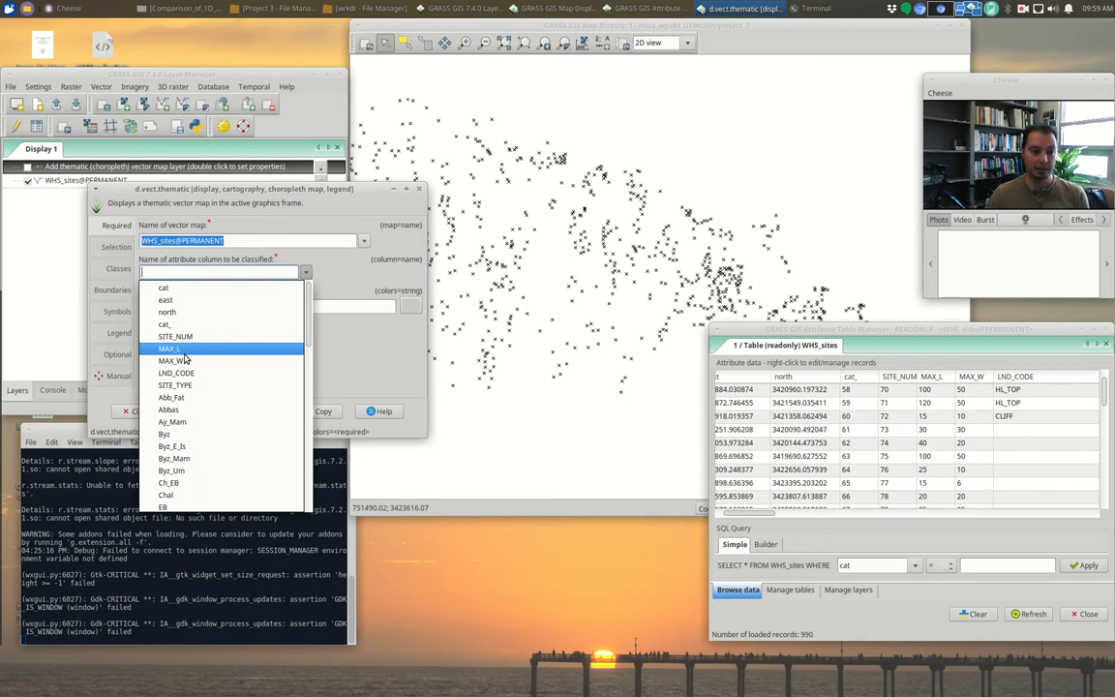
click(170, 348)
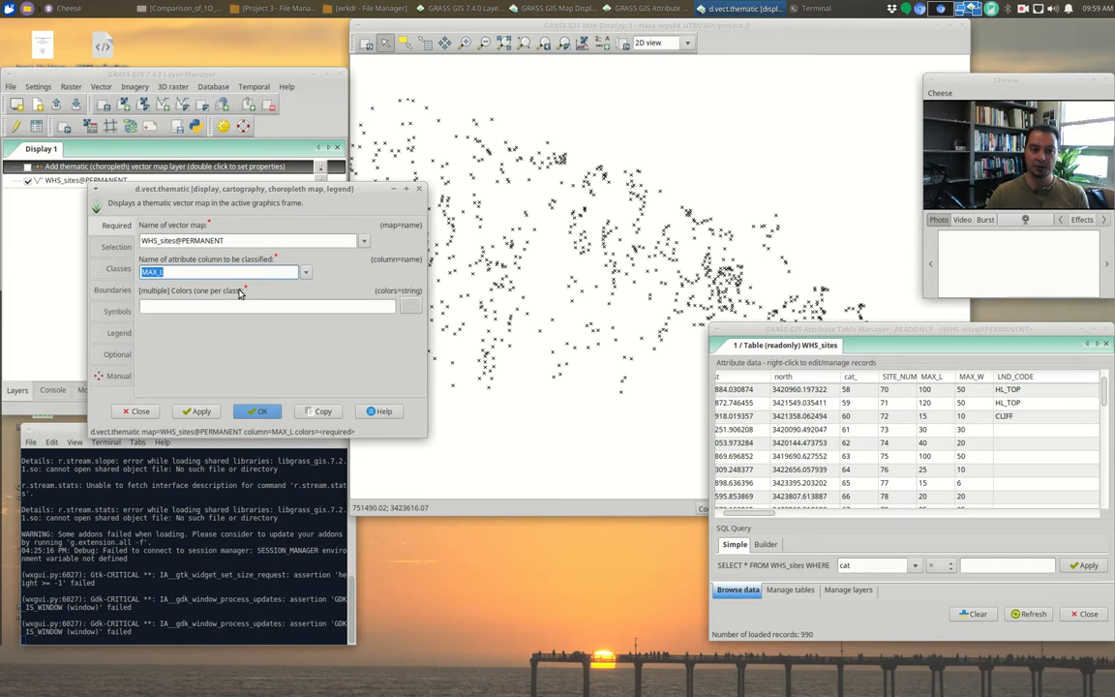
mouse_move(976, 464)
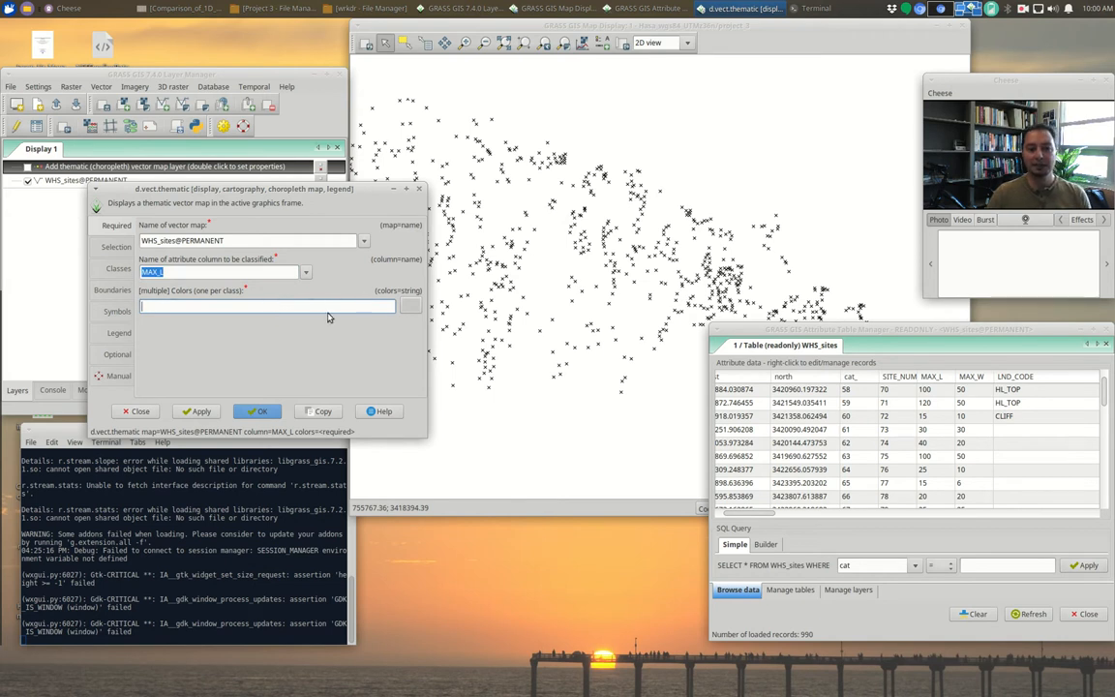
mouse_move(906, 450)
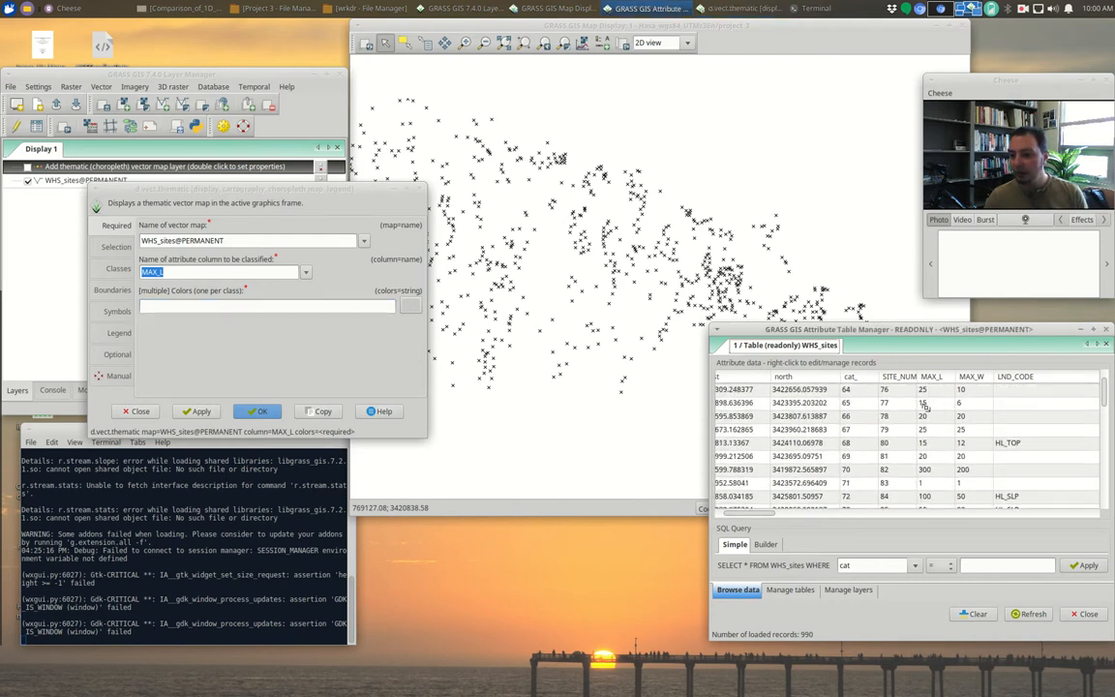
scroll(down, 3)
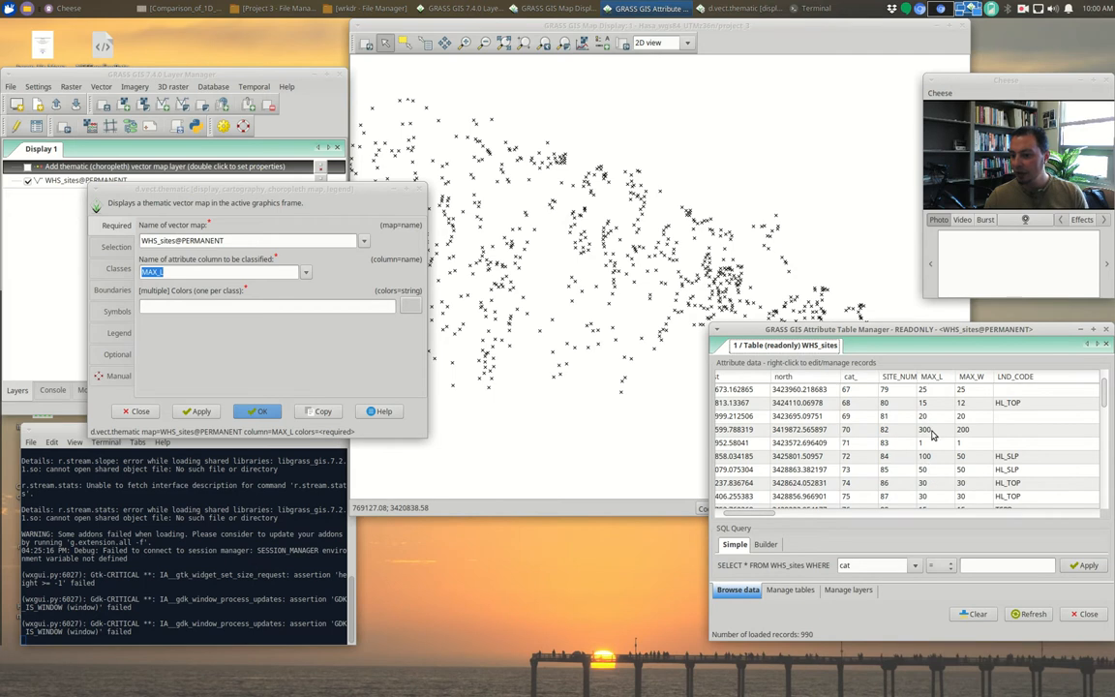
mouse_move(934, 438)
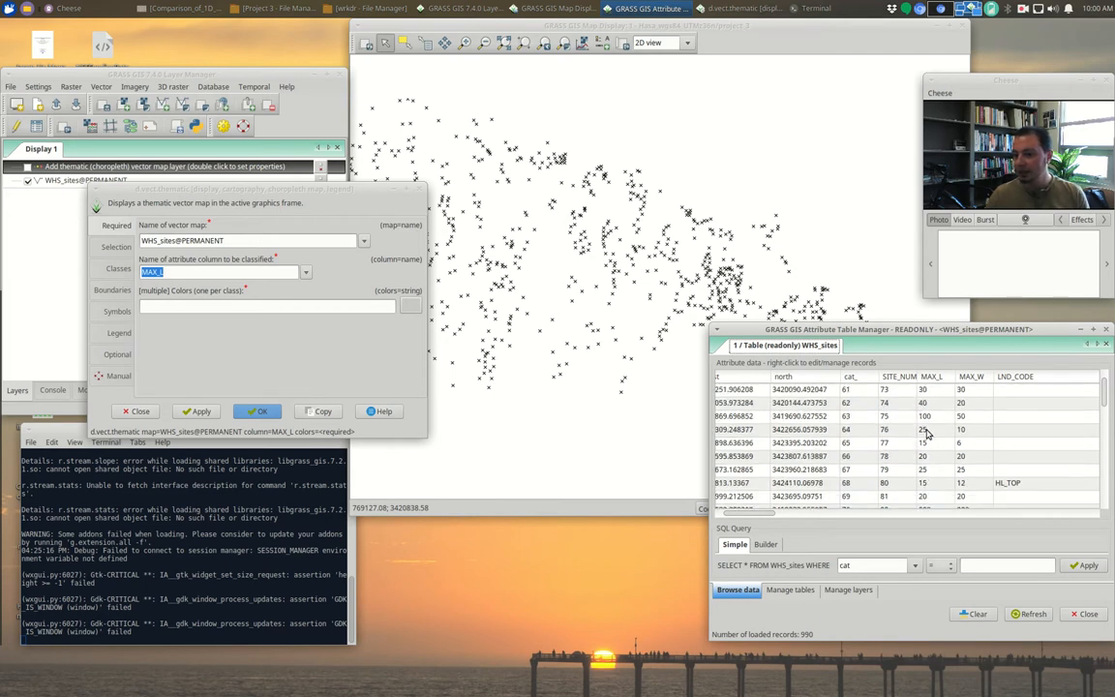
scroll(down, 3)
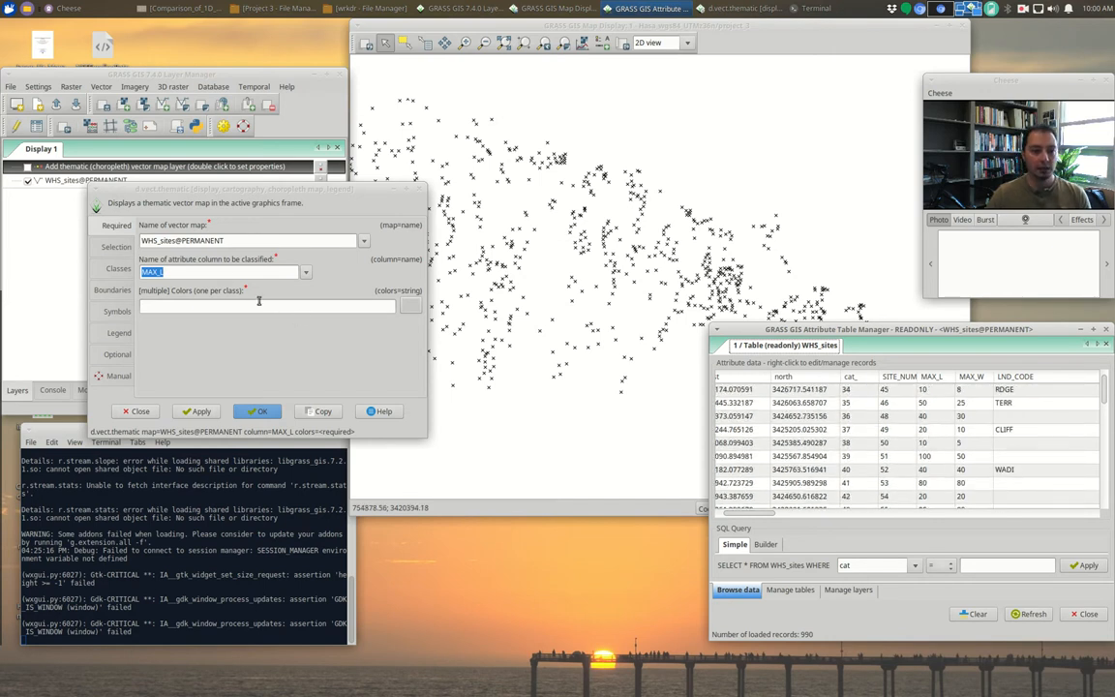
On the Classes settings, set the number of classes and pick the classification algorithm
click(116, 267)
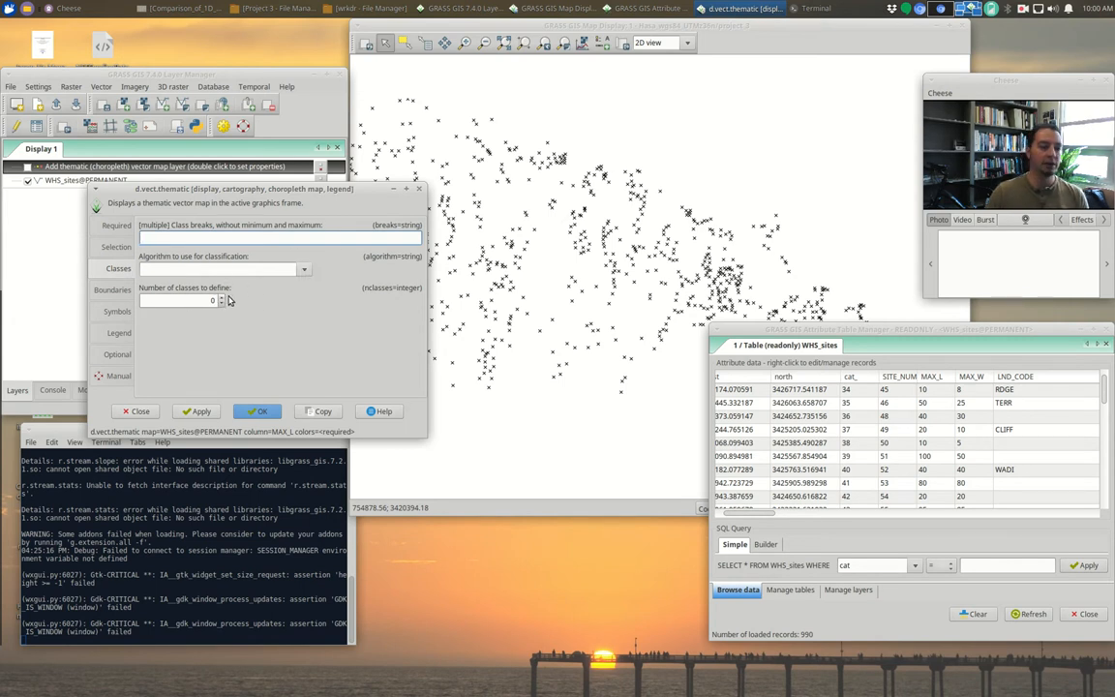
text(2)
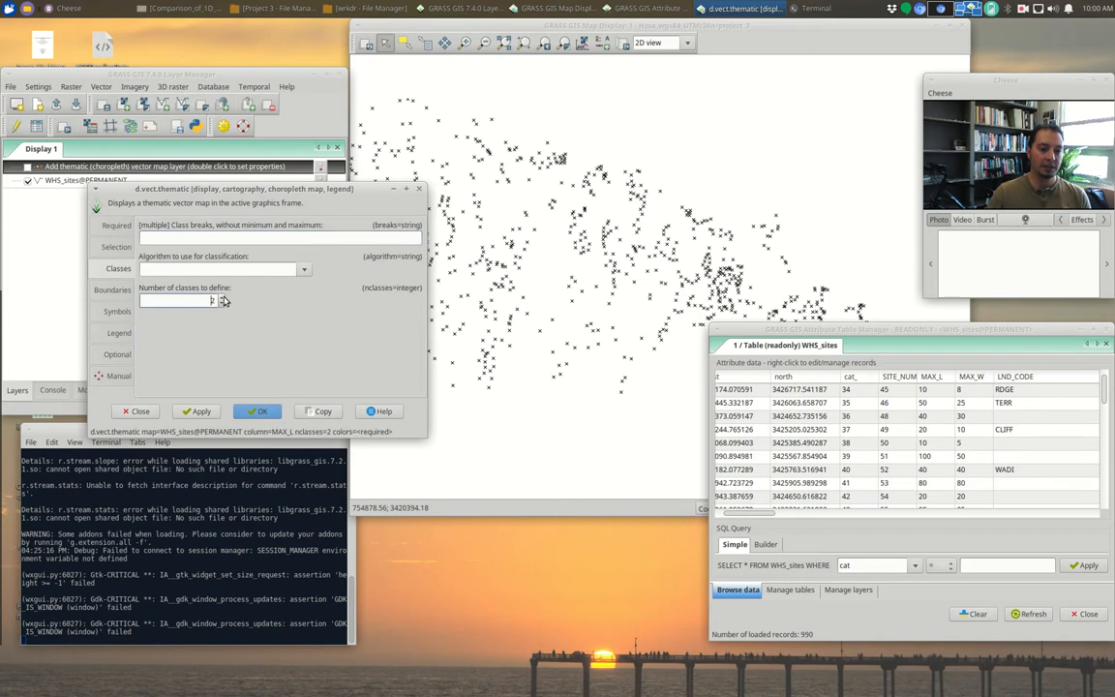
click(305, 269)
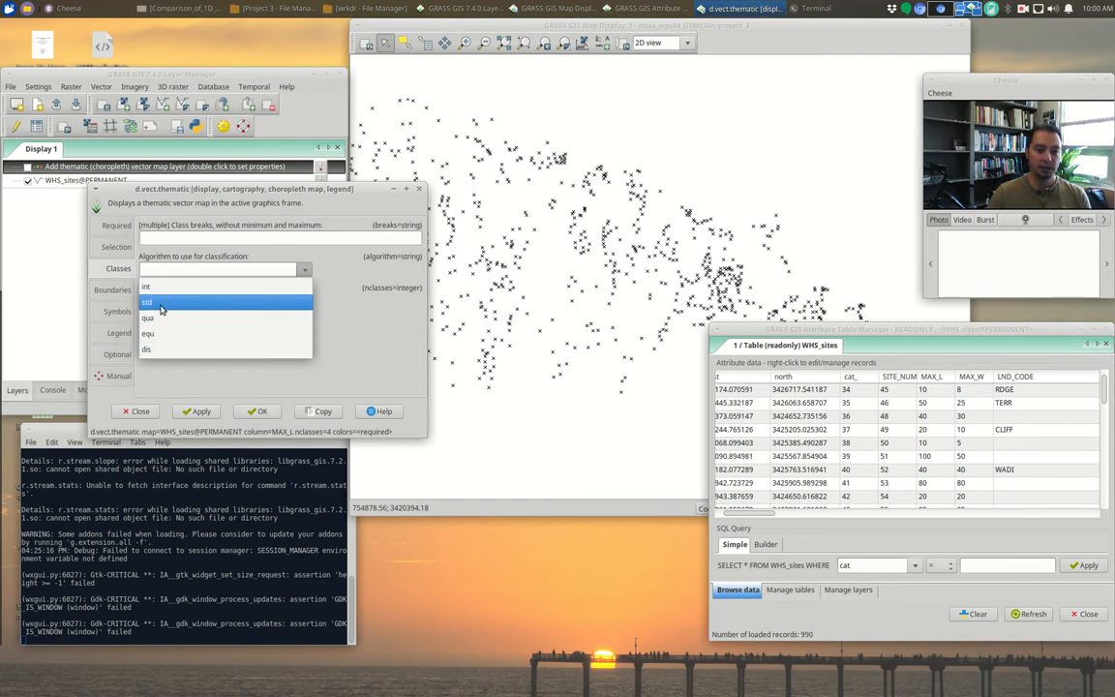
click(148, 302)
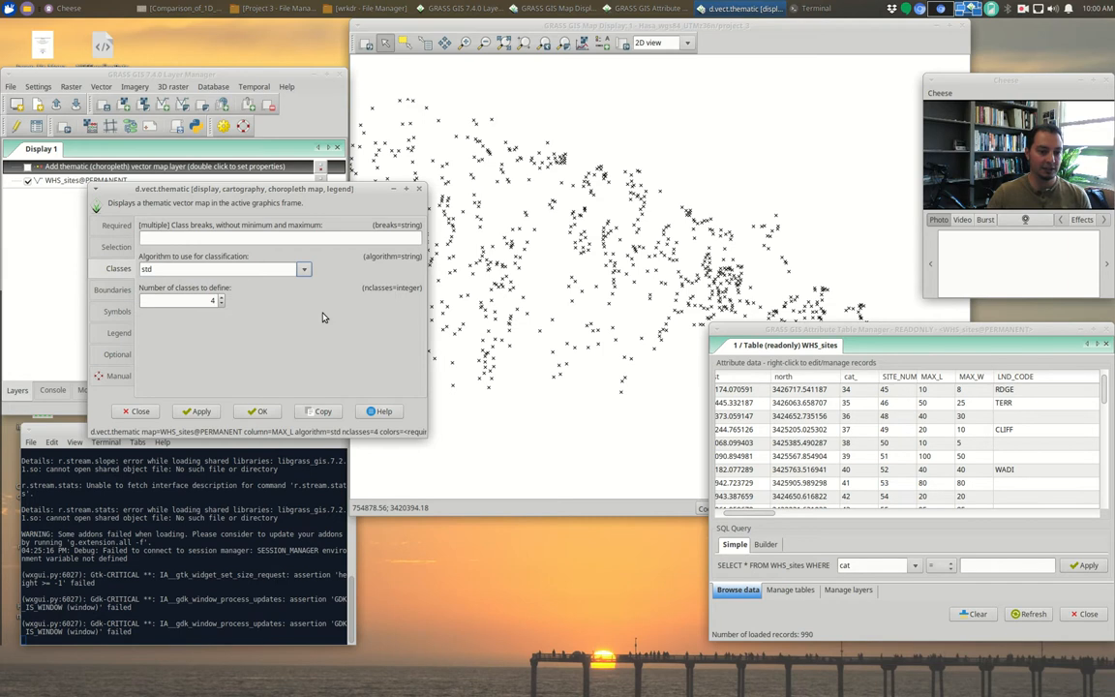
mouse_move(244, 356)
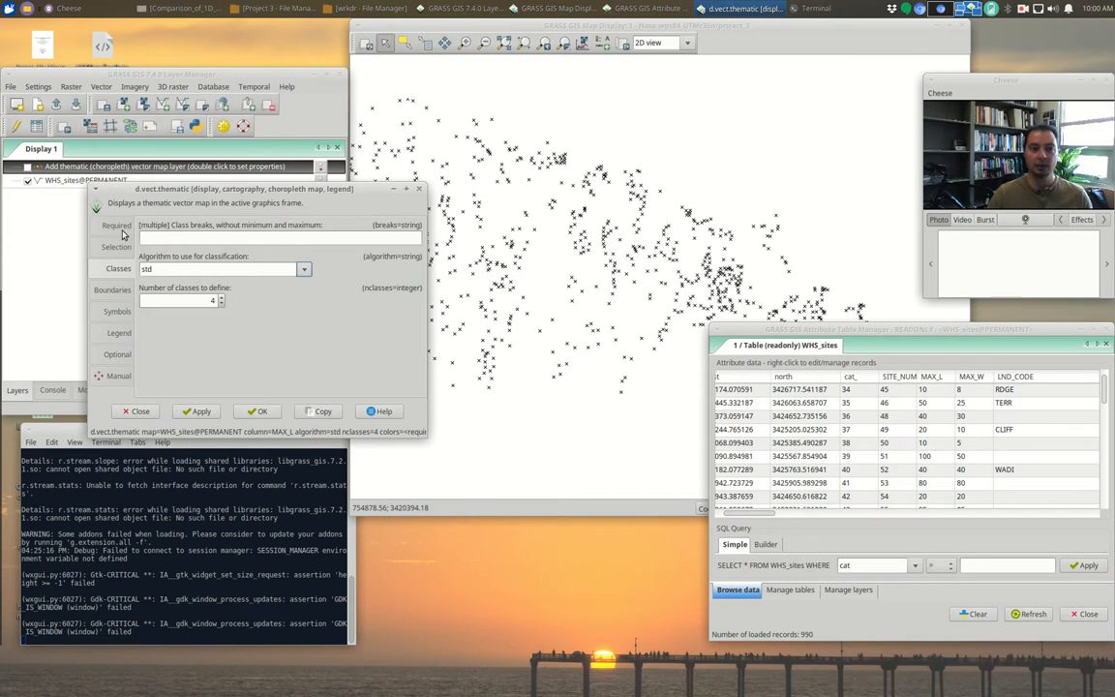
Add orange and pink after red and yellow to the class colour list
click(116, 224)
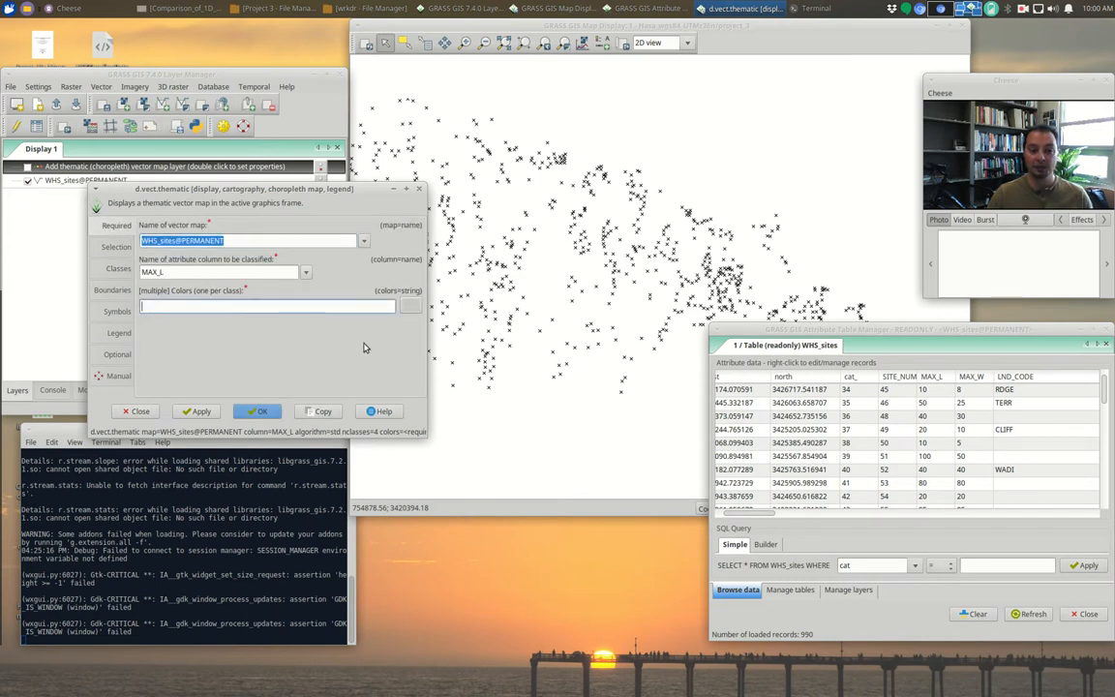
mouse_move(377, 337)
text(red)
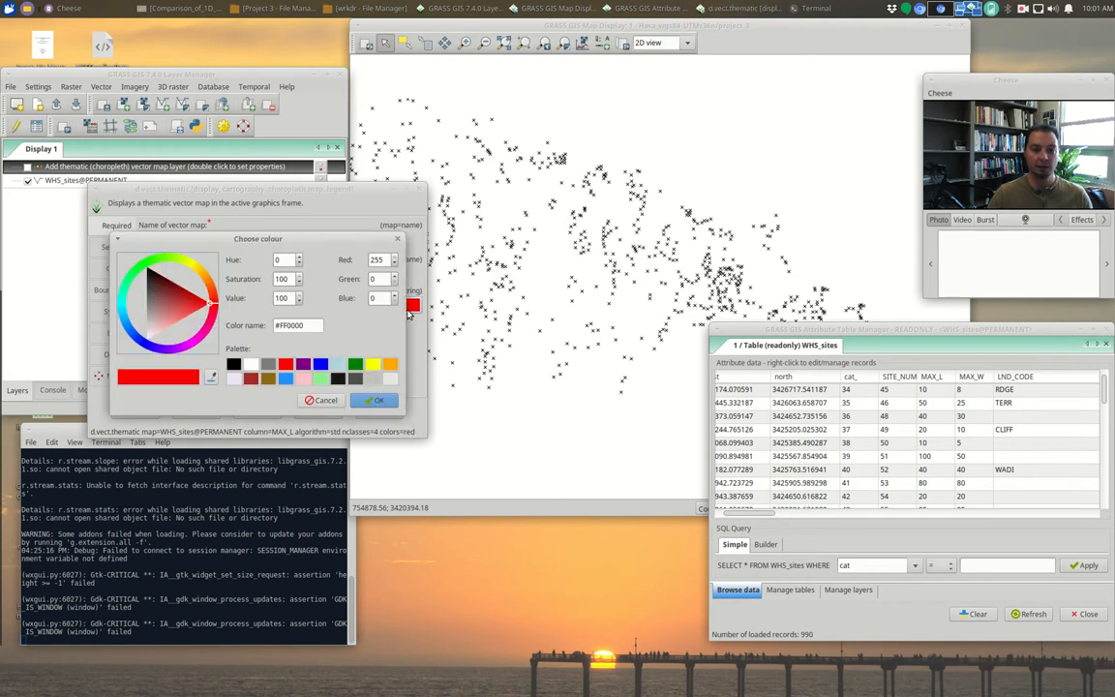
click(201, 279)
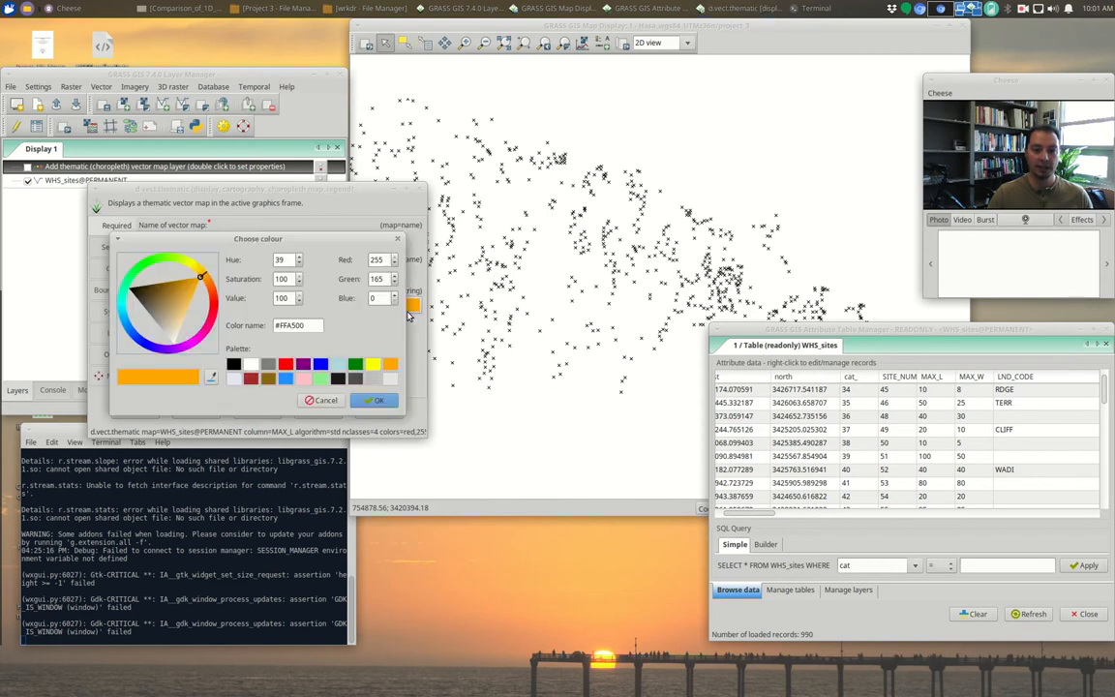
click(379, 399)
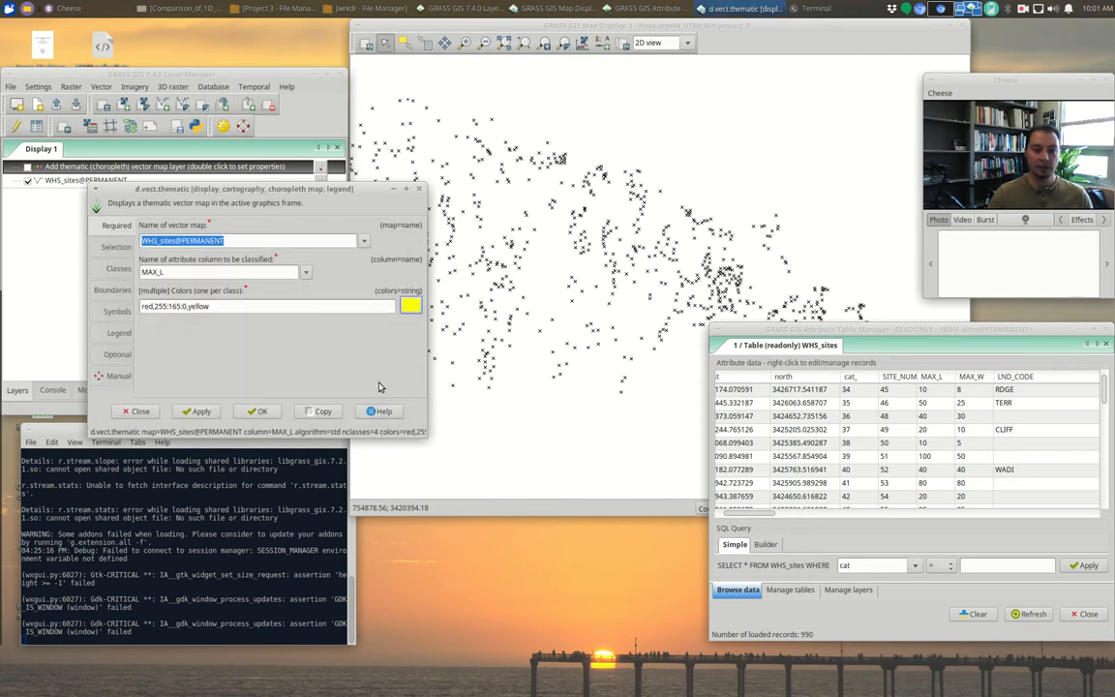
click(411, 306)
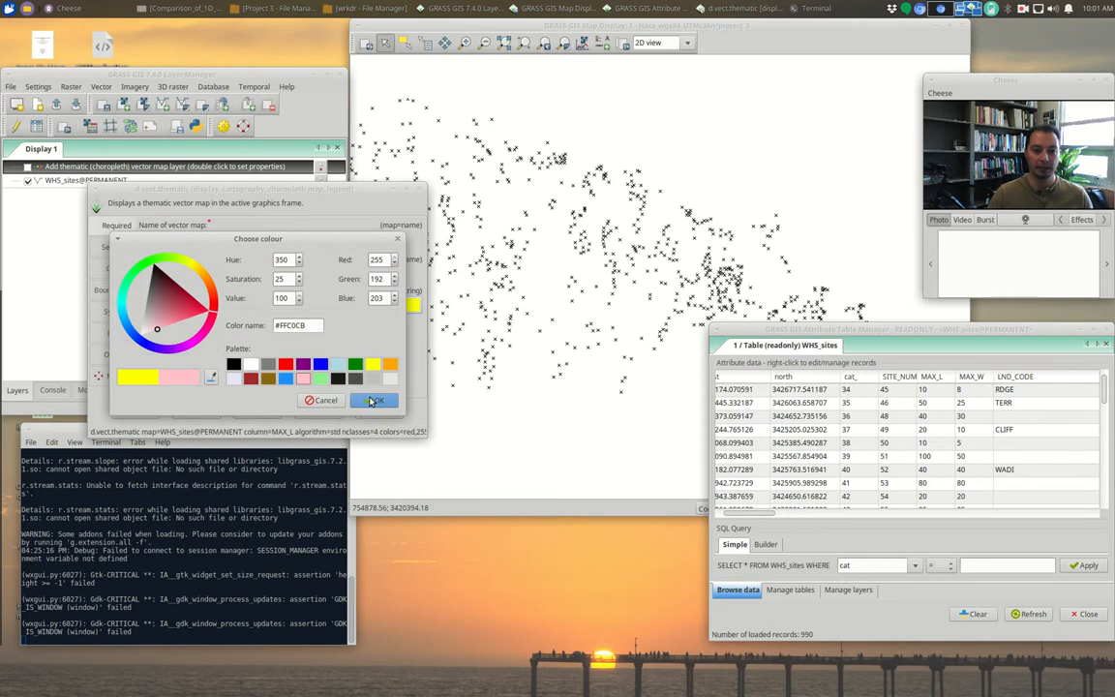
click(373, 401)
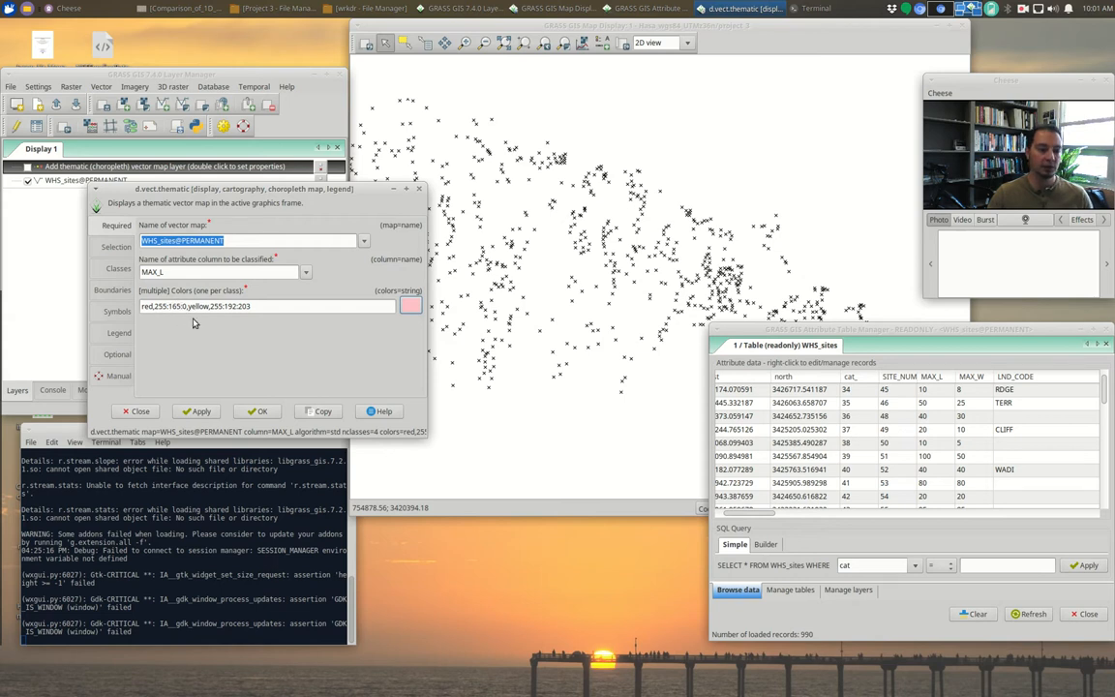
mouse_move(180, 348)
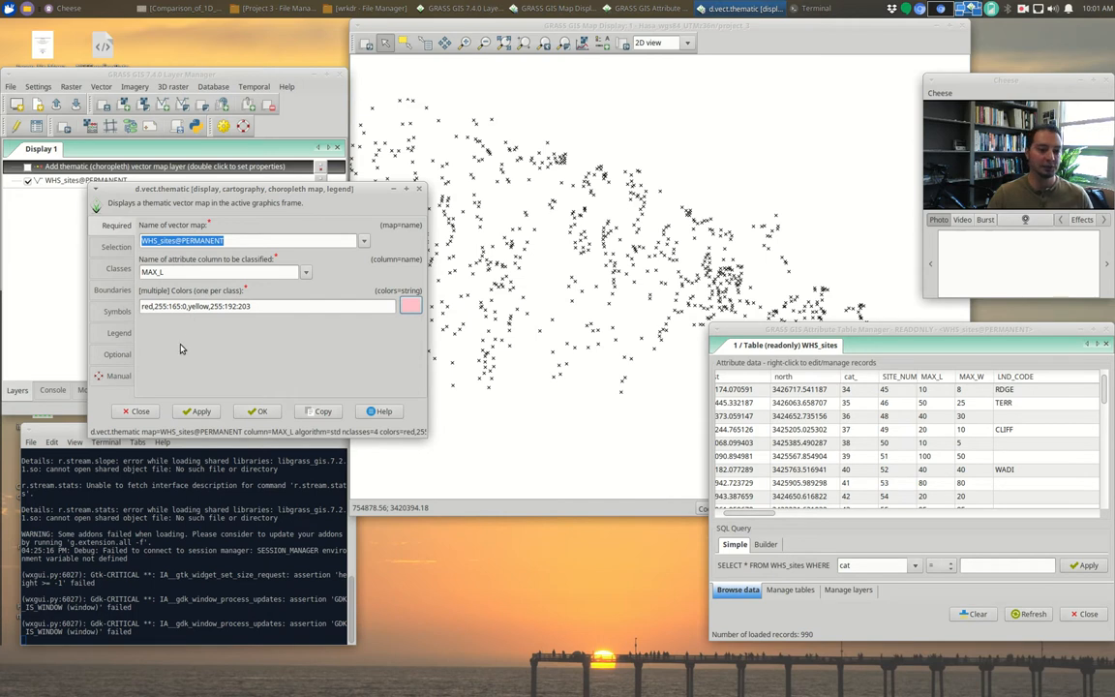
mouse_move(194, 330)
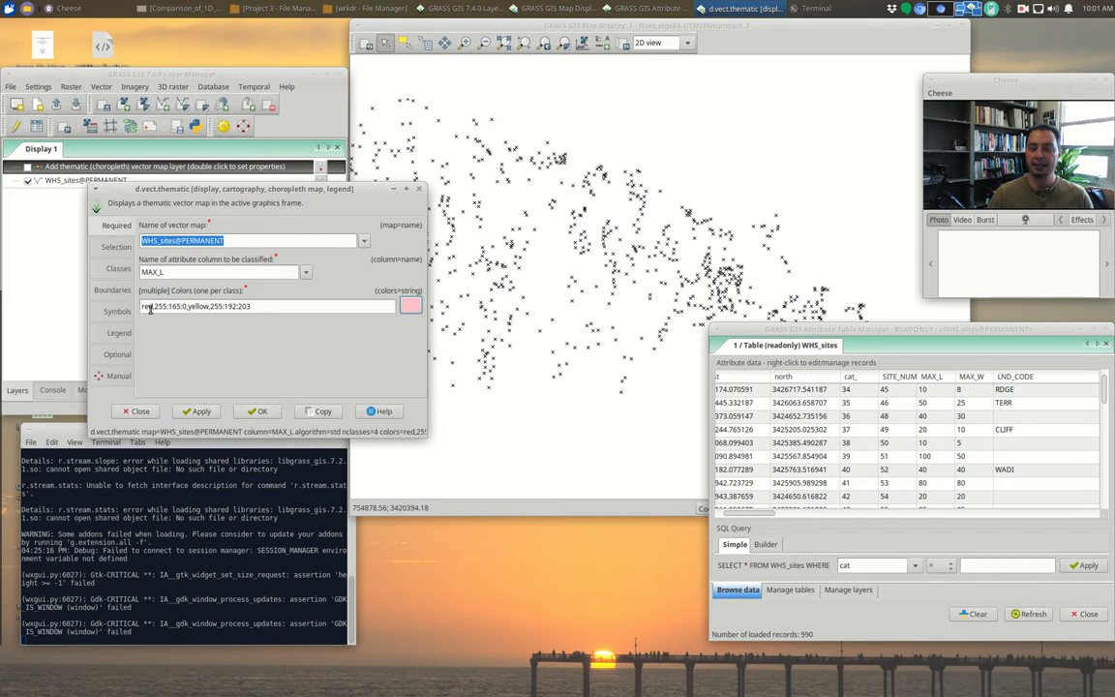
mouse_move(167, 341)
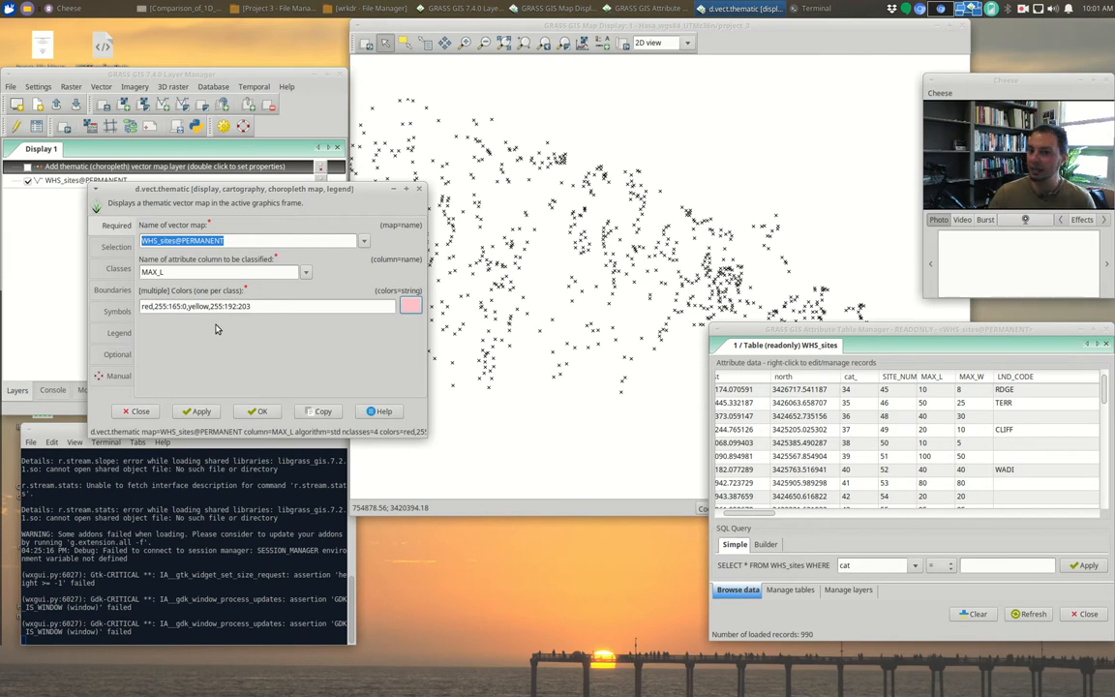
Replace the last colour in the list with a new pick from the colour chooser
double_click(228, 306)
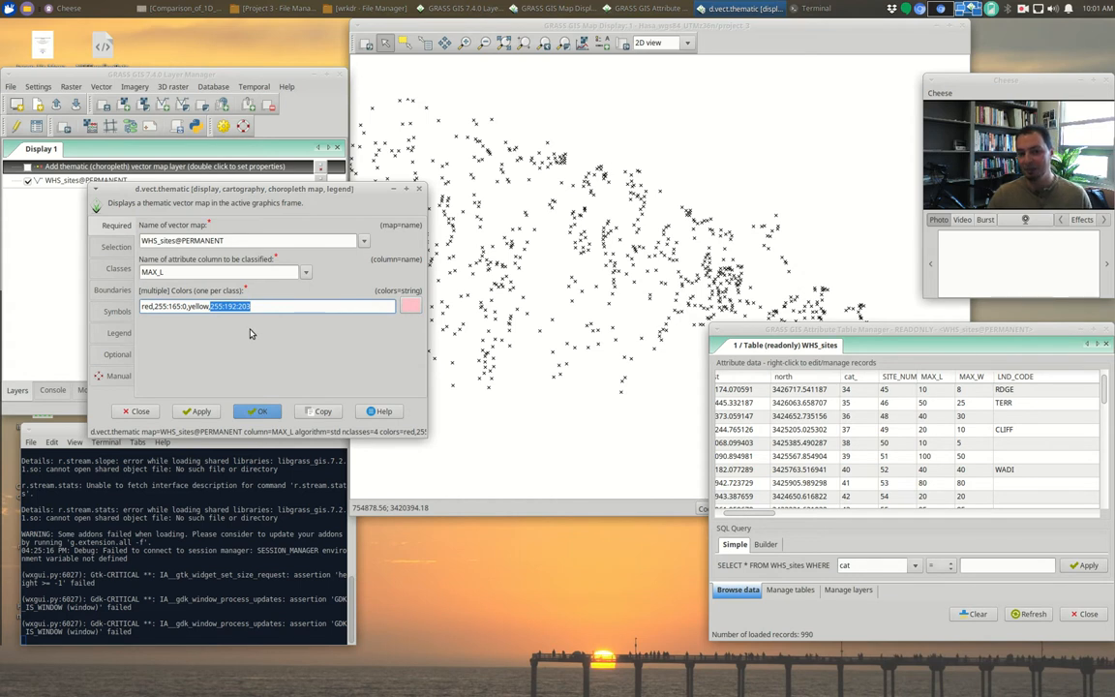
click(410, 306)
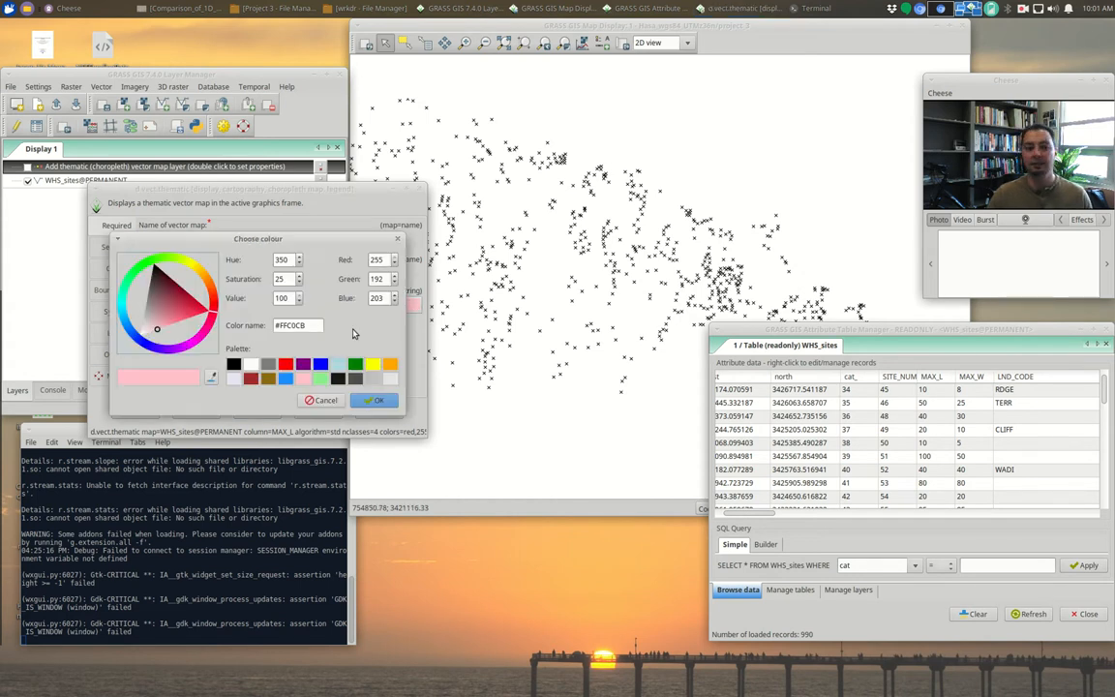
click(151, 294)
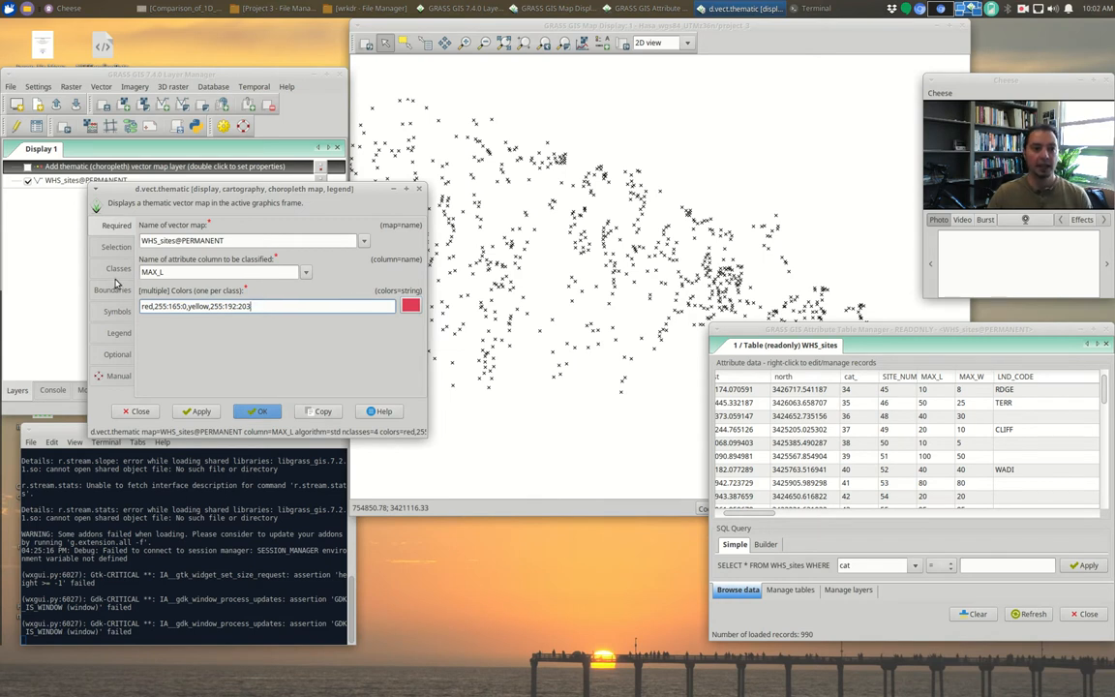
Draw the sites as basic/box symbols coloured by class, with symbol size 11
click(118, 310)
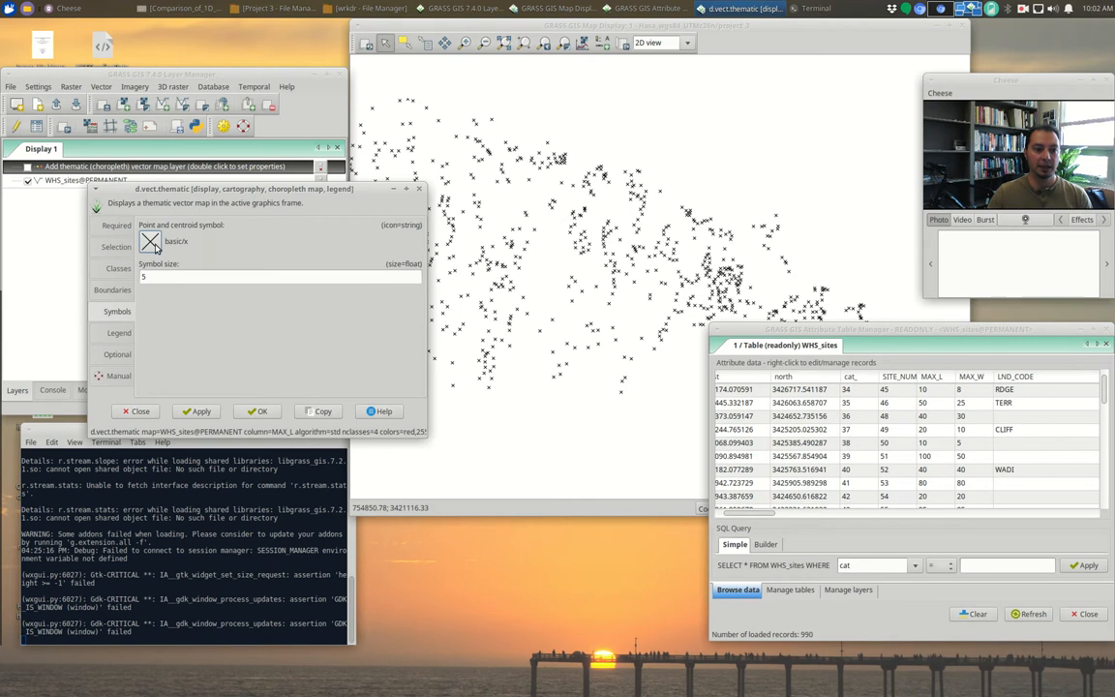
click(151, 240)
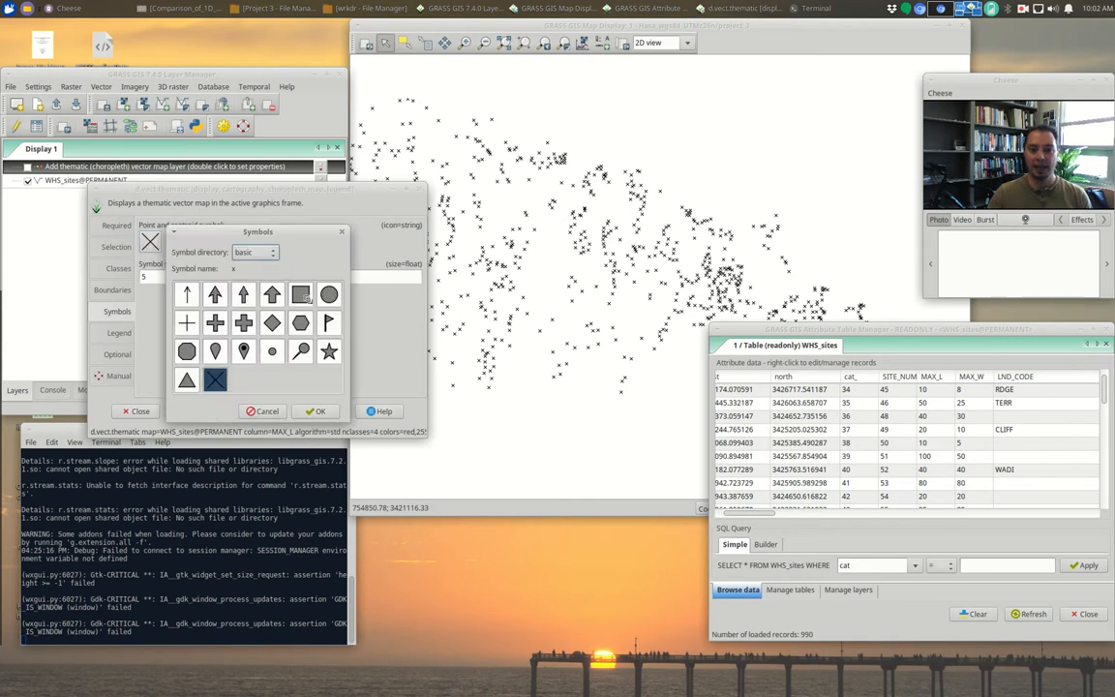
click(300, 294)
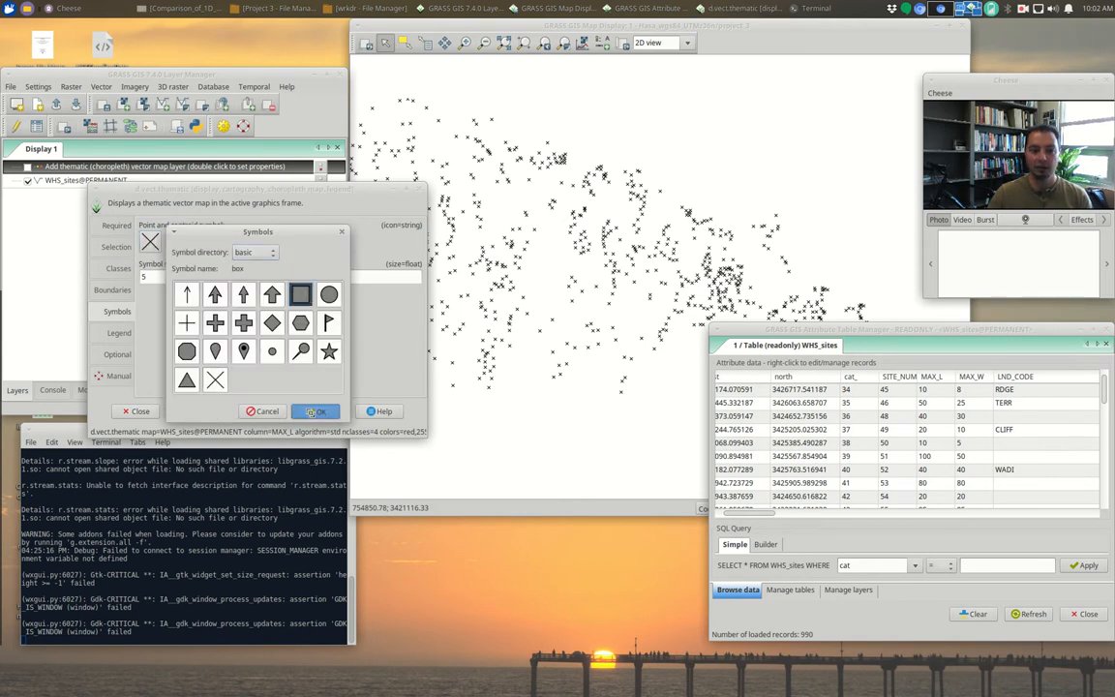
click(320, 410)
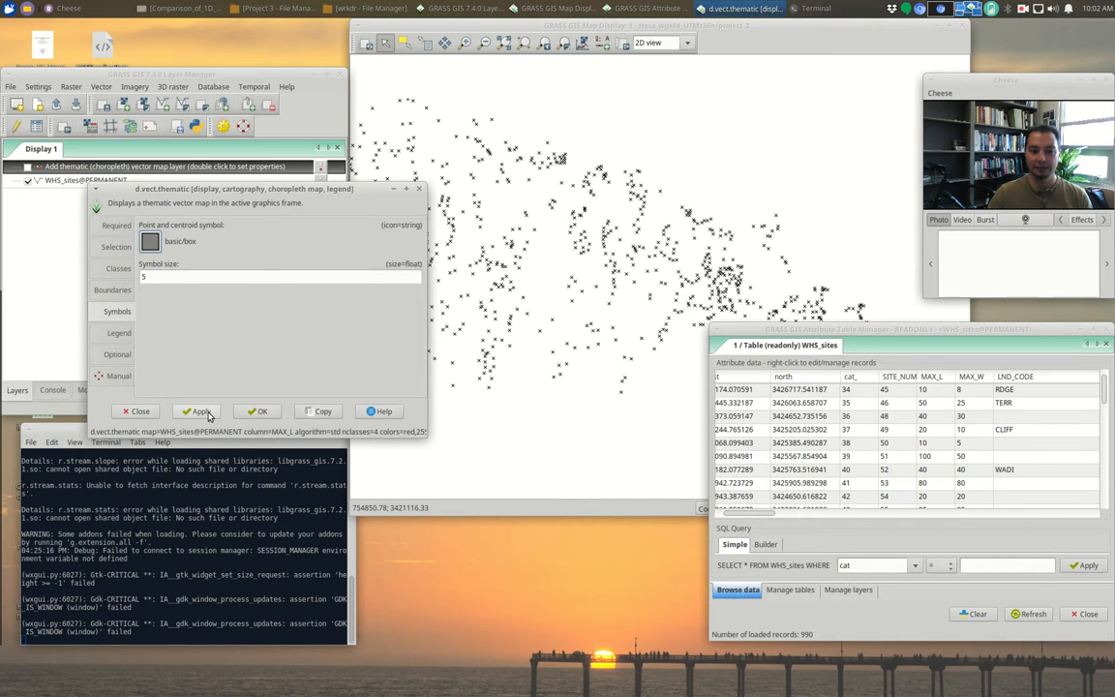
click(198, 410)
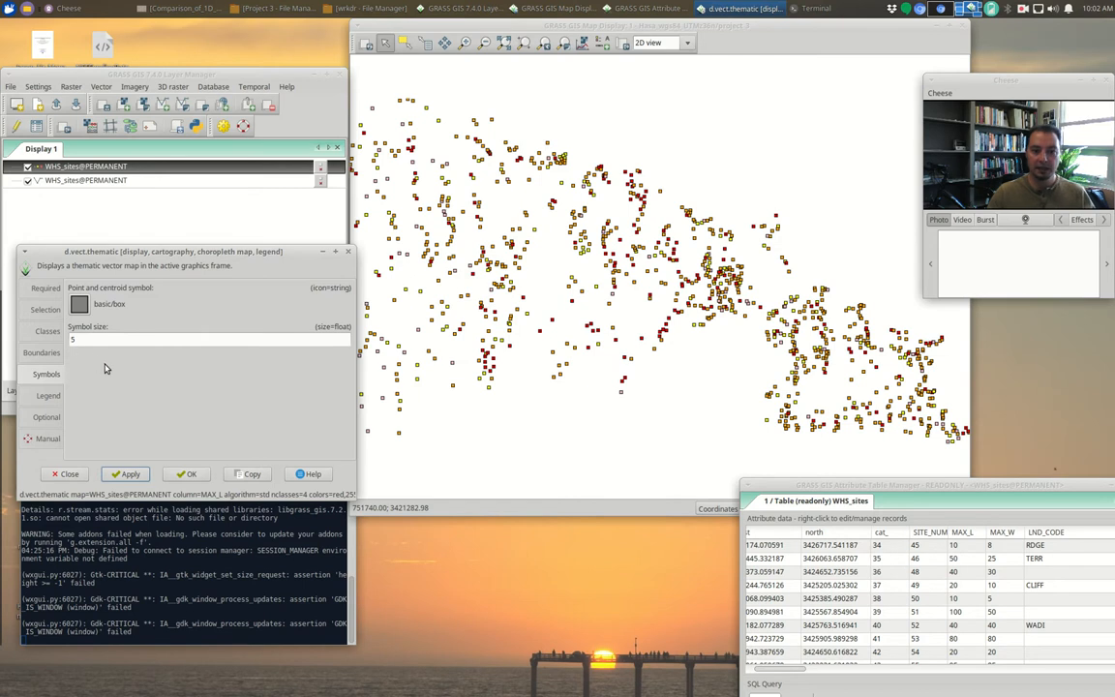
click(209, 339)
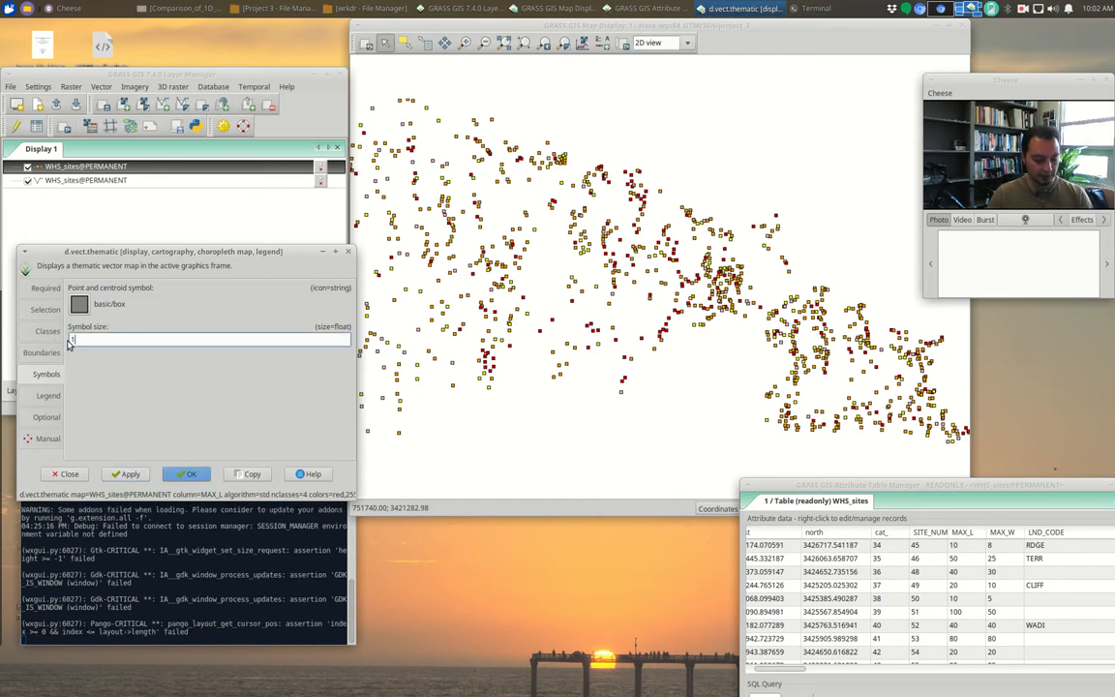
text(11)
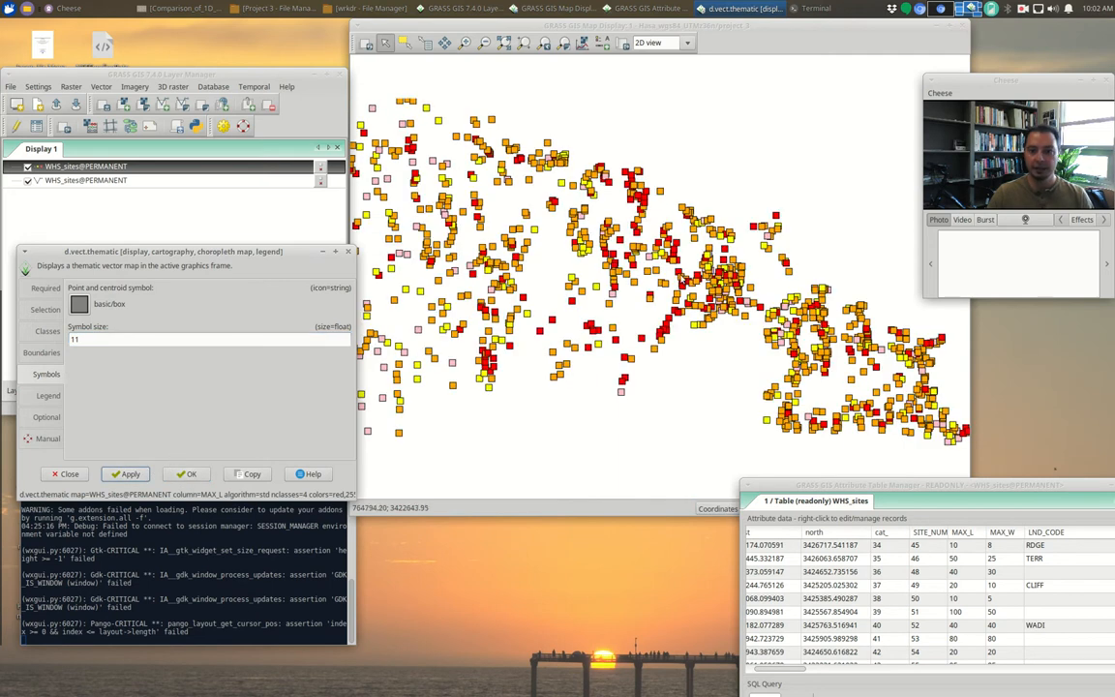
mouse_move(530, 286)
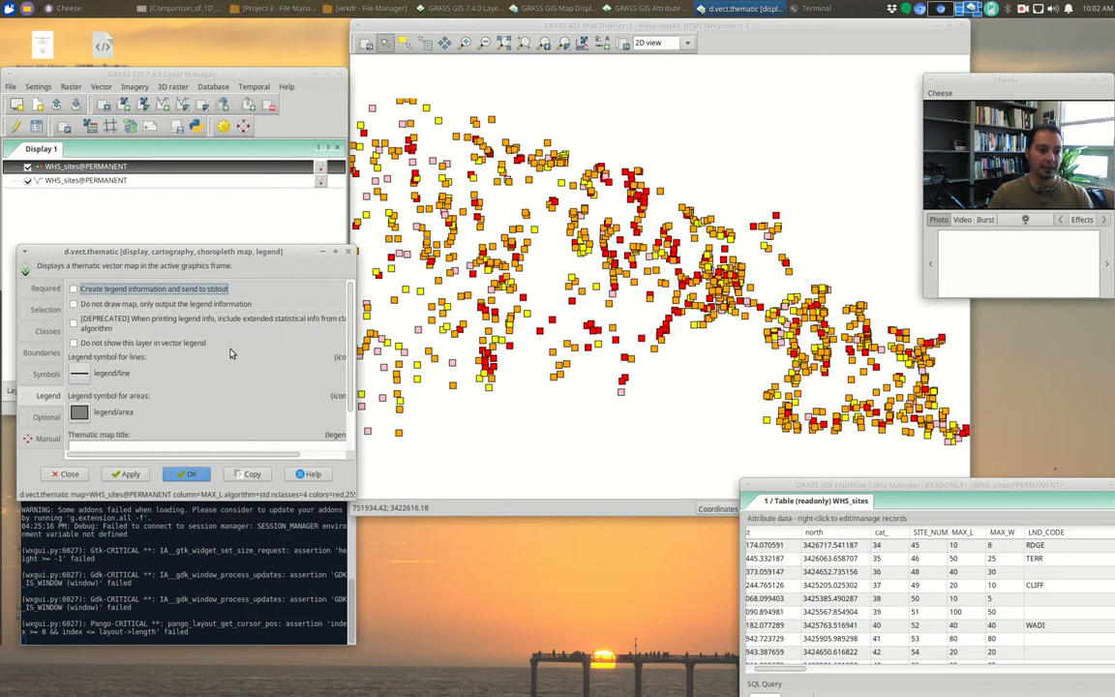
Draw a d.legend.vect legend listing the four WHS_sites MAX_L classes and colours
scroll(down, 3)
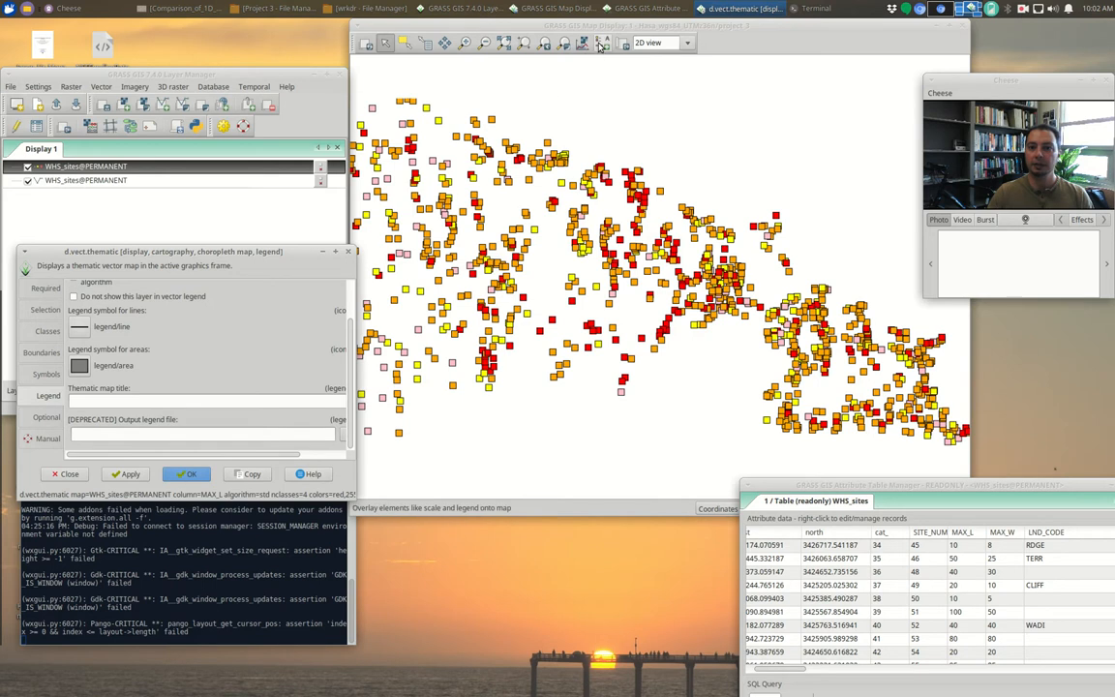
click(602, 43)
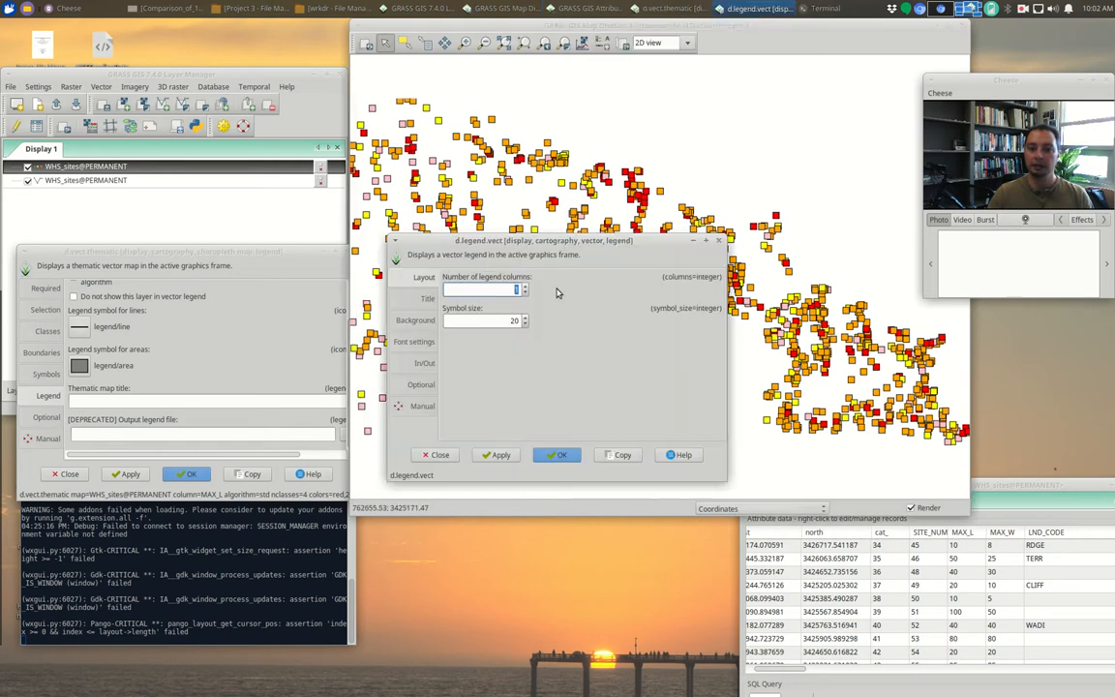
click(424, 298)
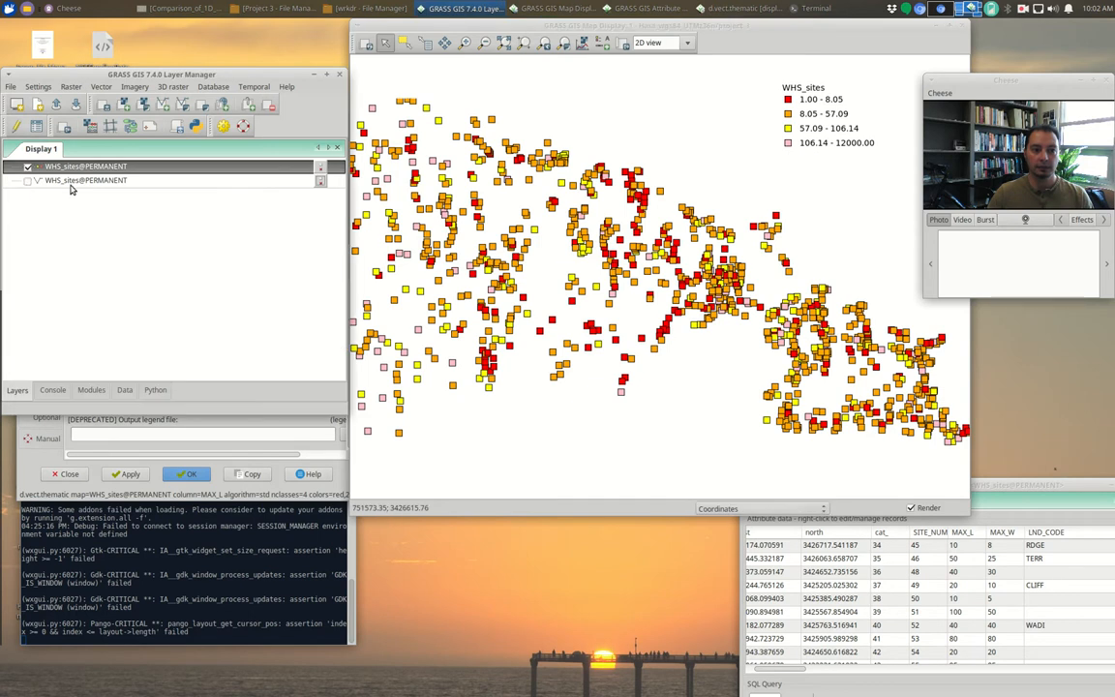
mouse_move(763, 194)
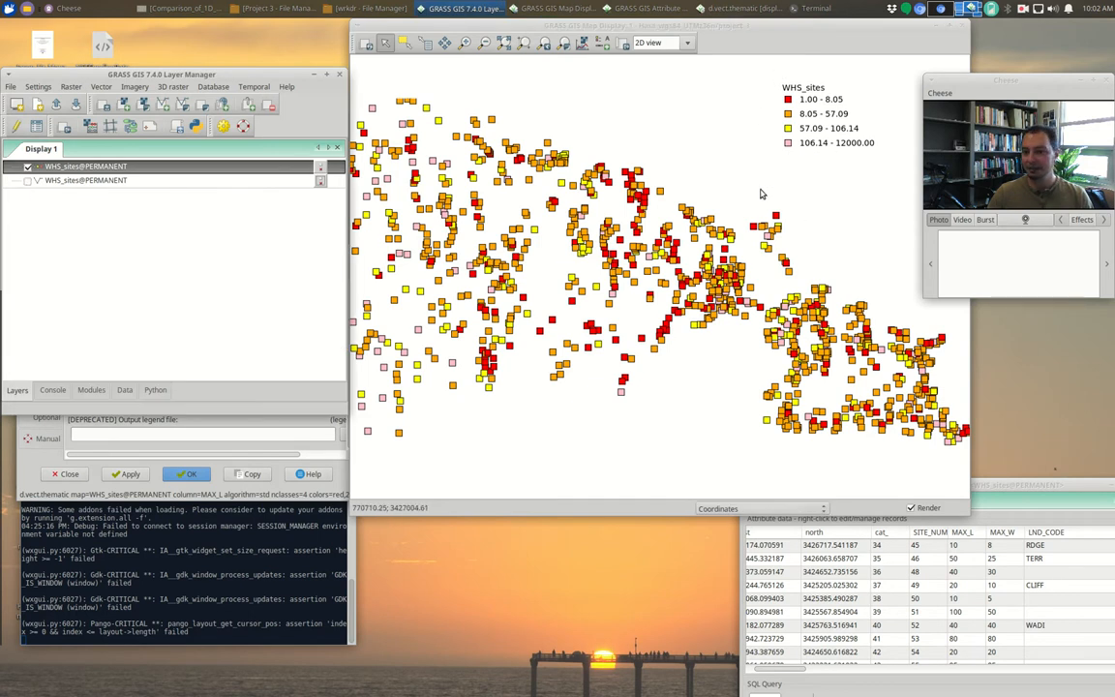
mouse_move(651, 262)
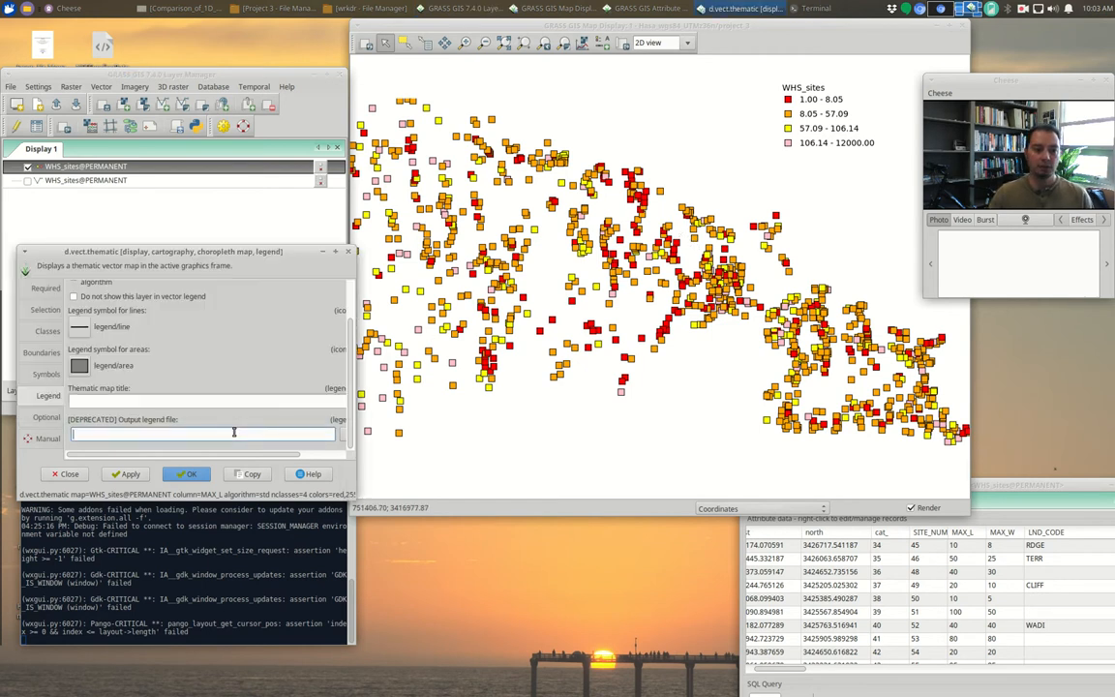
Reclassify the sites with custom MAX_L breaks 2,10,30 and redraw map and legend
click(45, 309)
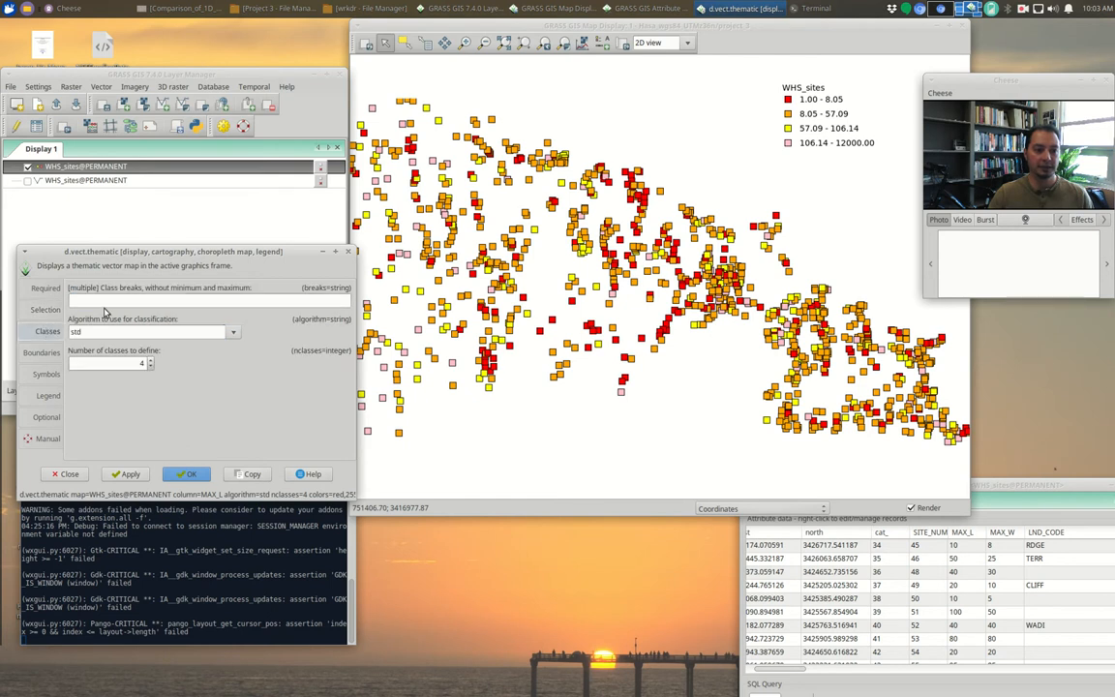
click(232, 334)
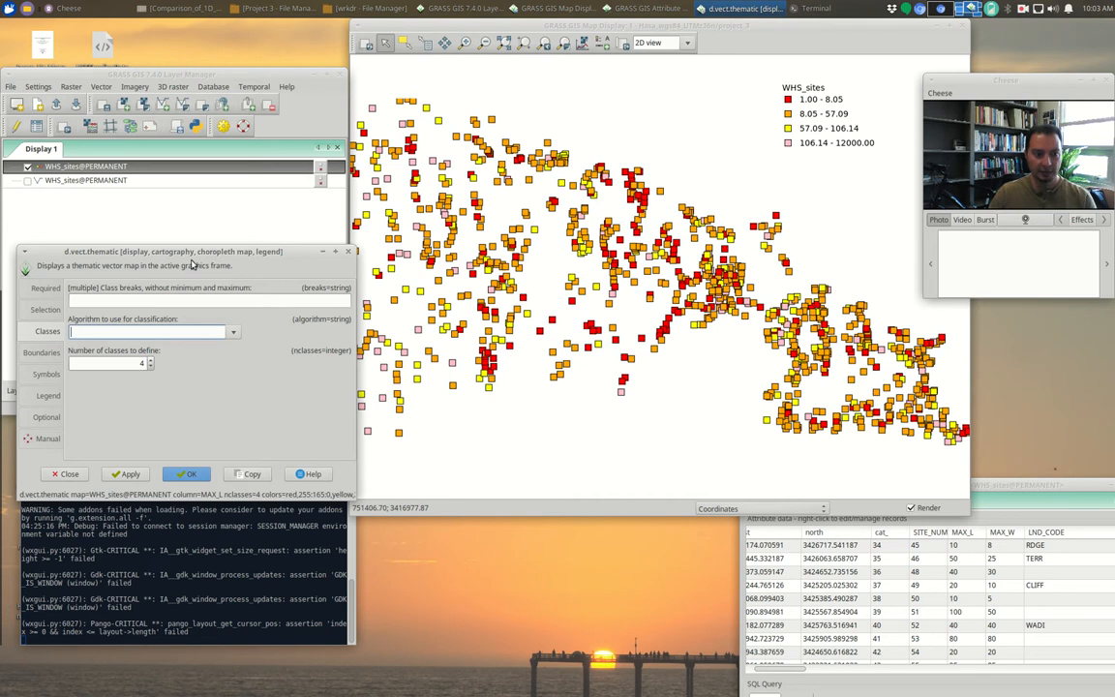
click(209, 301)
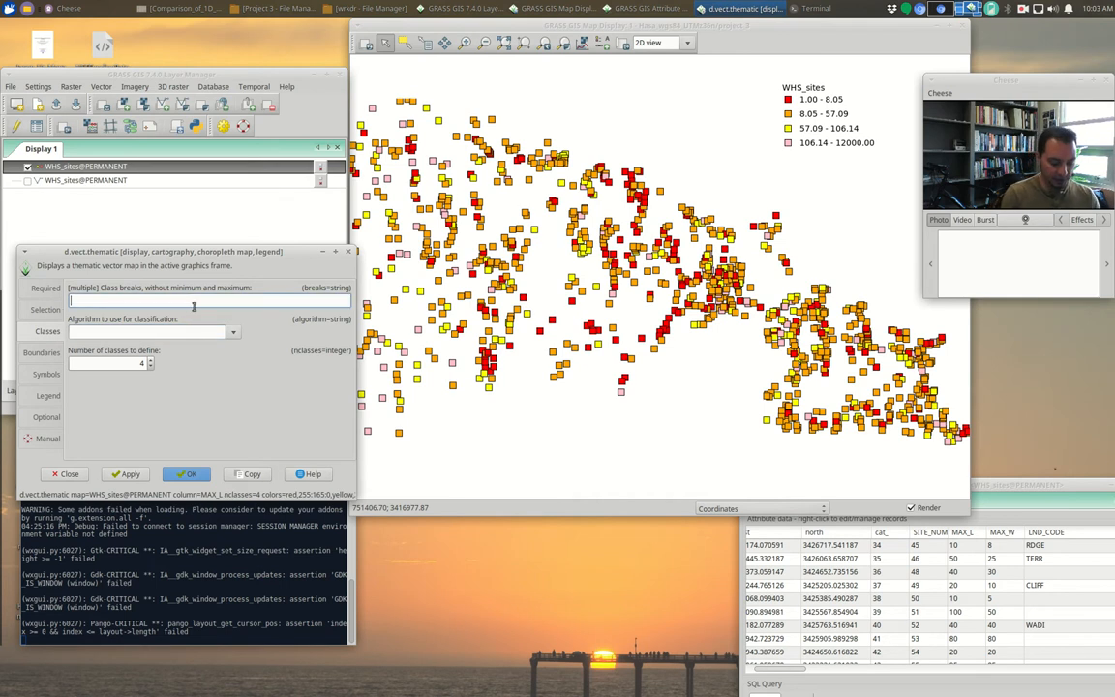
text(2)
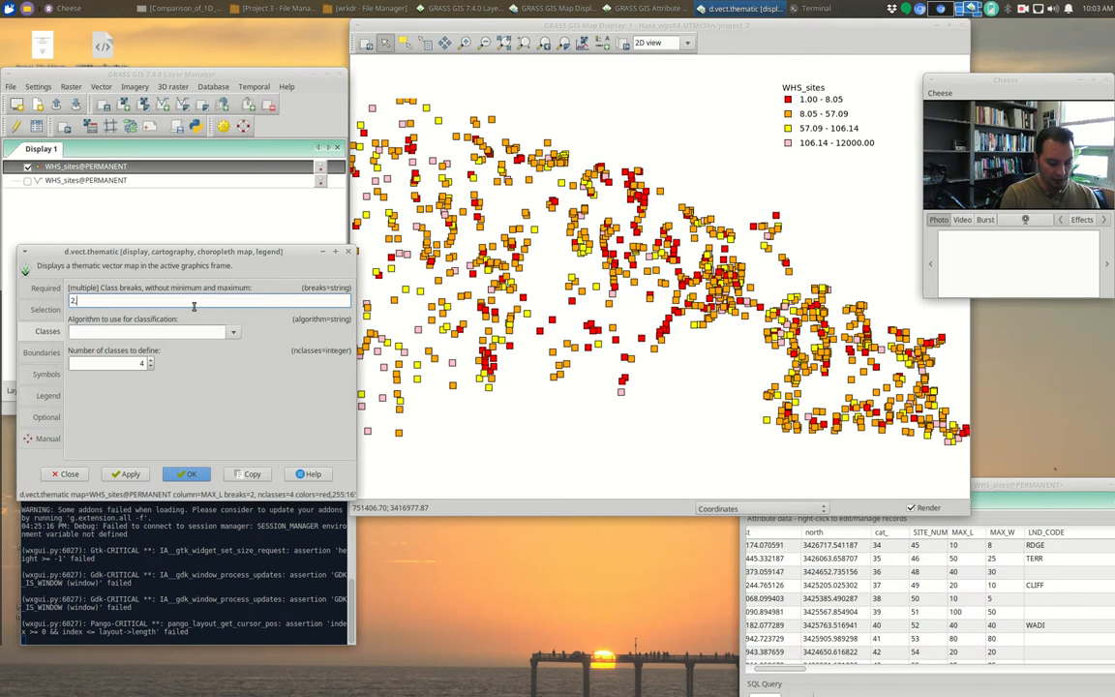
text(,10)
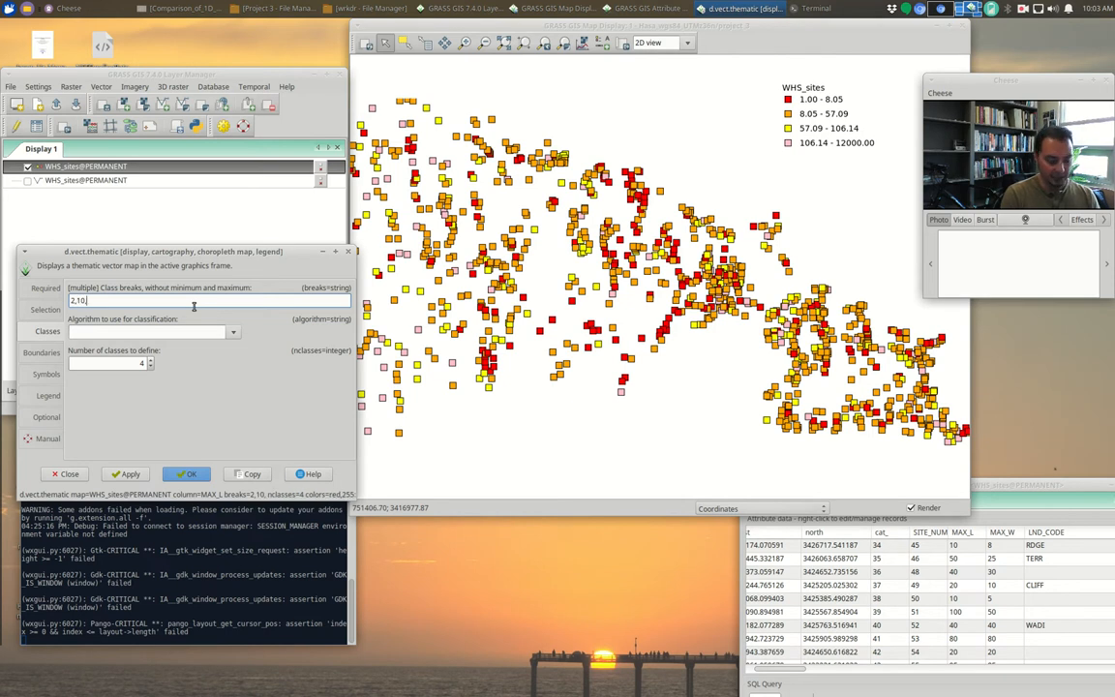
text(,30)
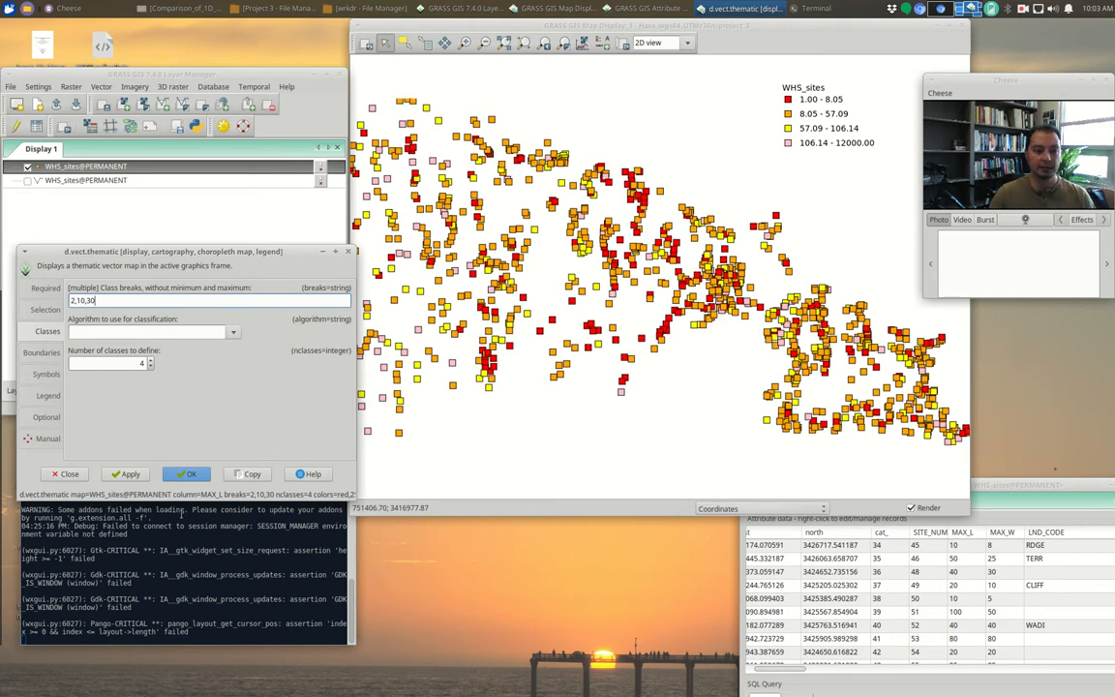
click(129, 472)
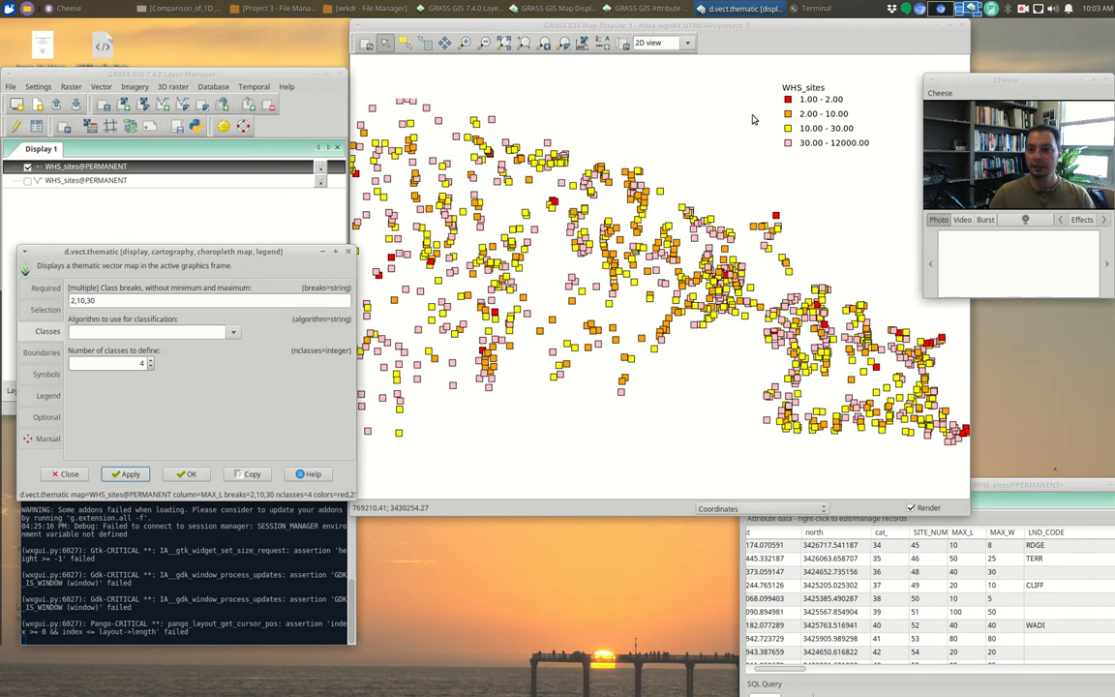
mouse_move(891, 360)
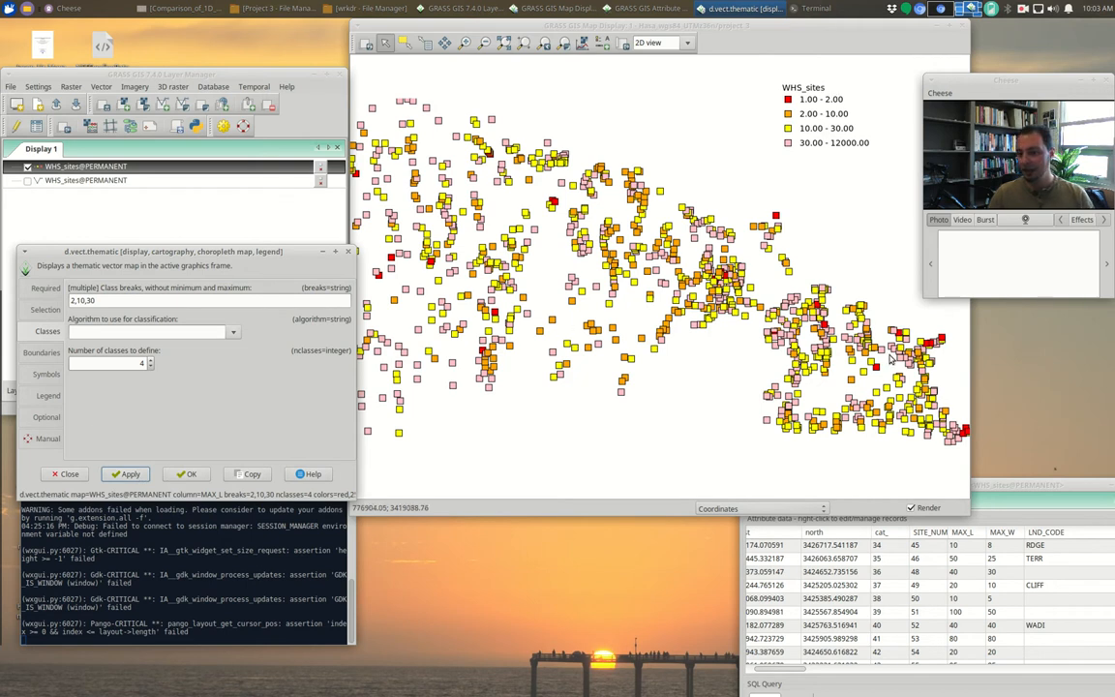
mouse_move(890, 358)
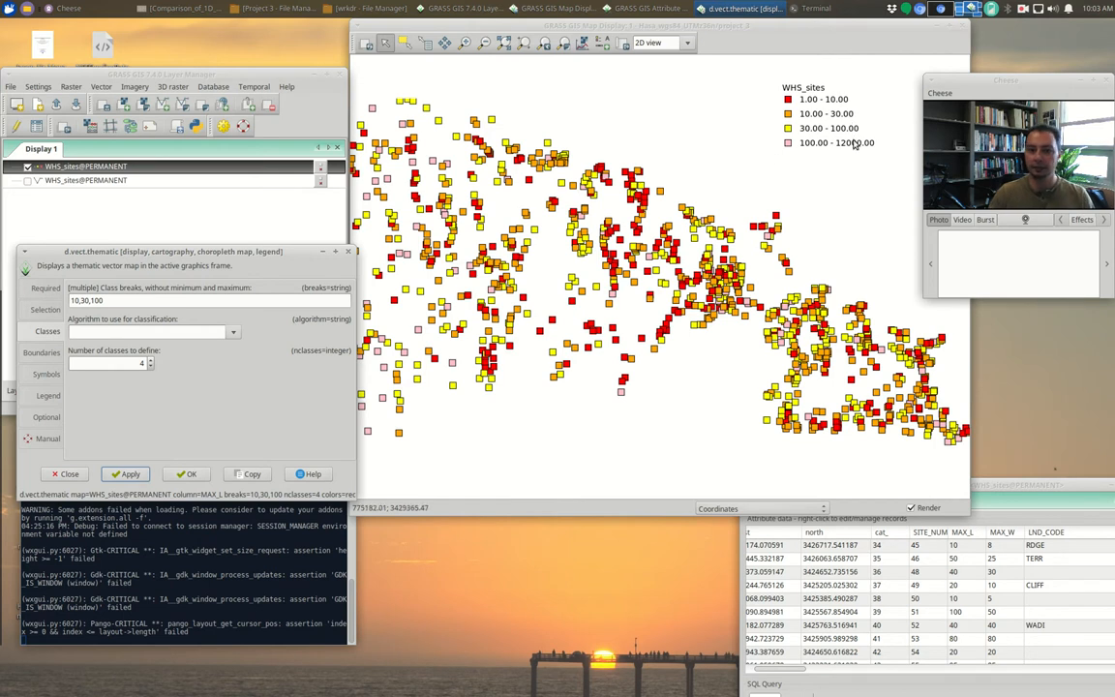
mouse_move(875, 131)
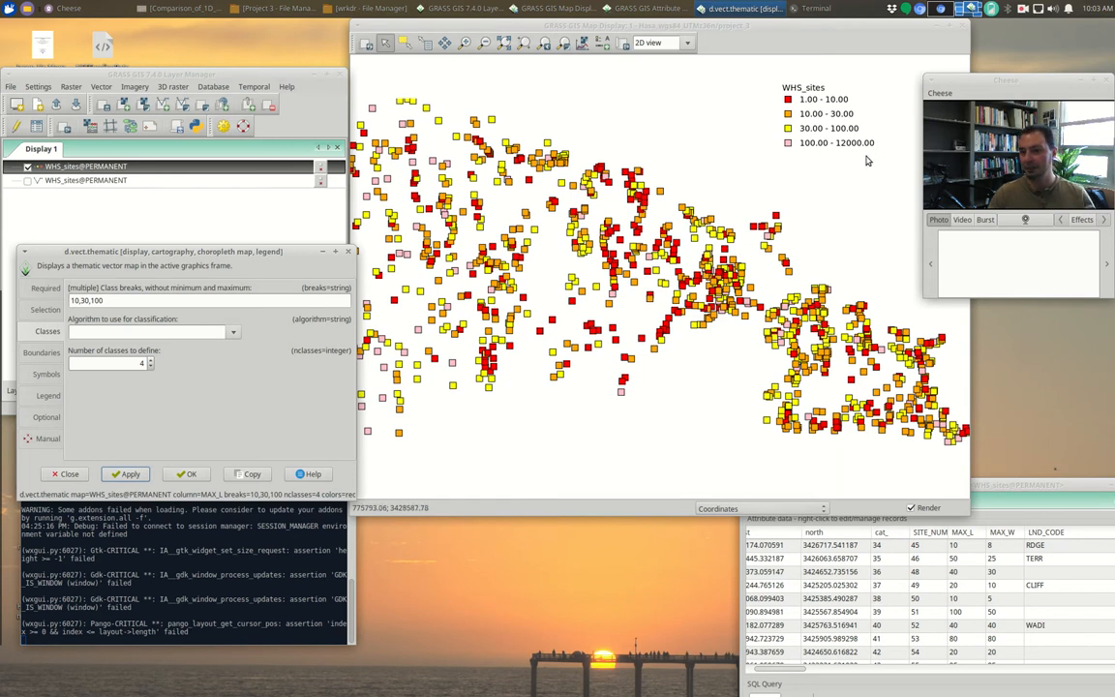
mouse_move(410, 350)
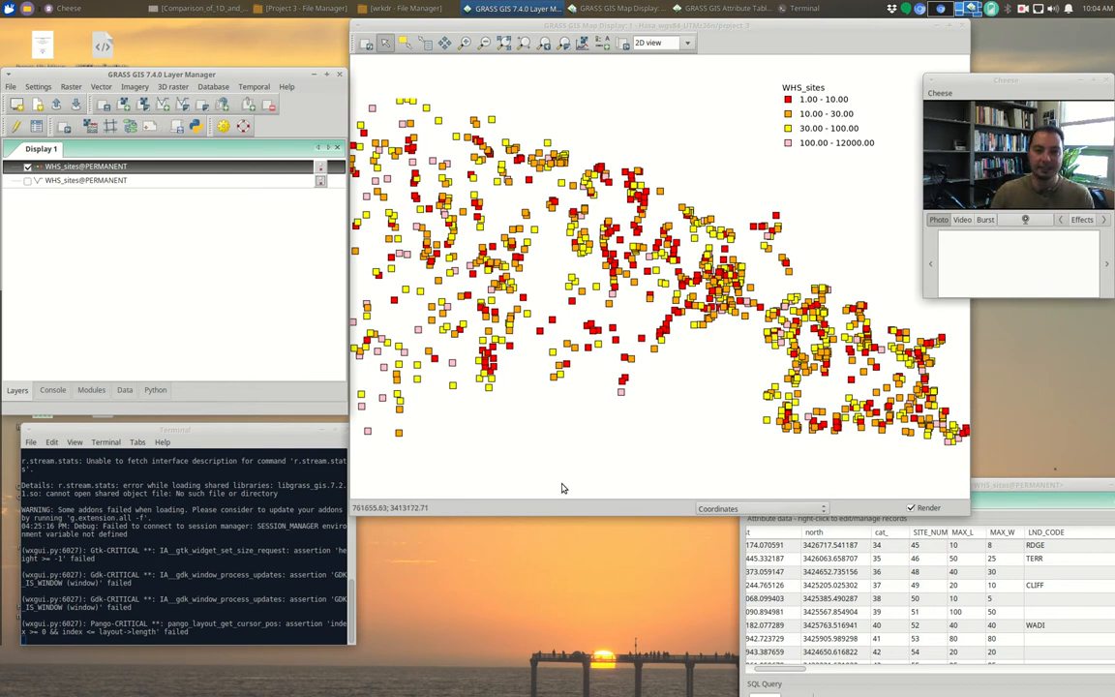
mouse_move(573, 480)
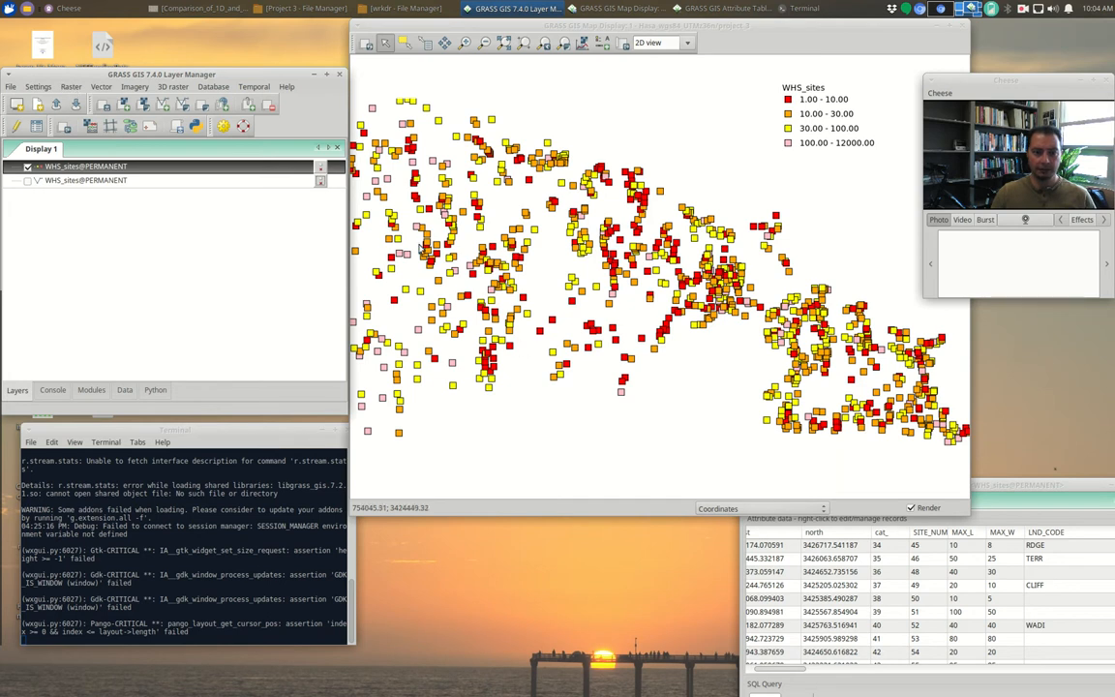
mouse_move(531, 196)
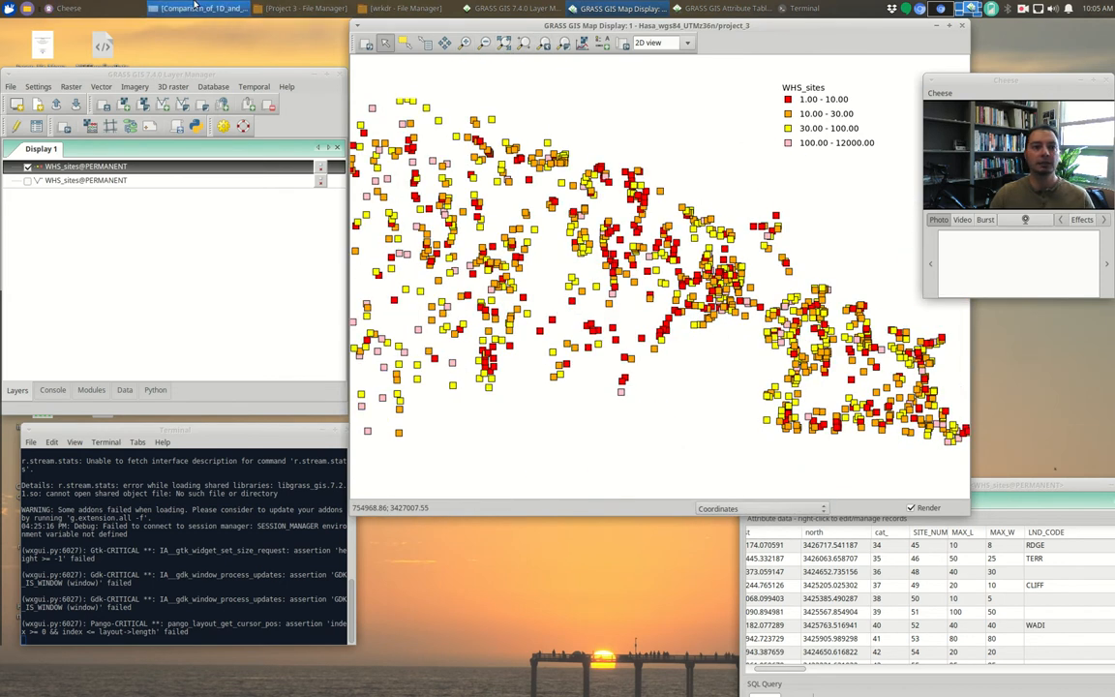
click(198, 8)
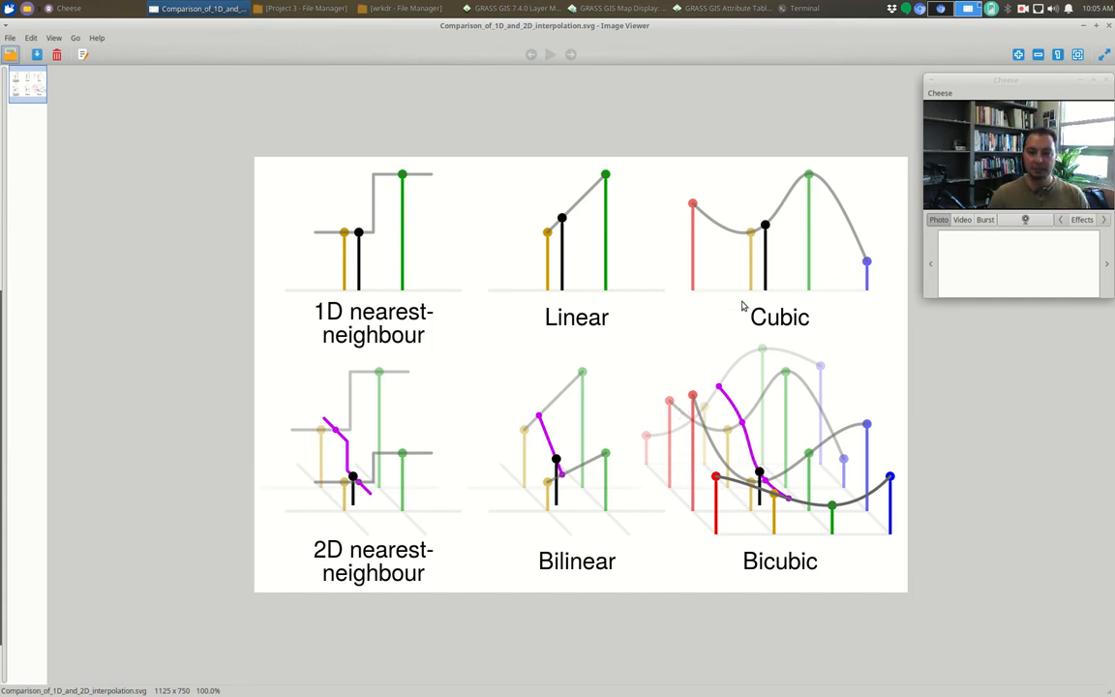
mouse_move(933, 358)
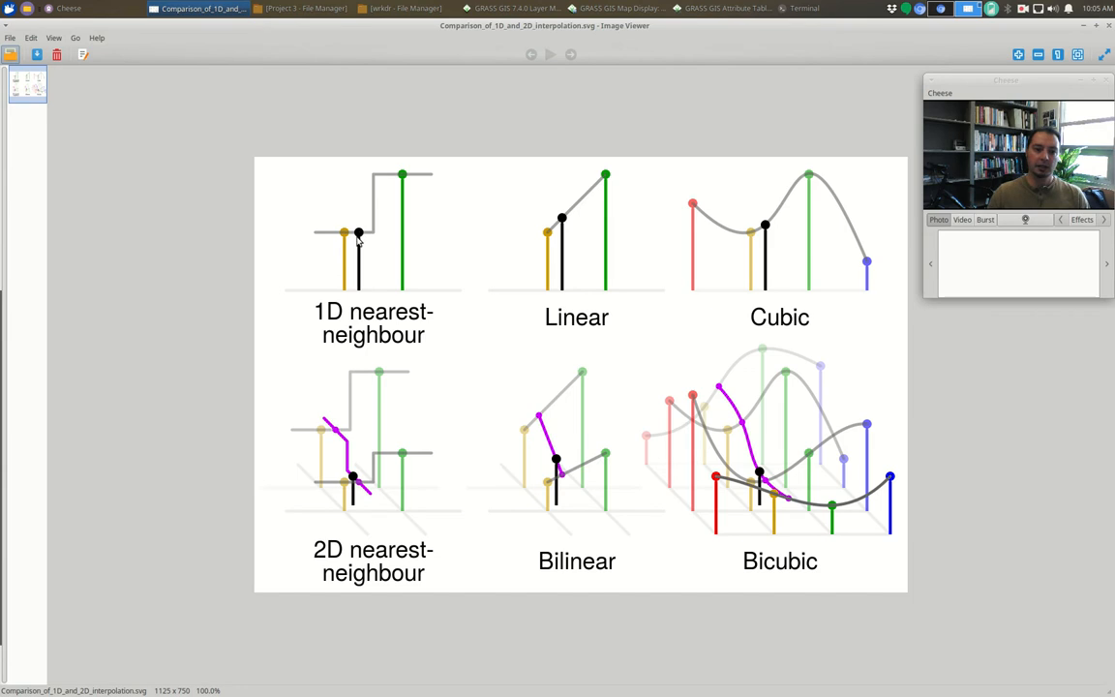
mouse_move(346, 234)
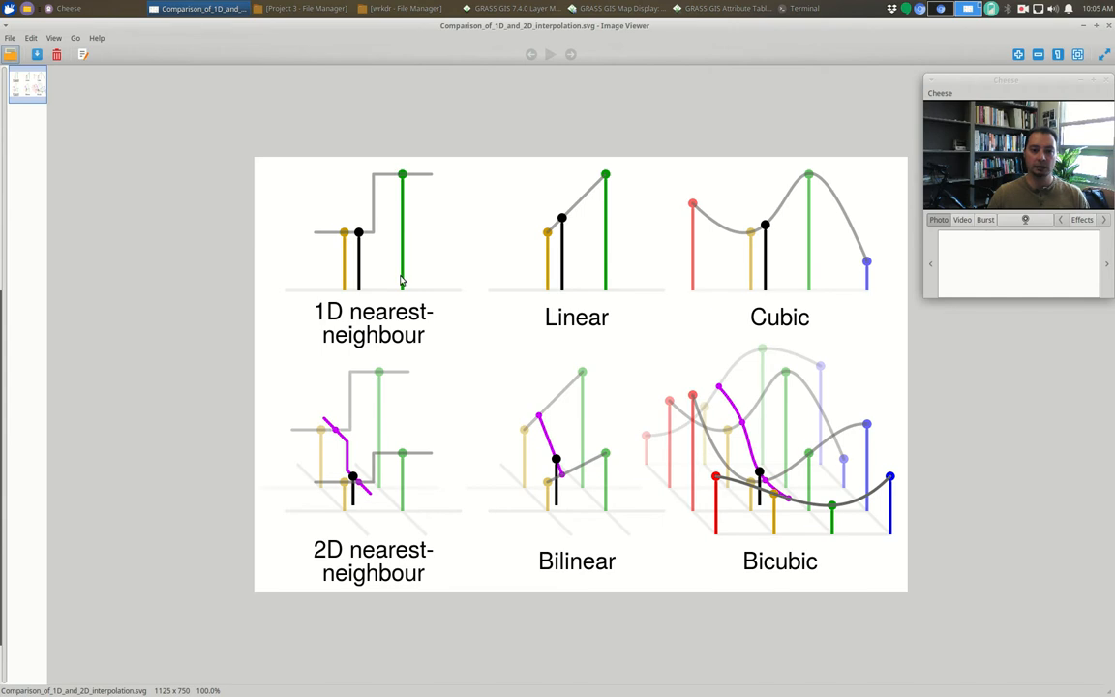
mouse_move(368, 193)
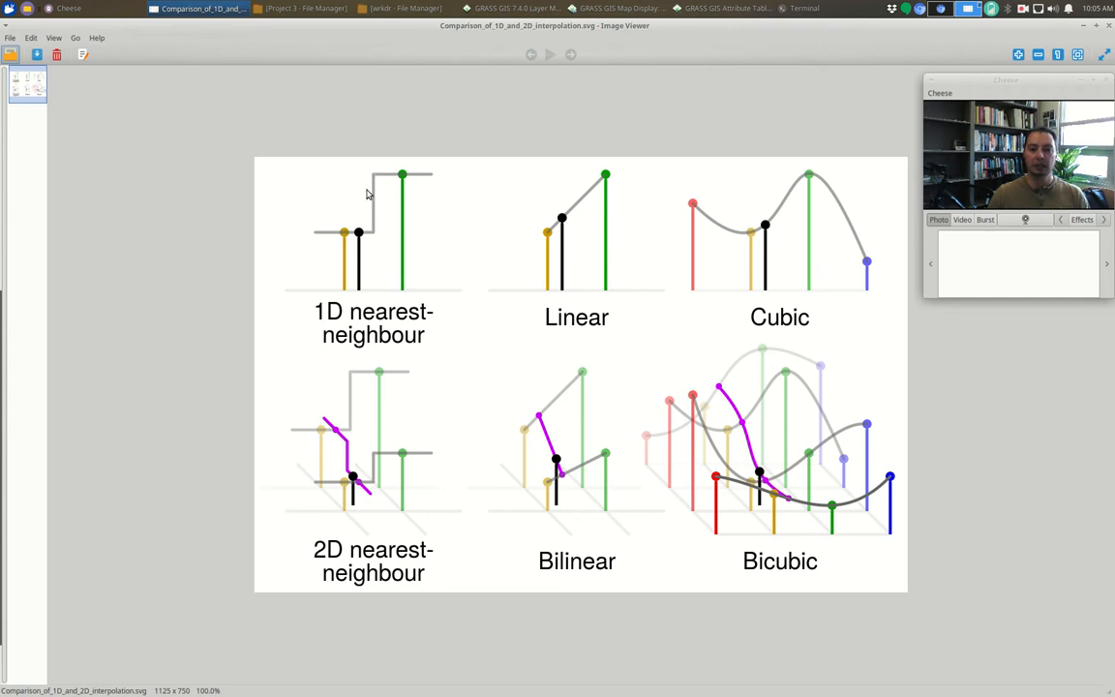
mouse_move(378, 211)
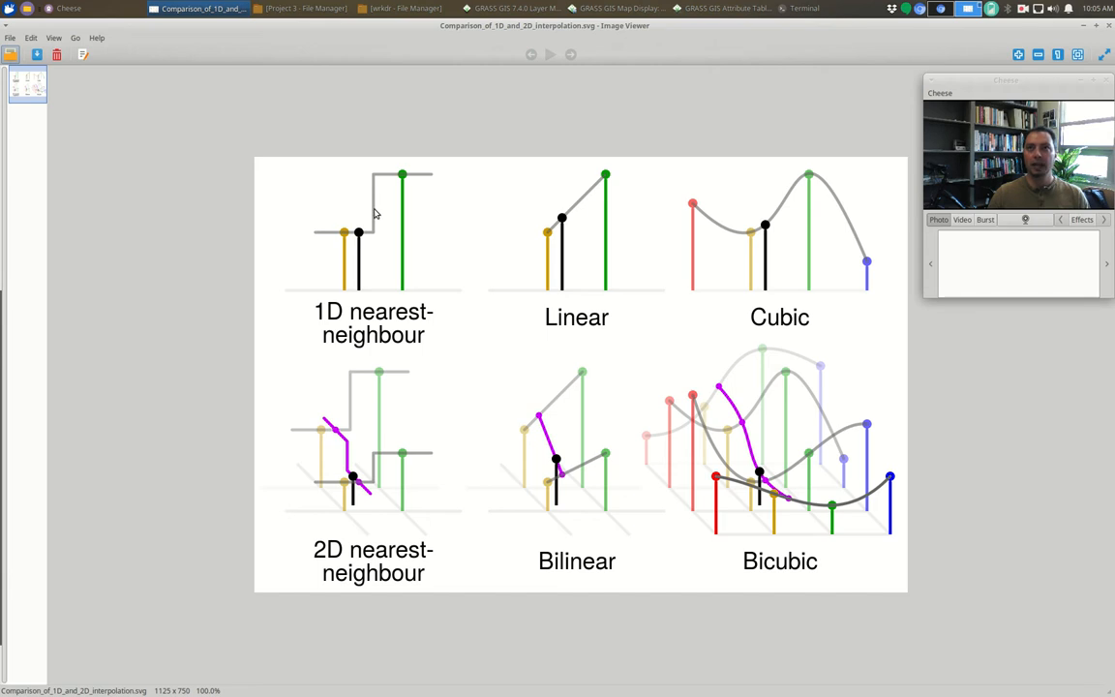
mouse_move(380, 232)
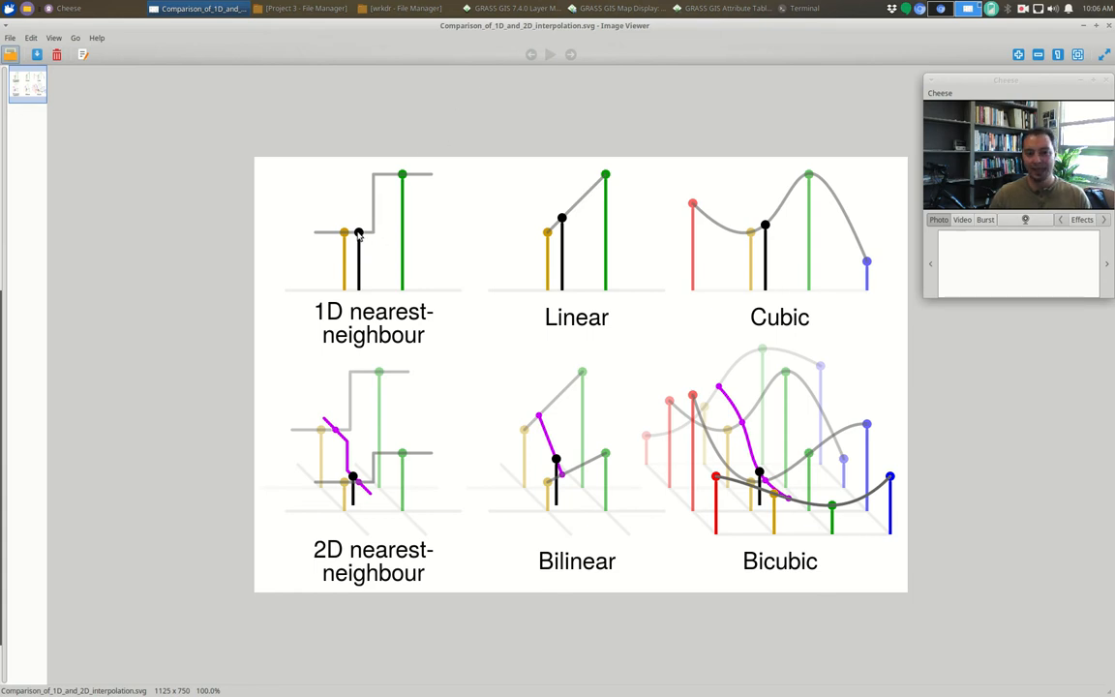
mouse_move(393, 197)
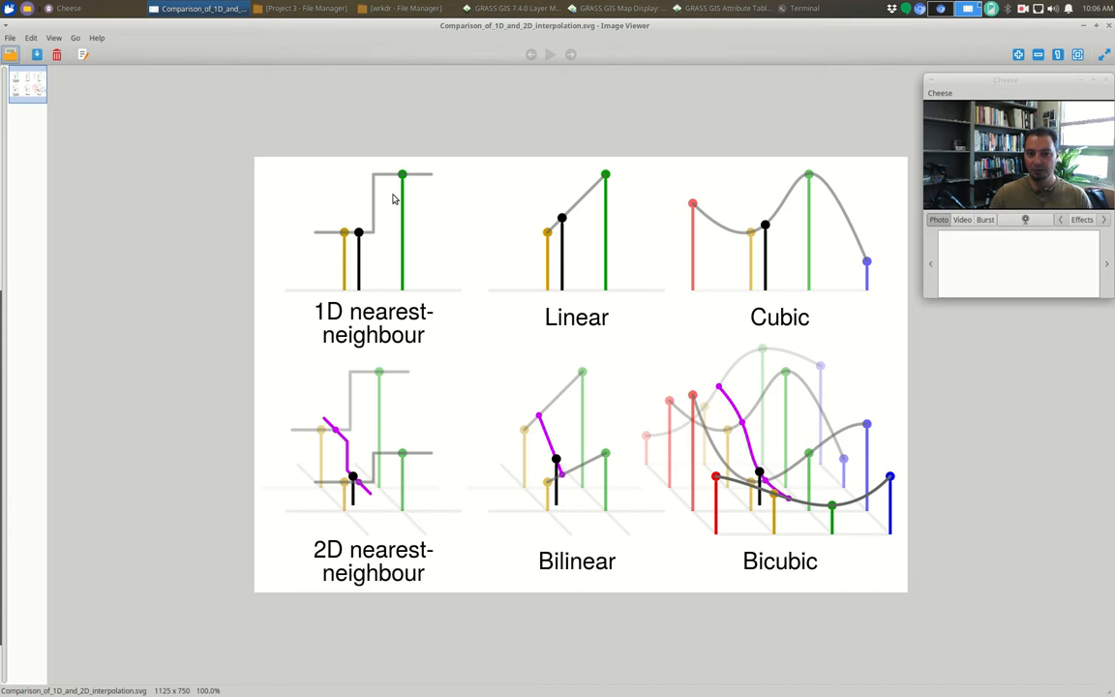
mouse_move(353, 237)
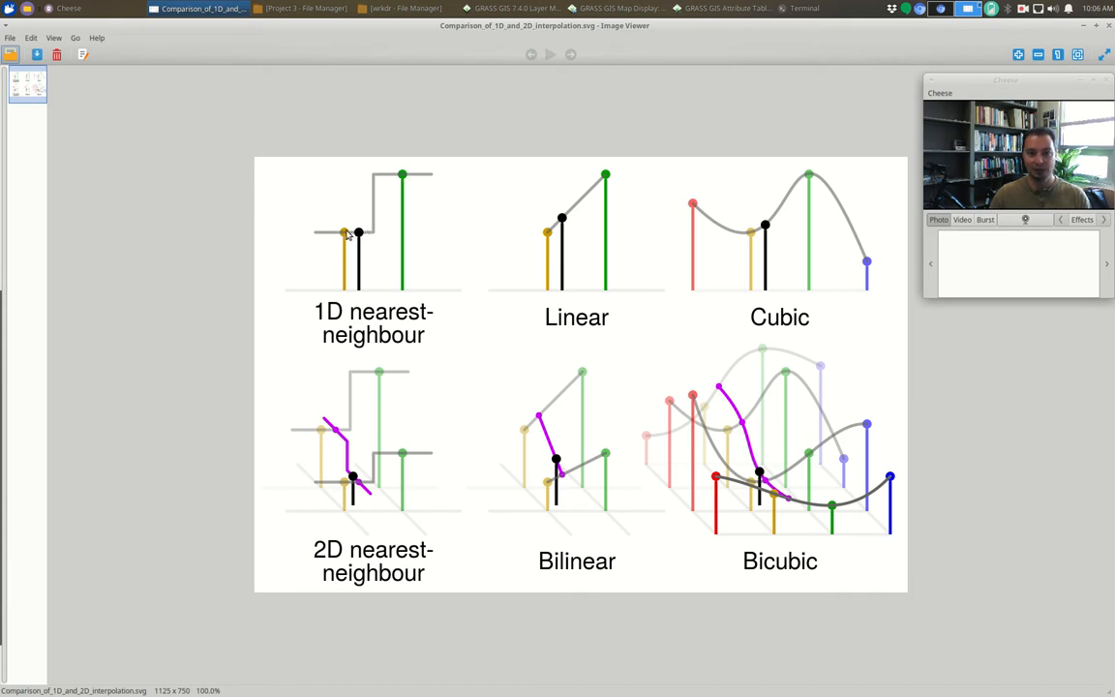
mouse_move(364, 237)
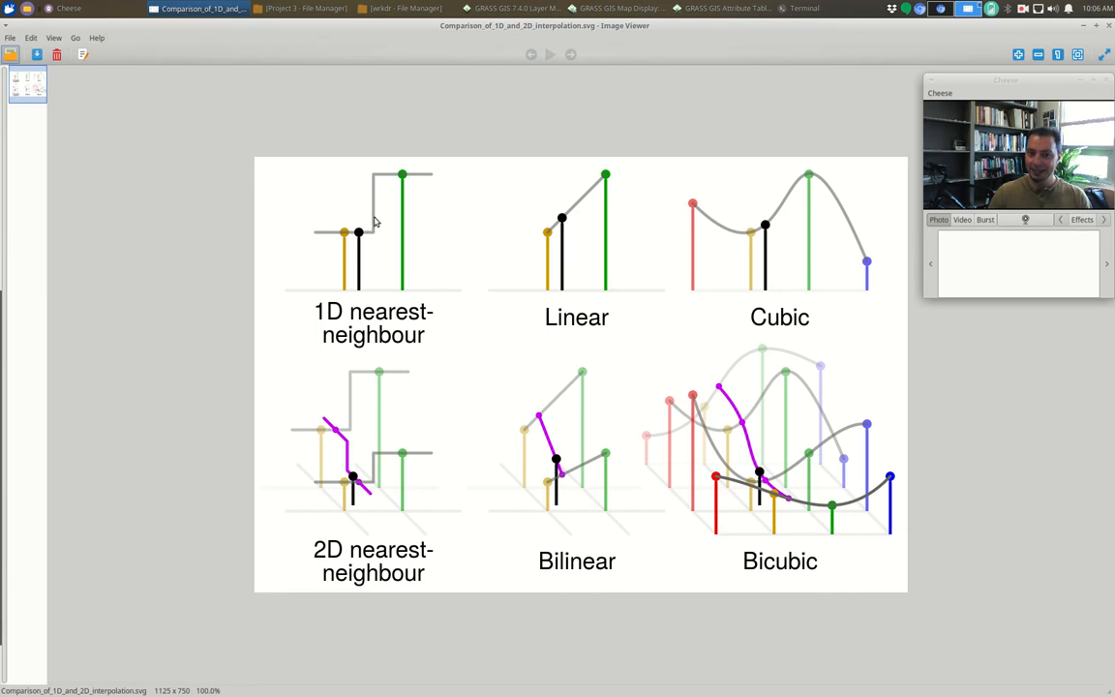
mouse_move(382, 236)
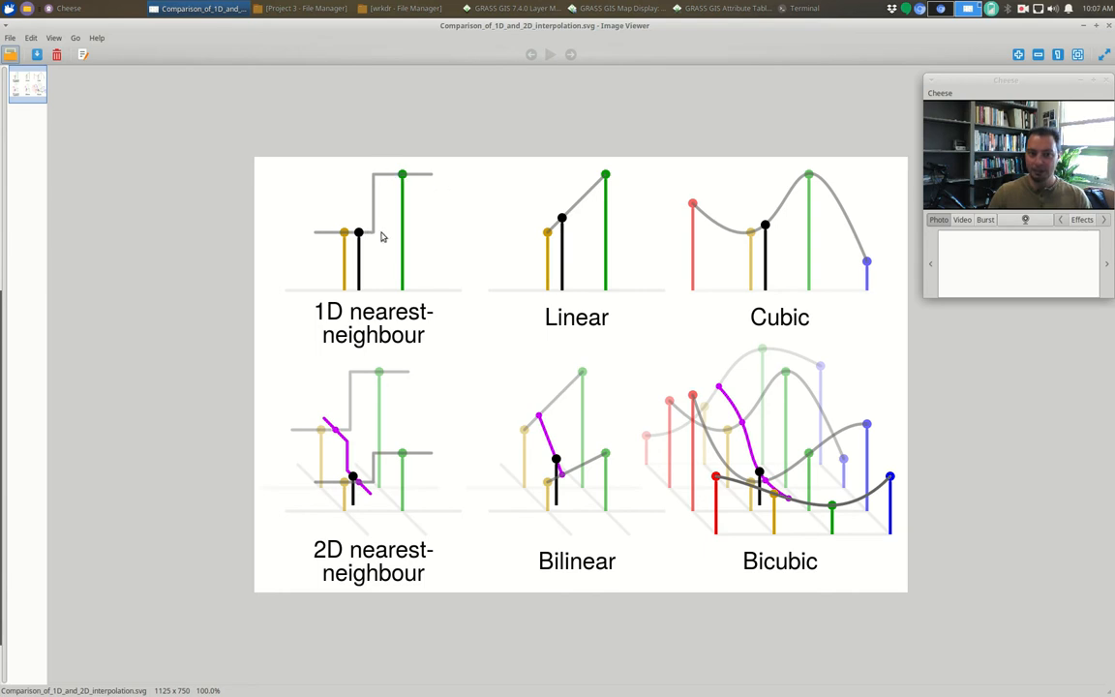
mouse_move(337, 240)
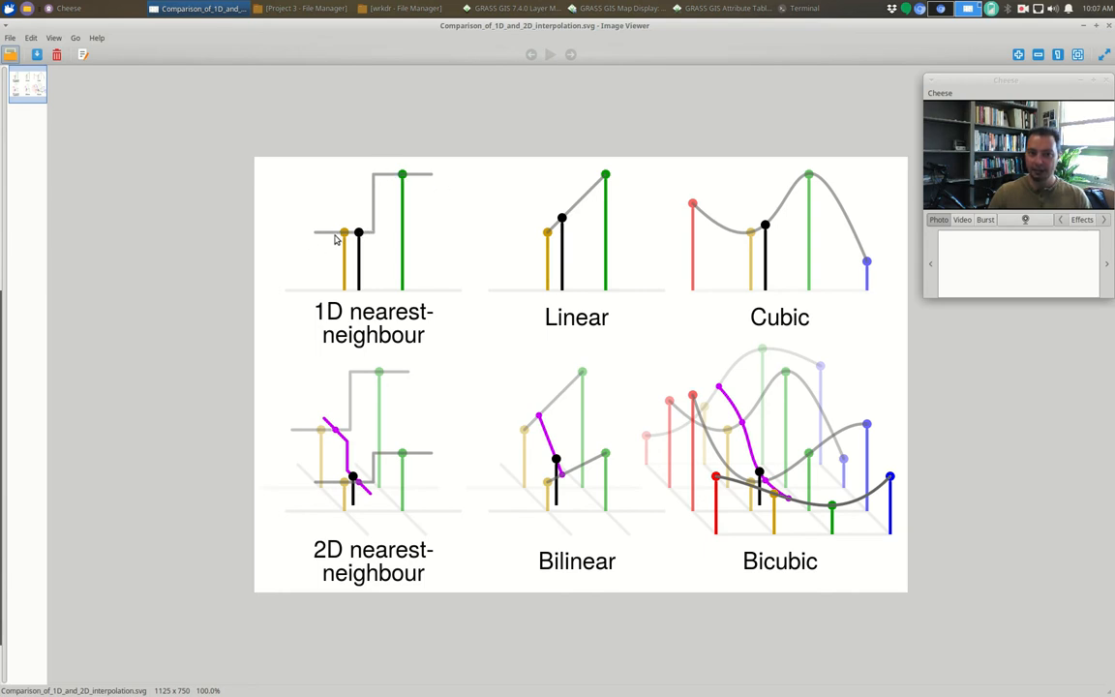
mouse_move(411, 180)
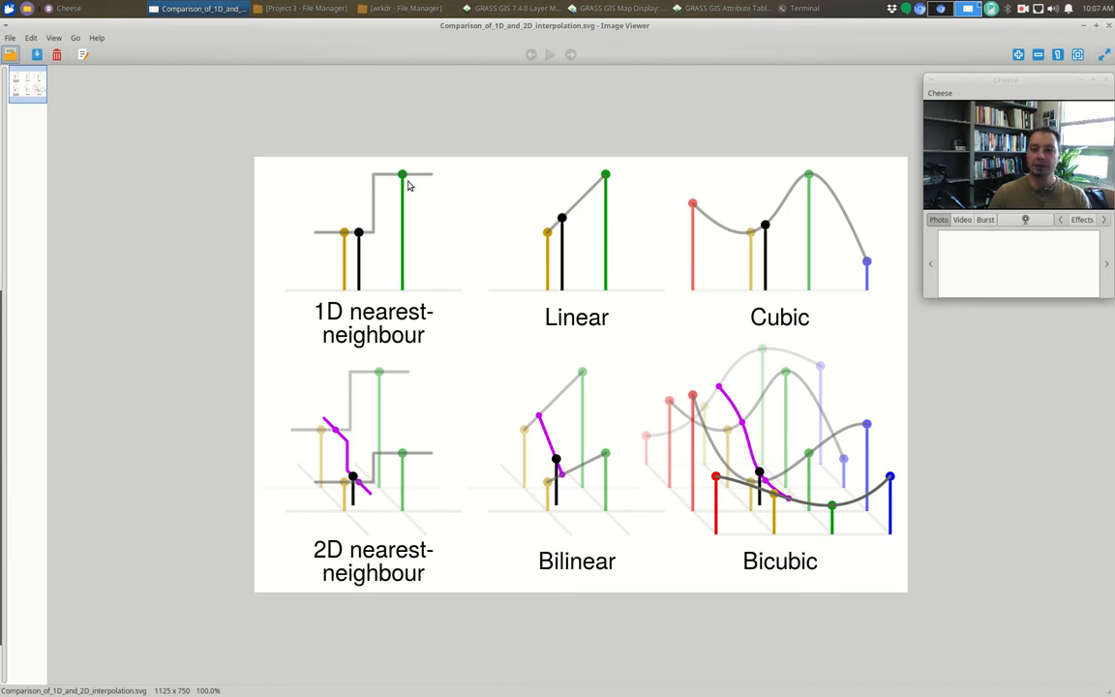
mouse_move(571, 292)
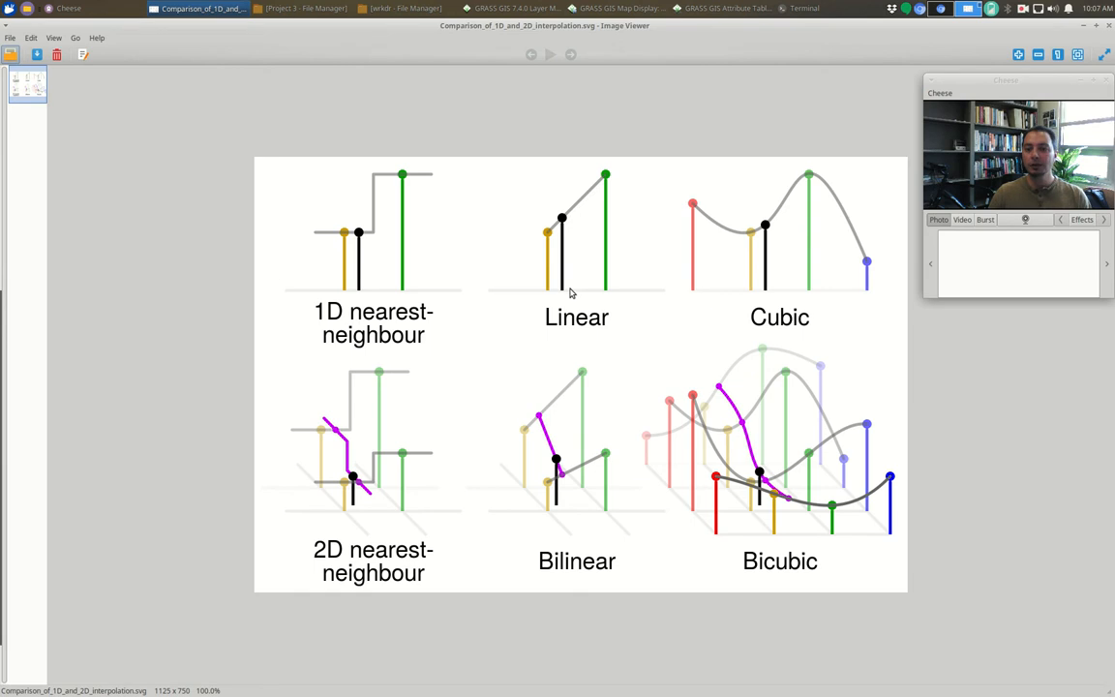
mouse_move(592, 194)
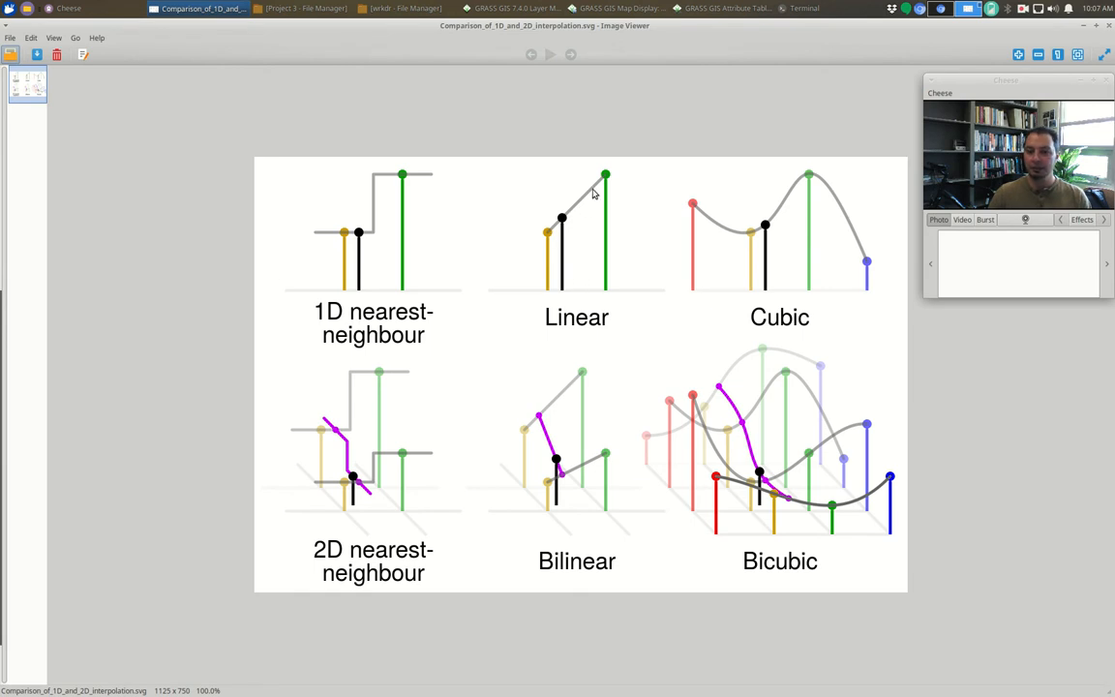
mouse_move(605, 203)
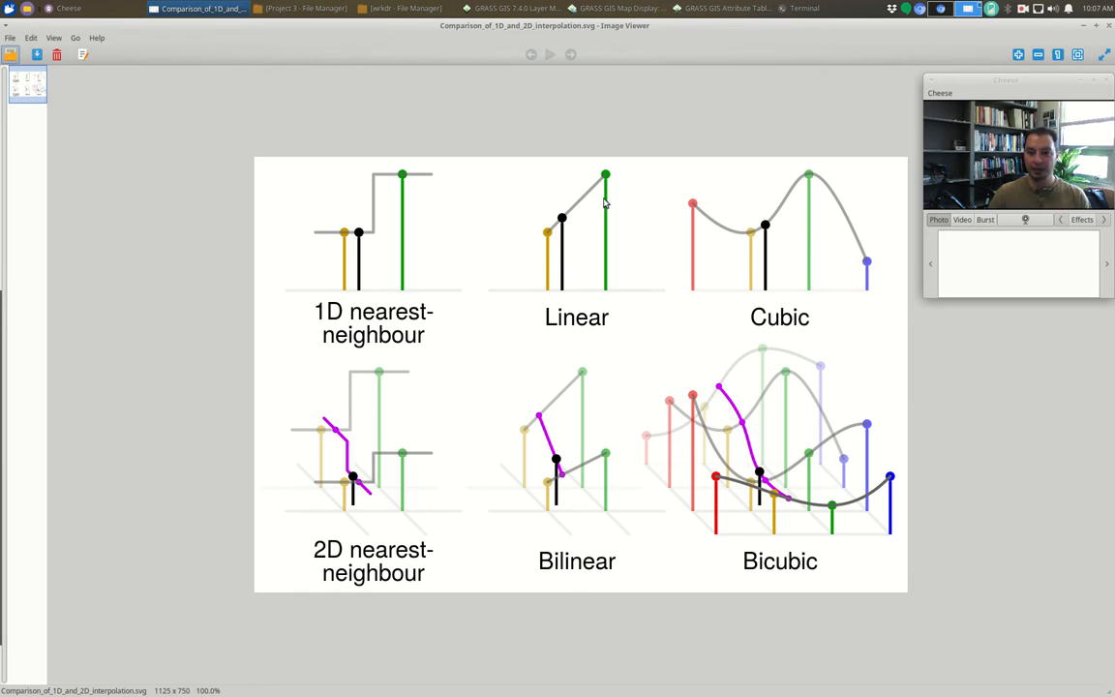
mouse_move(499, 283)
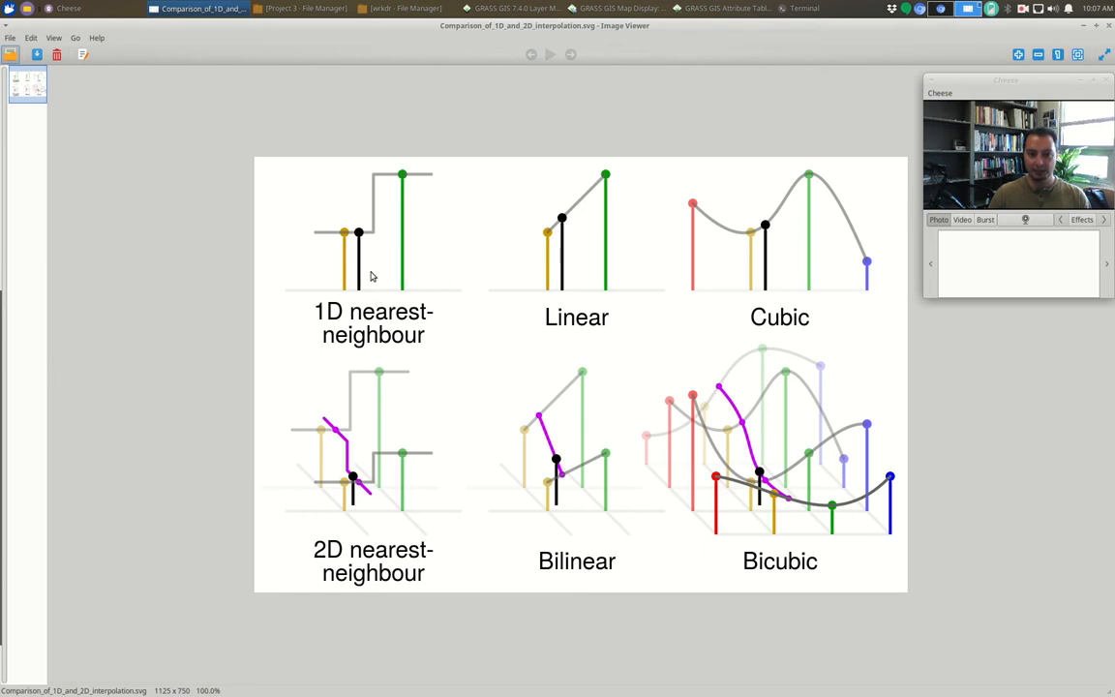
mouse_move(542, 244)
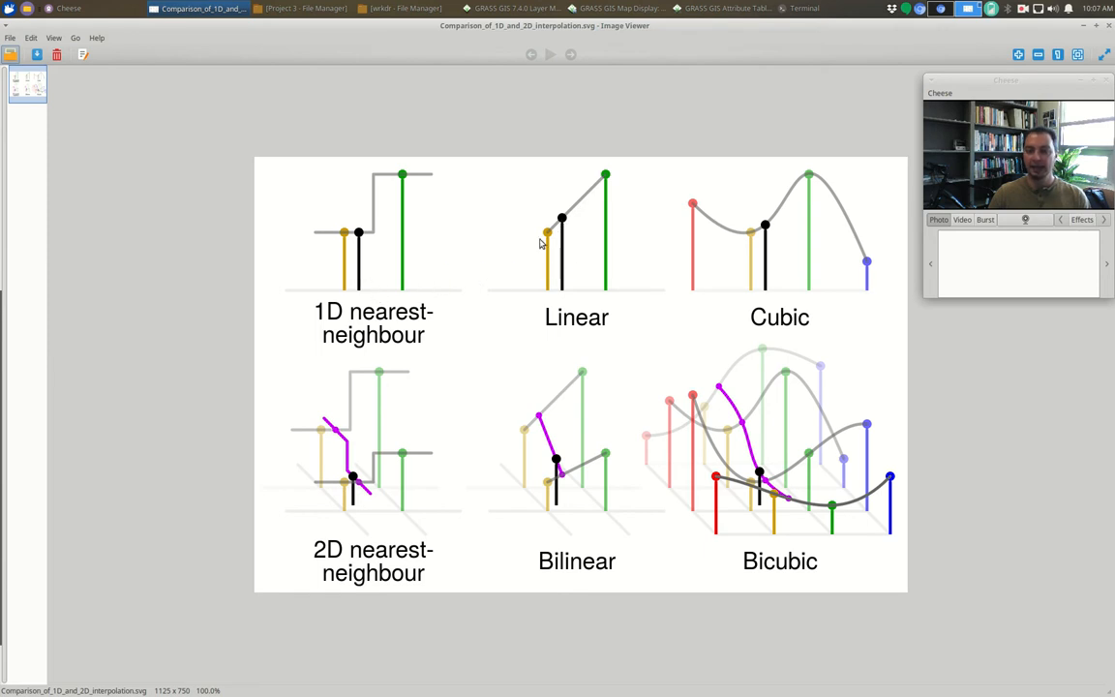
mouse_move(606, 178)
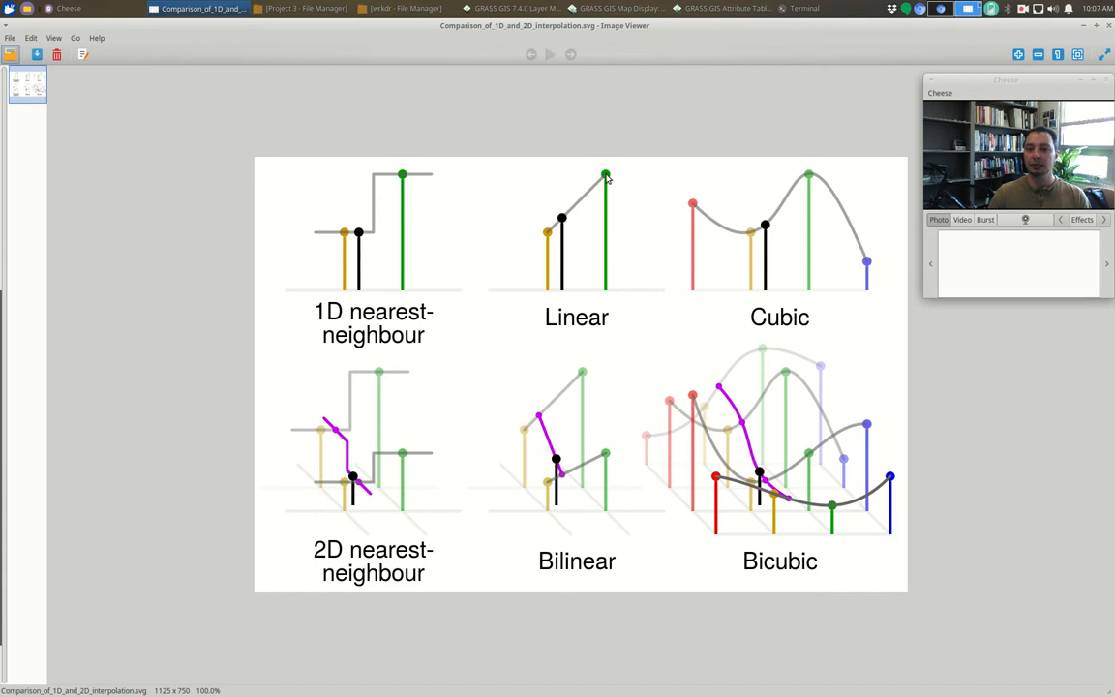
mouse_move(546, 240)
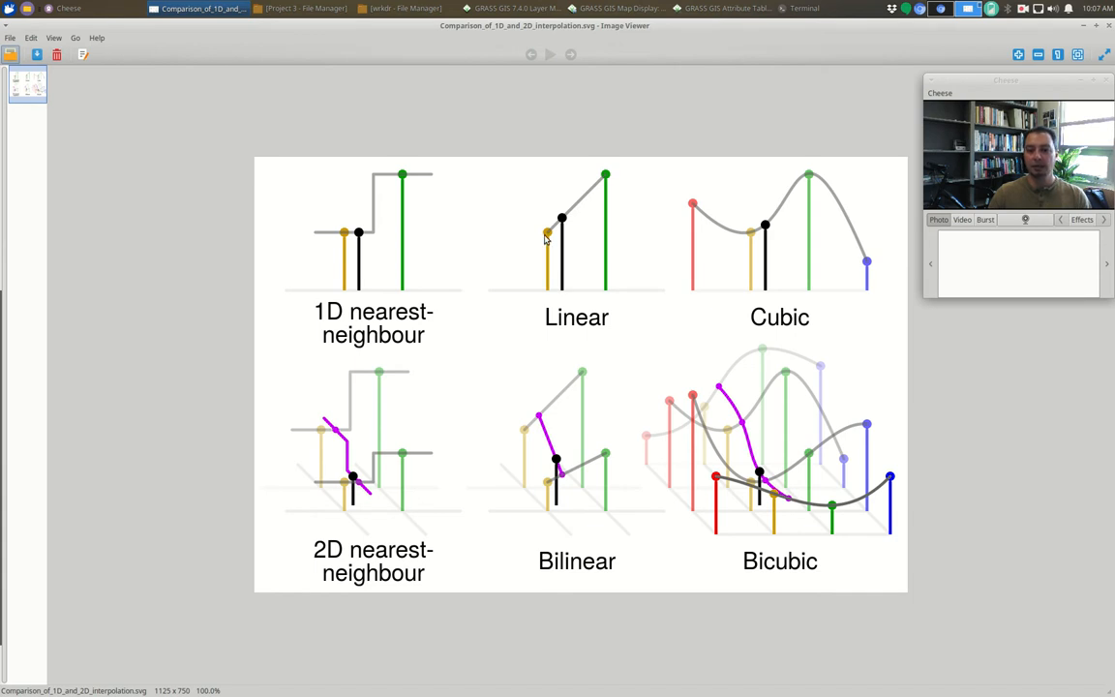
mouse_move(604, 184)
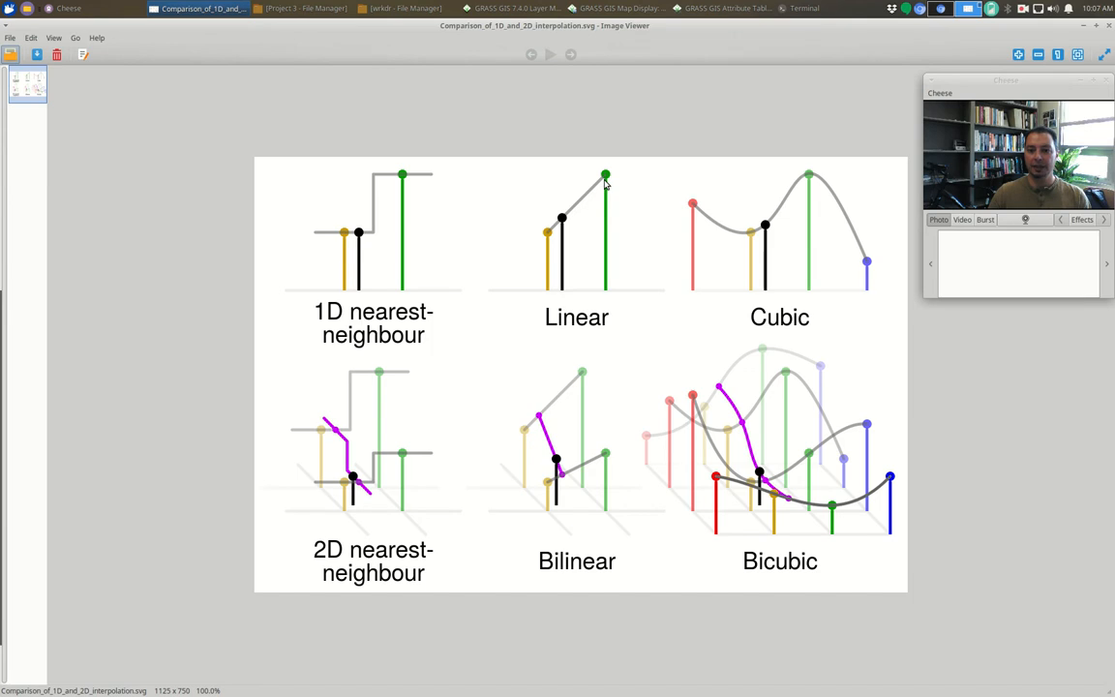
mouse_move(558, 275)
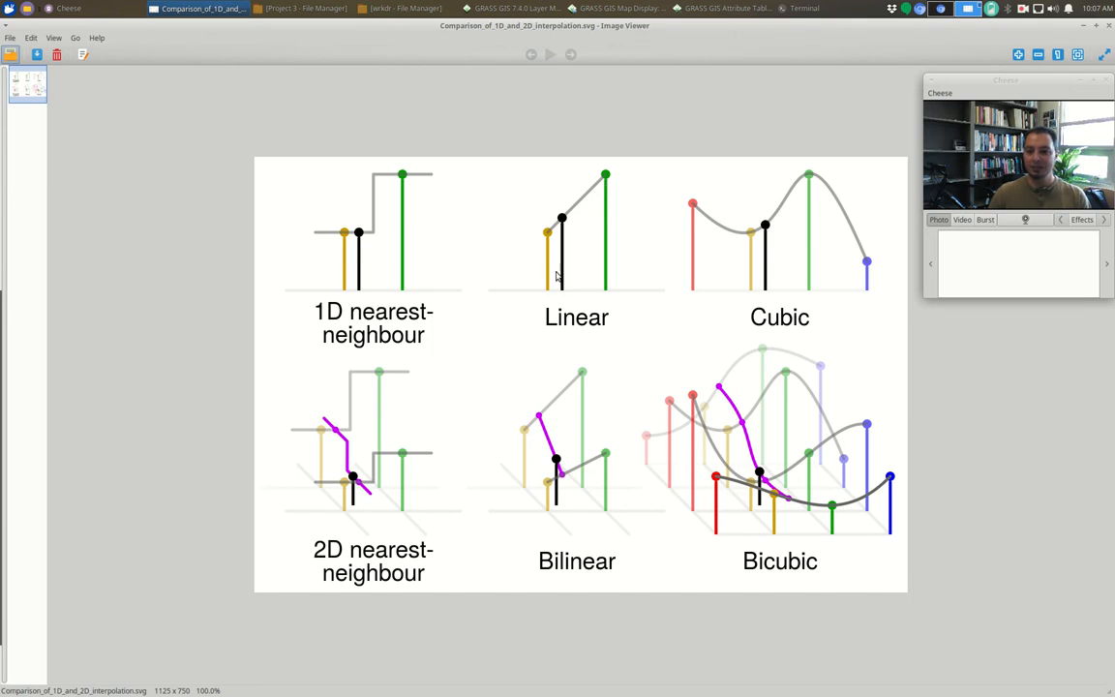
mouse_move(565, 221)
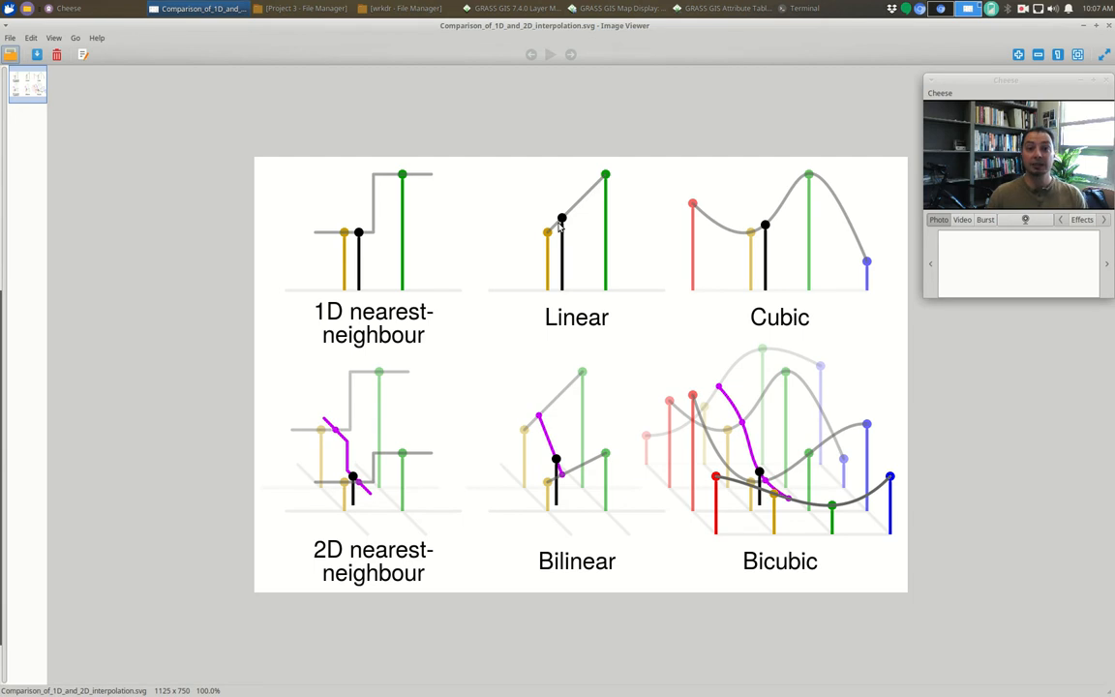
mouse_move(579, 242)
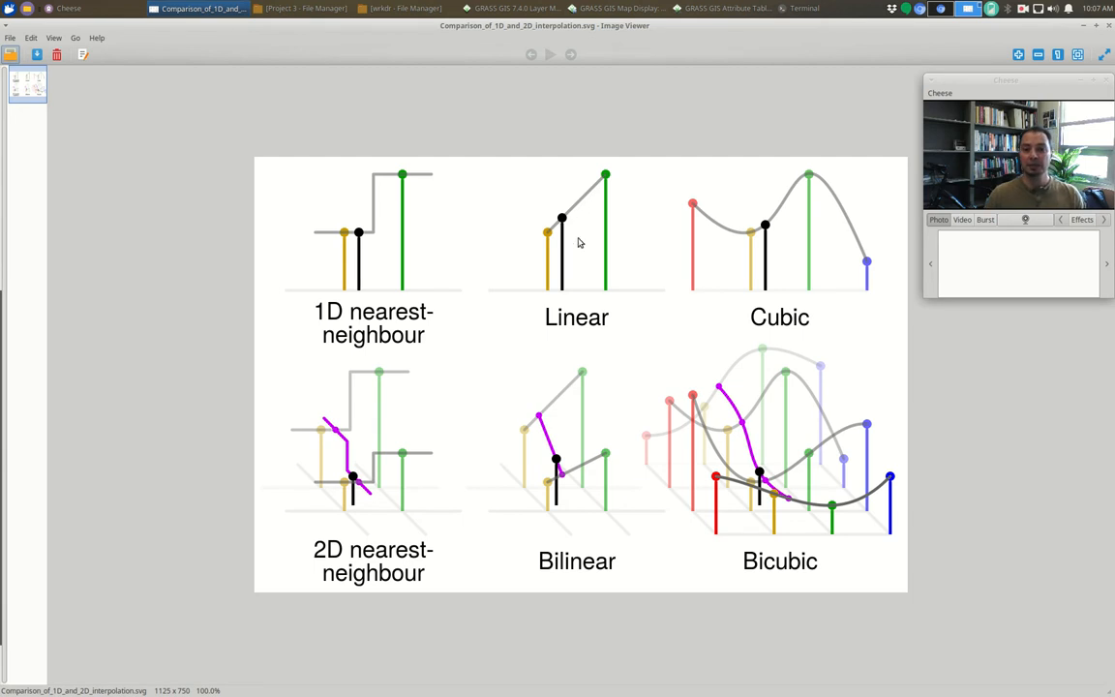
mouse_move(577, 284)
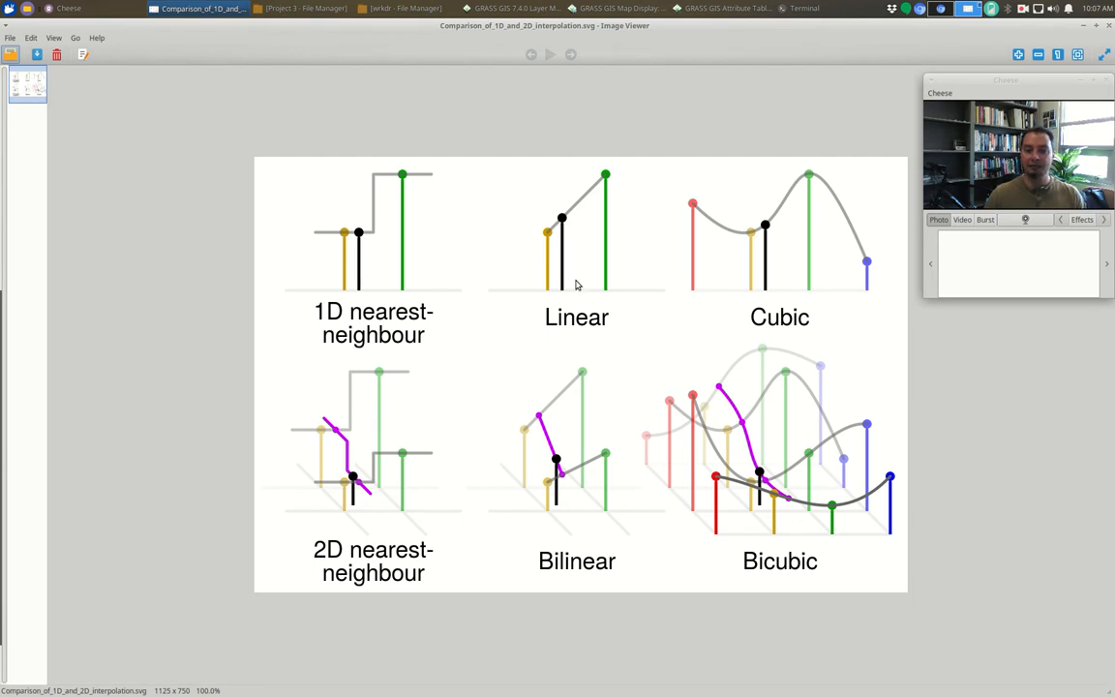
mouse_move(550, 238)
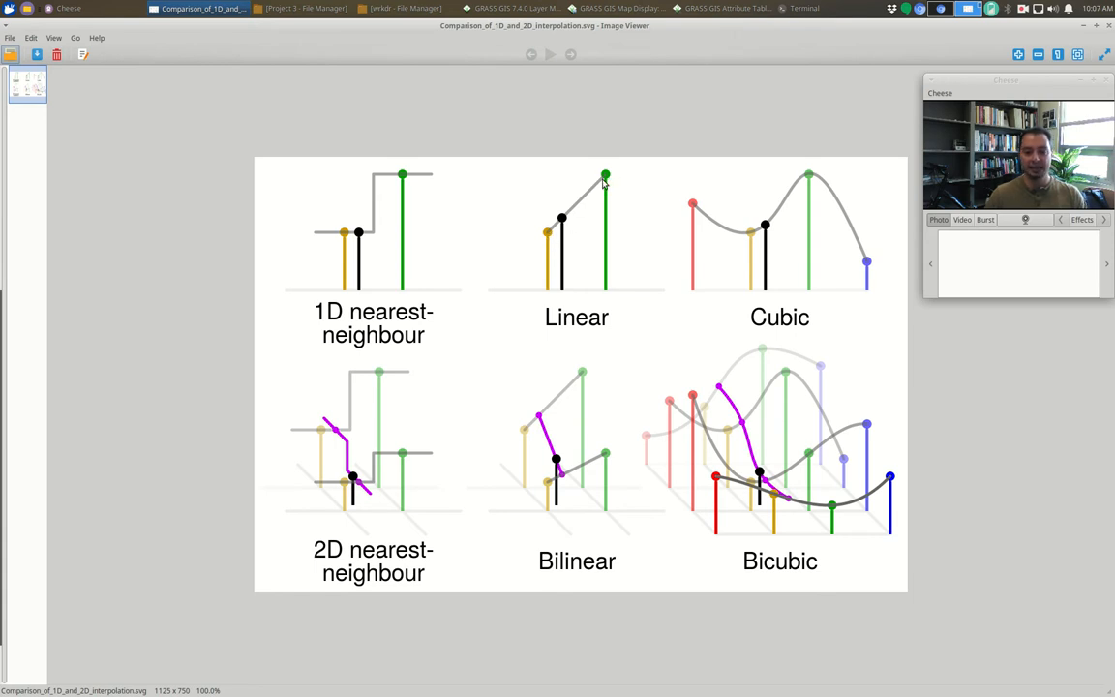
mouse_move(550, 236)
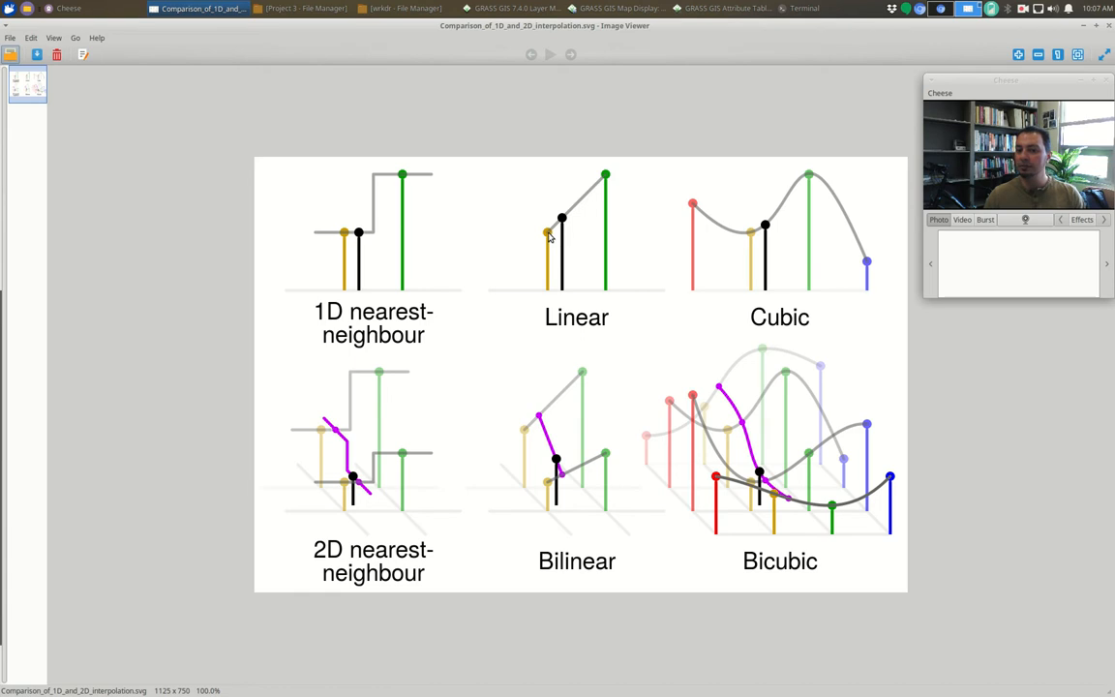
mouse_move(571, 209)
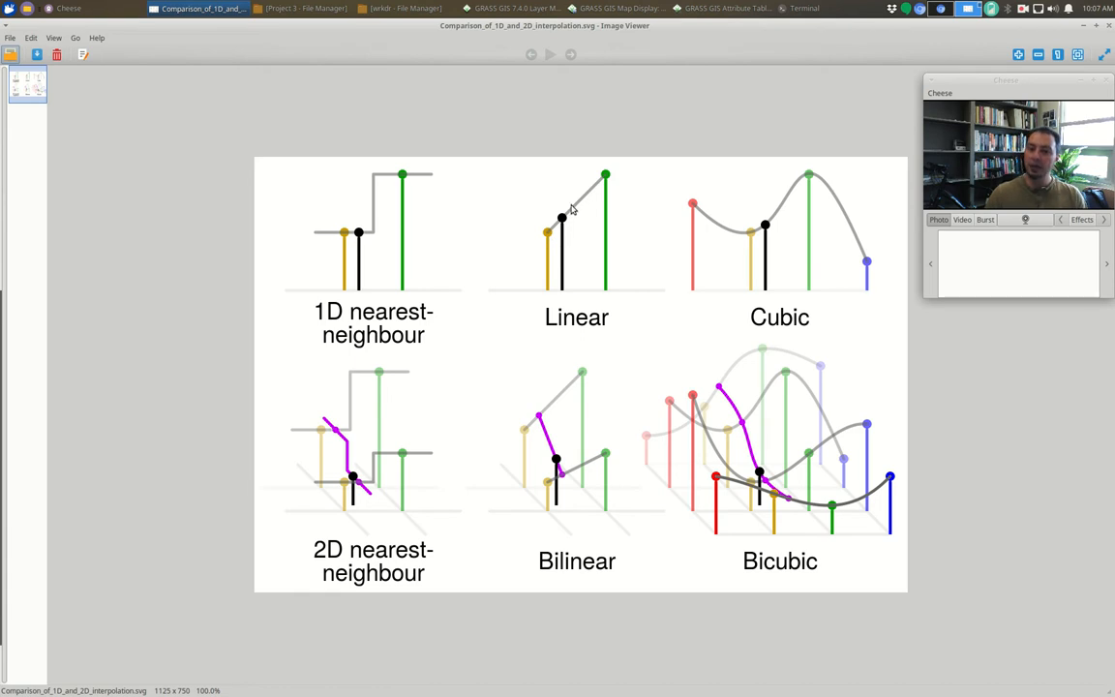
mouse_move(549, 232)
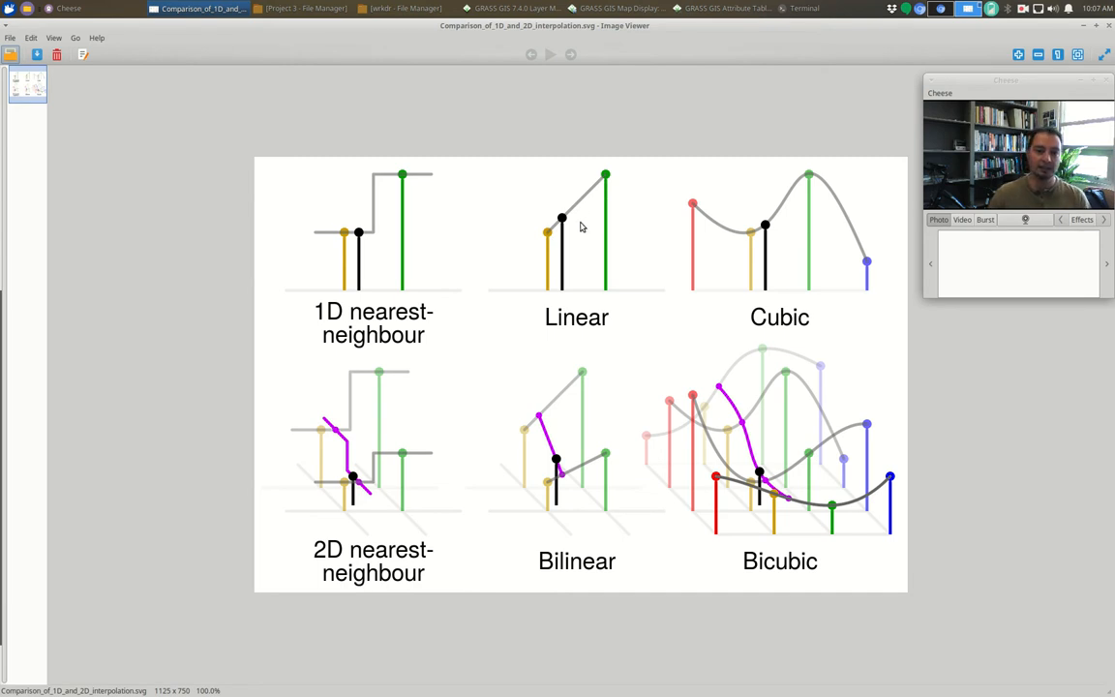
mouse_move(604, 196)
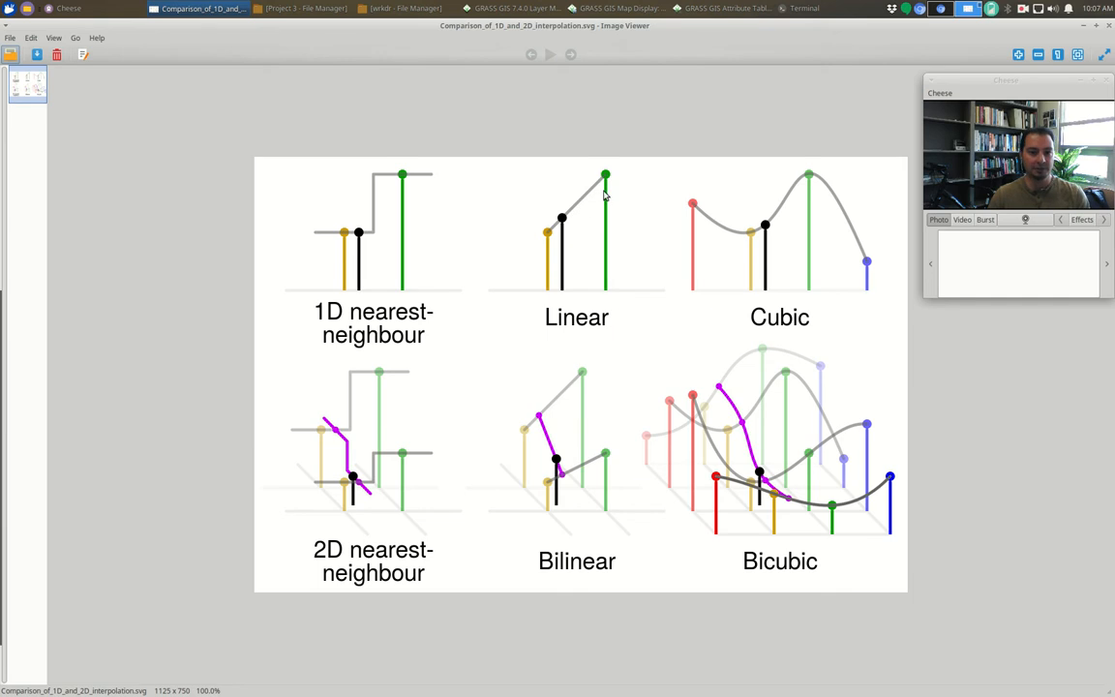
mouse_move(558, 233)
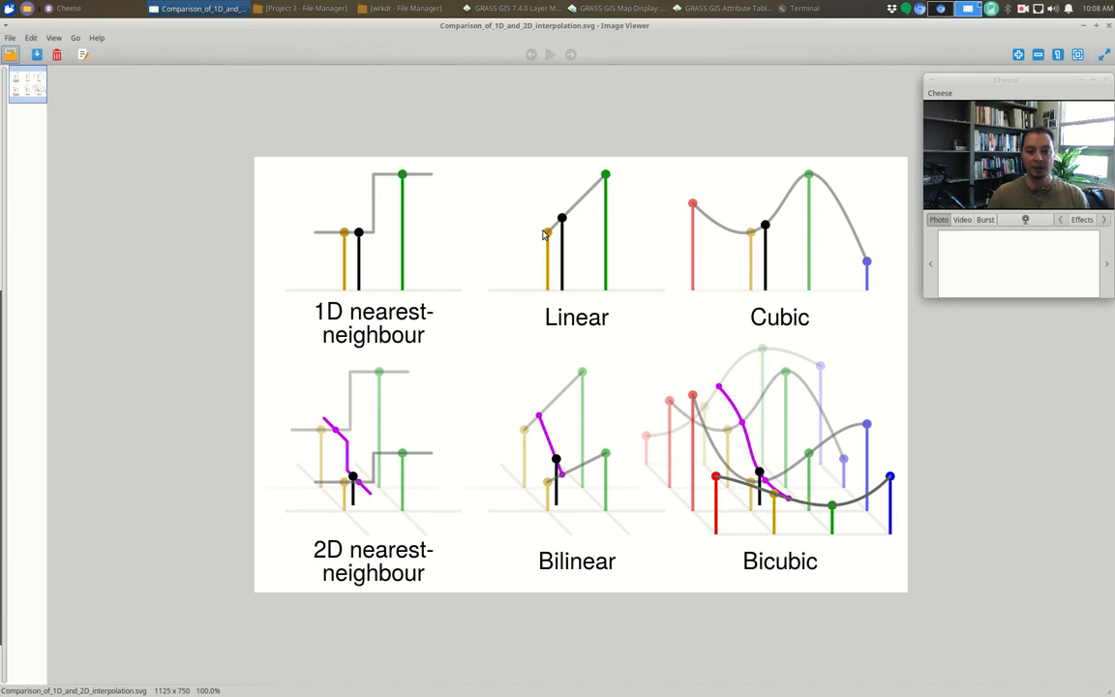
mouse_move(571, 221)
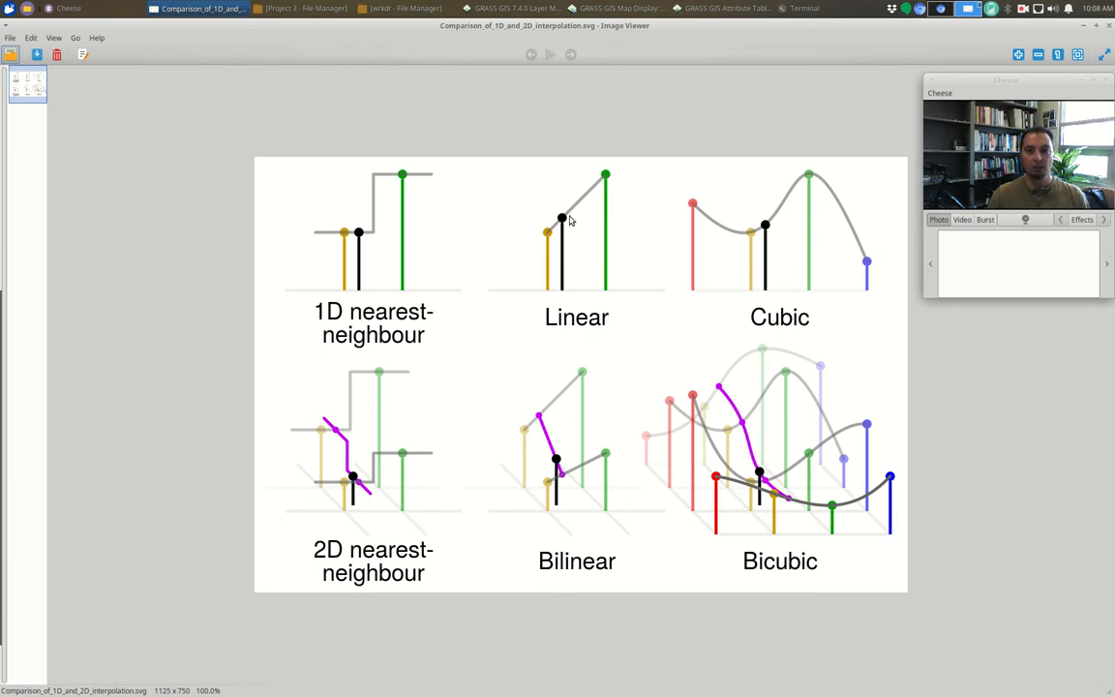
mouse_move(530, 260)
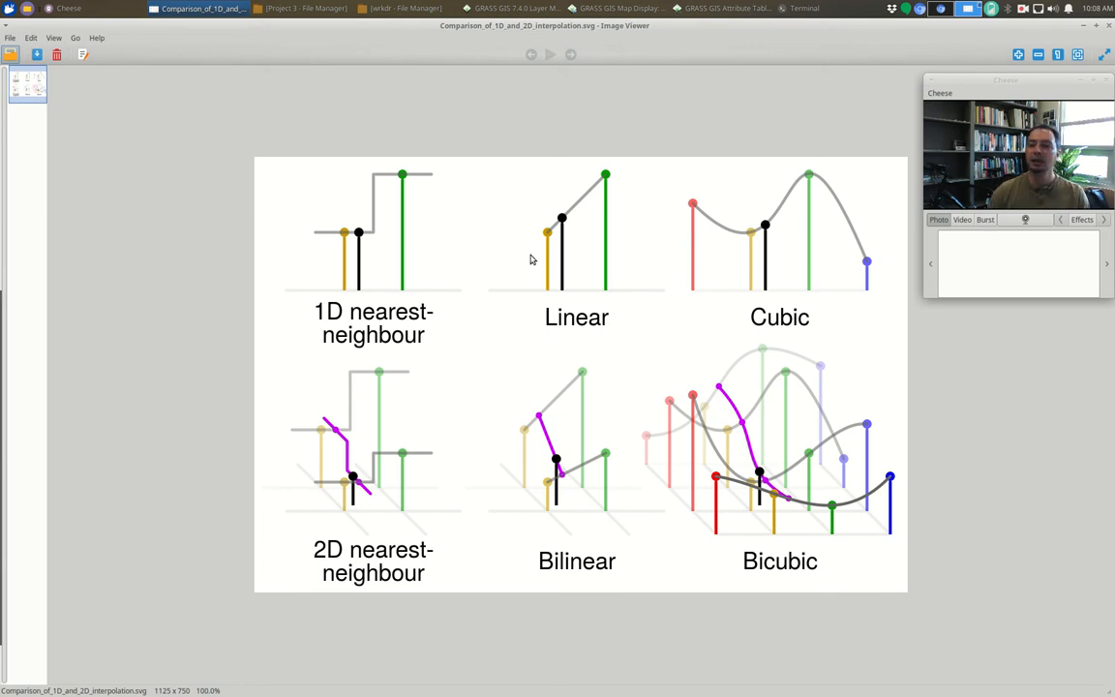
mouse_move(782, 283)
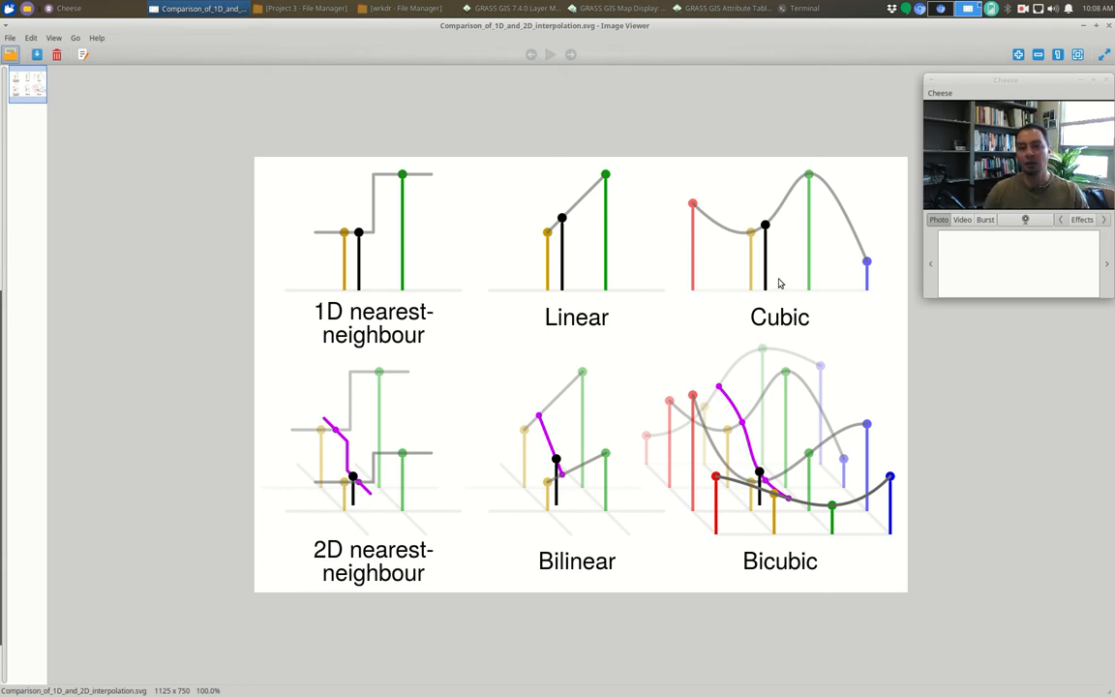
mouse_move(751, 315)
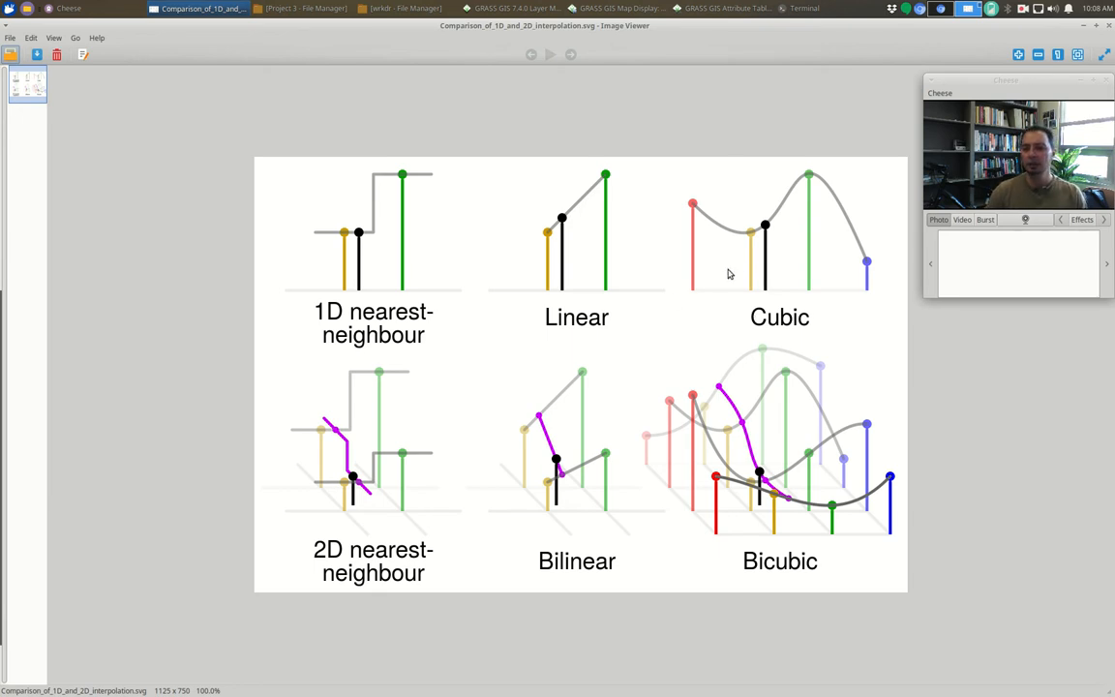
mouse_move(745, 240)
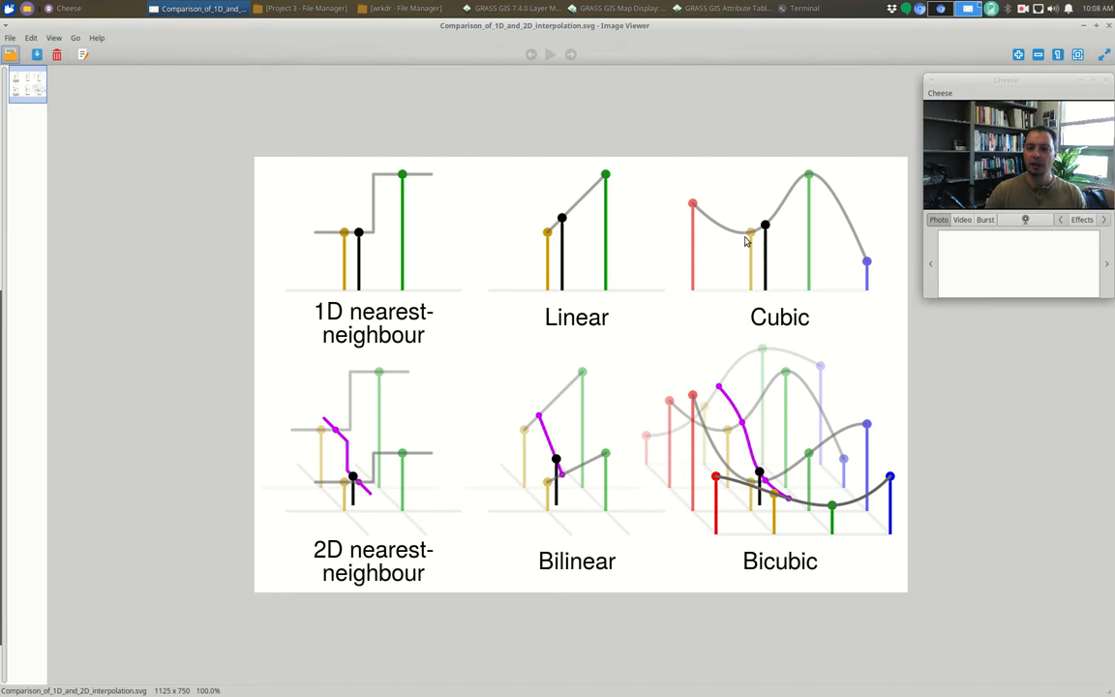
mouse_move(792, 290)
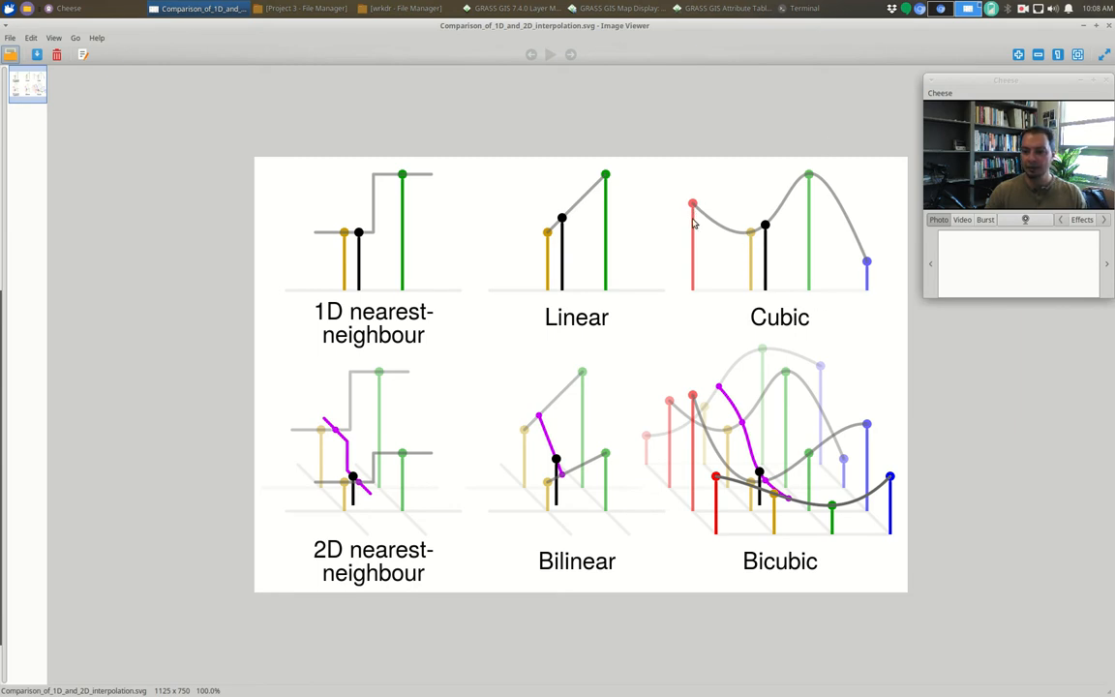
mouse_move(699, 244)
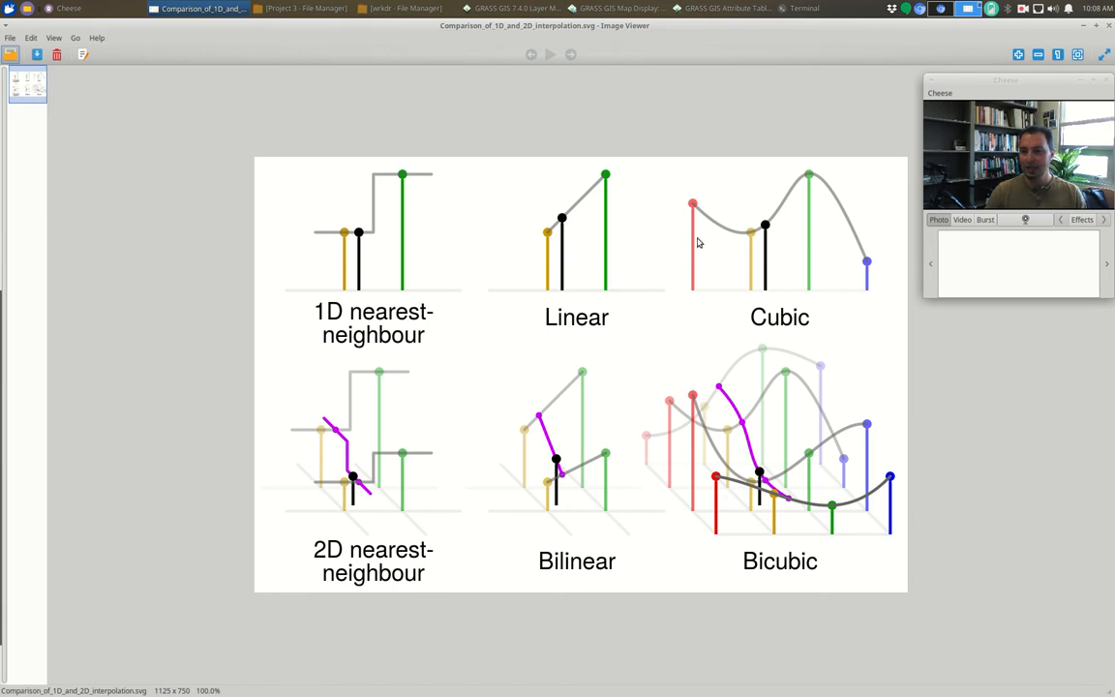
mouse_move(784, 213)
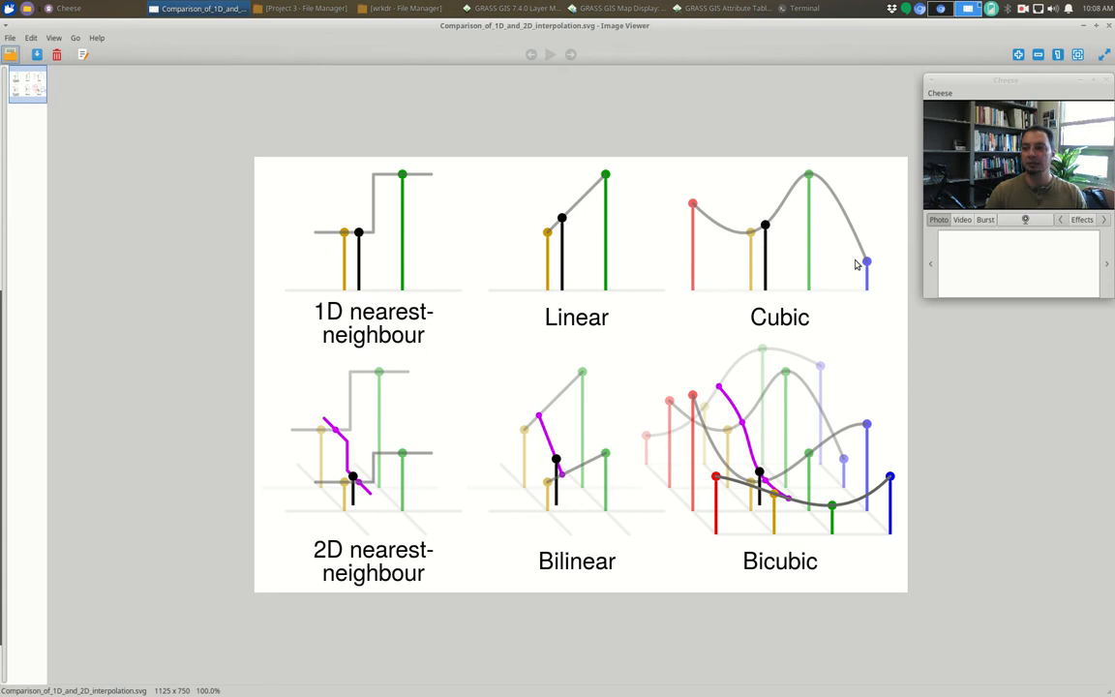
mouse_move(701, 204)
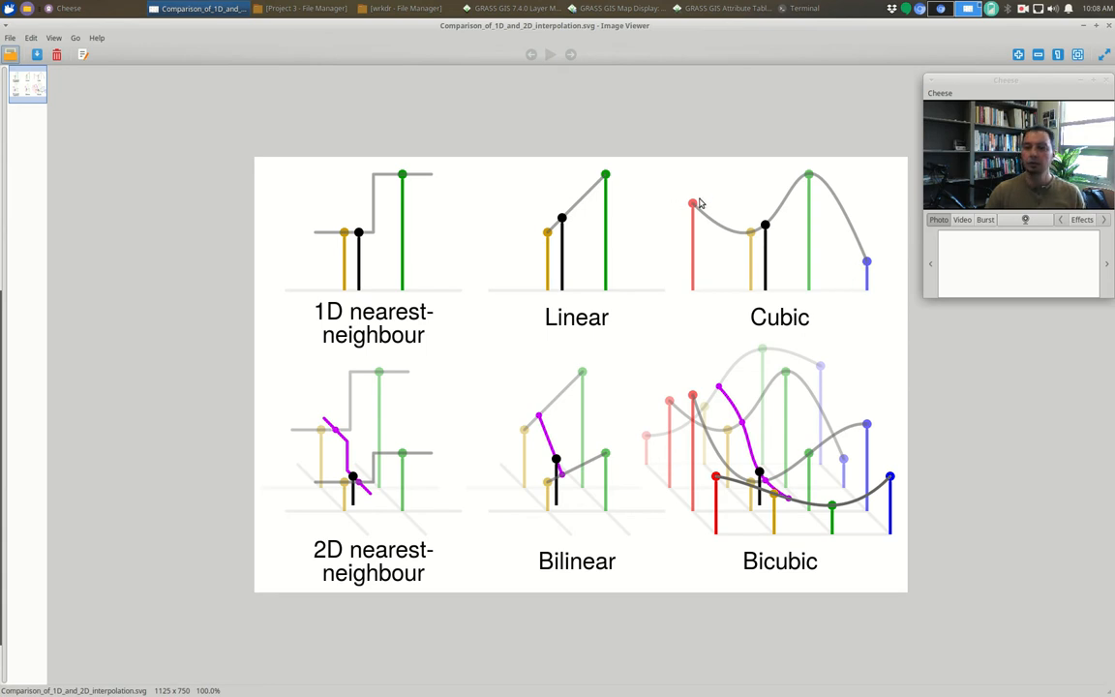
mouse_move(790, 188)
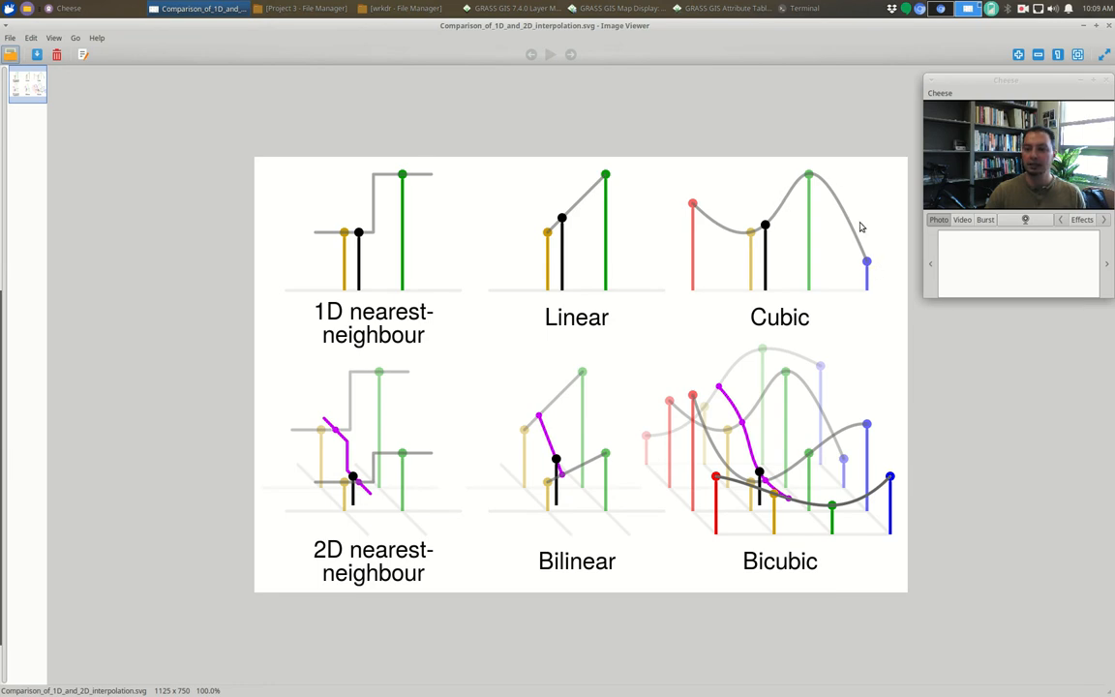
mouse_move(804, 178)
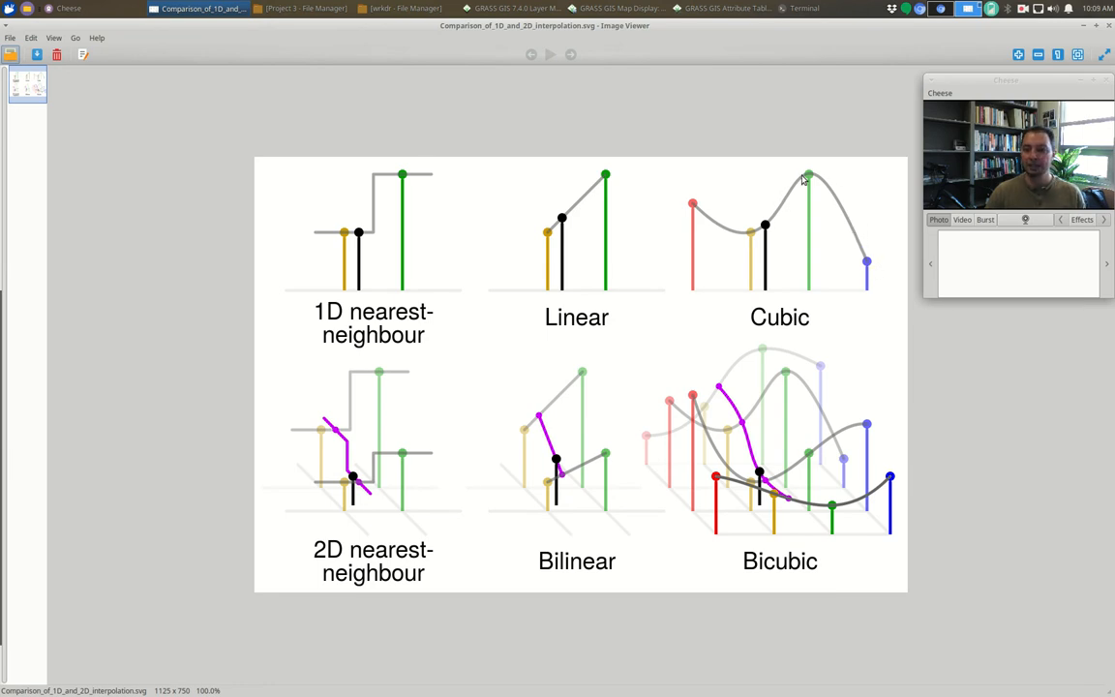
mouse_move(736, 229)
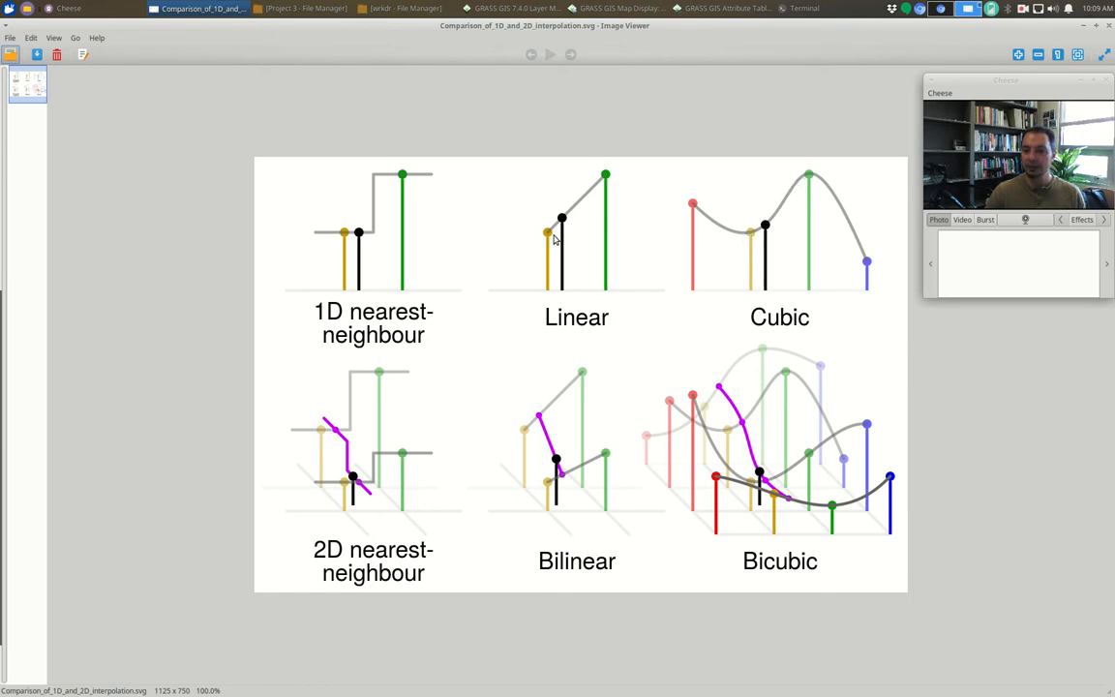
mouse_move(755, 236)
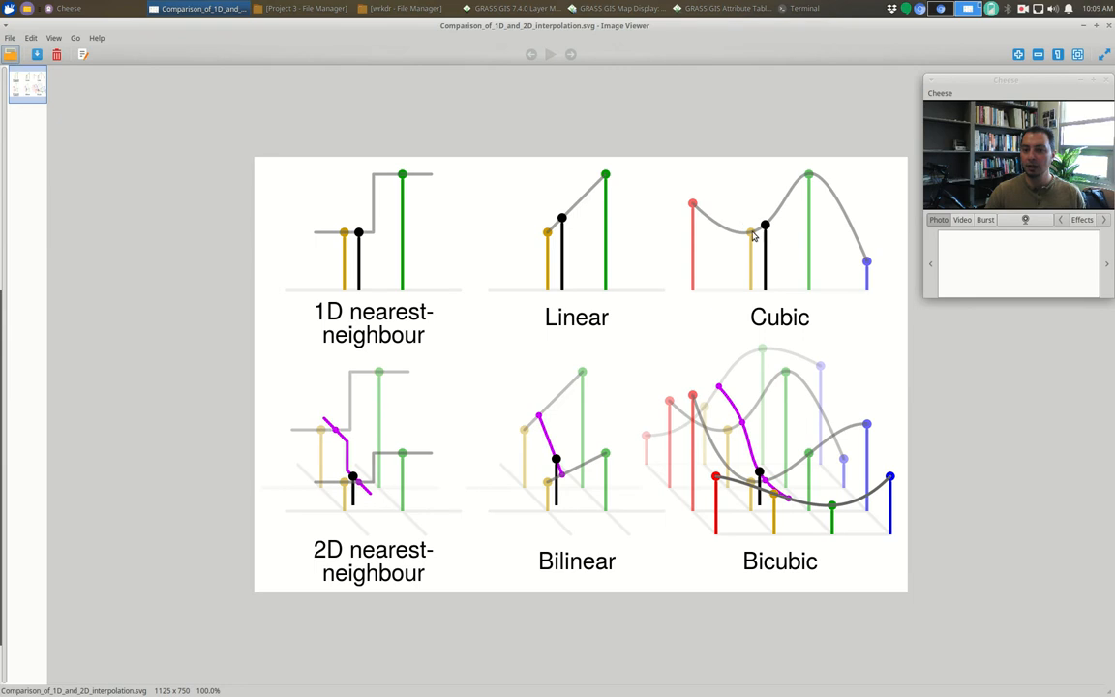
mouse_move(786, 213)
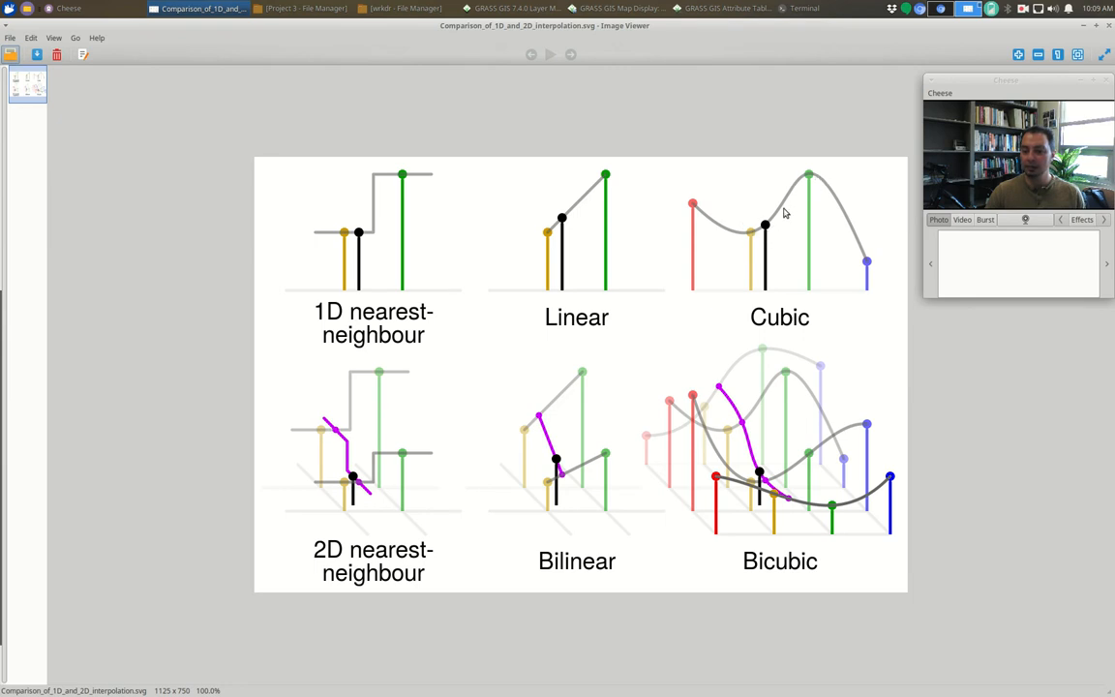
mouse_move(767, 230)
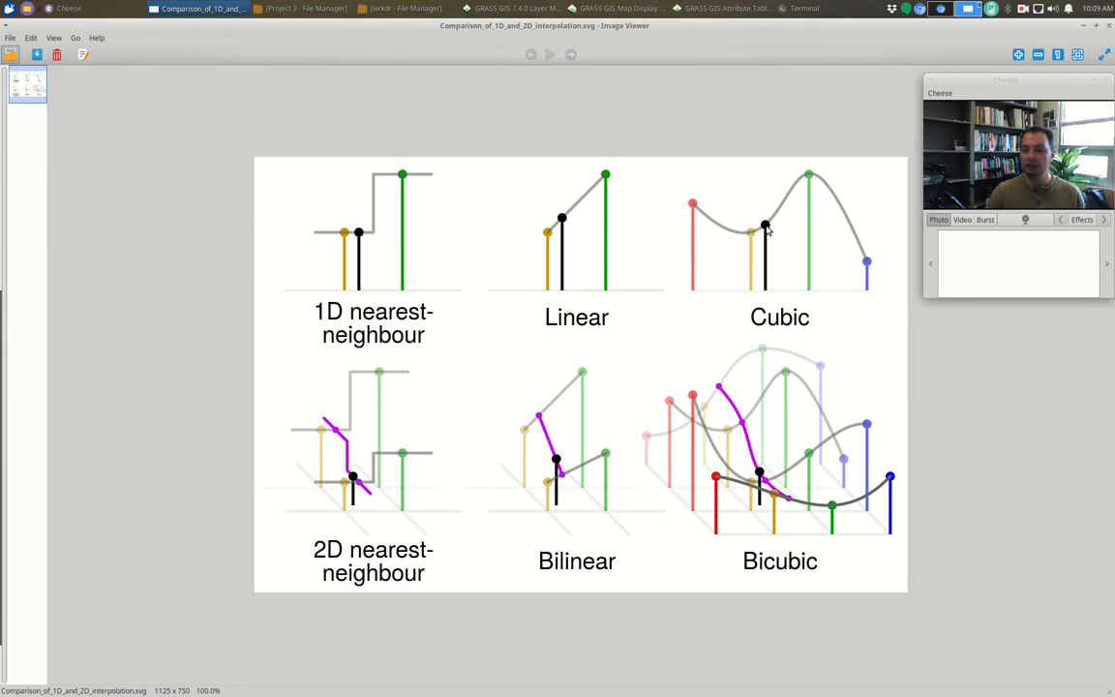
mouse_move(562, 228)
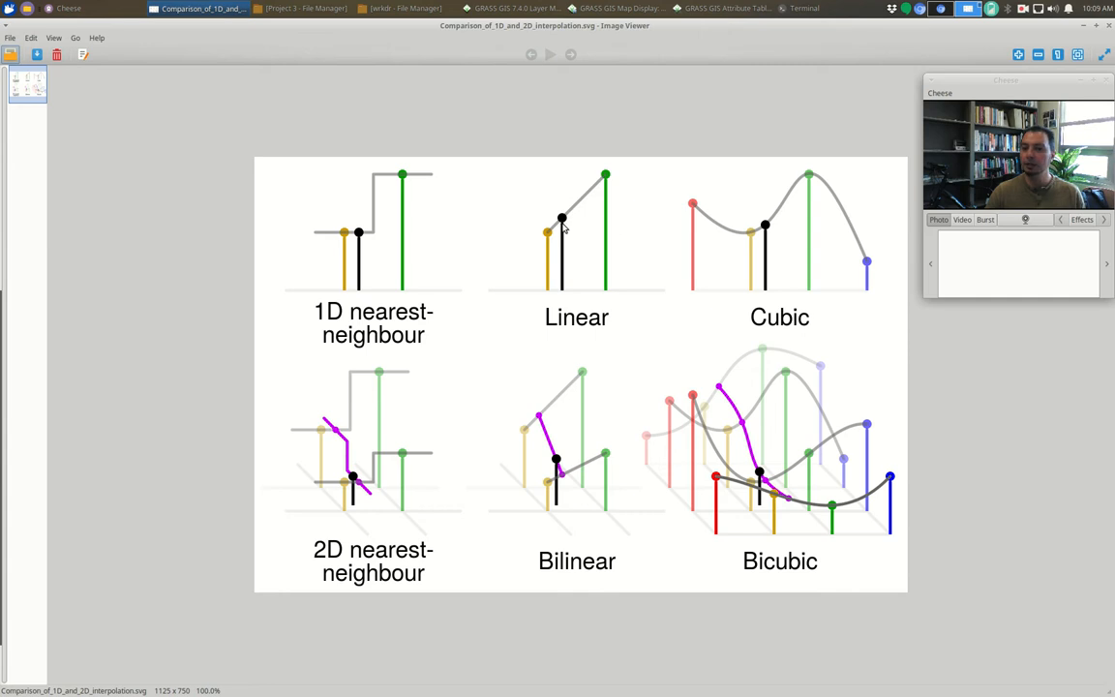
mouse_move(574, 217)
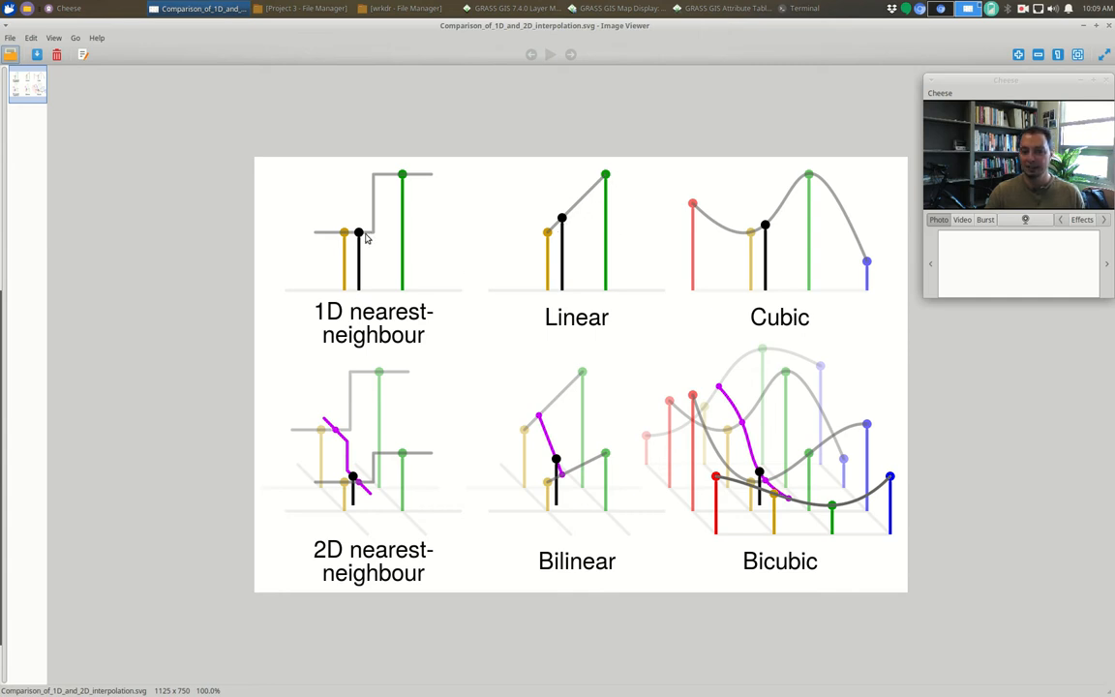
mouse_move(759, 228)
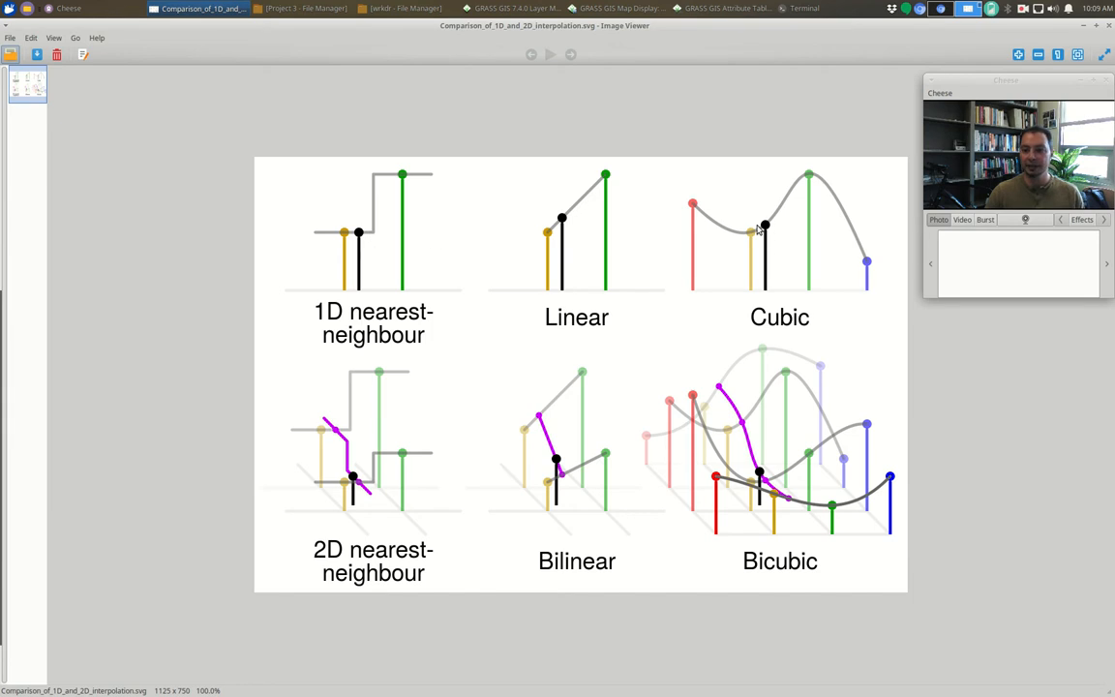
mouse_move(840, 240)
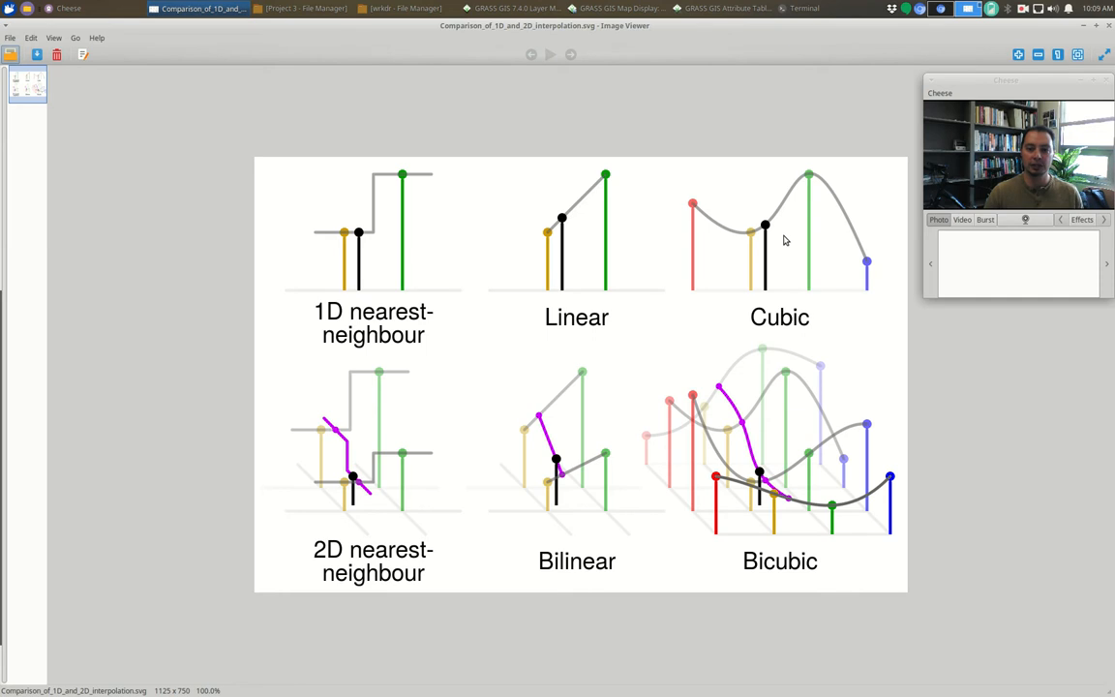
mouse_move(777, 302)
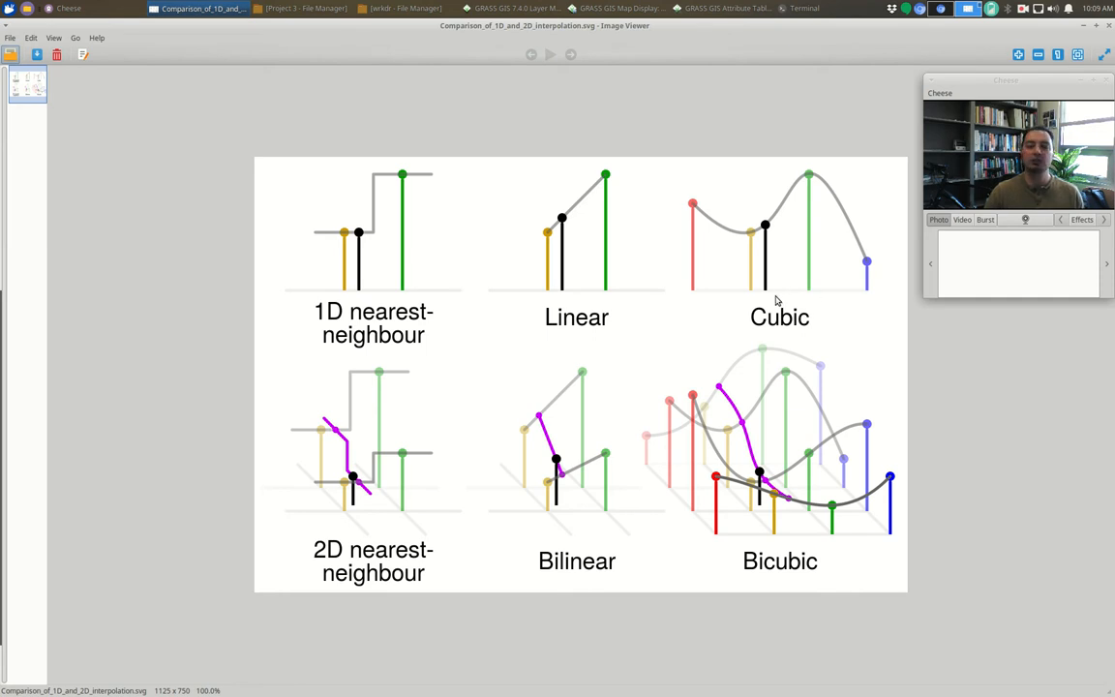
mouse_move(773, 284)
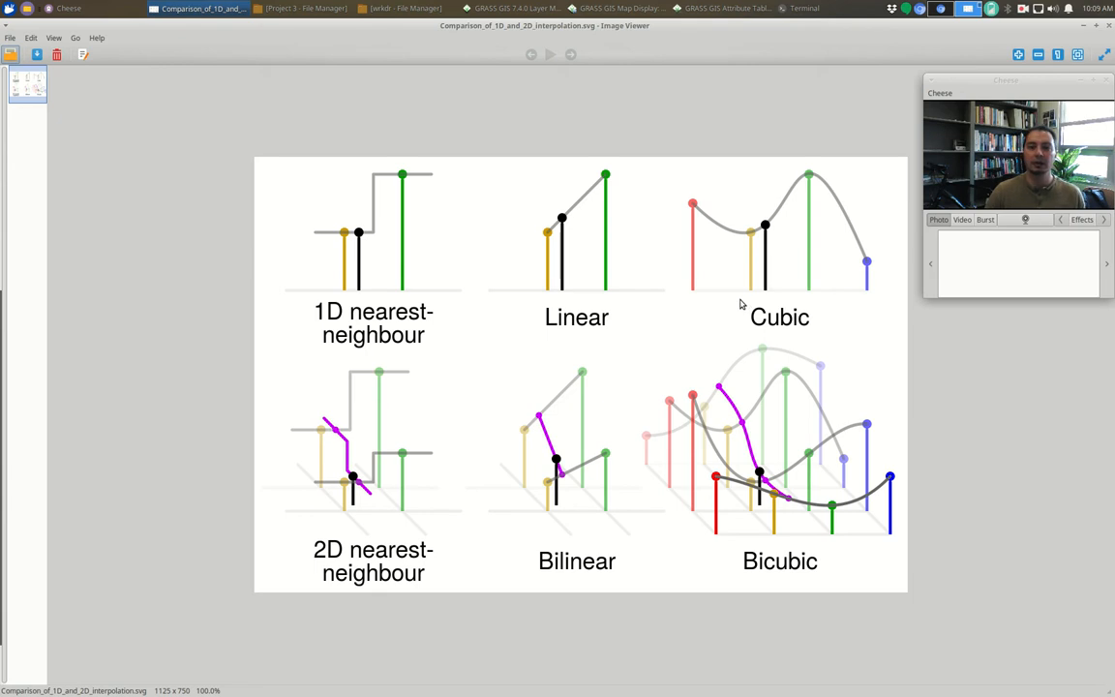
mouse_move(802, 250)
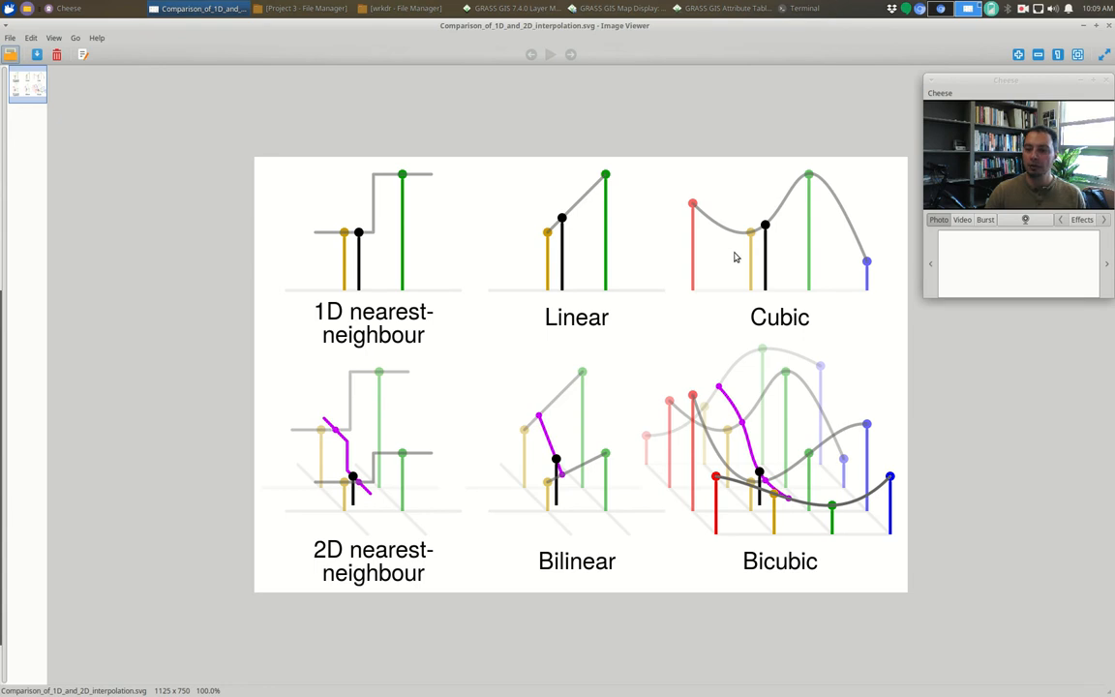
mouse_move(825, 271)
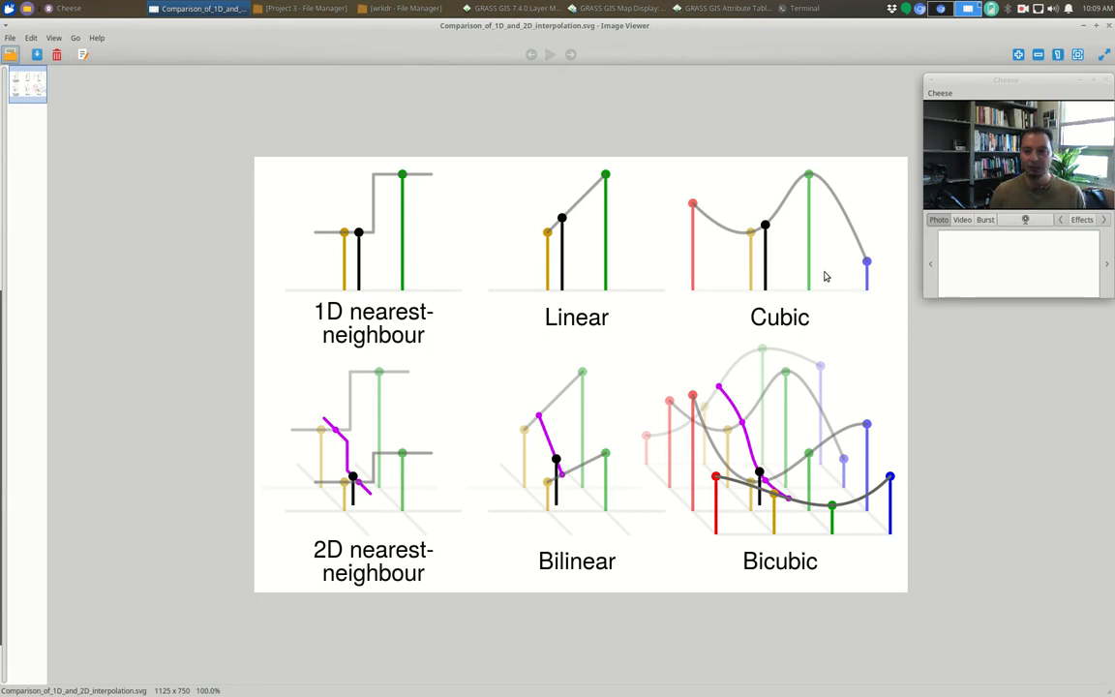
mouse_move(775, 229)
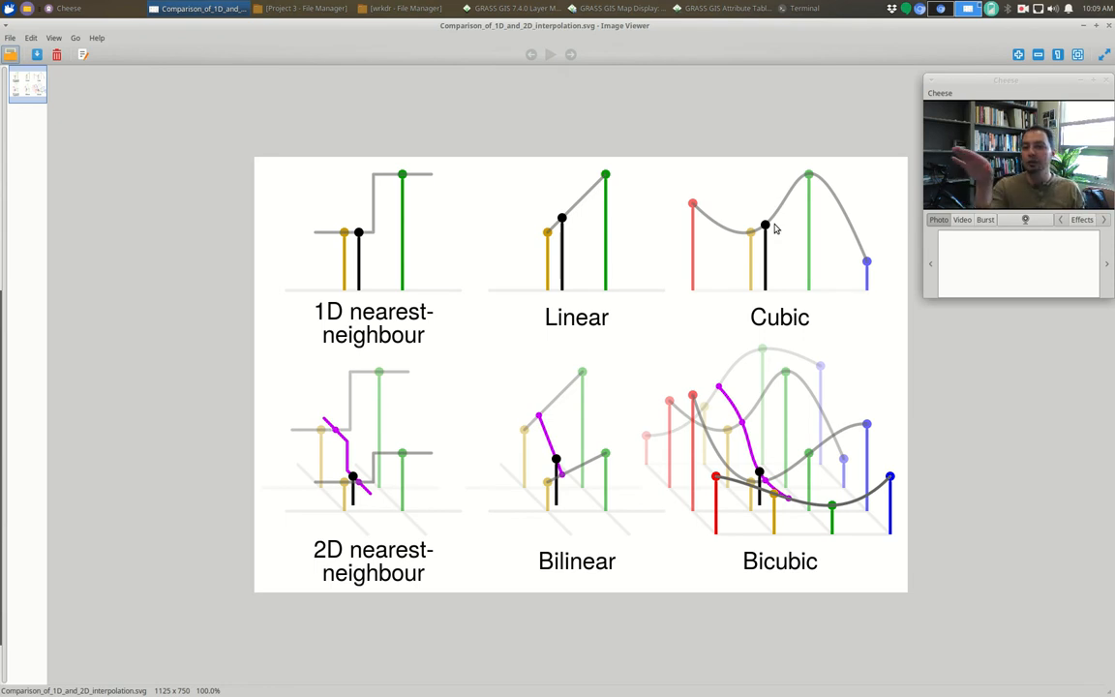
mouse_move(732, 197)
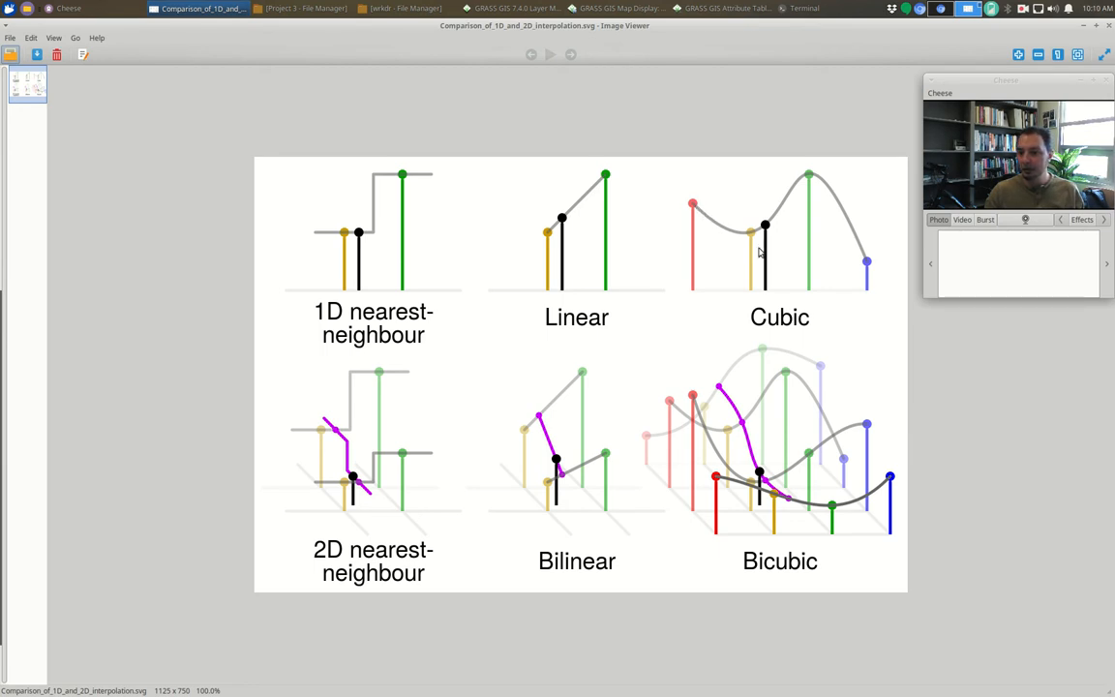
mouse_move(844, 244)
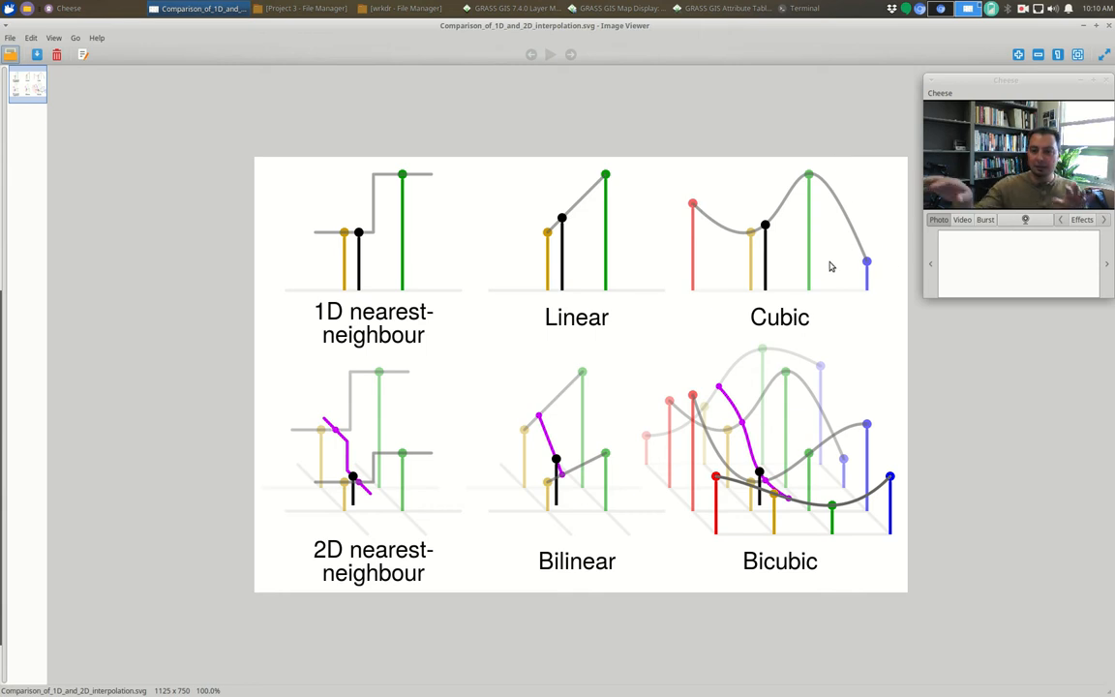
mouse_move(803, 263)
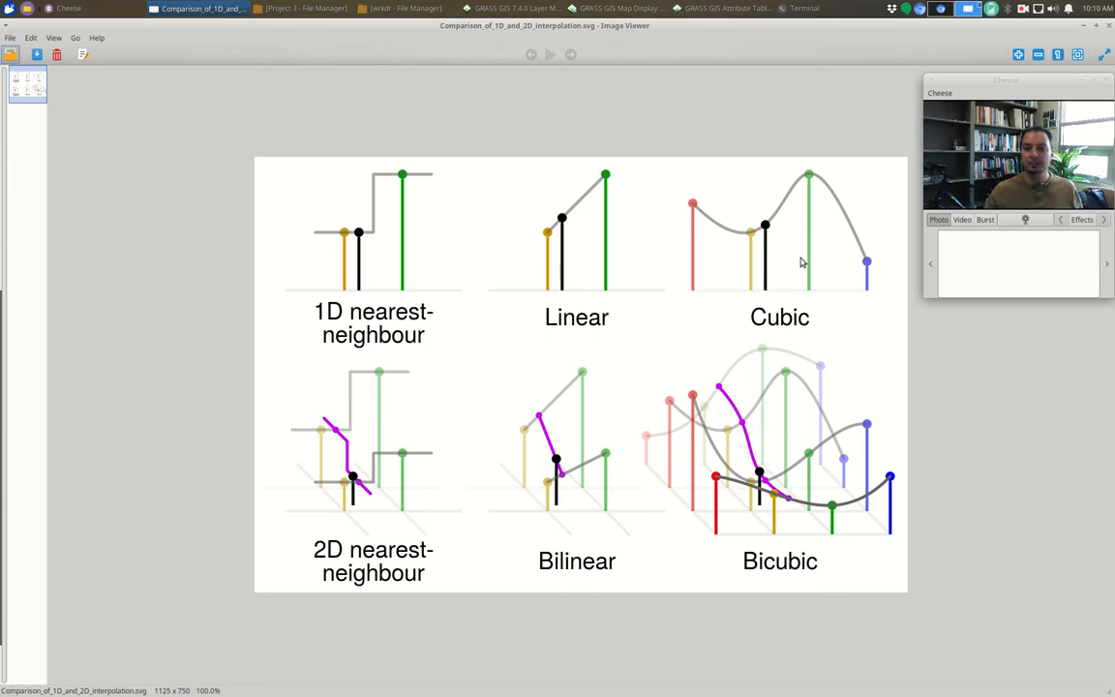
mouse_move(806, 250)
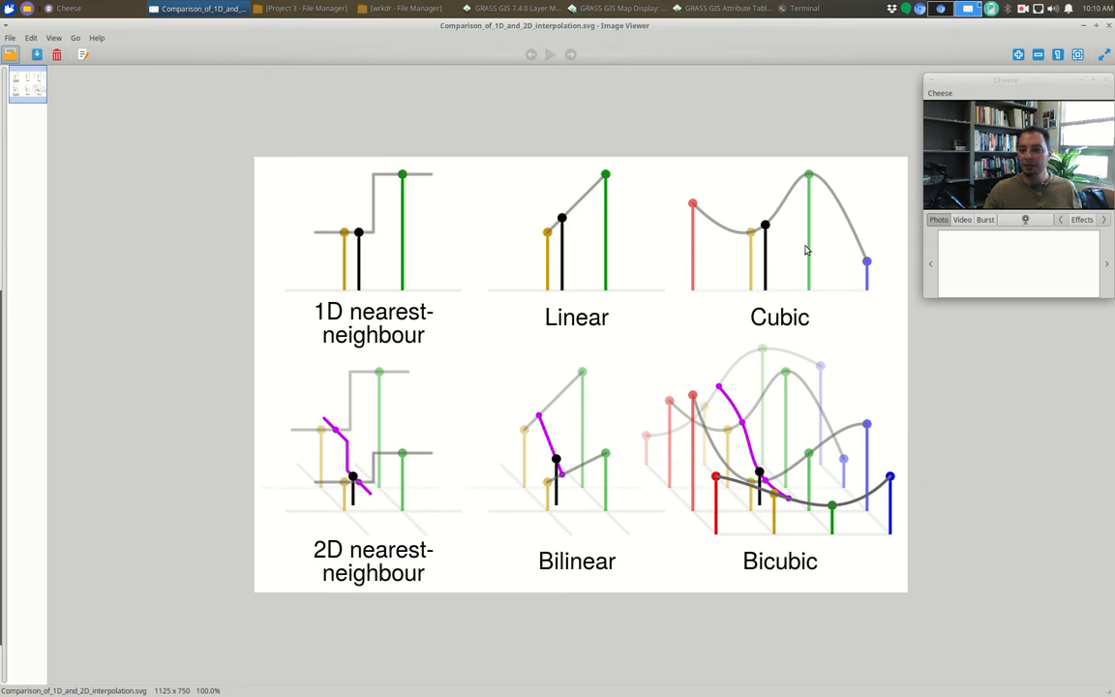
mouse_move(379, 488)
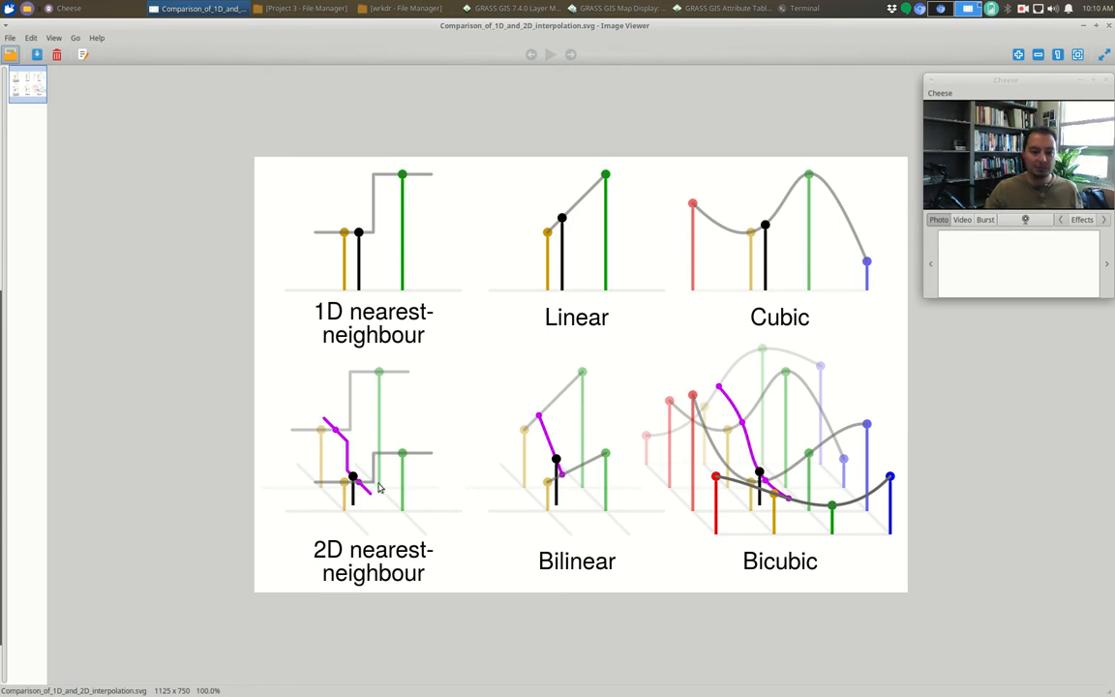
mouse_move(341, 291)
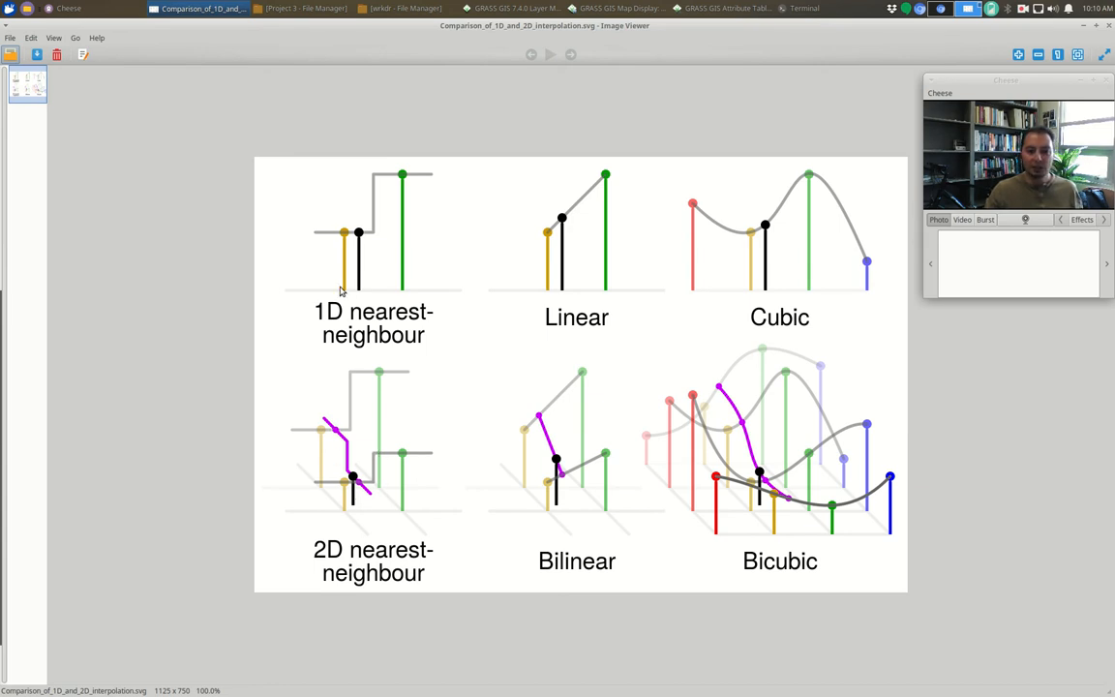
mouse_move(395, 534)
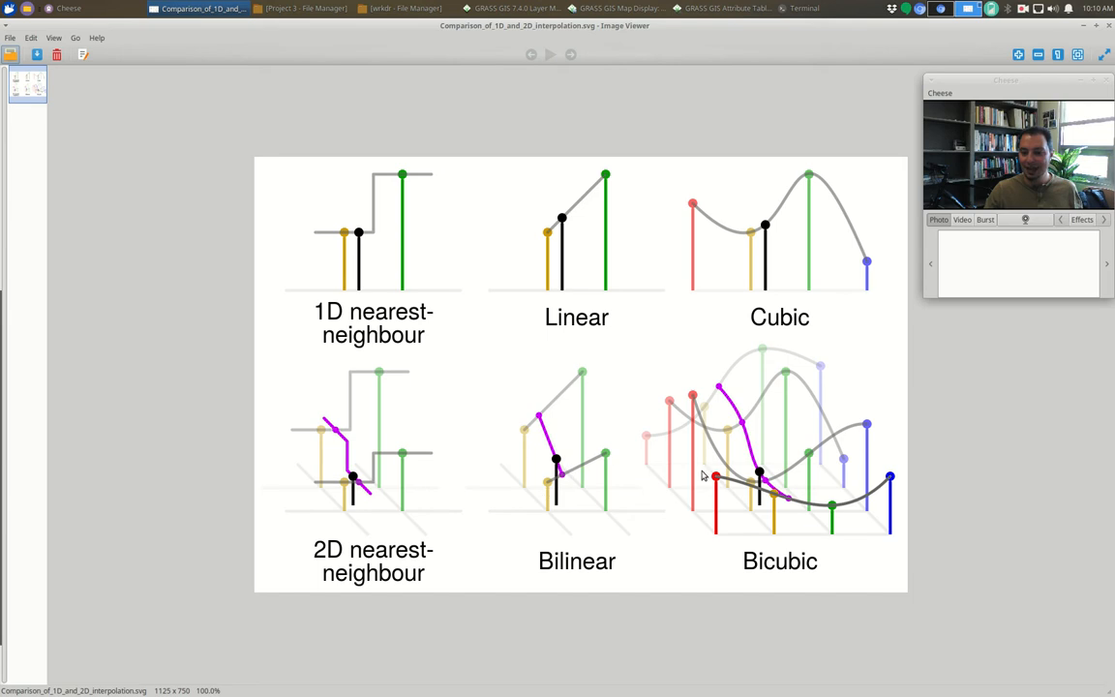
mouse_move(539, 500)
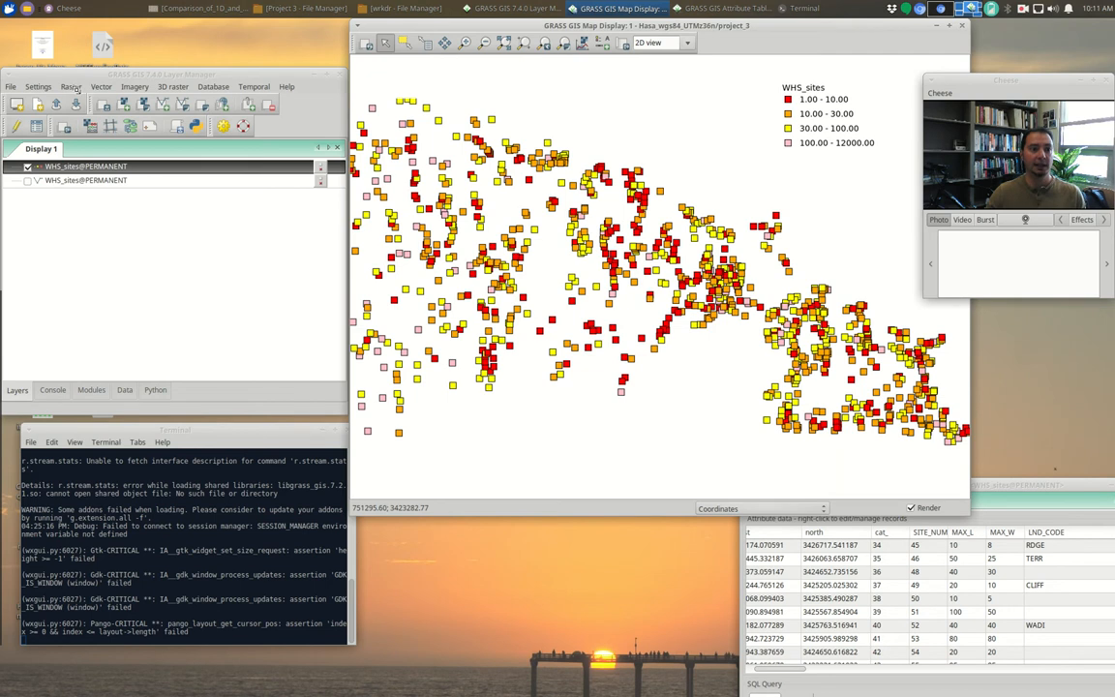
Back in GRASS GIS, bring up the Raster menu of analysis tools
click(70, 85)
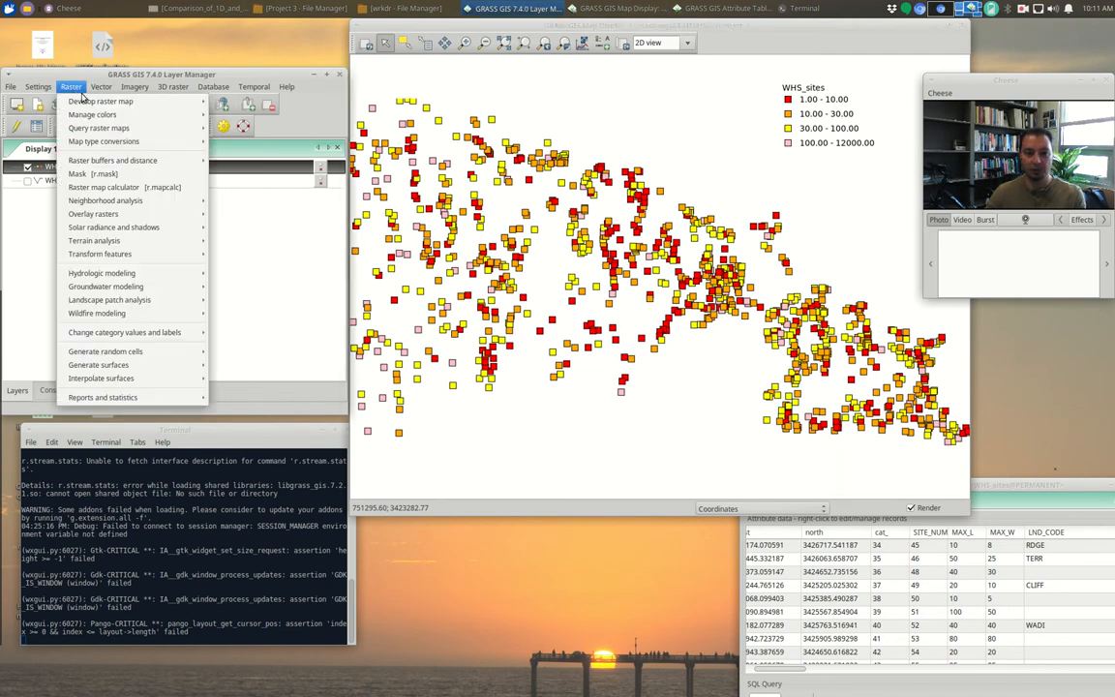
mouse_move(97, 364)
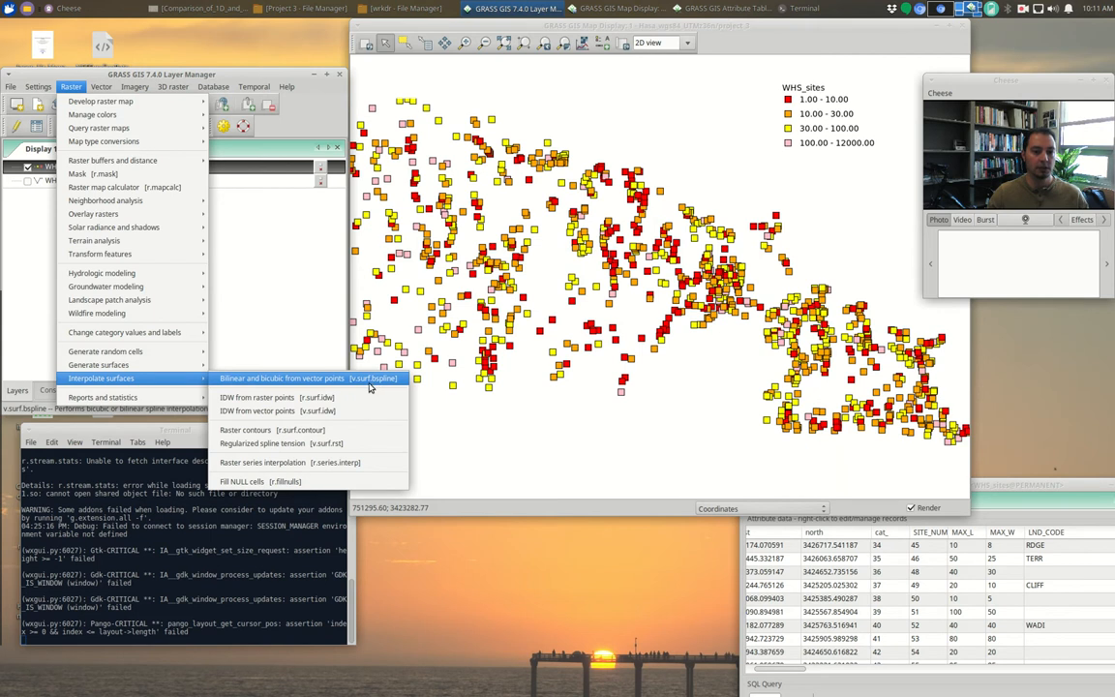
mouse_move(349, 397)
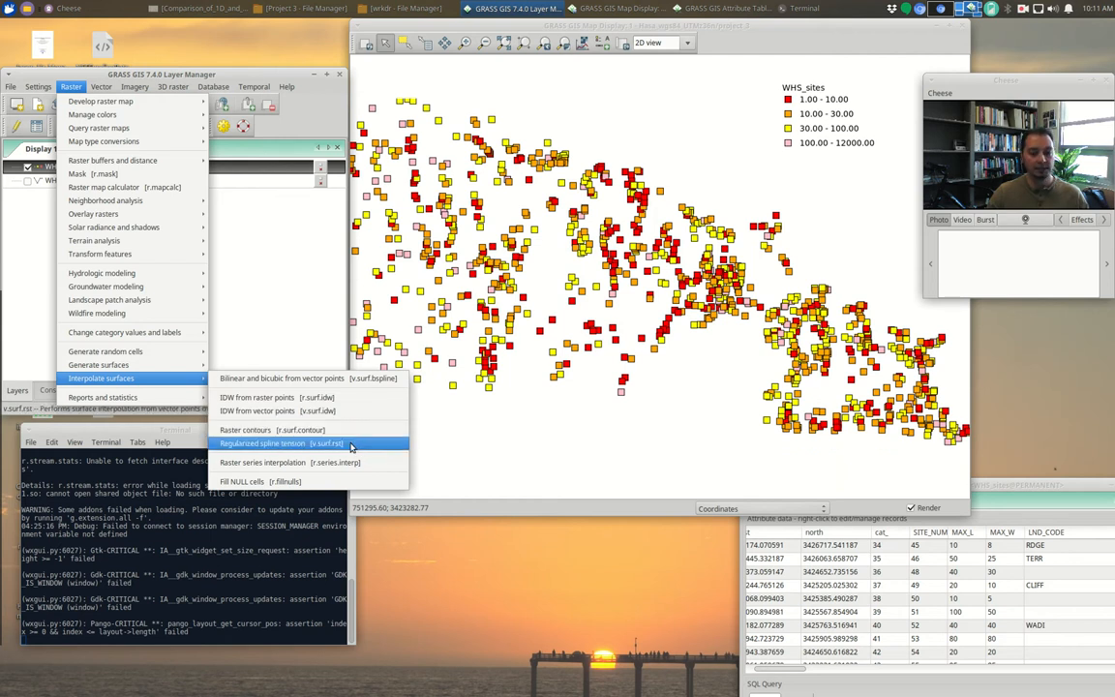
mouse_move(337, 475)
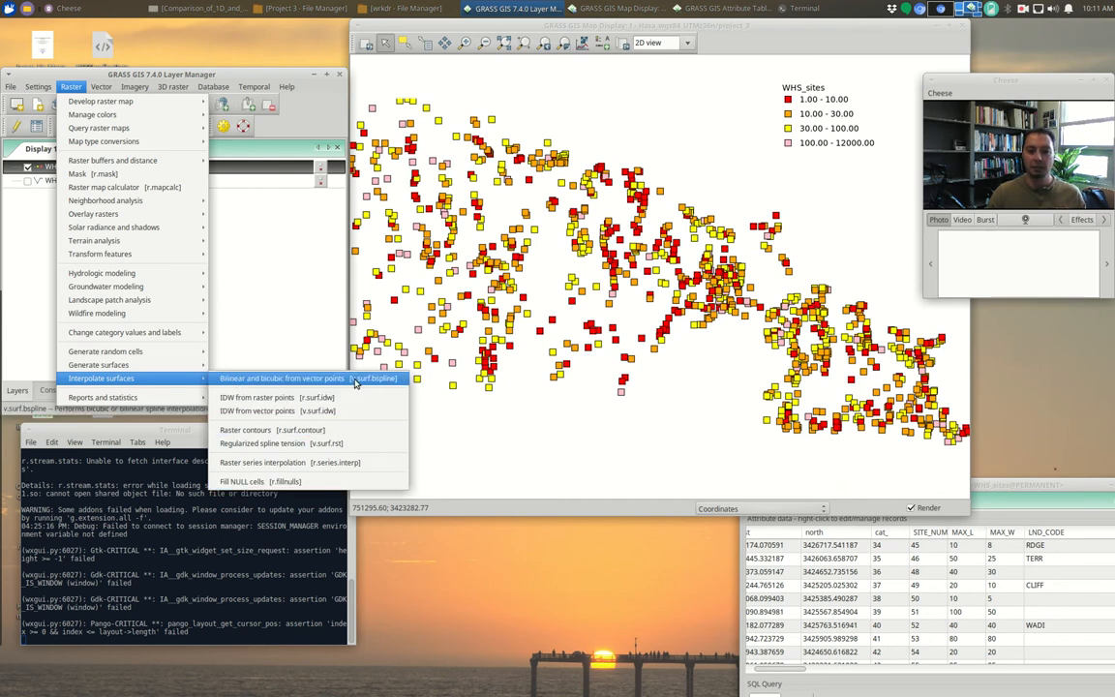
Launch v.surf.bspline, the bilinear/bicubic spline interpolation tool for vector points
click(281, 377)
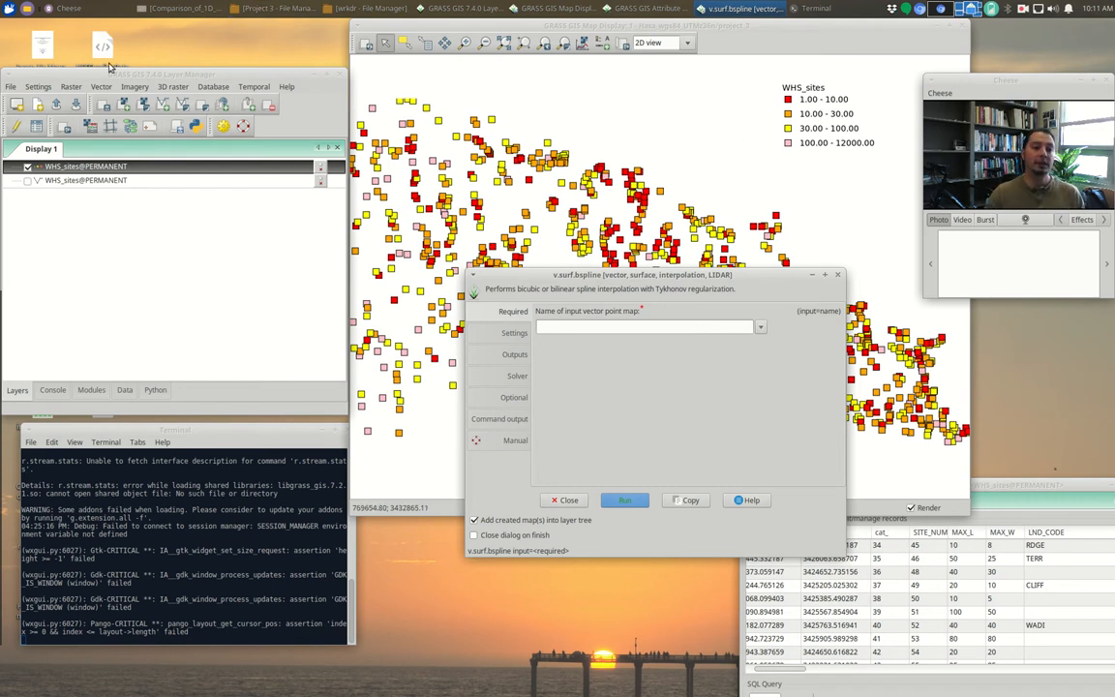
Print the current computational region's extent, rows, columns and resolution with g.region -p
click(39, 86)
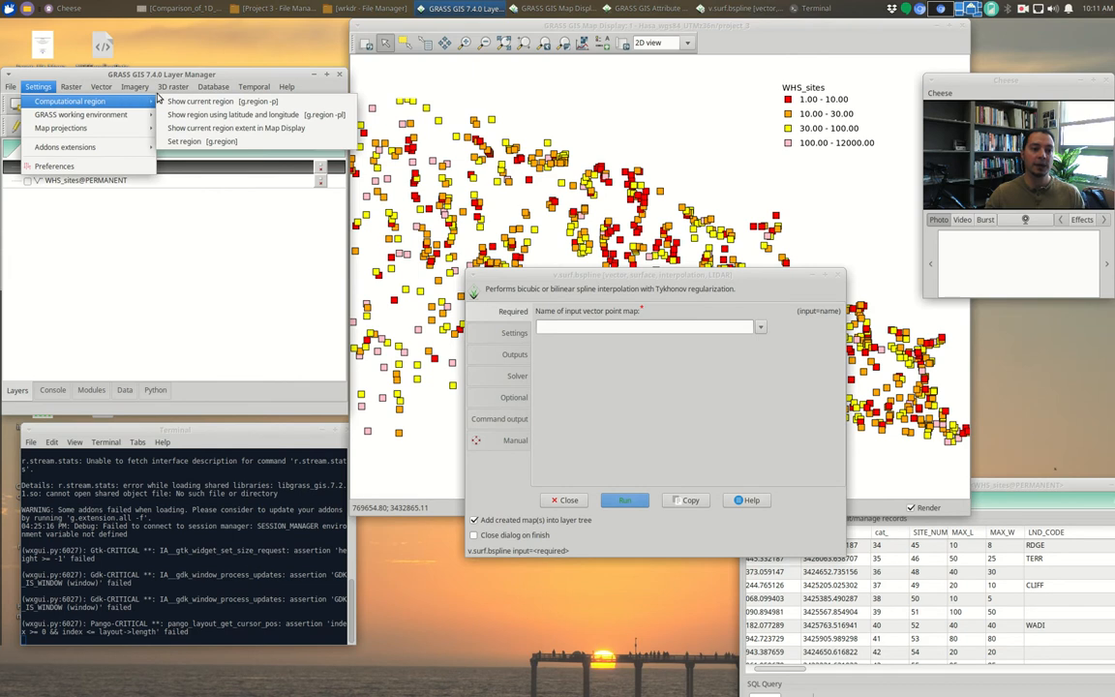
click(201, 101)
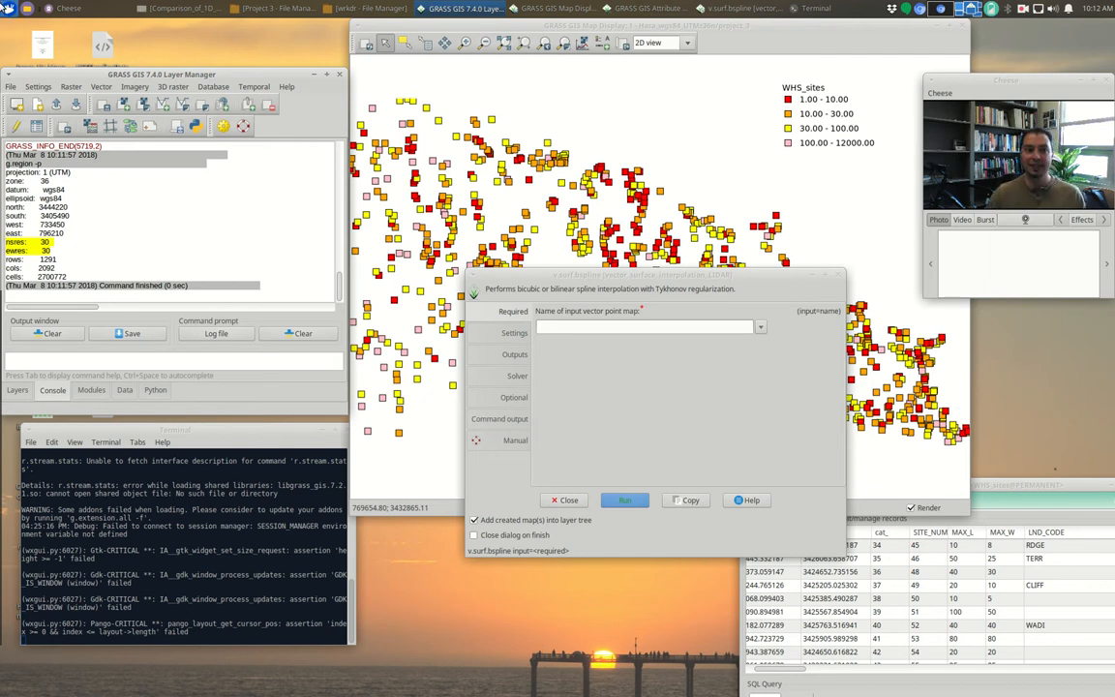
click(39, 85)
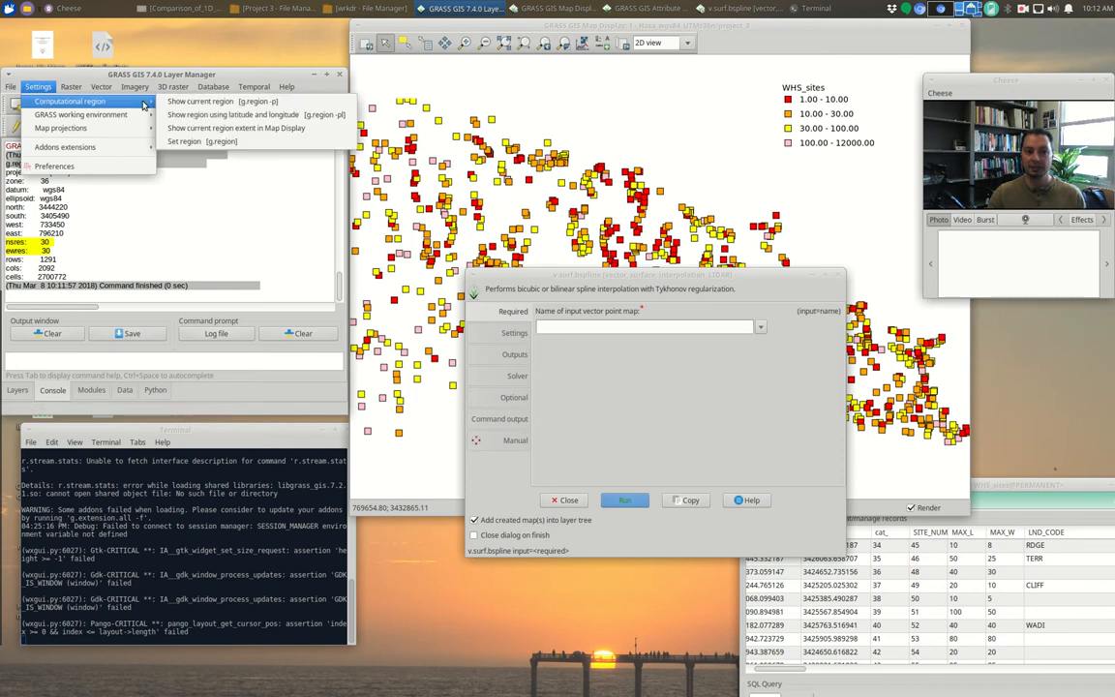
mouse_move(255, 127)
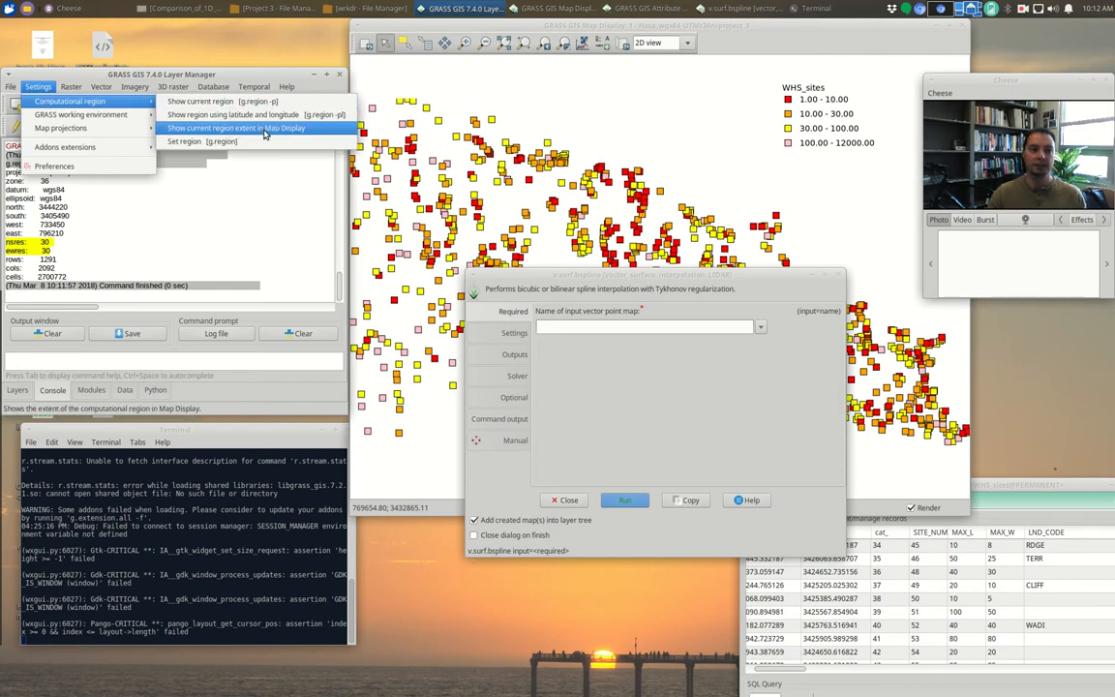
Open the g.region Set region tool showing its Resolution options beside the interpolation dialog
click(198, 142)
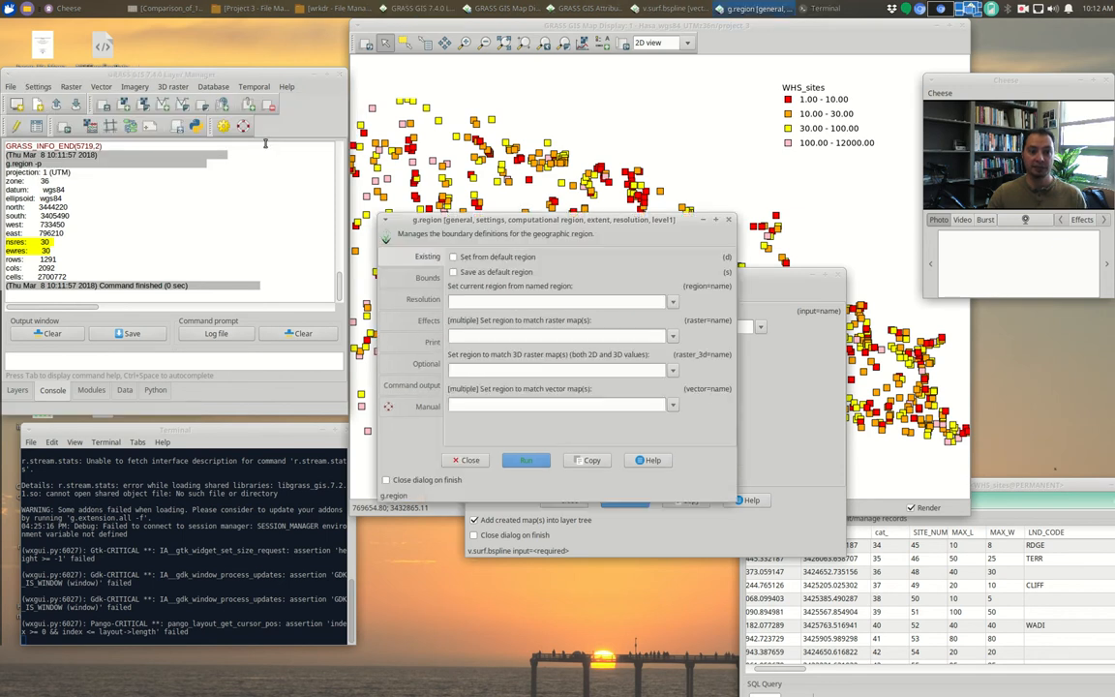
click(423, 298)
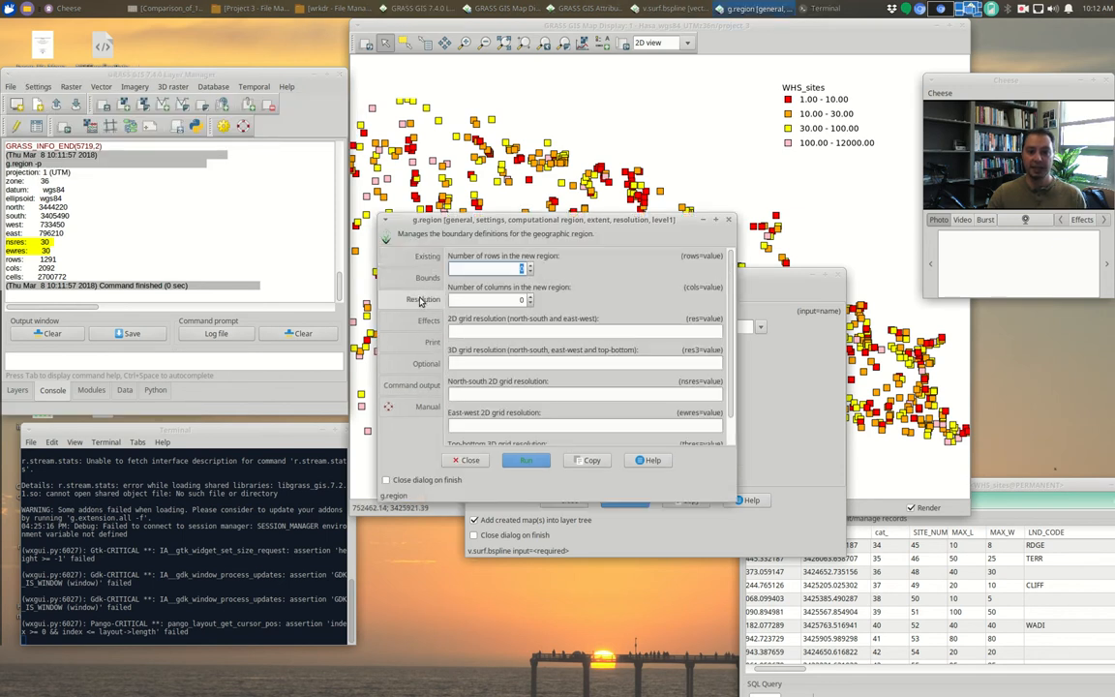
click(585, 331)
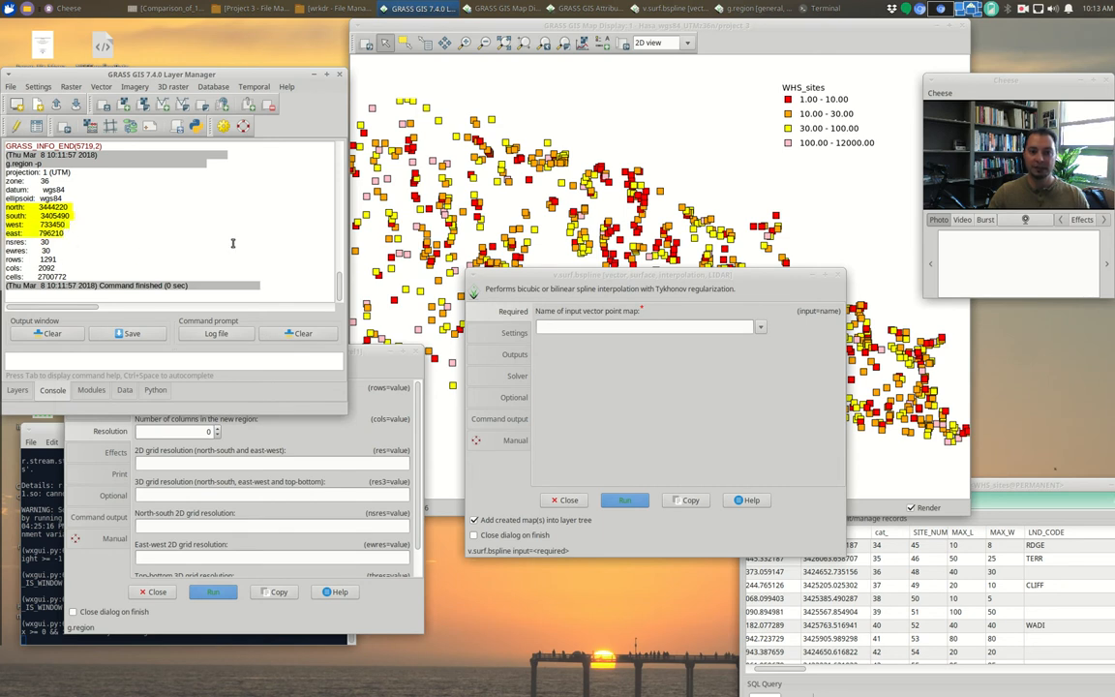
mouse_move(883, 296)
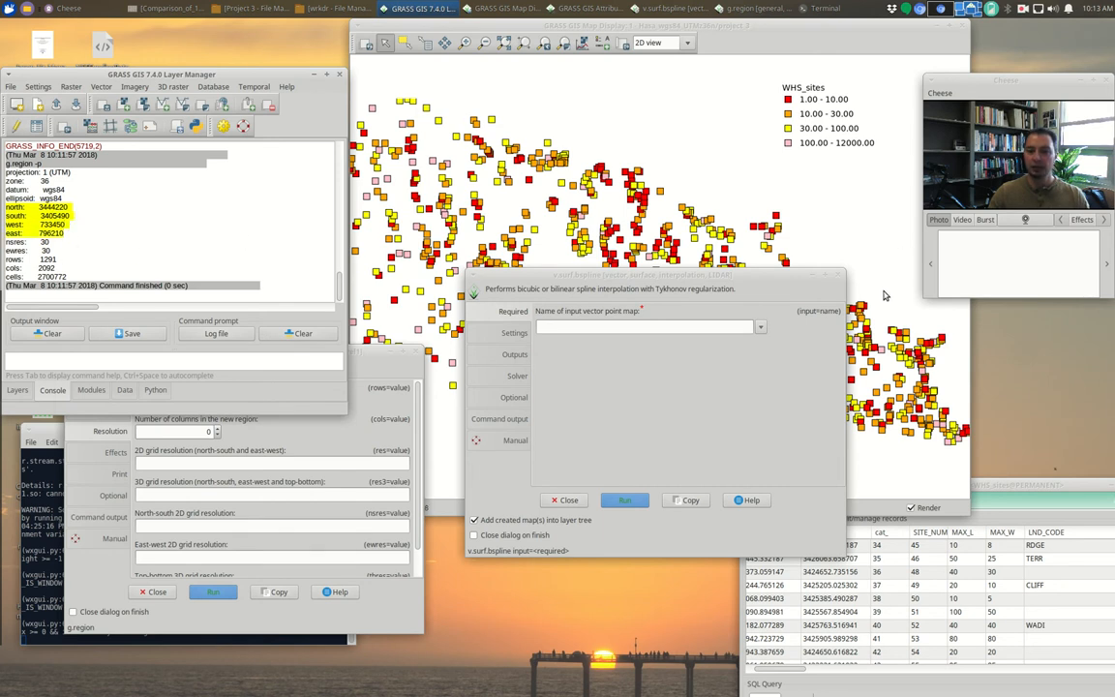
mouse_move(889, 376)
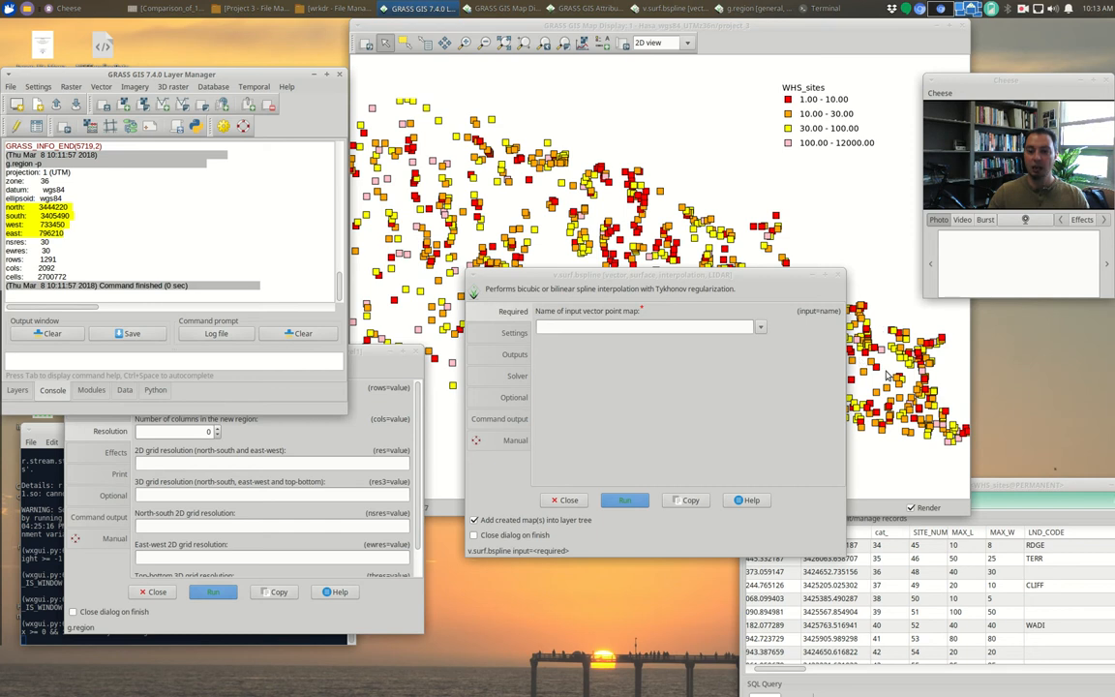
mouse_move(934, 383)
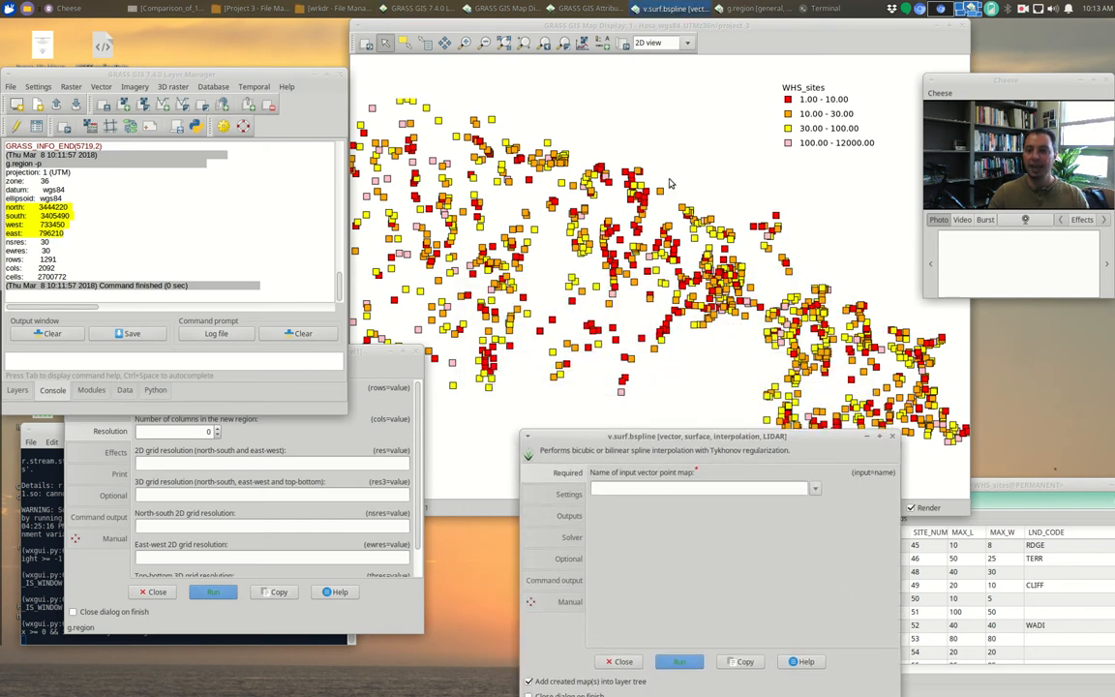
mouse_move(790, 184)
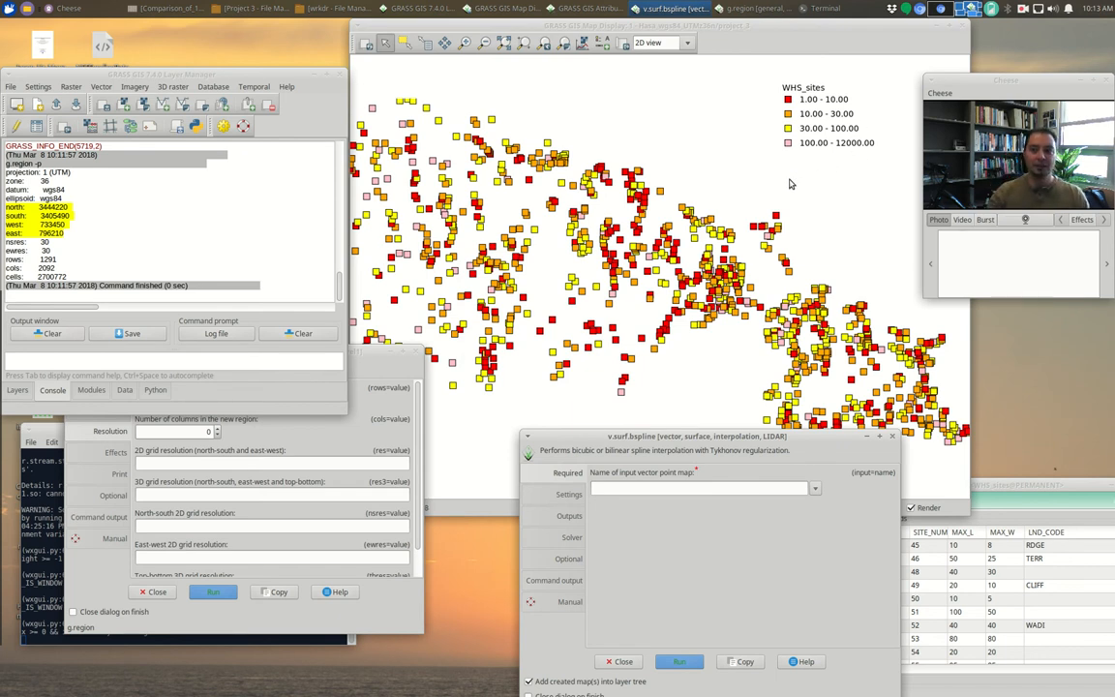
mouse_move(386, 375)
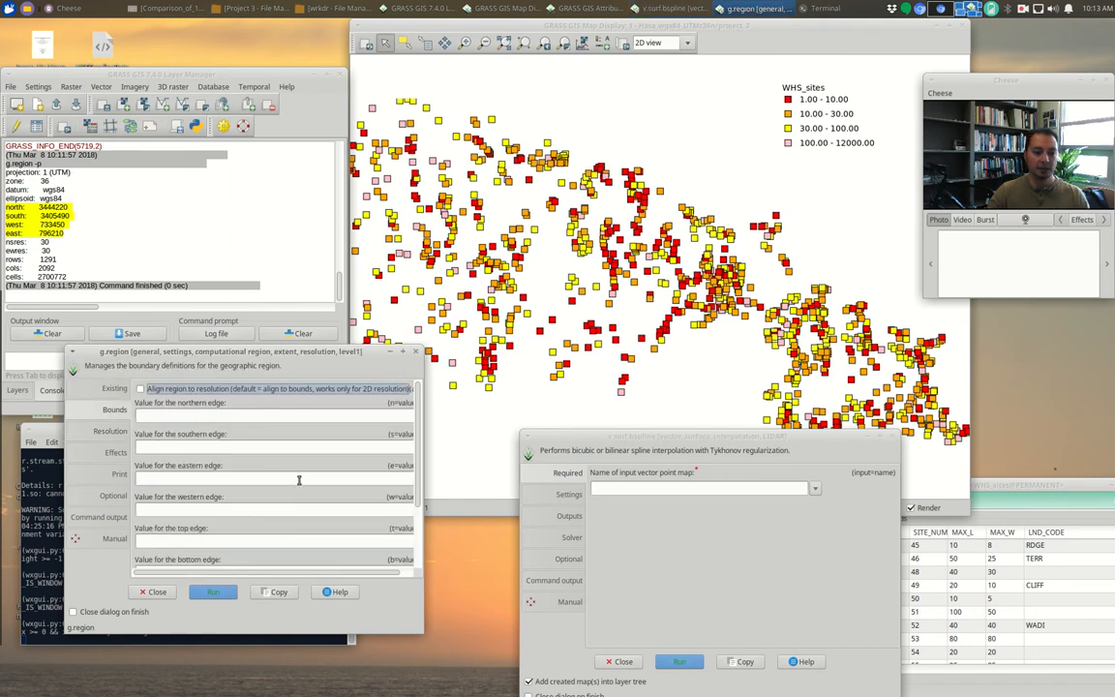
Run g.region matching the WHS_sites extent at 30 m resolution and print the resulting region
click(114, 387)
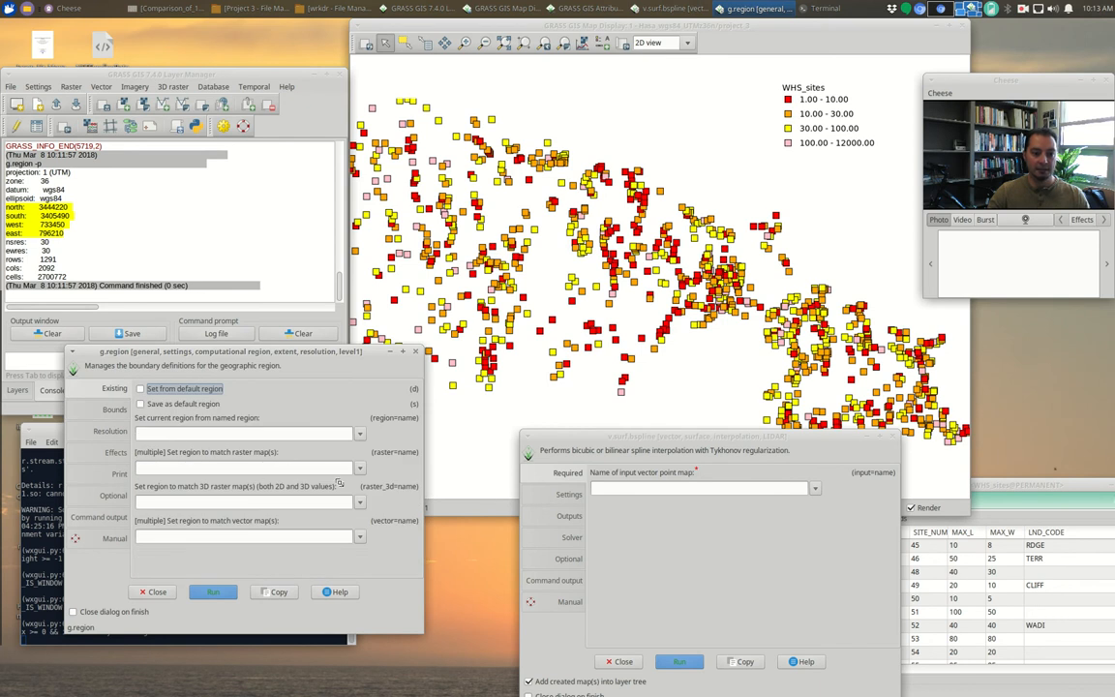
mouse_move(801, 286)
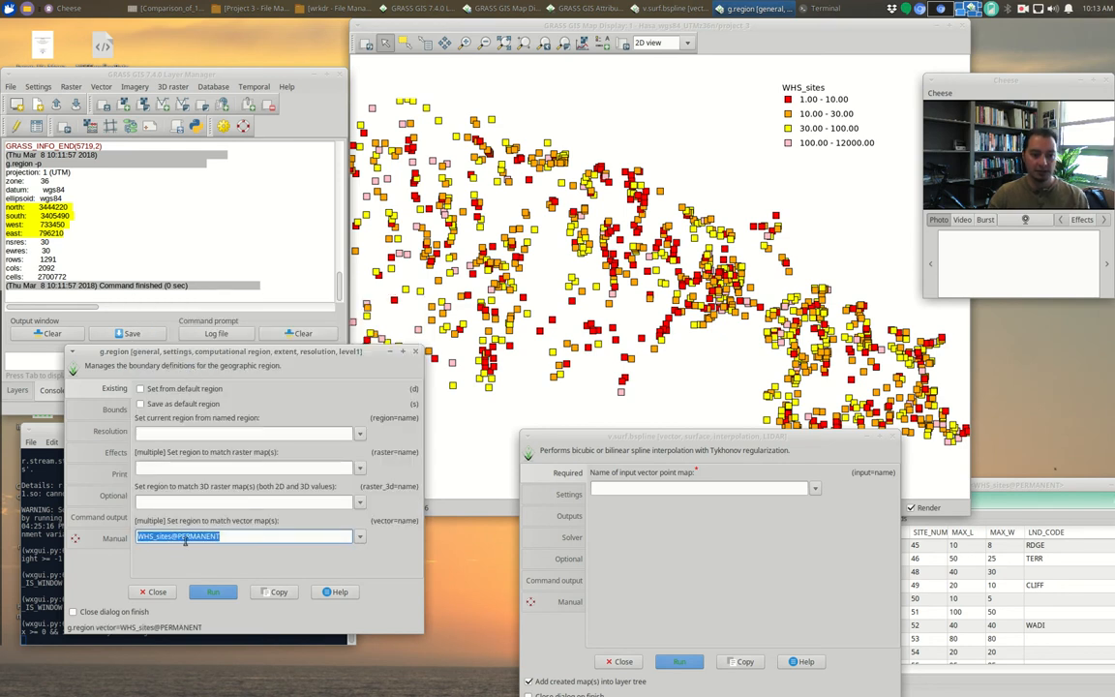
click(116, 429)
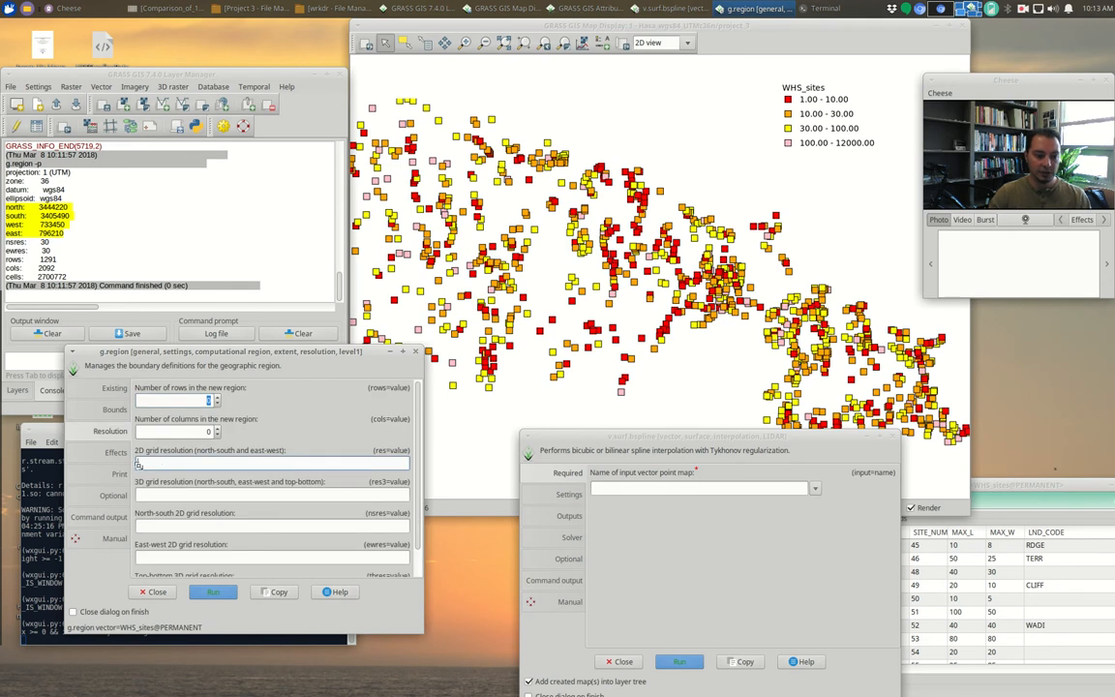
text(30)
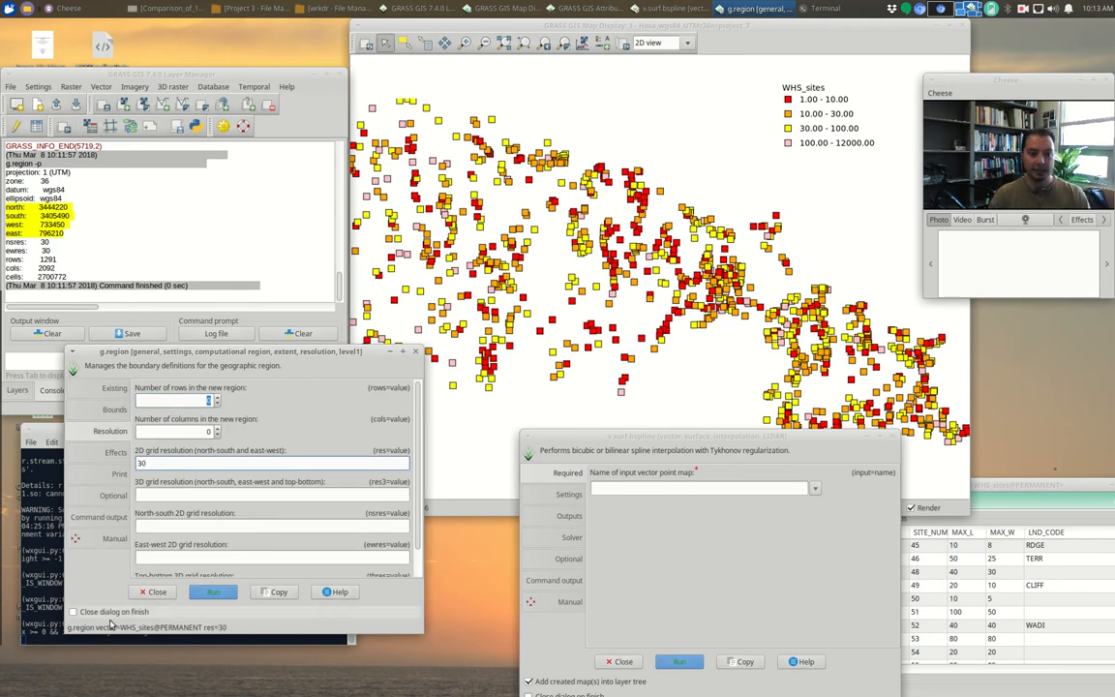
click(120, 473)
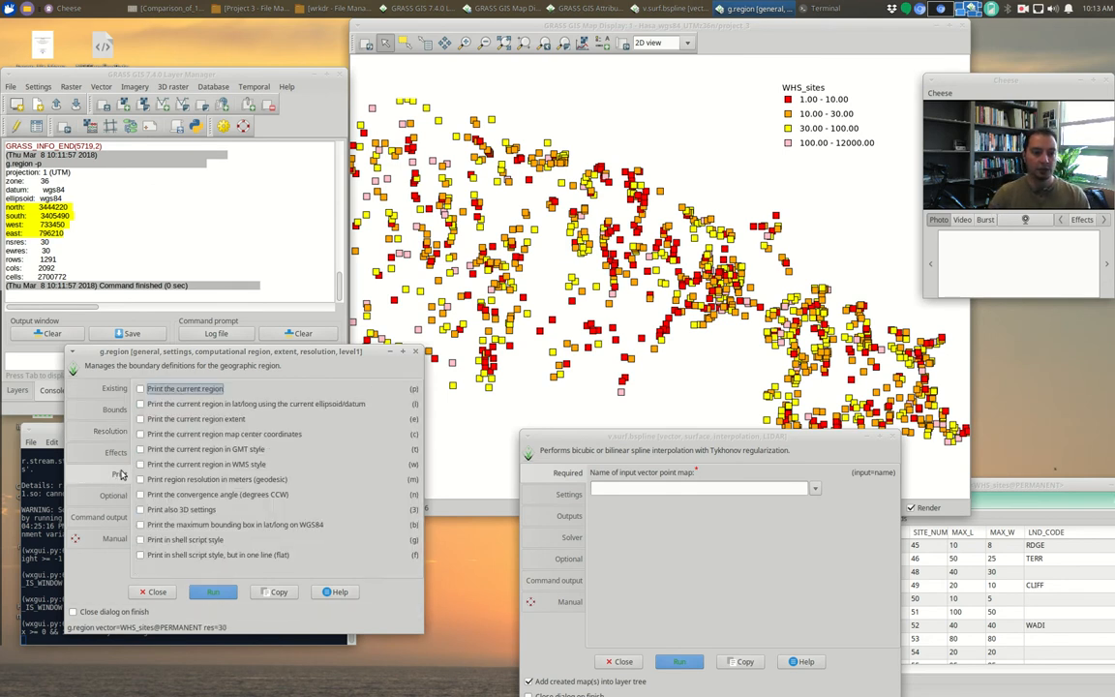
click(139, 387)
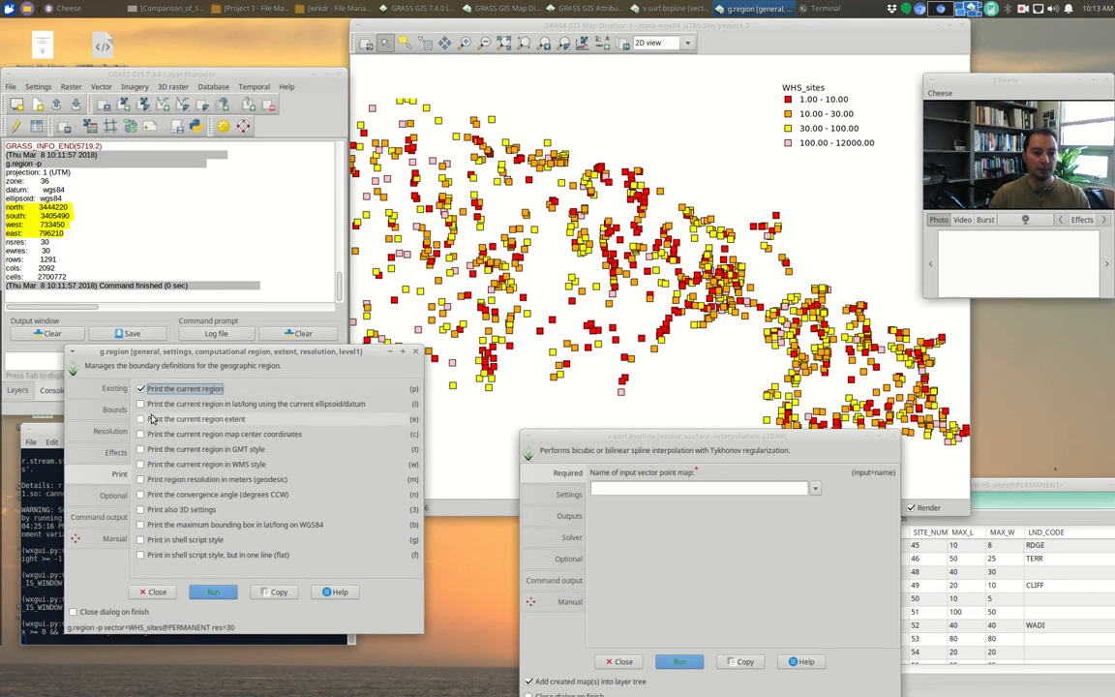
click(213, 593)
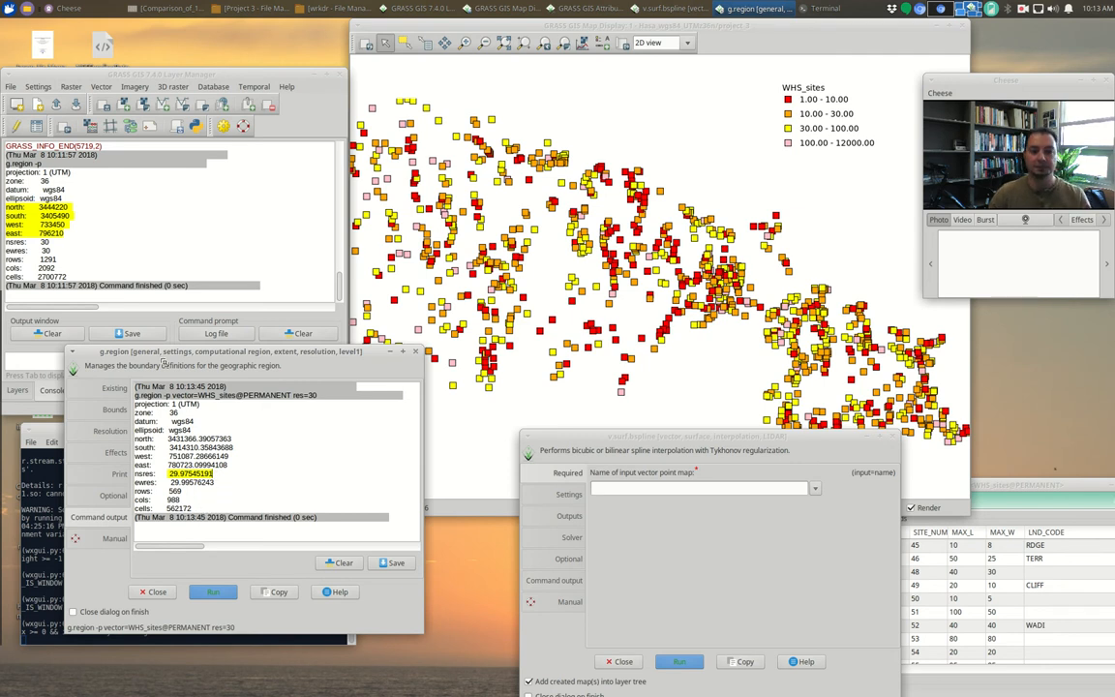
mouse_move(655, 323)
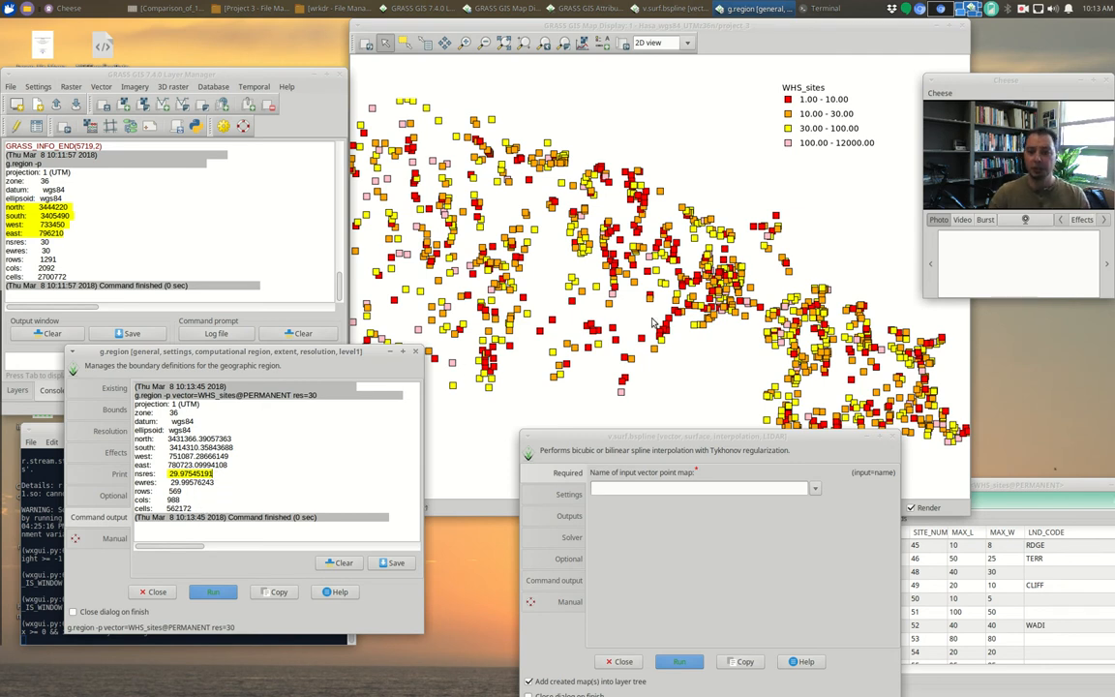
mouse_move(800, 399)
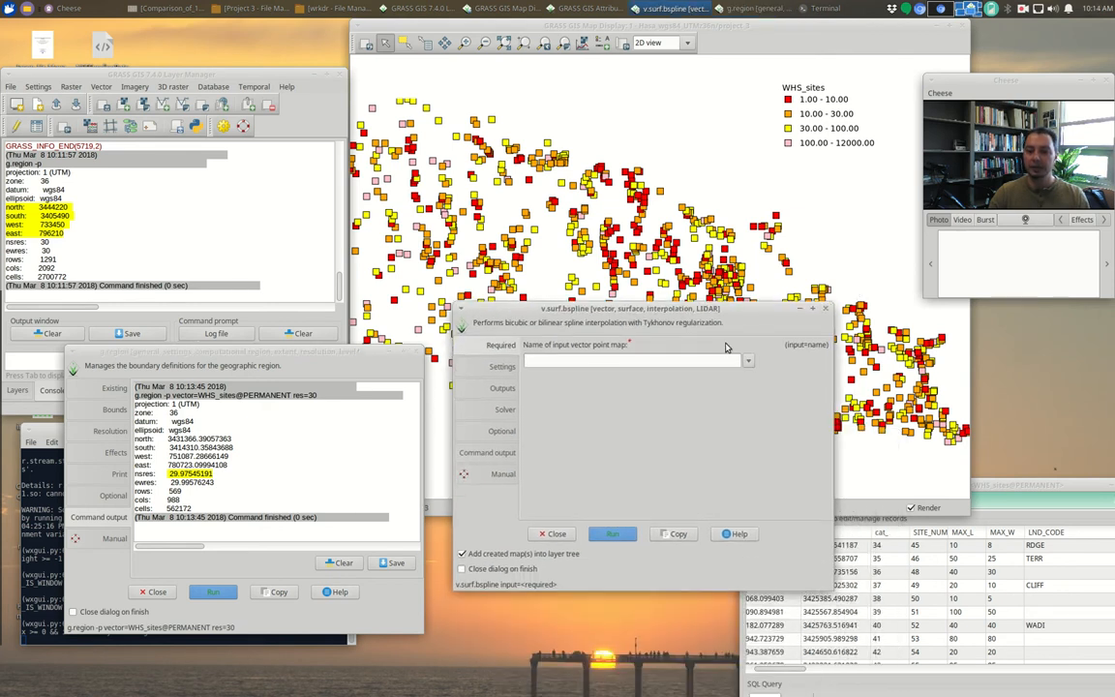
Set v.surf.bspline input to WHS_sites, column MAX_L, with ew_step and ns_step of 30
click(747, 360)
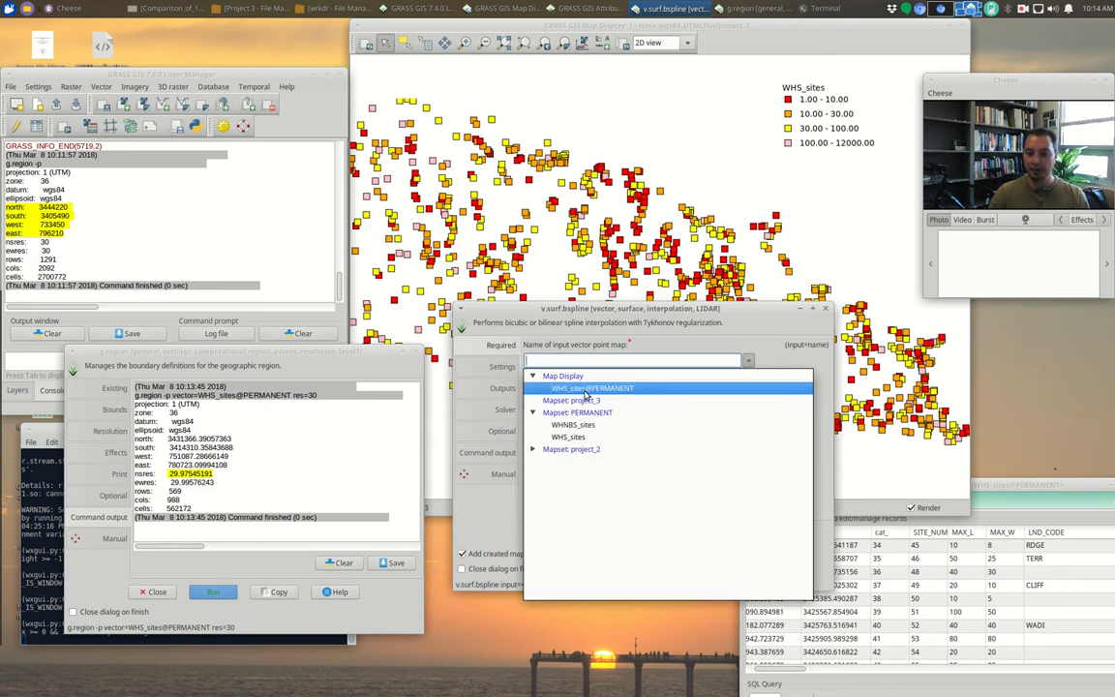
click(592, 388)
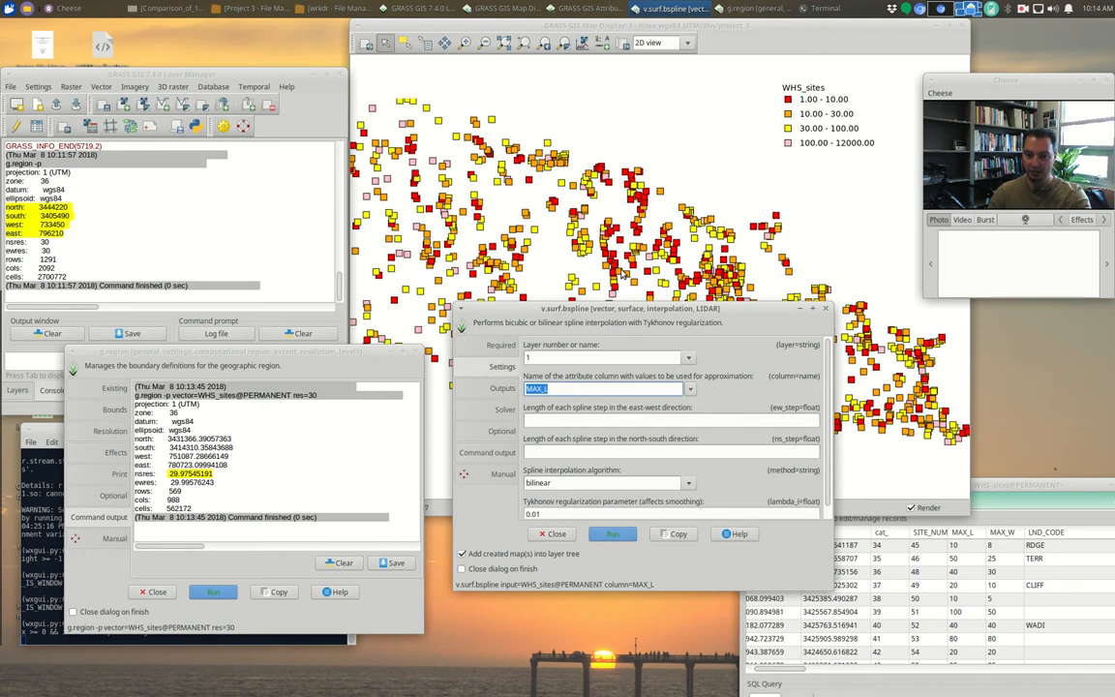
mouse_move(714, 437)
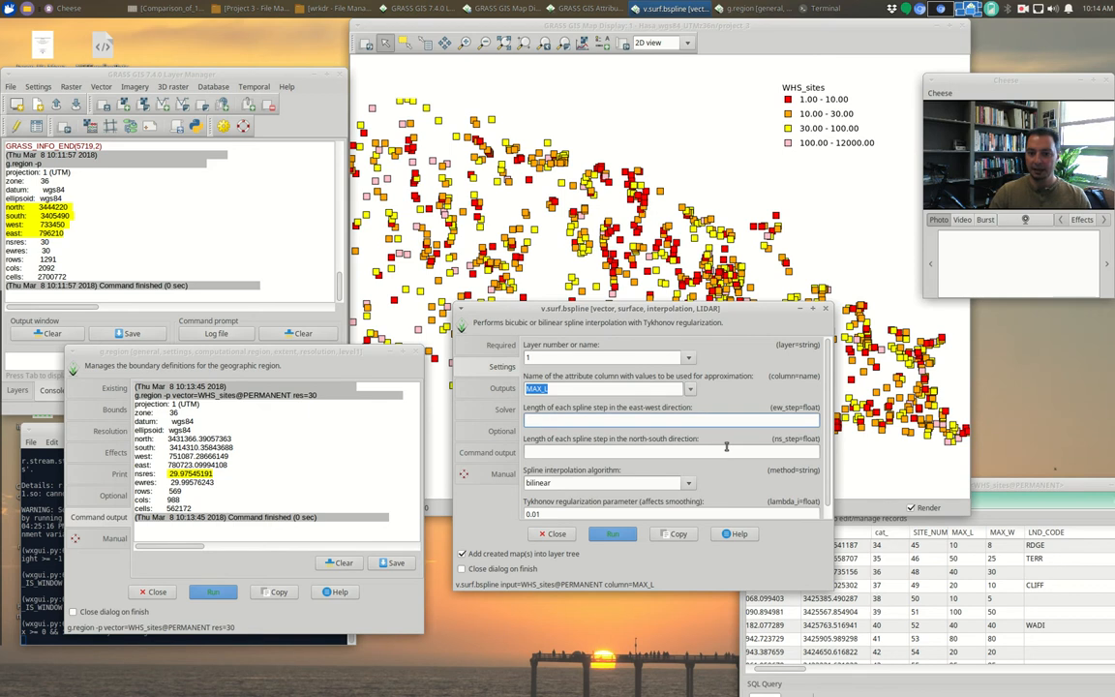
text(3)
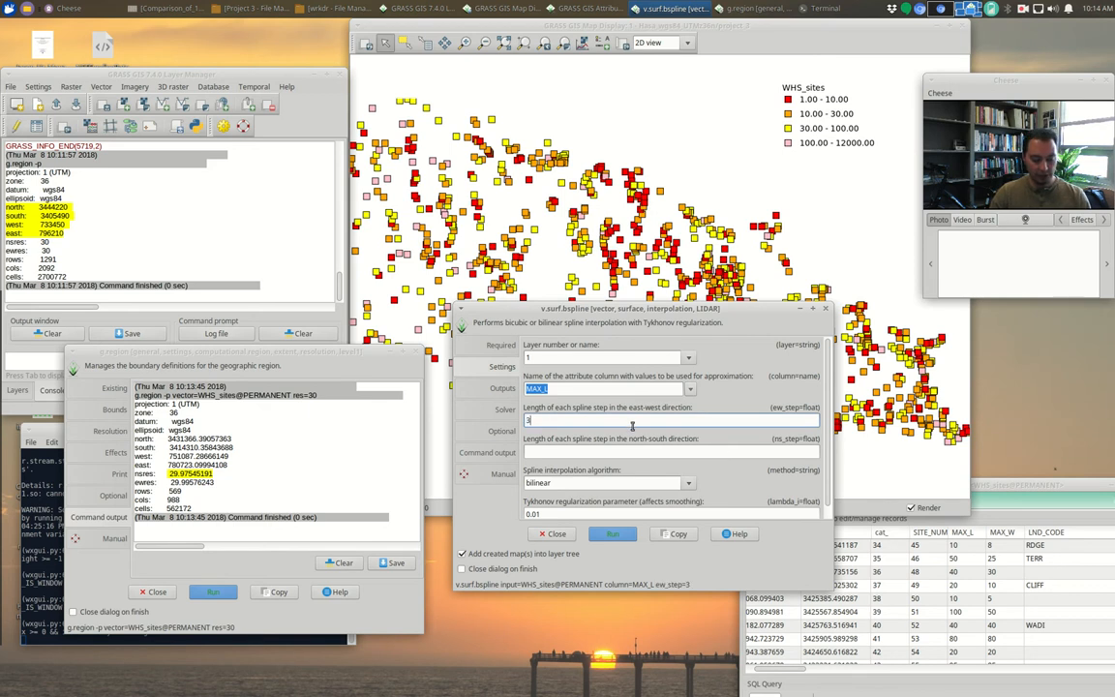
text(30)
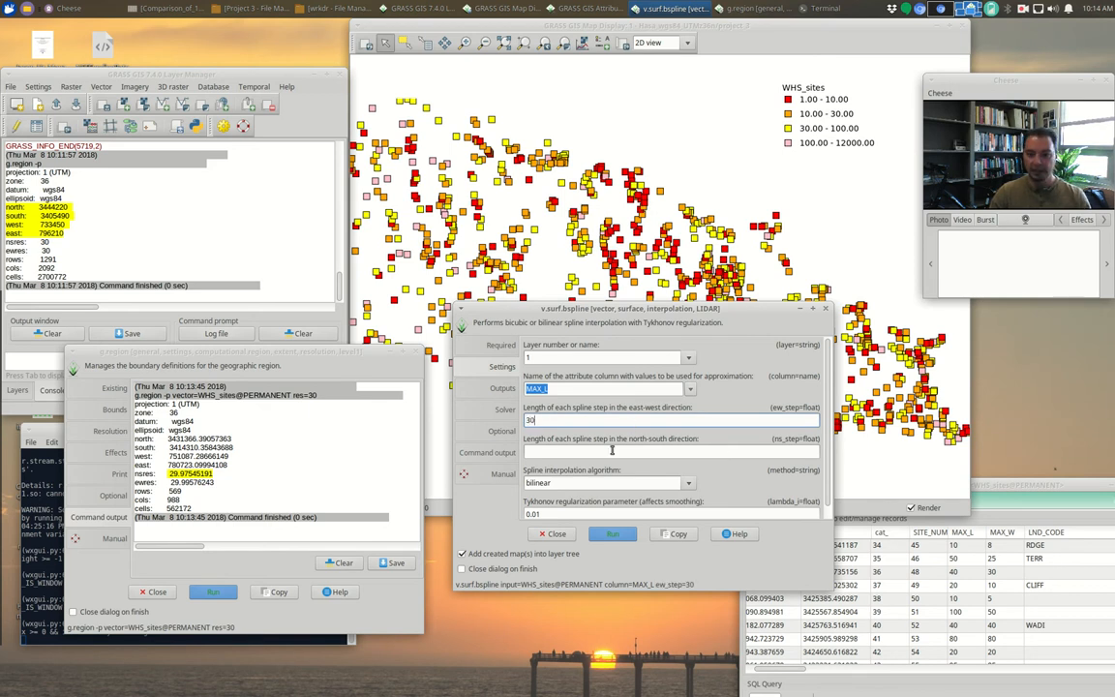
text(30)
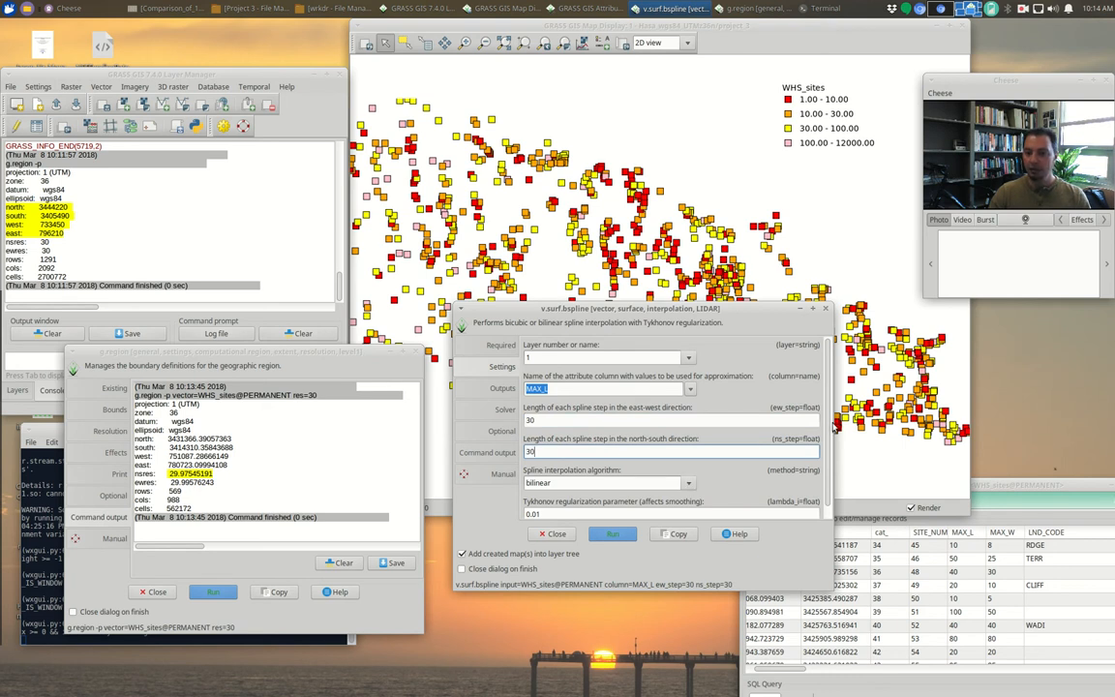
Name the output raster maximum_site_length and view the tool's manual
click(504, 387)
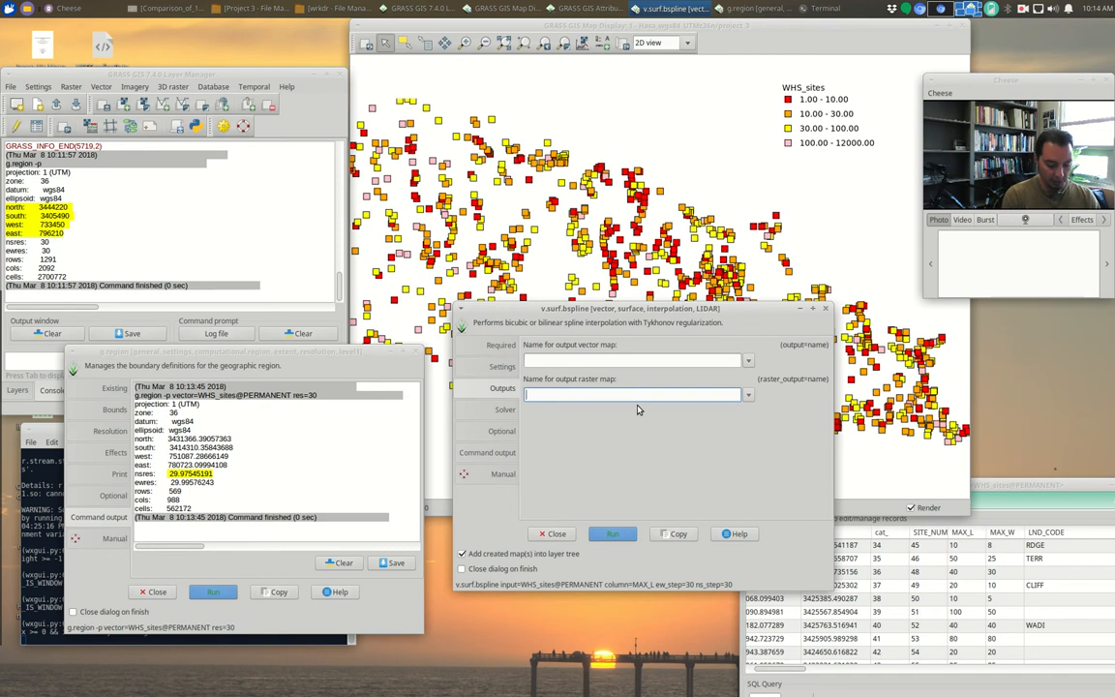
text(maximum_site_)
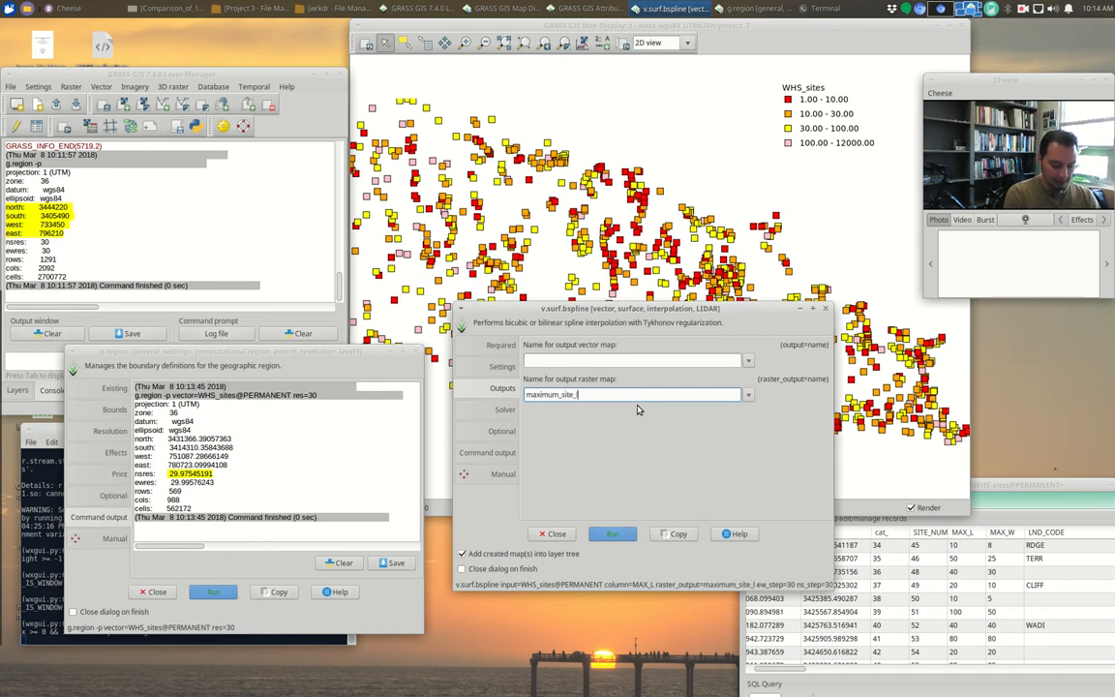
text(lenght)
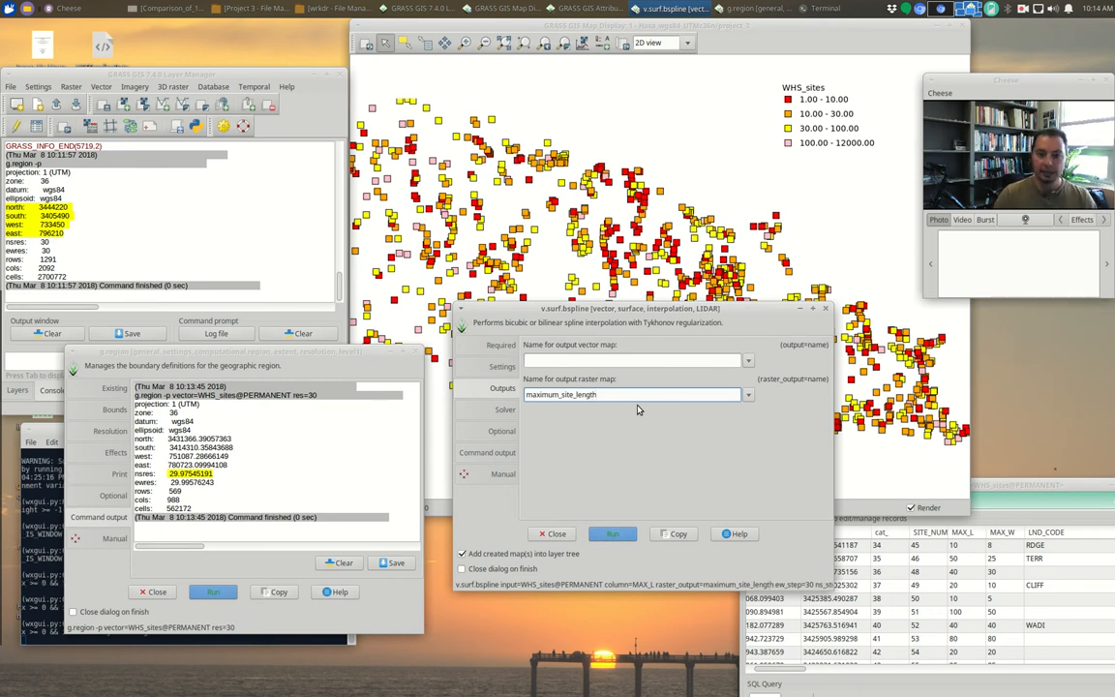
click(506, 408)
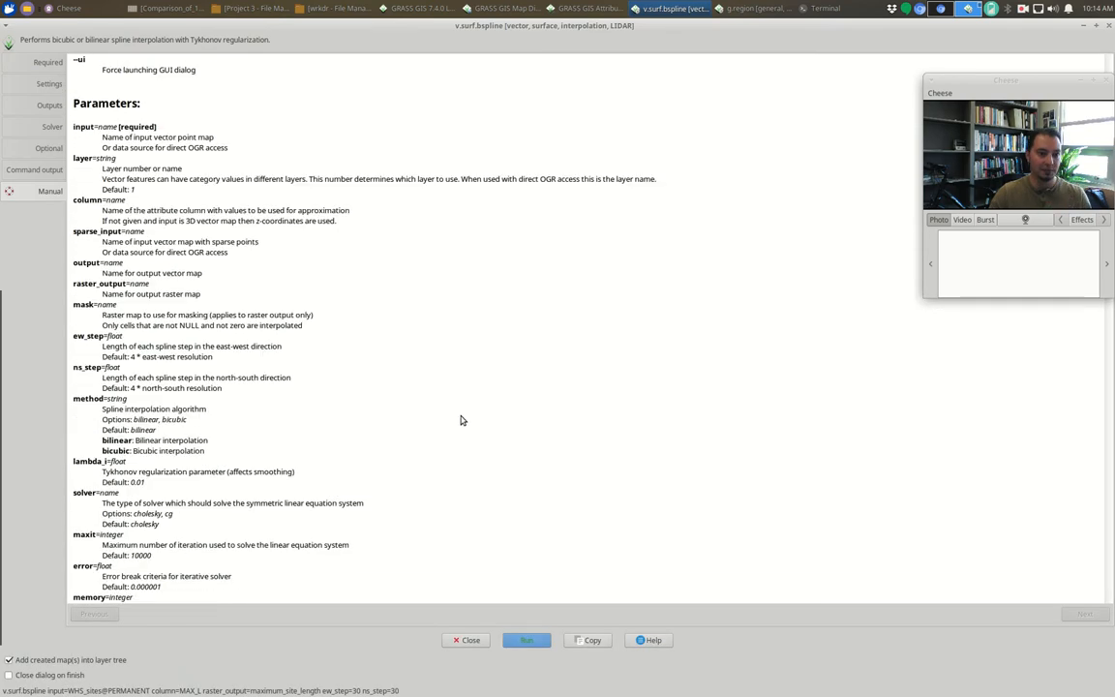
Review the Optional and Solver settings, then run the spline interpolation of WHS_sites
click(49, 147)
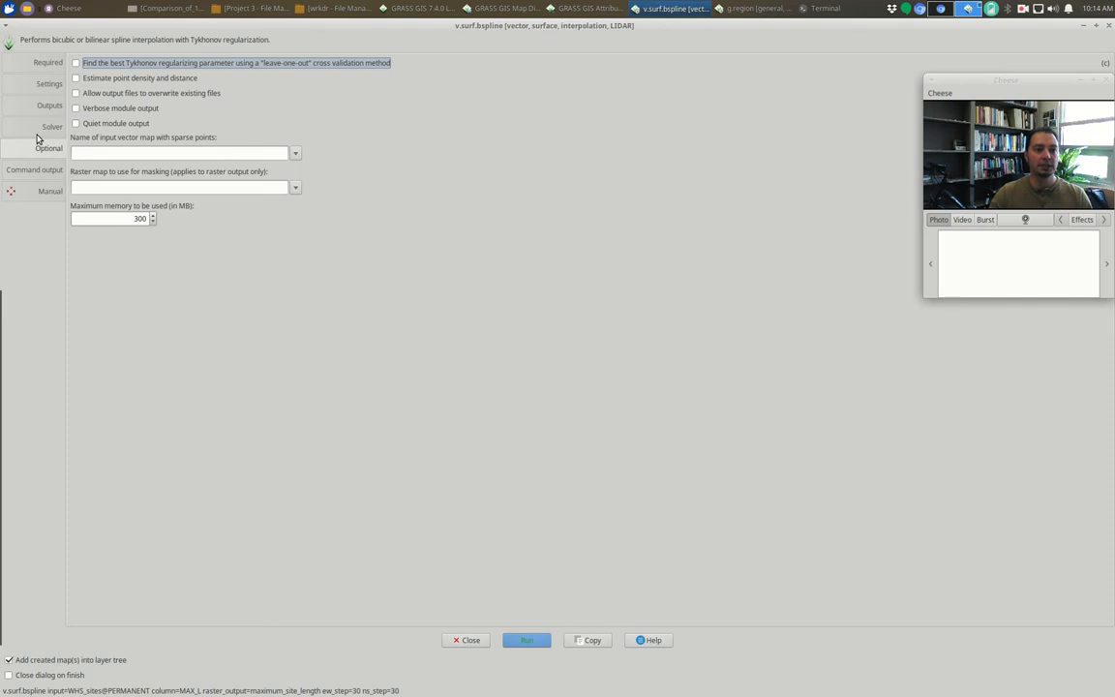
click(52, 128)
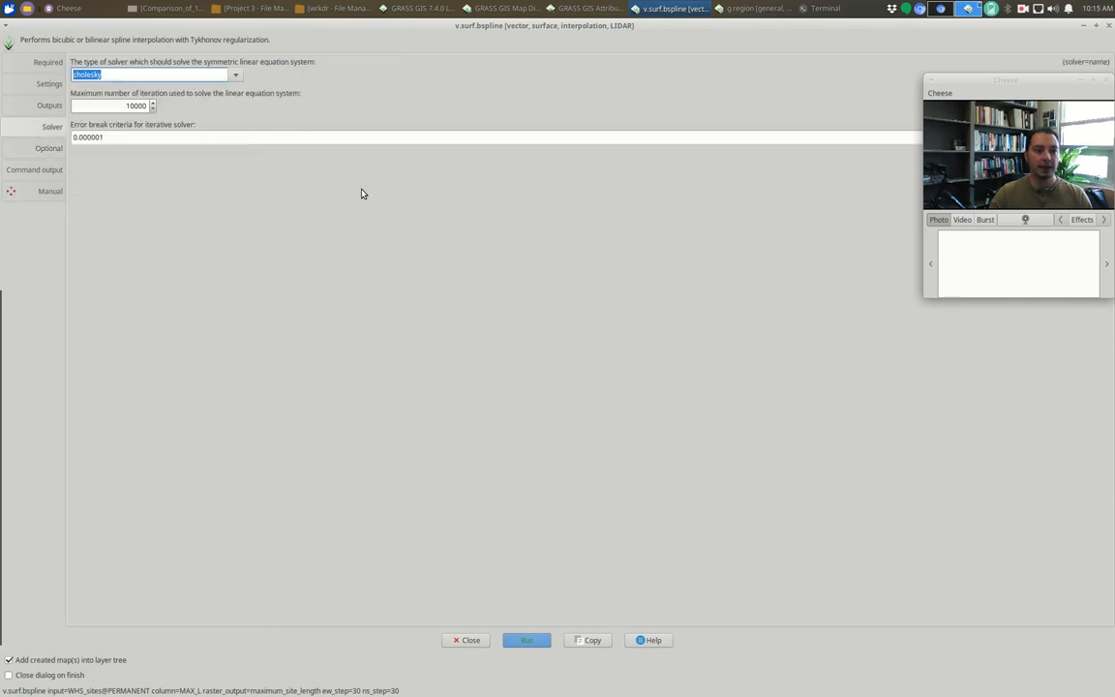
click(527, 639)
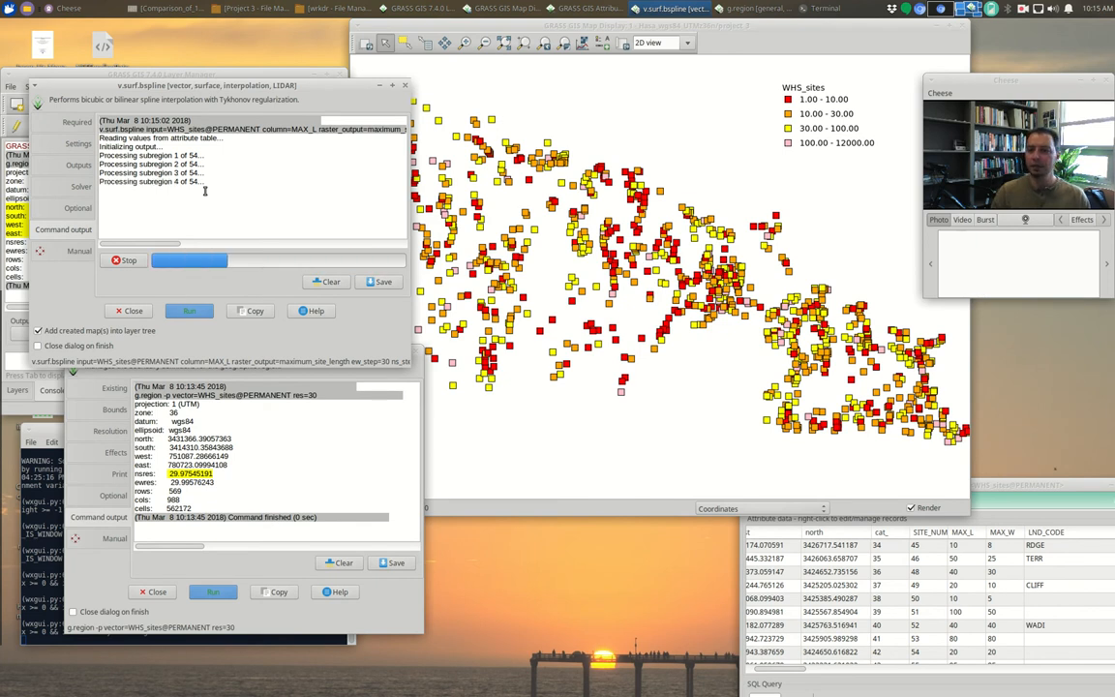
View the finished maximum_site_length raster in the Map Display
click(1022, 8)
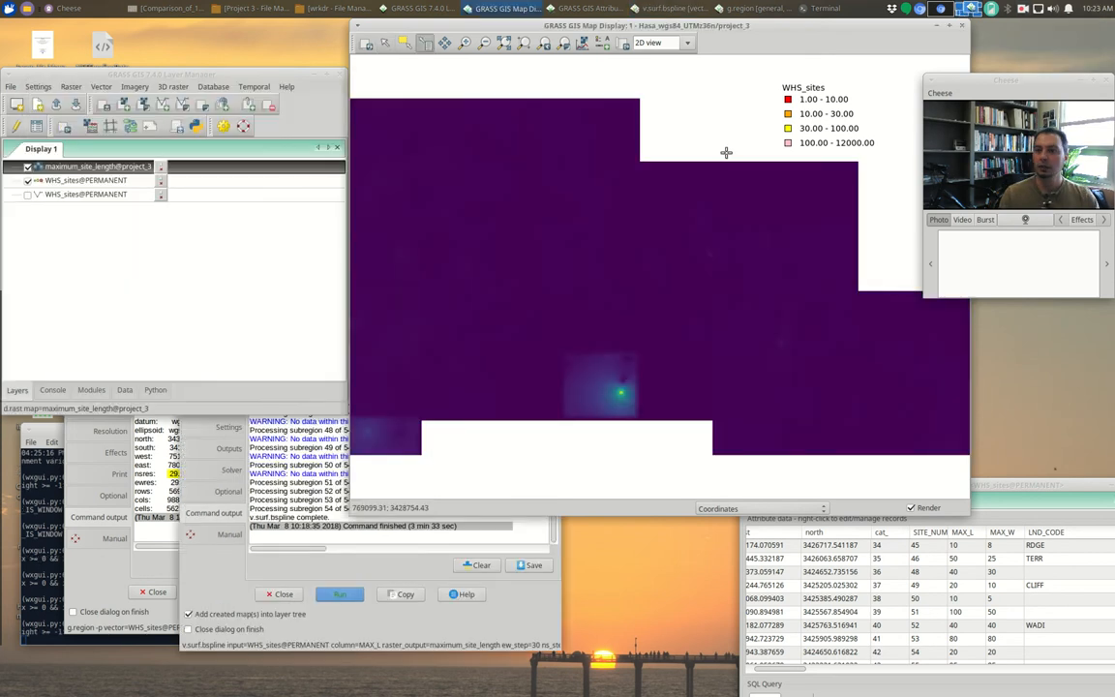
mouse_move(690, 182)
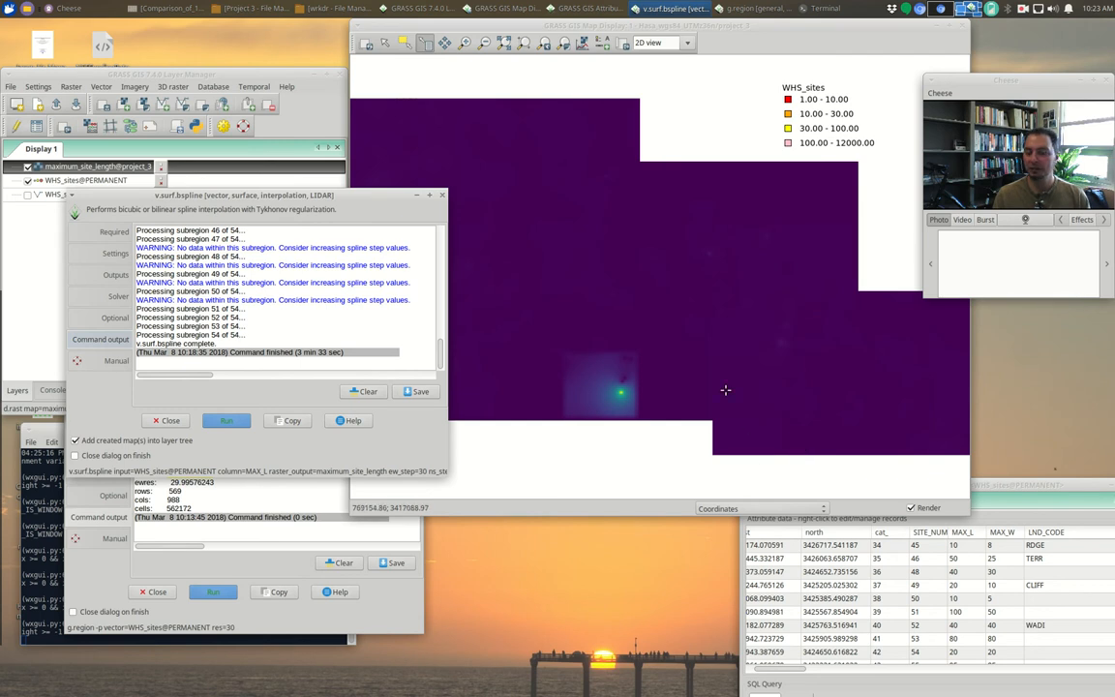
mouse_move(569, 352)
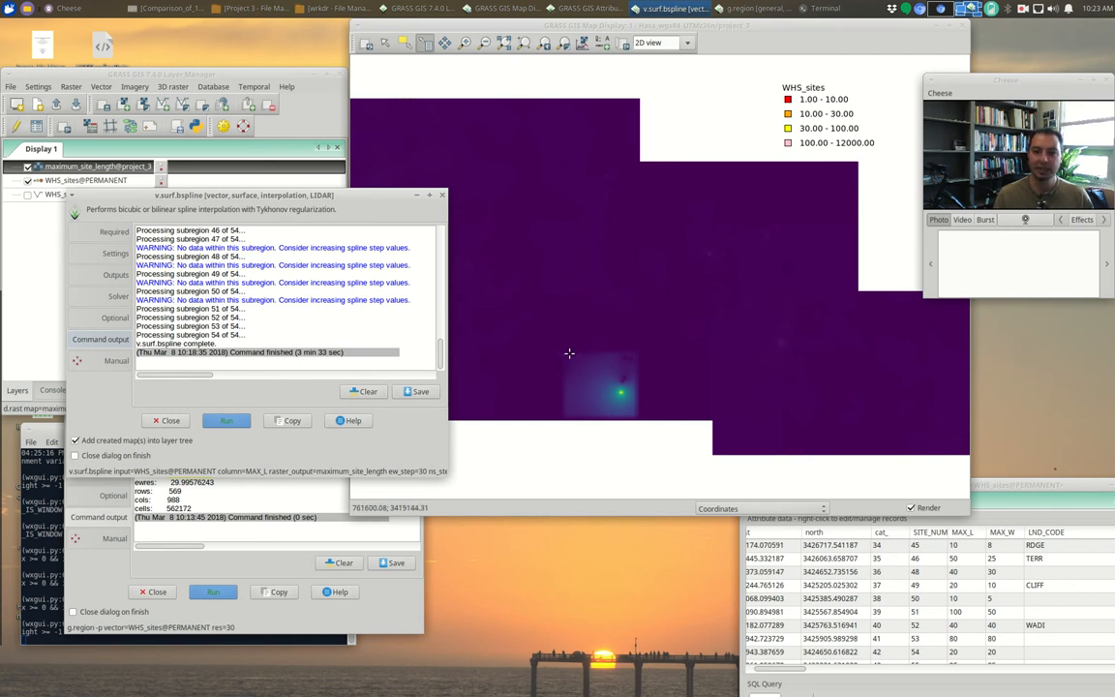
mouse_move(620, 182)
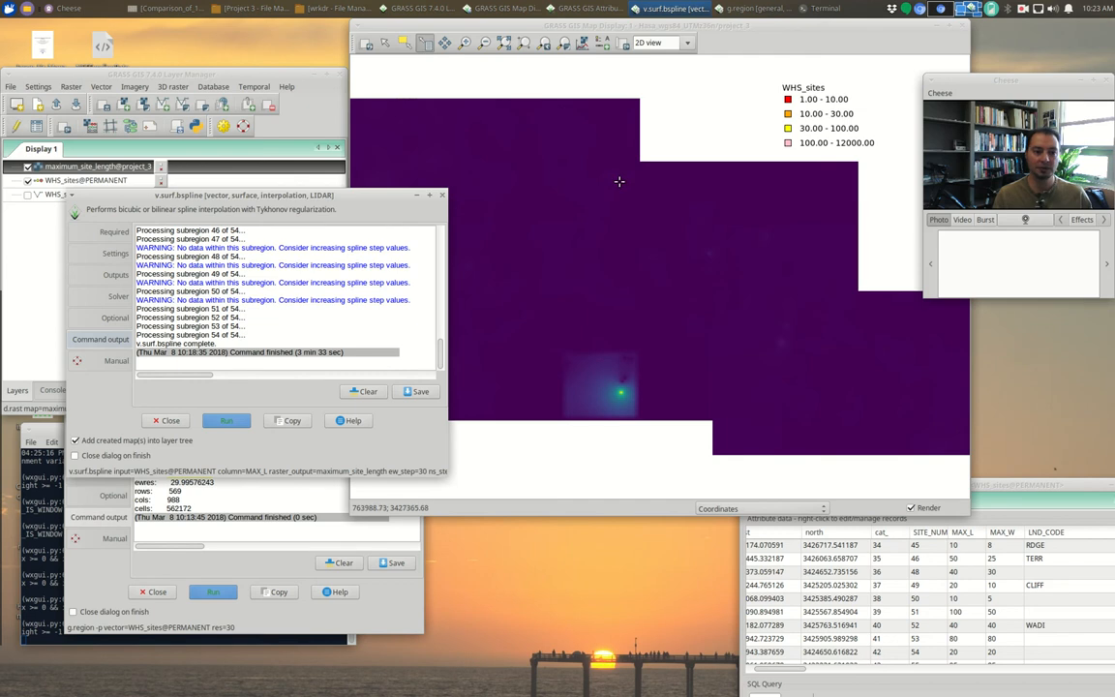
Read through the v.surf.bspline manual's description and notes after checking the Optional settings
click(116, 318)
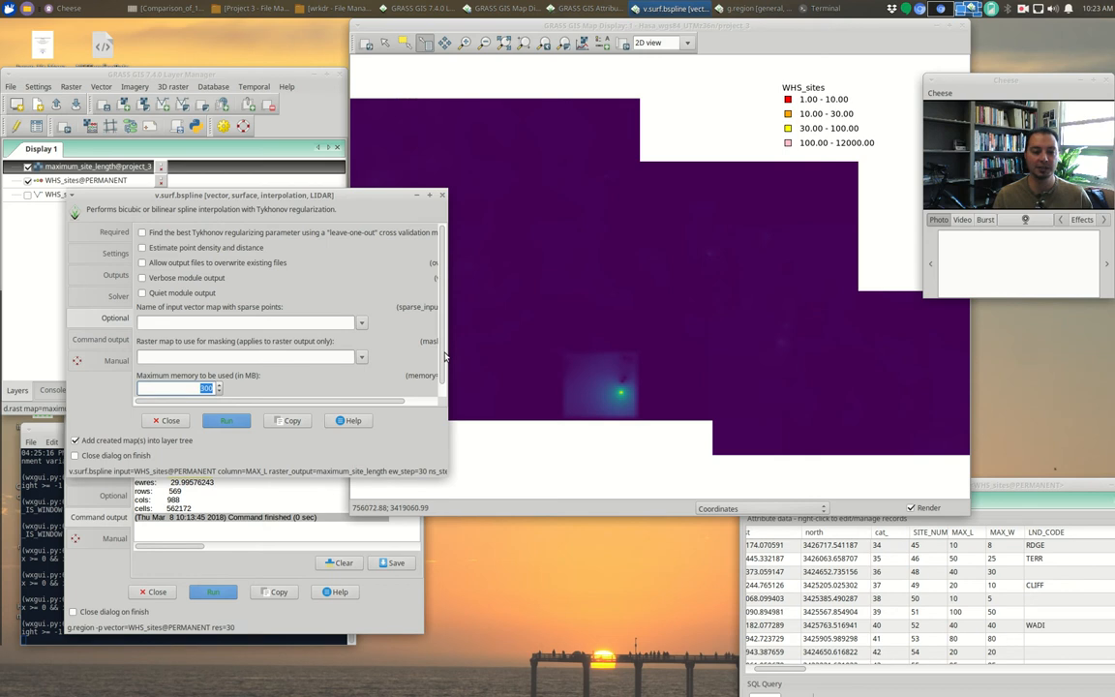
mouse_move(432, 263)
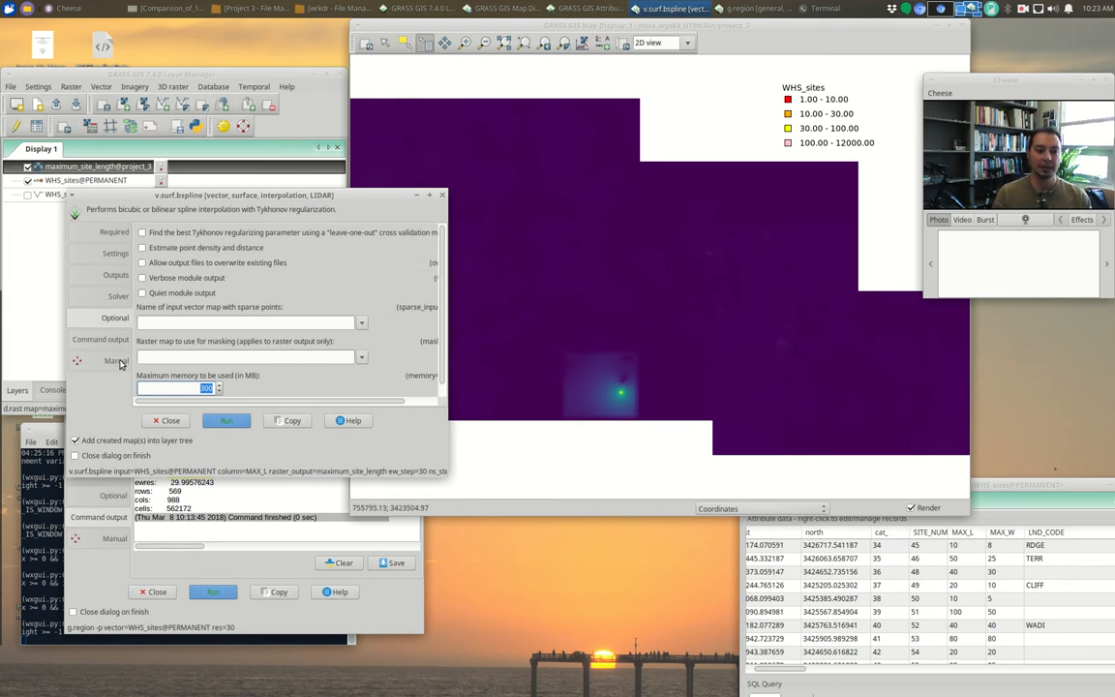
click(117, 360)
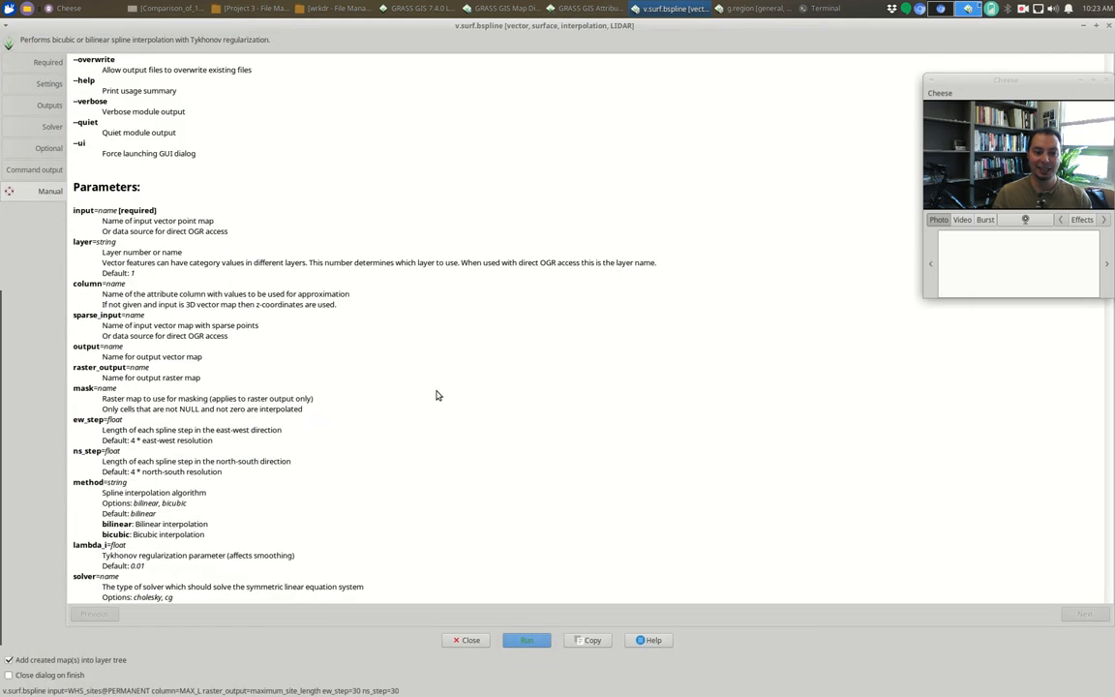
scroll(down, 3)
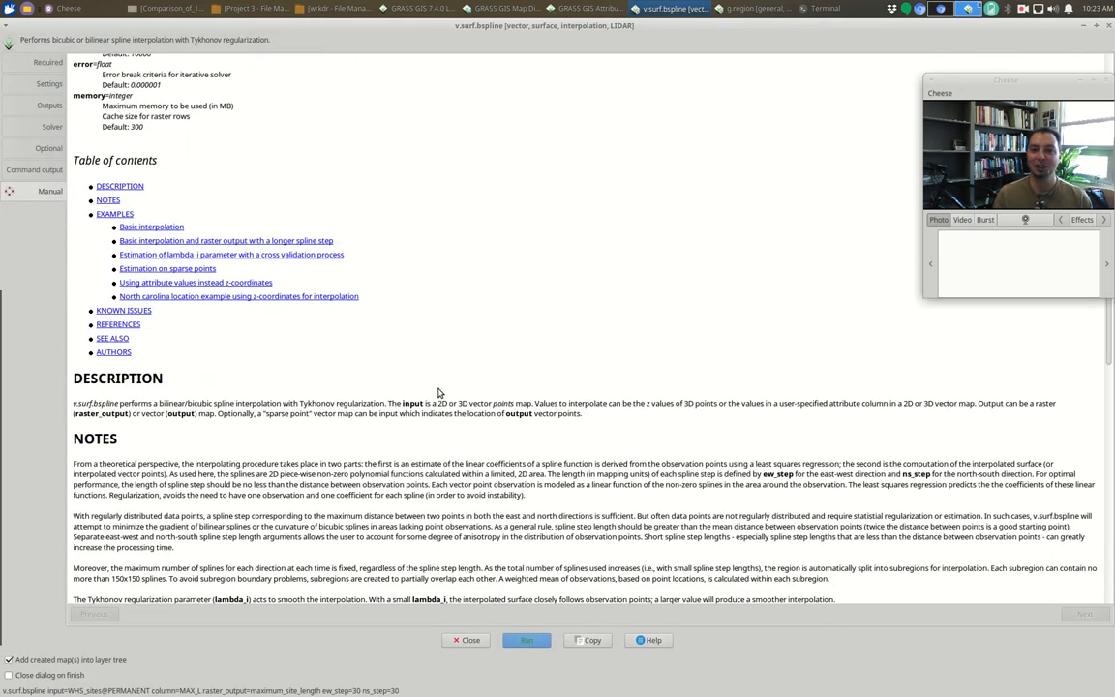
scroll(down, 3)
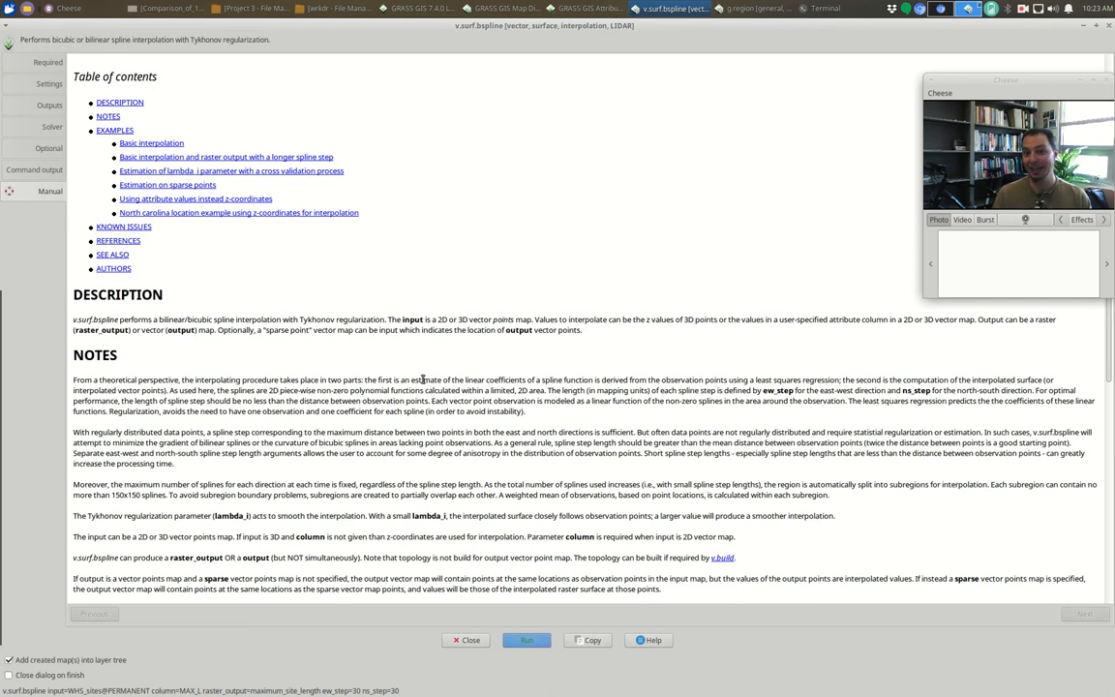
scroll(down, 3)
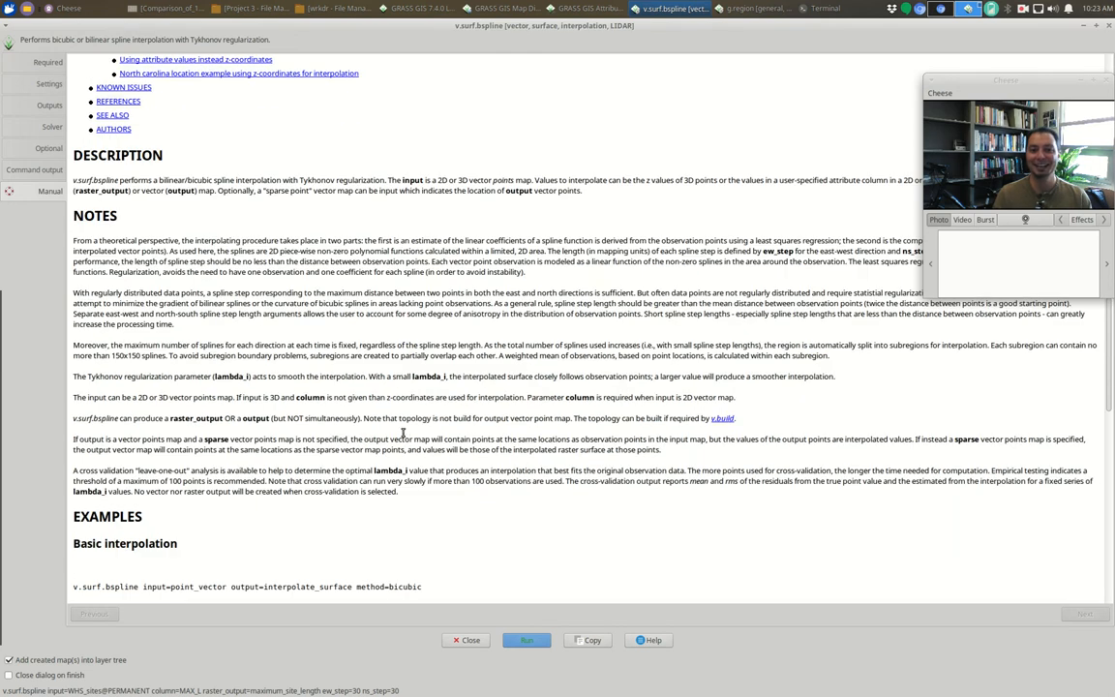
scroll(down, 3)
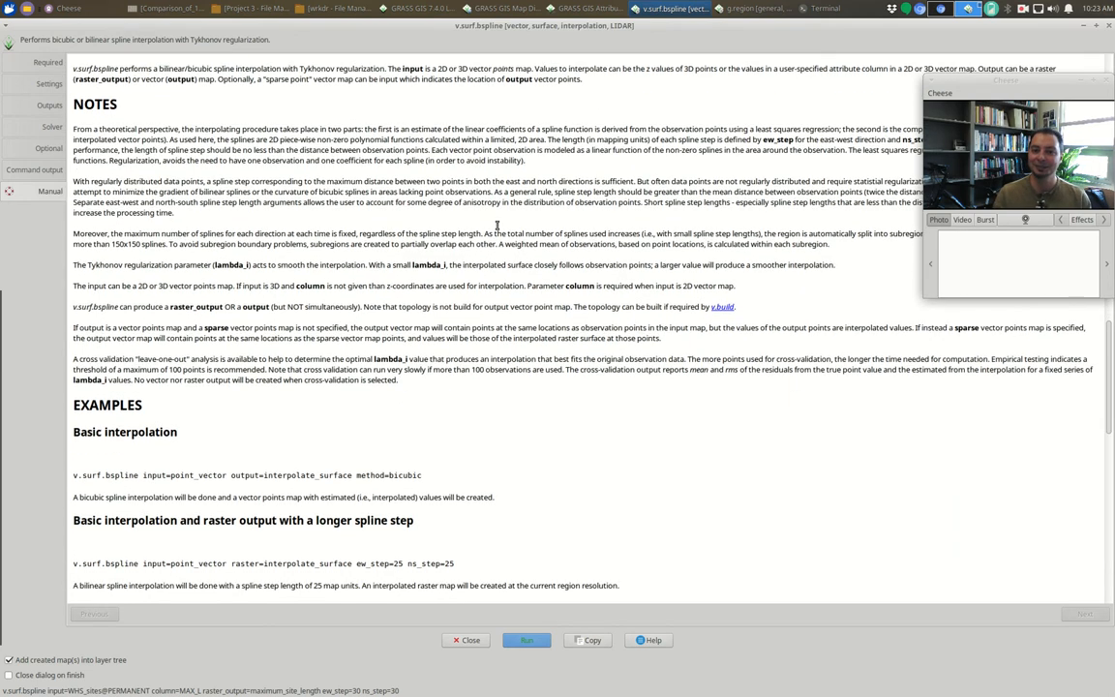
scroll(down, 3)
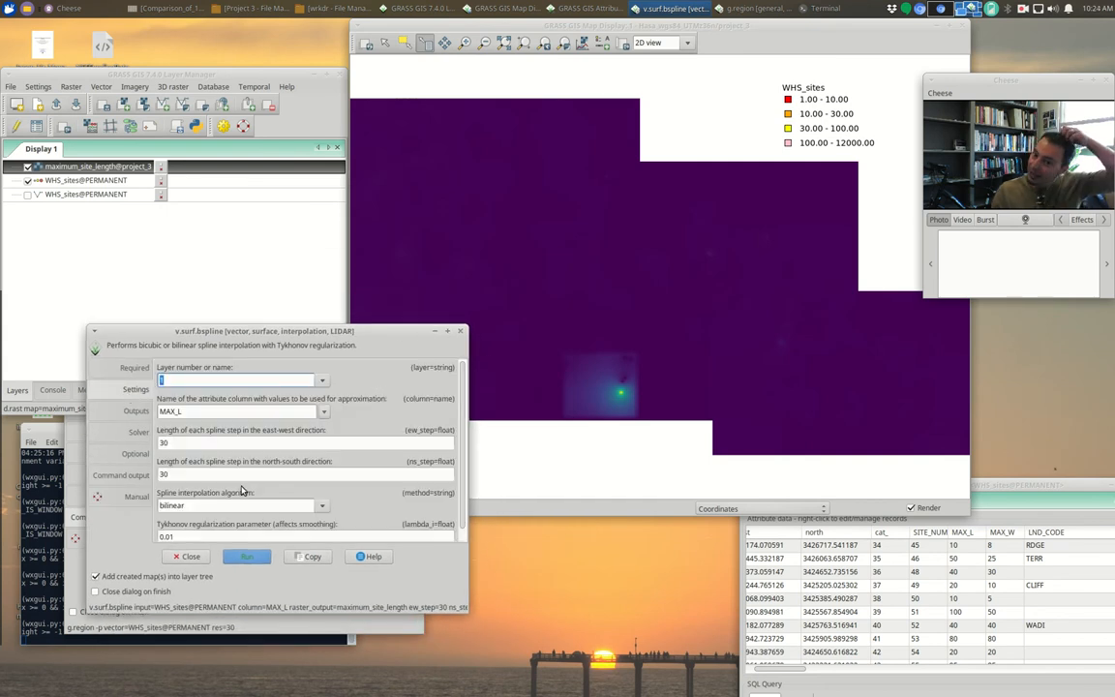
mouse_move(394, 426)
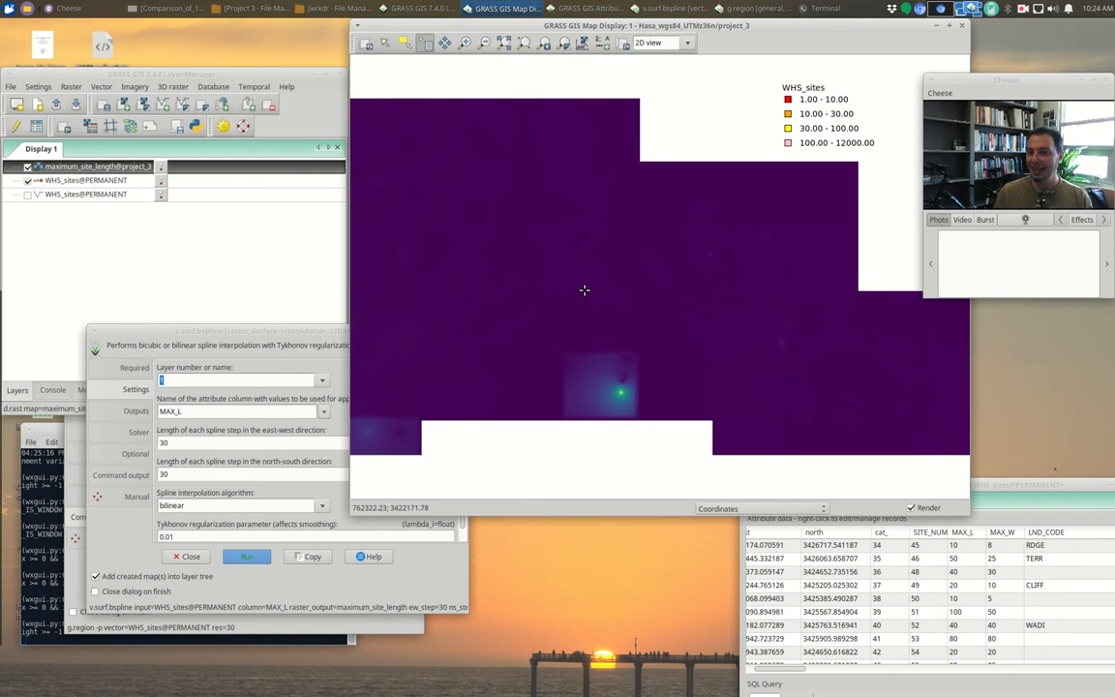
mouse_move(616, 271)
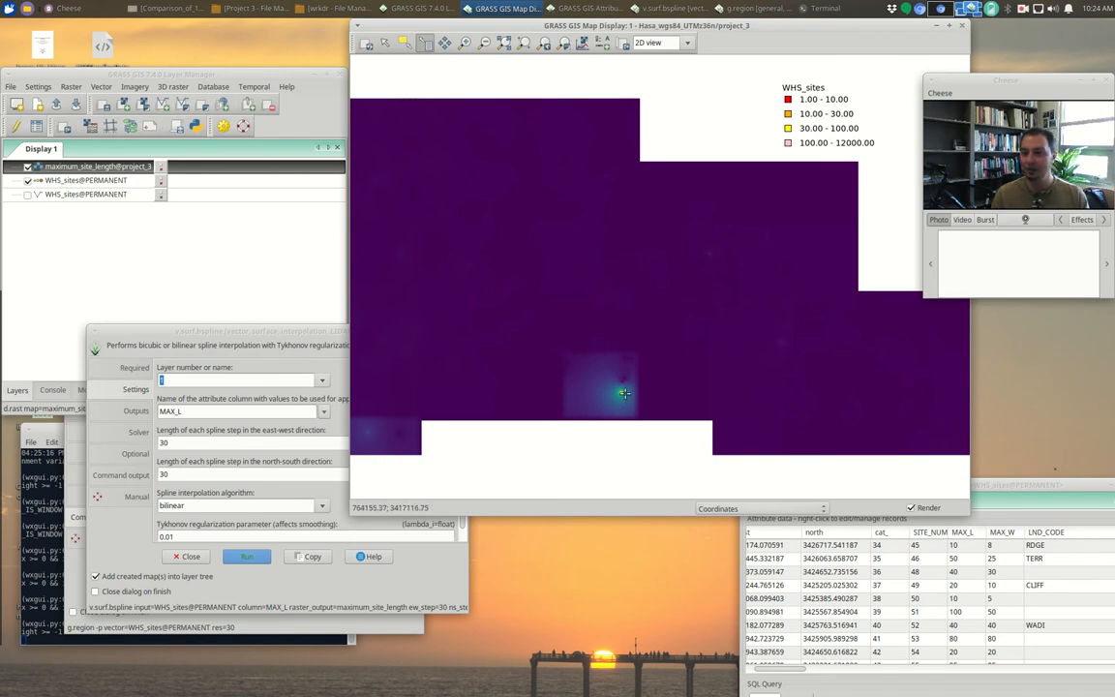
Hide WHS_sites and query the raster, reading a maximum_site_length value of about 20.7
click(246, 556)
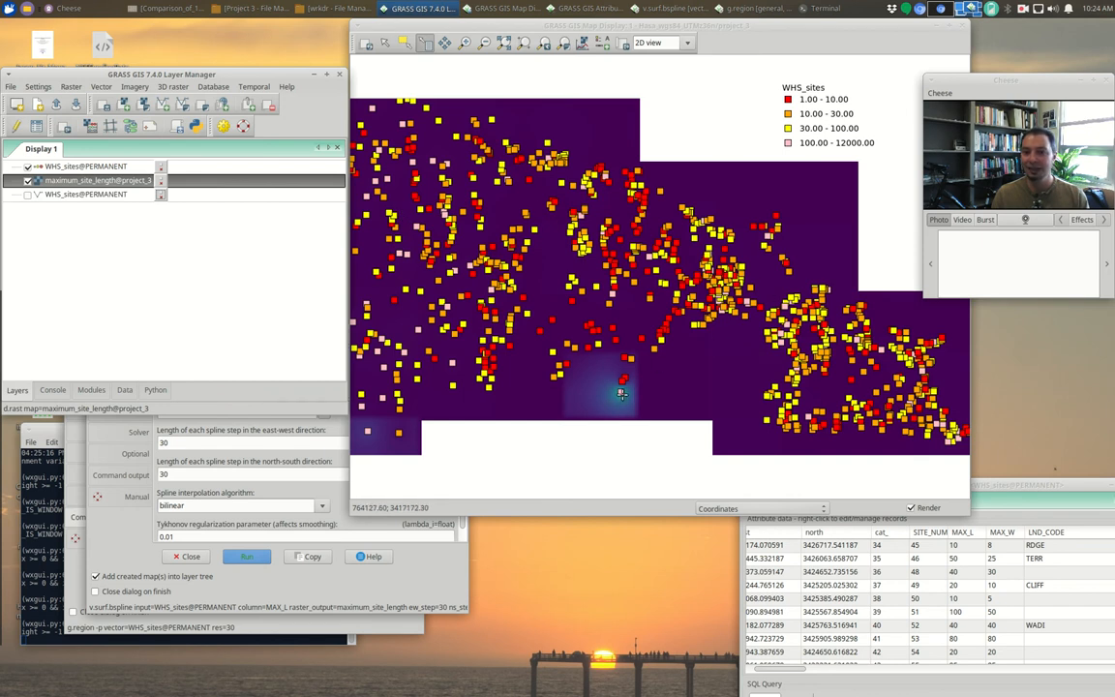
mouse_move(643, 333)
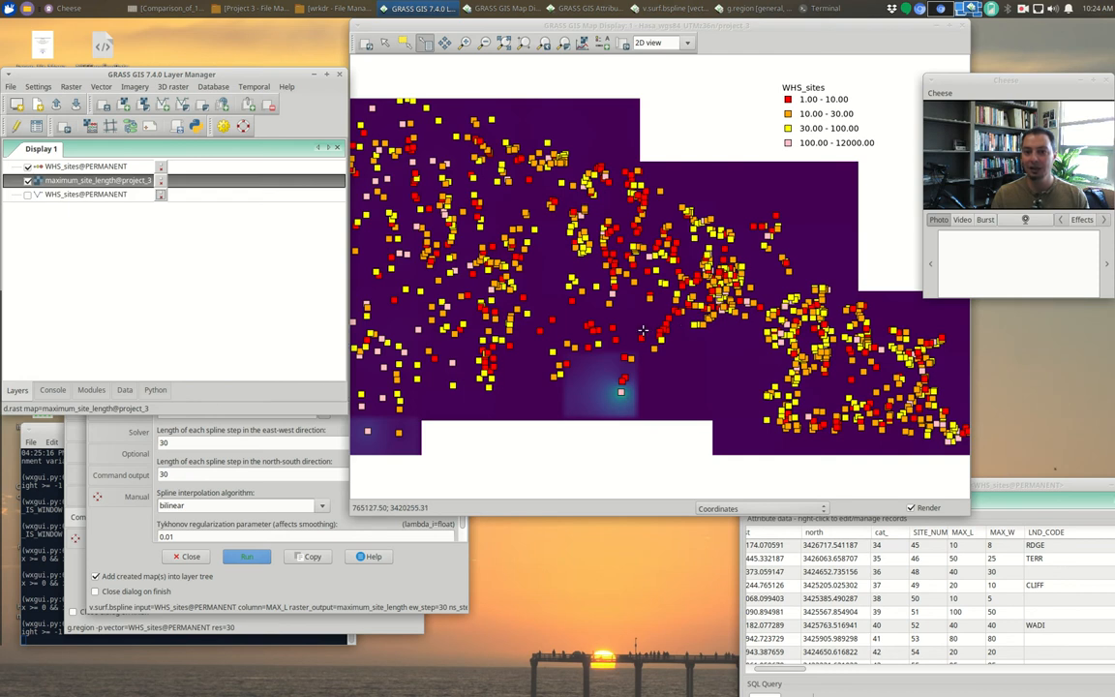
mouse_move(552, 310)
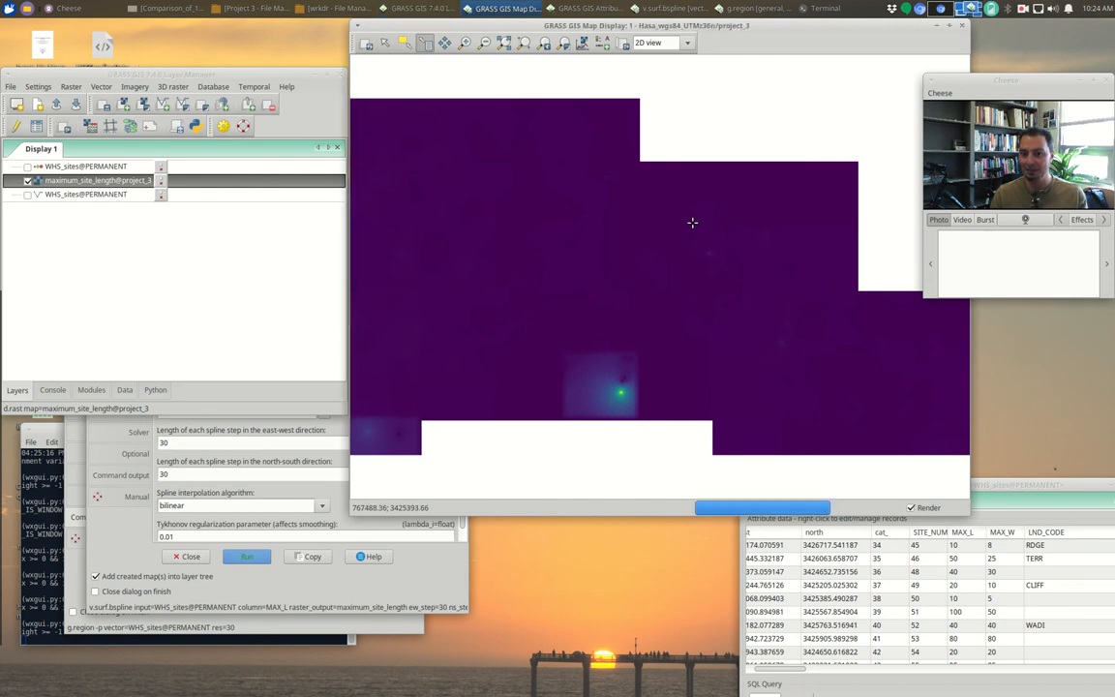
click(694, 225)
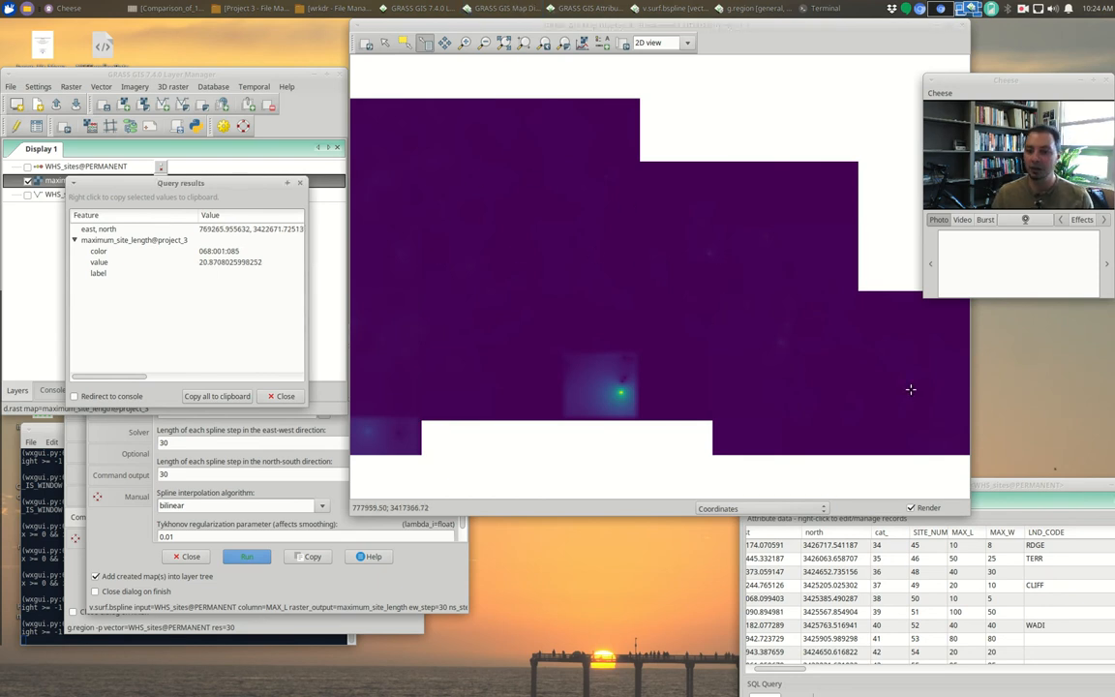
mouse_move(271, 352)
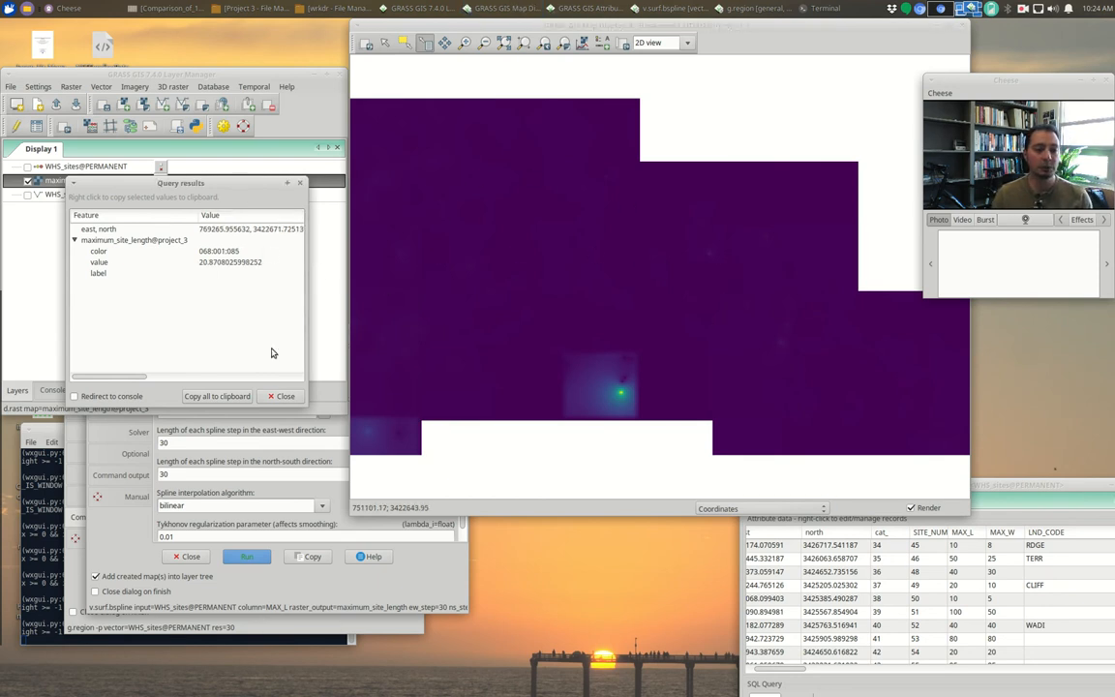
click(284, 395)
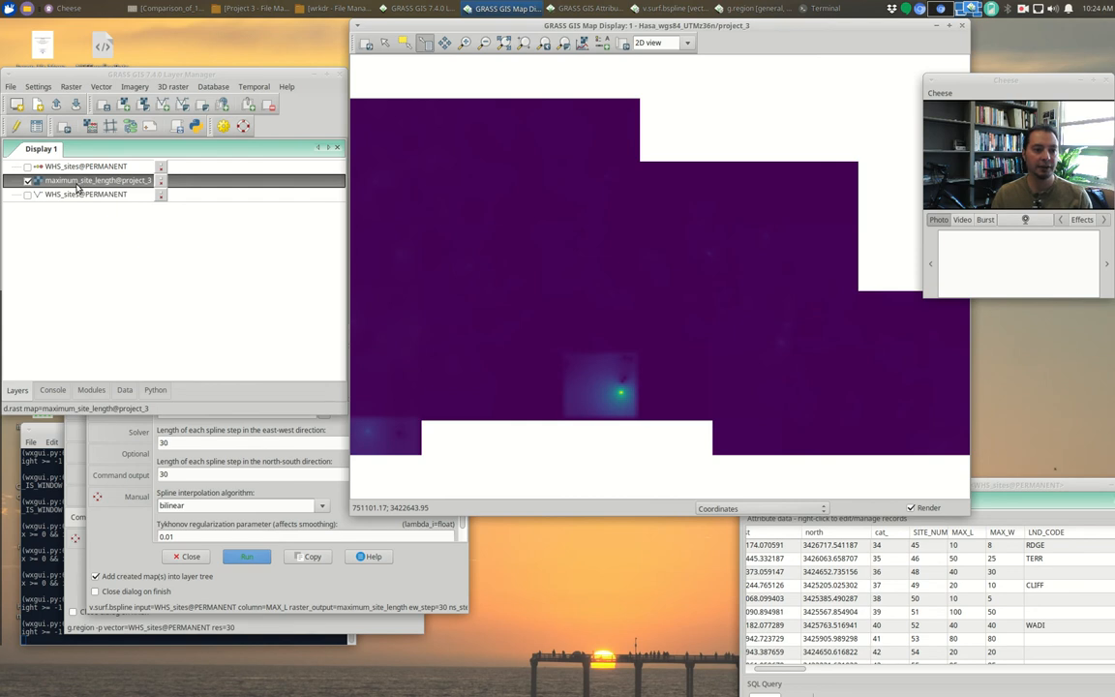
Apply a histogram-equalized bcyr colour table to the maximum_site_length raster
right_click(93, 180)
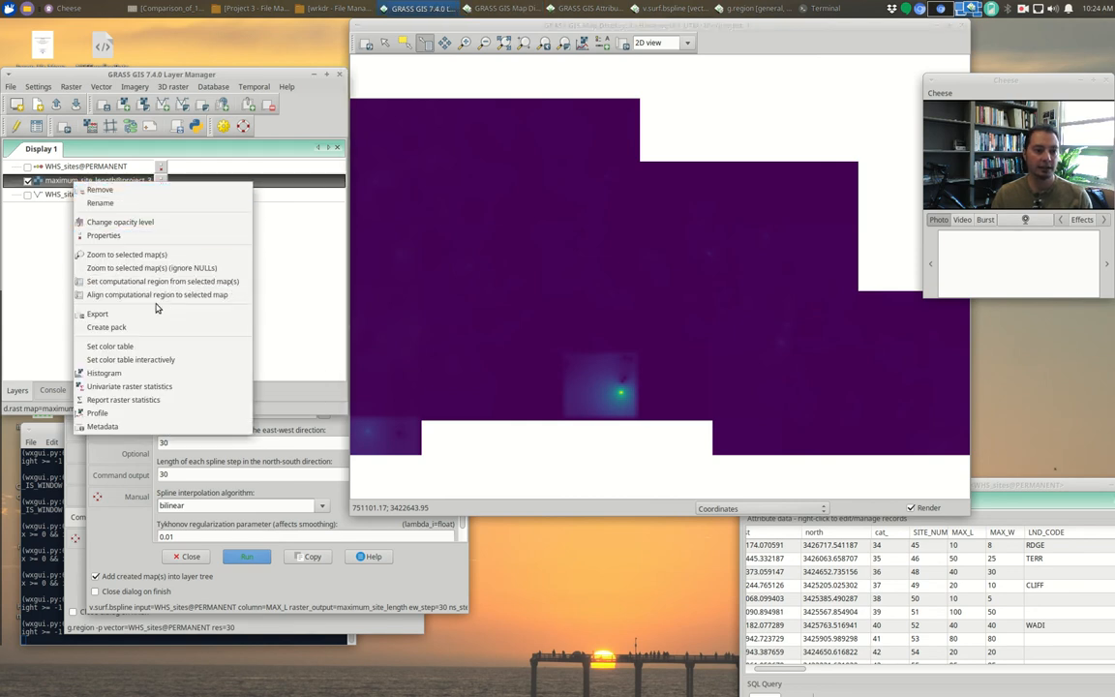
click(139, 349)
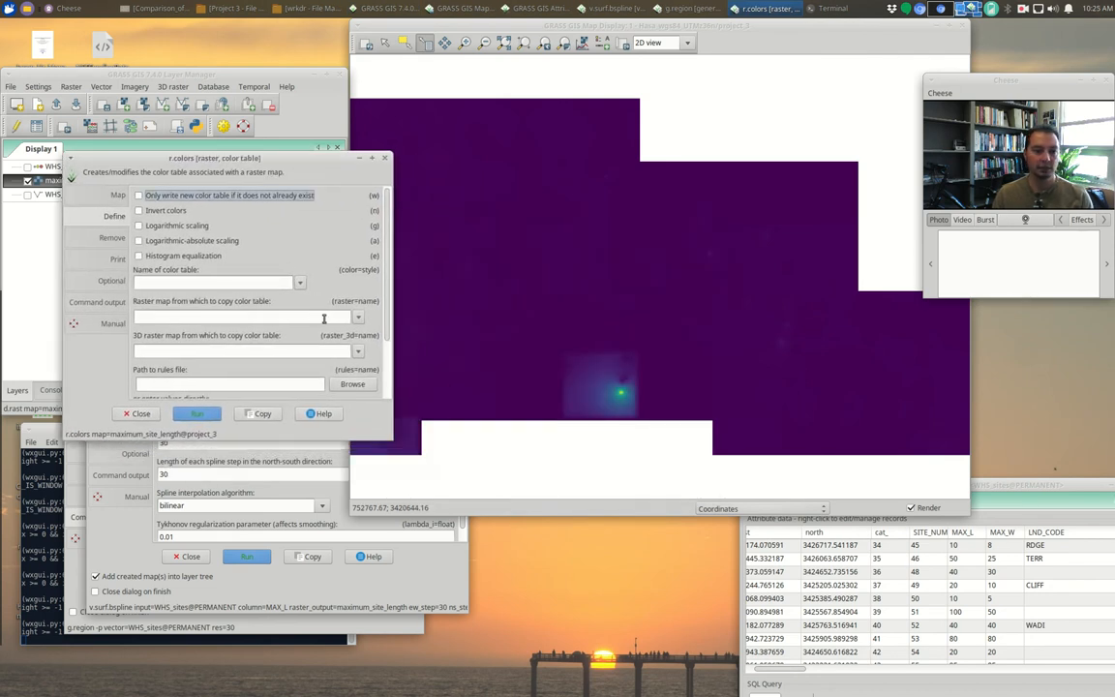
mouse_move(175, 255)
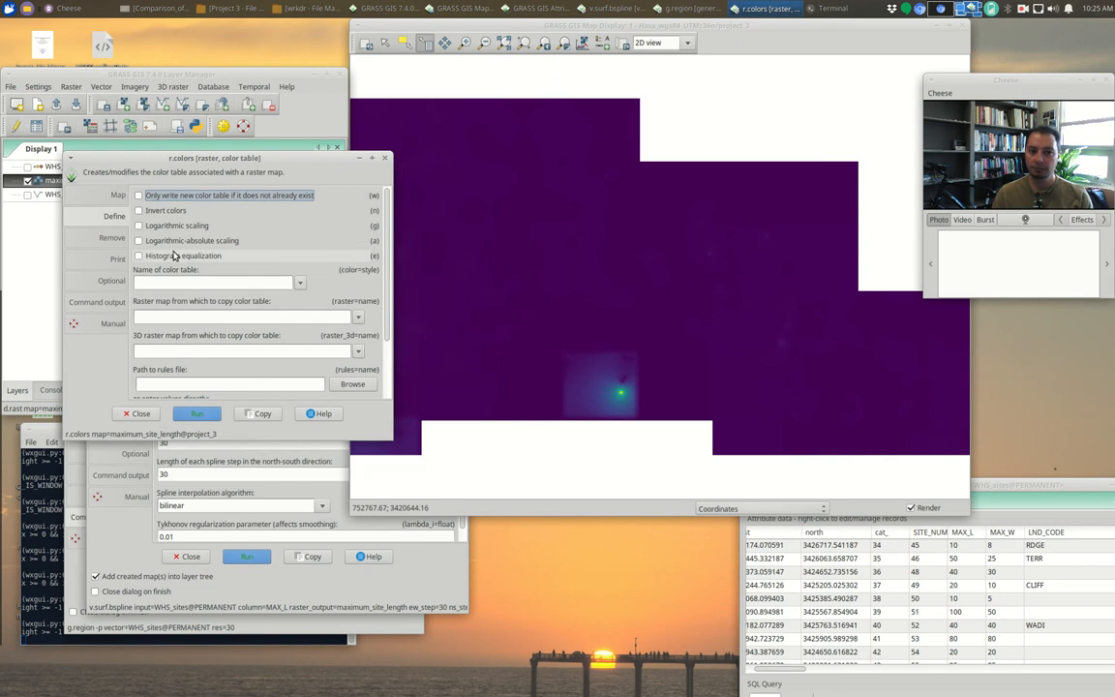
click(139, 255)
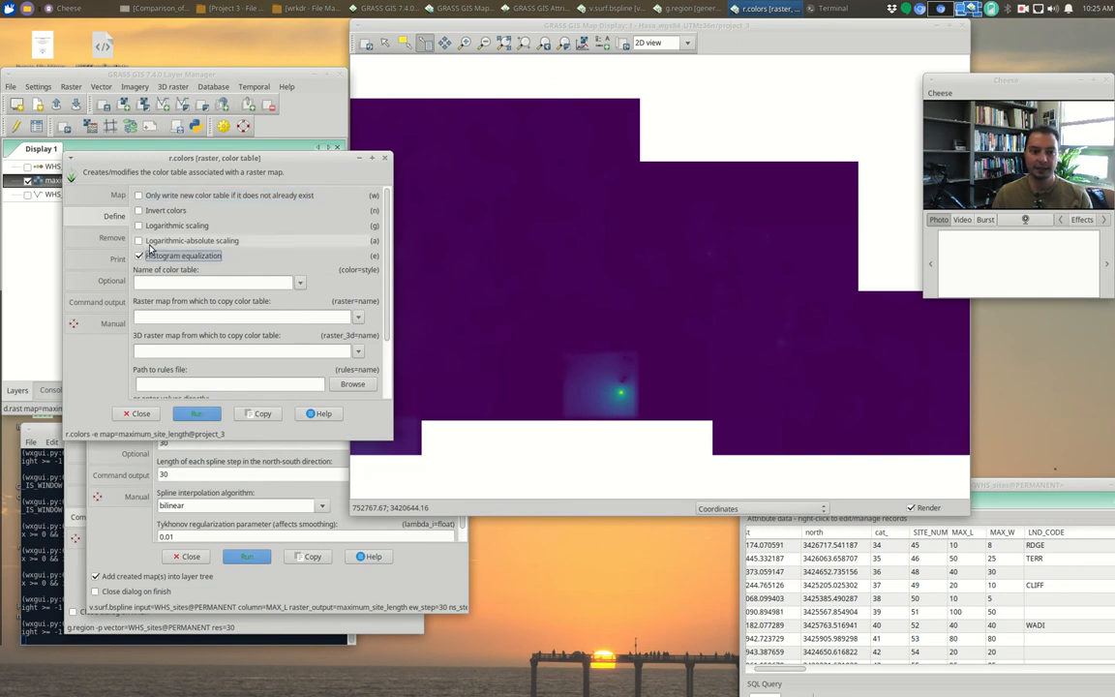
click(197, 415)
text(bcyr)
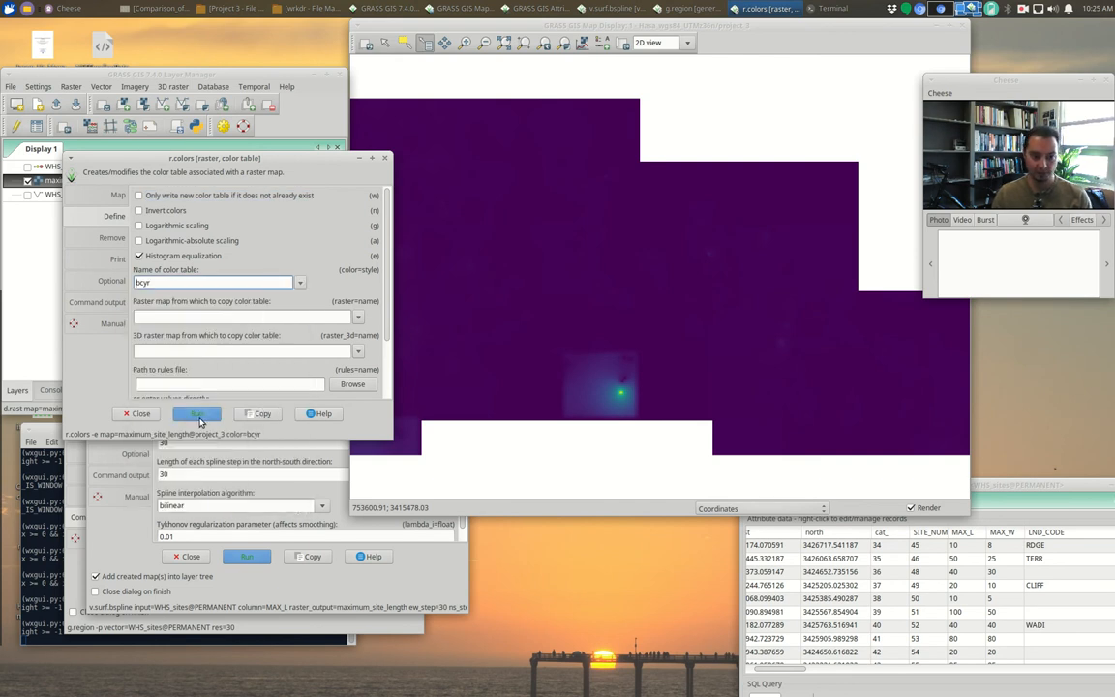
click(198, 414)
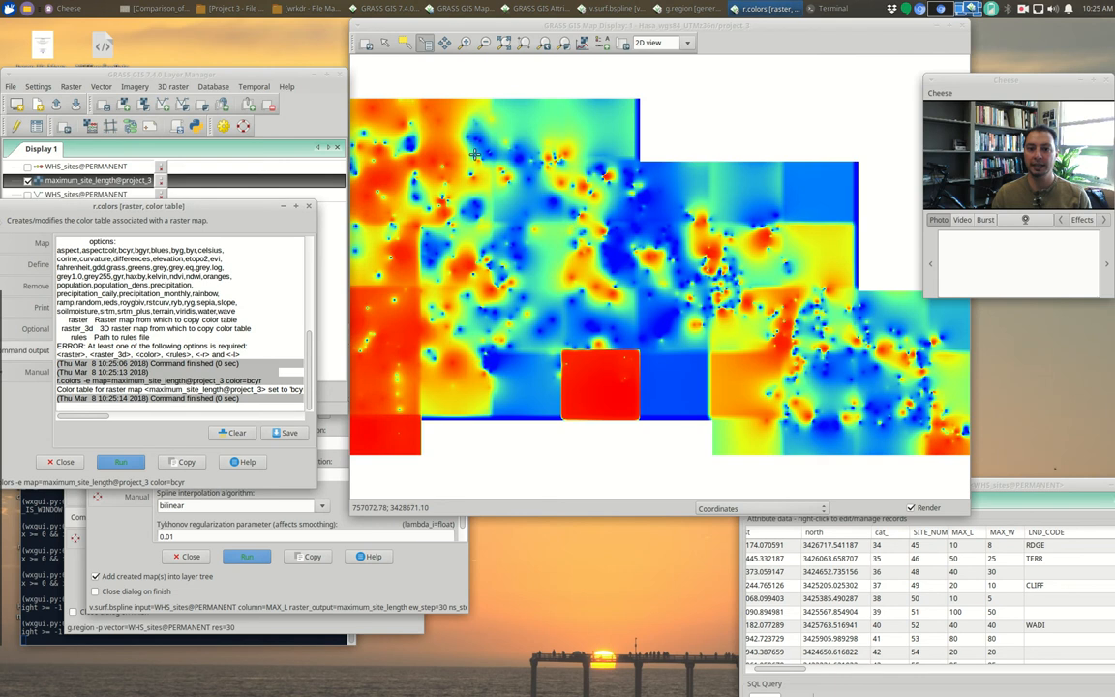
mouse_move(805, 308)
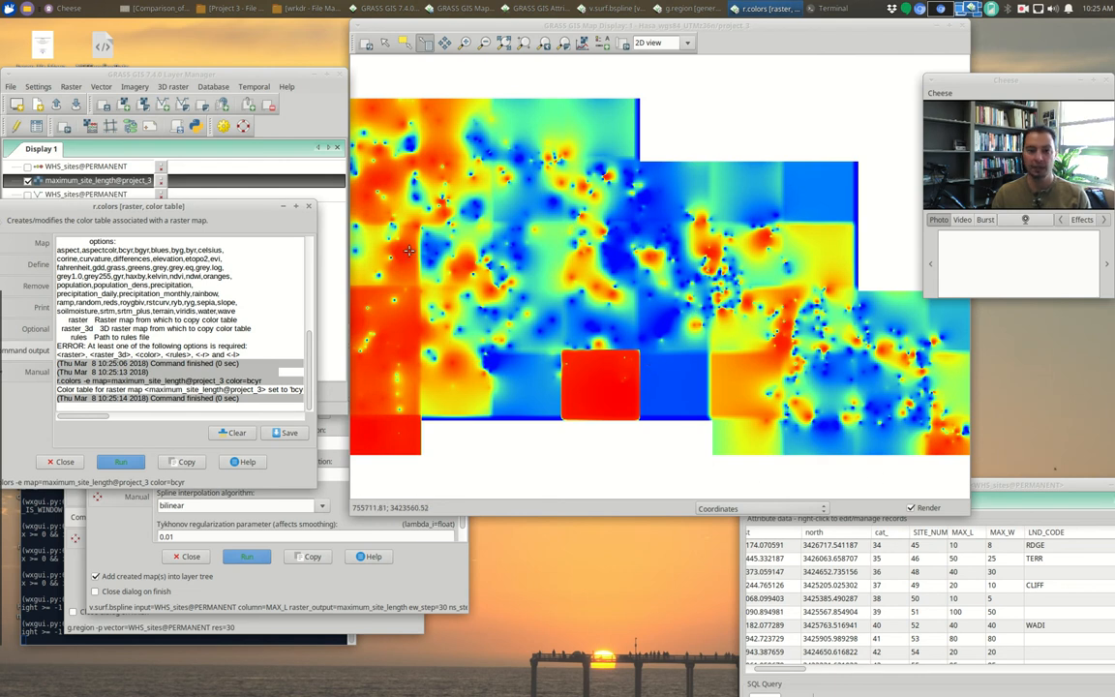
mouse_move(763, 306)
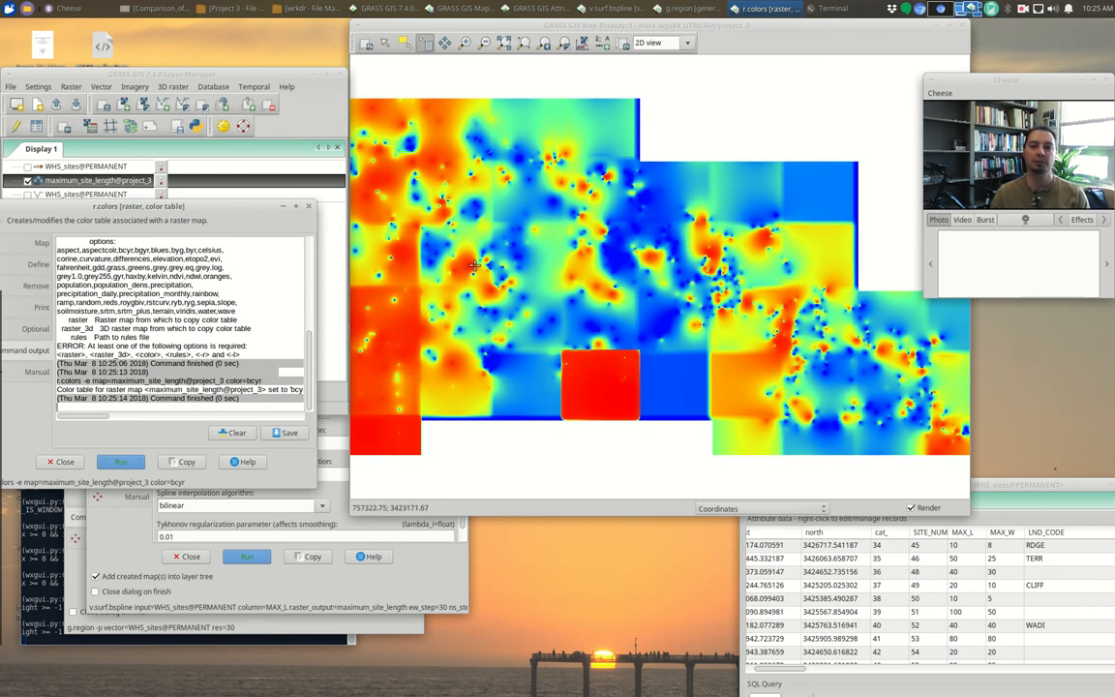
mouse_move(765, 321)
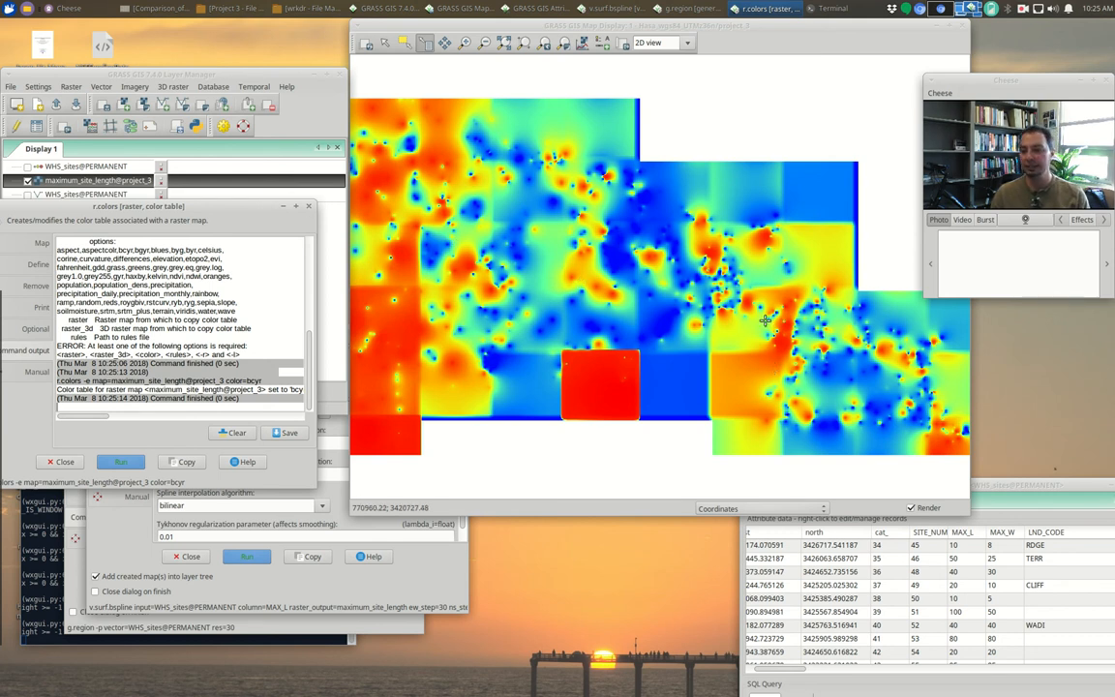
mouse_move(629, 294)
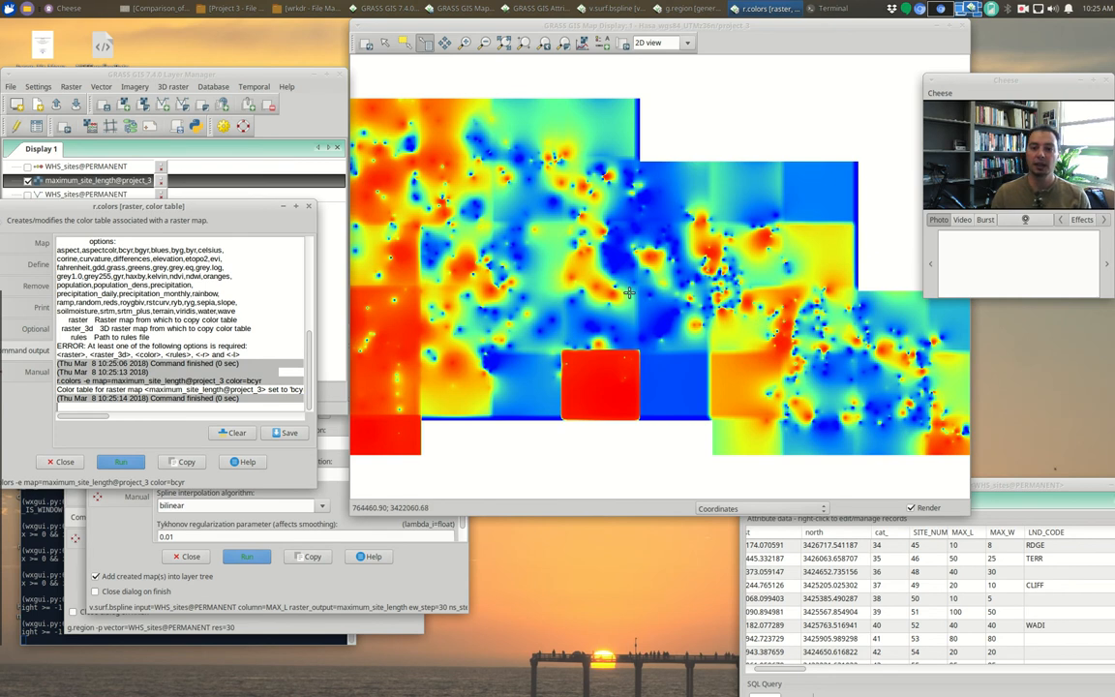
mouse_move(486, 192)
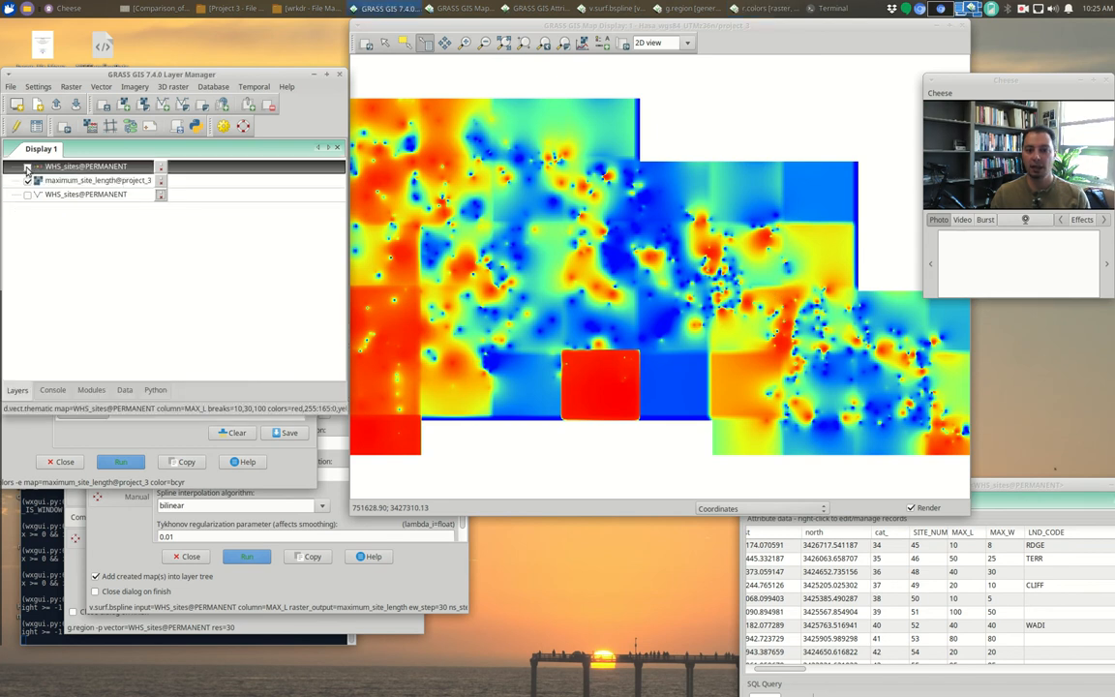
Close r.colors and briefly show the WHS_sites points over the recoloured raster
click(27, 166)
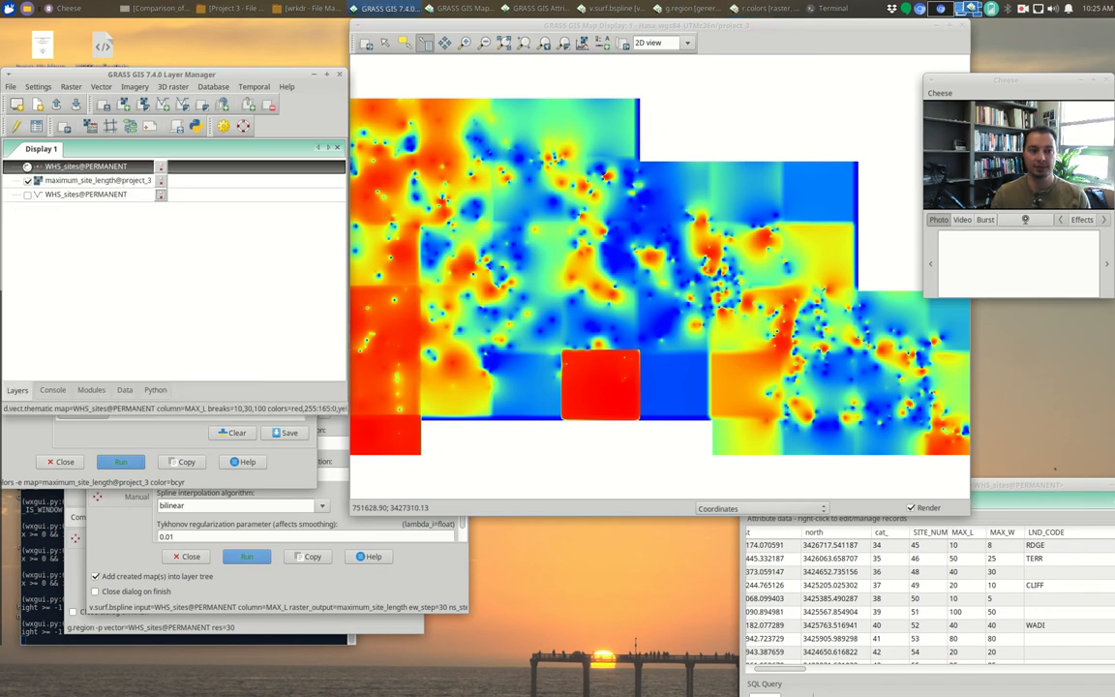
click(27, 166)
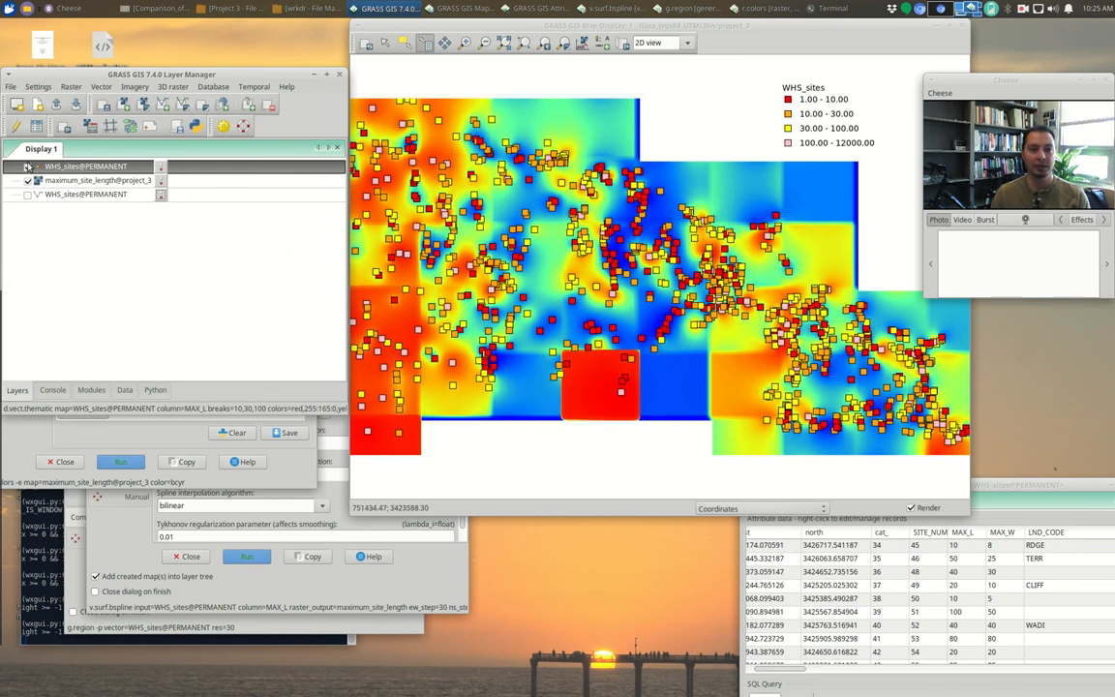
click(585, 43)
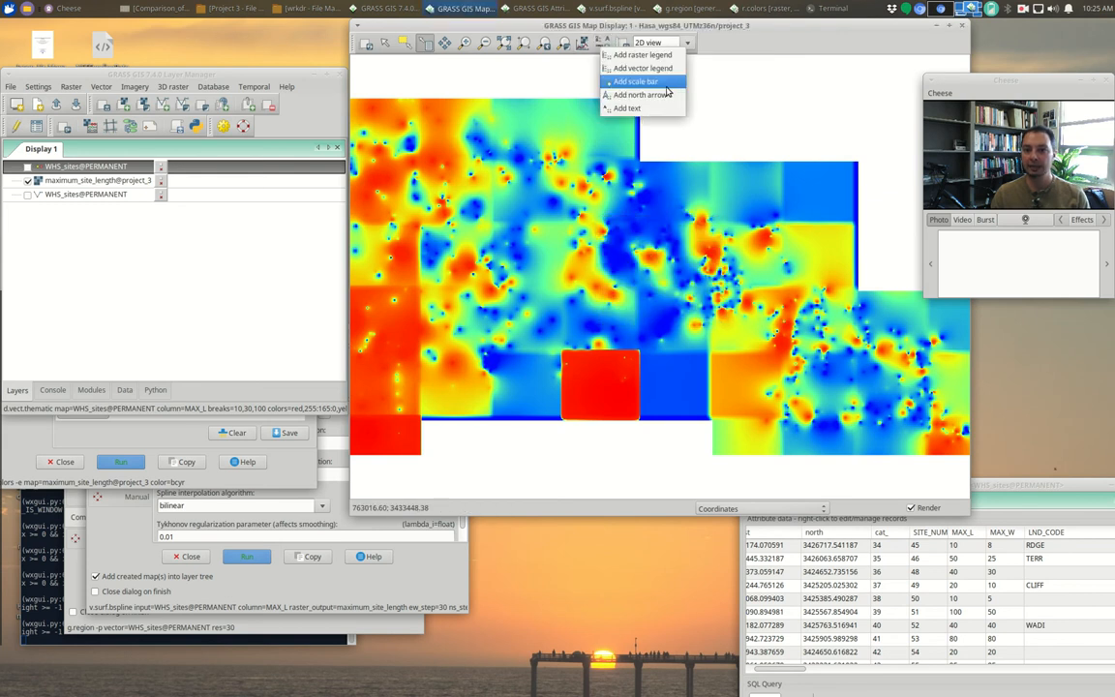
Add a raster legend for maximum_site_length showing values from -12 to 11605
click(643, 54)
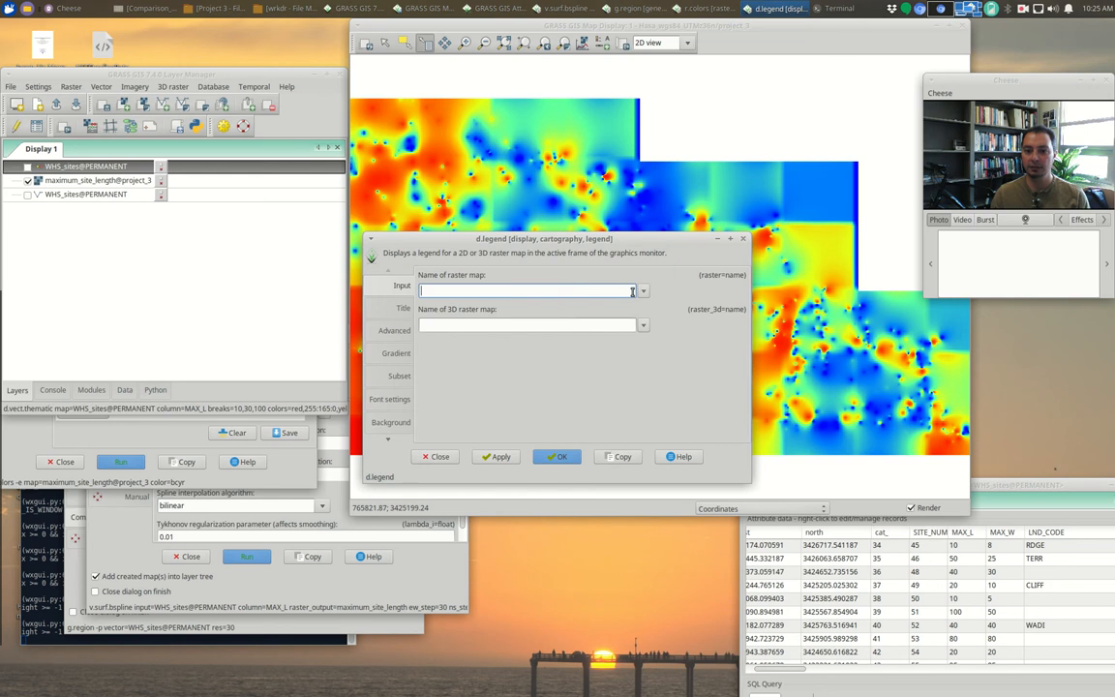
click(643, 291)
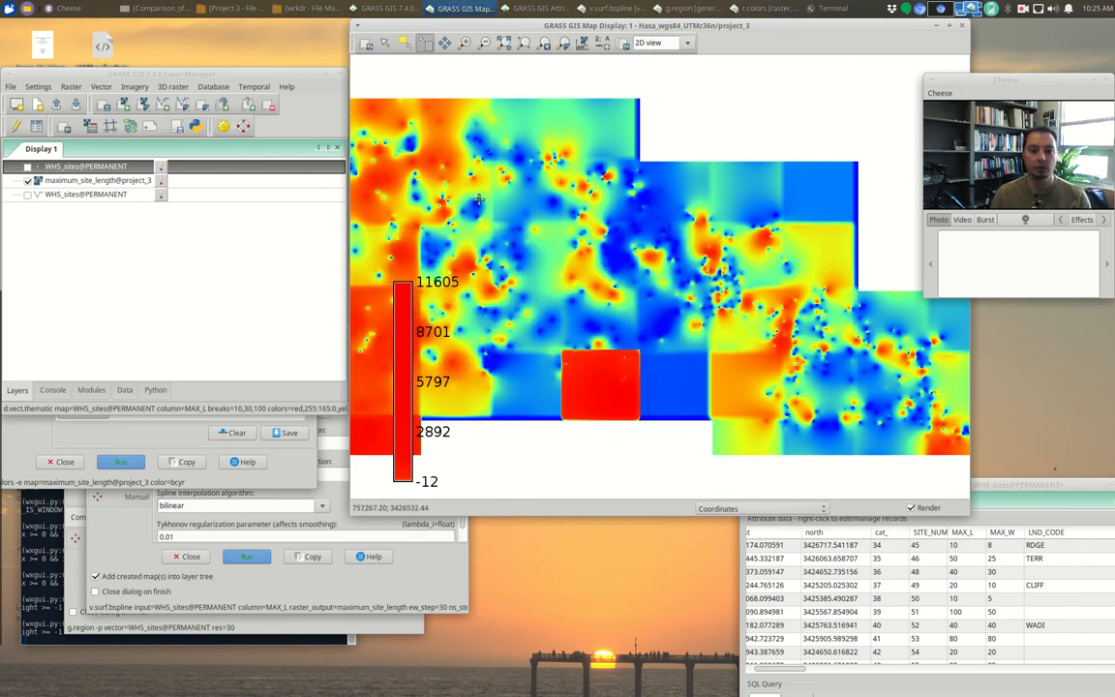
mouse_move(364, 341)
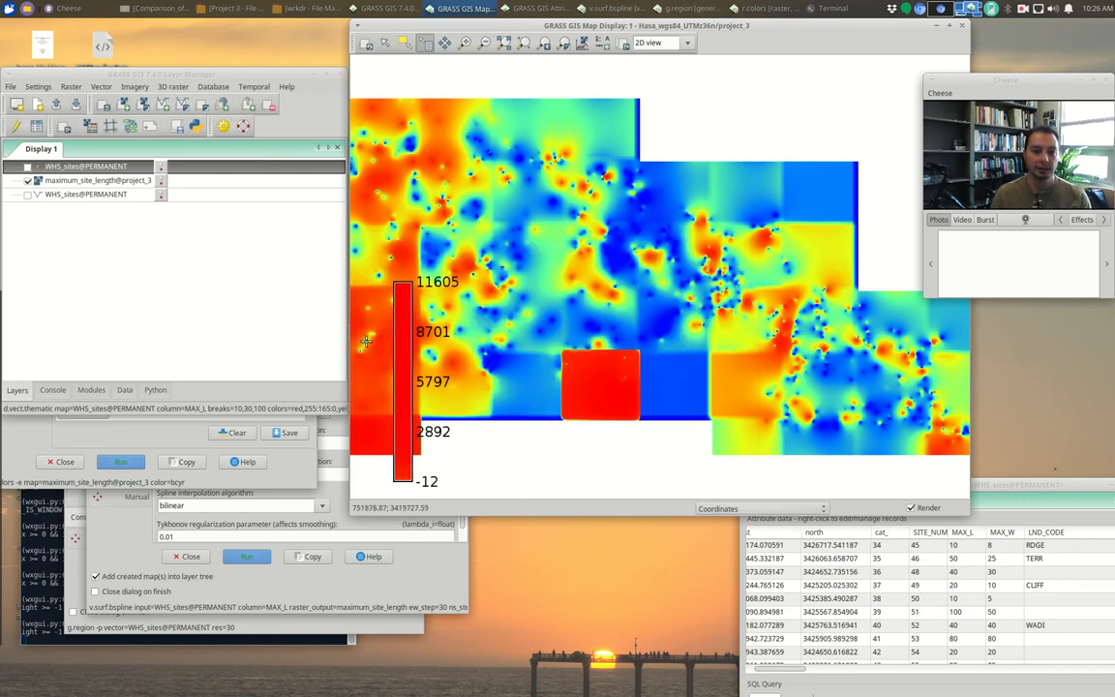
mouse_move(422, 359)
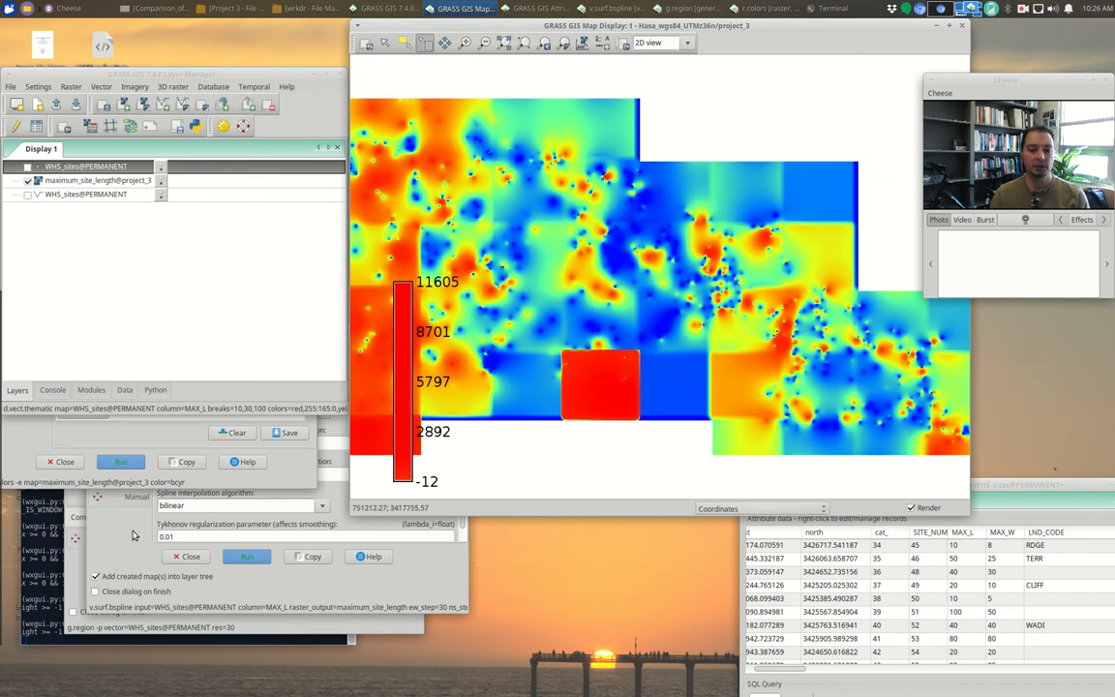
click(248, 556)
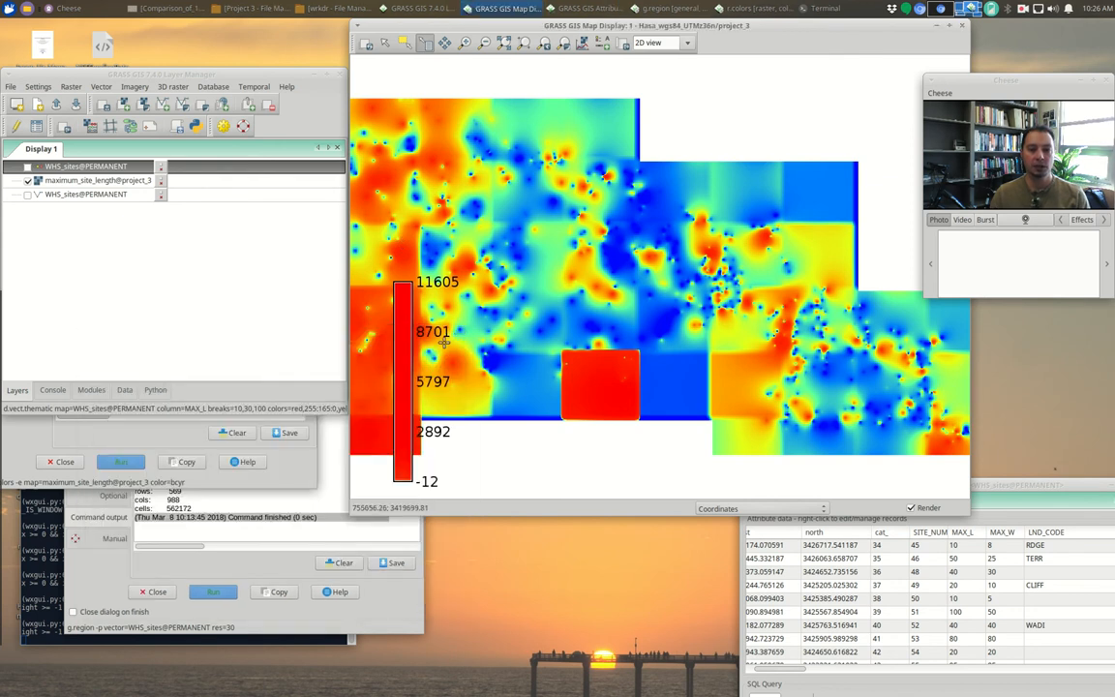
mouse_move(428, 350)
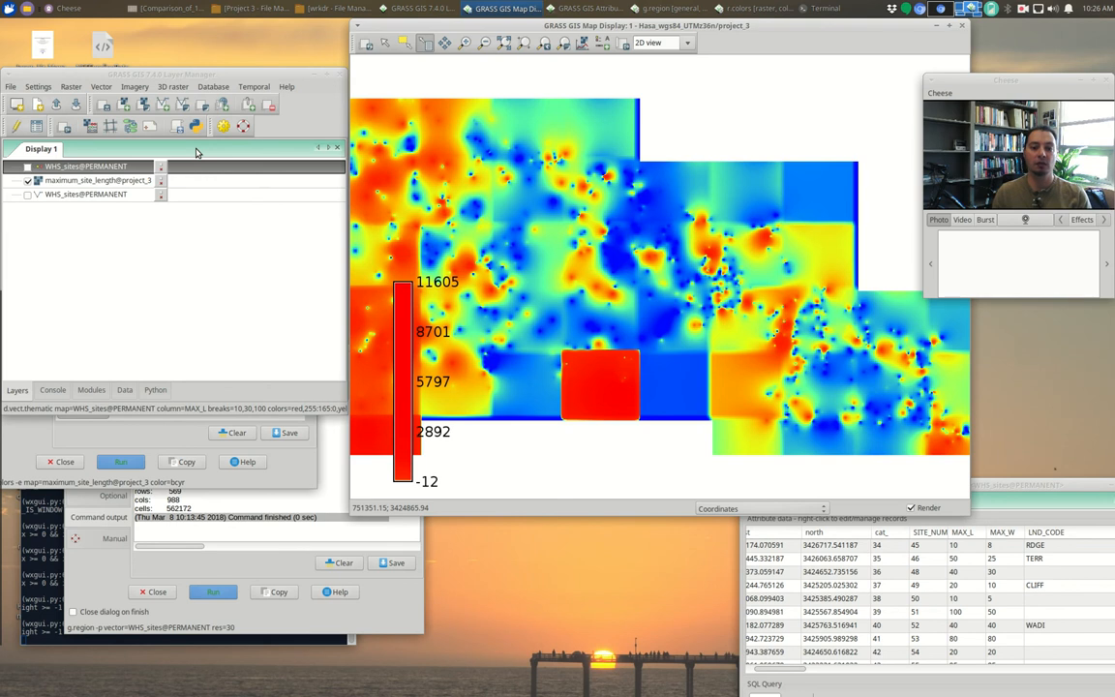
Add a second raster legend showing the -415 to 1534 elevation range
click(604, 43)
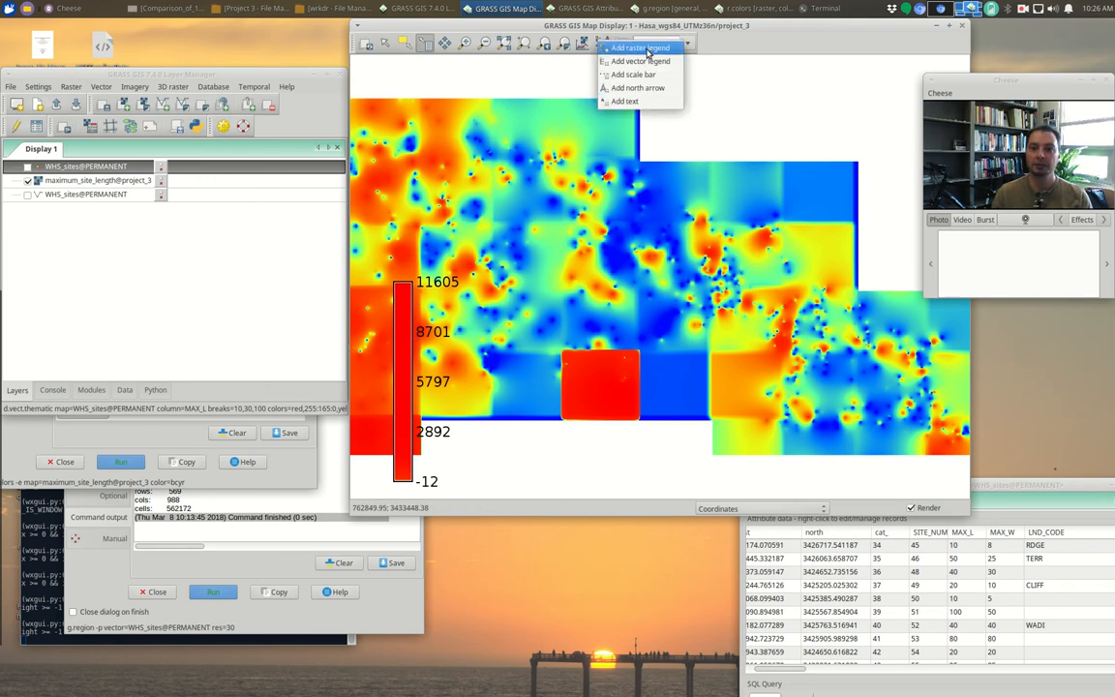
click(639, 49)
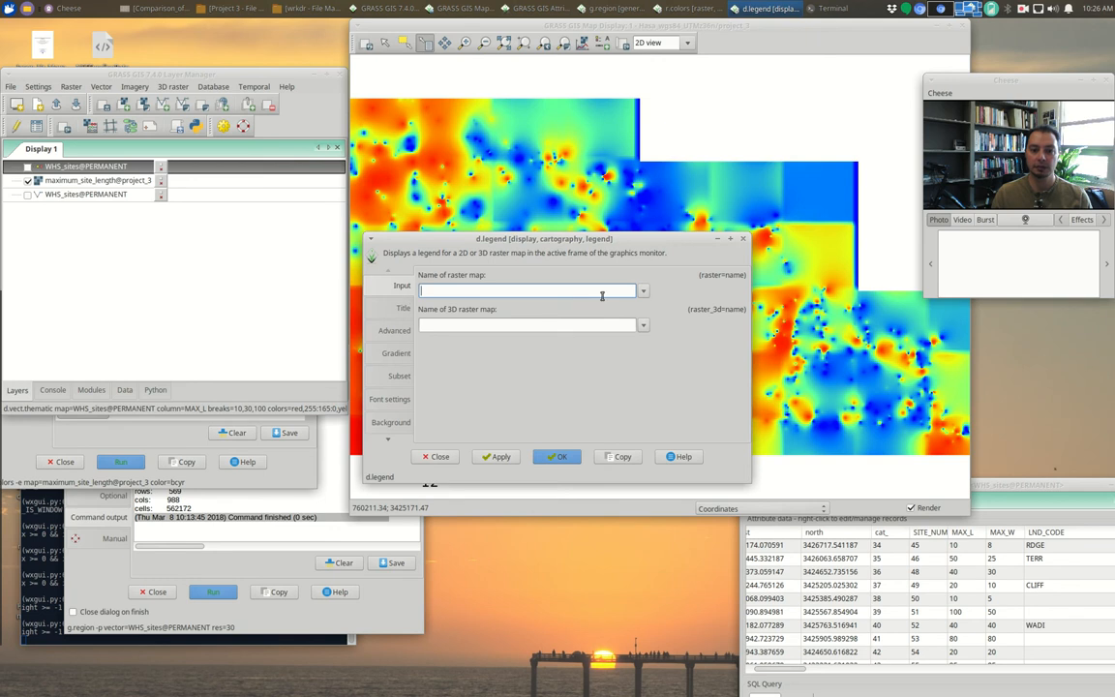
click(643, 290)
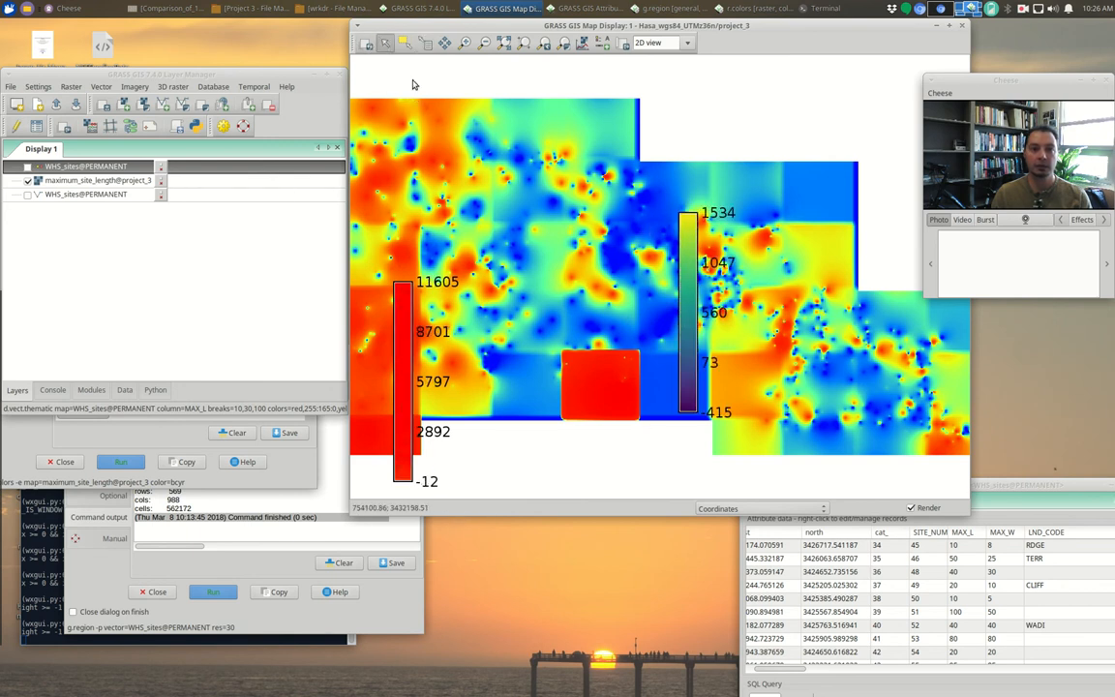
Remove the maximum_site_length layer and its red legend, then start choosing another raster to display
right_click(97, 180)
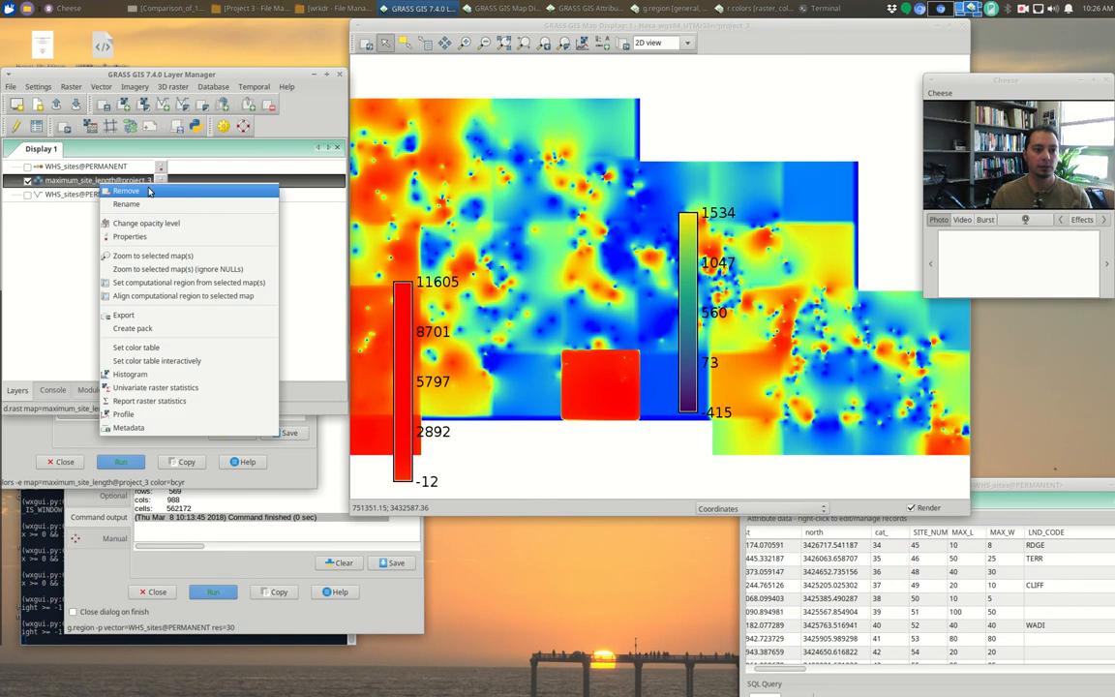
click(126, 190)
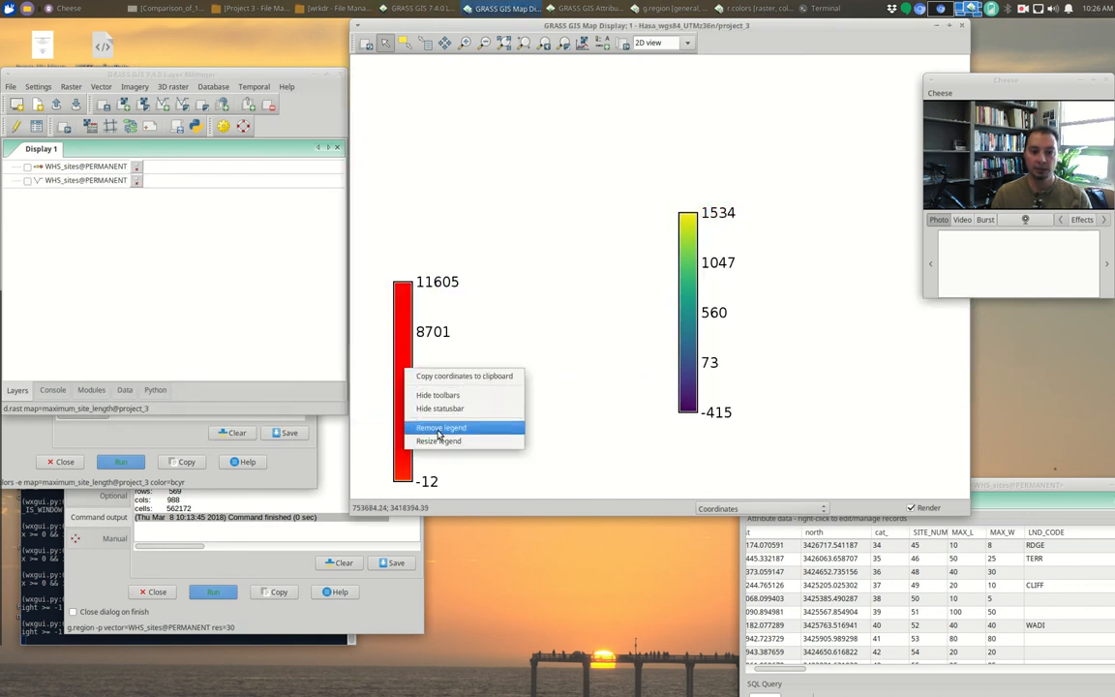
click(442, 428)
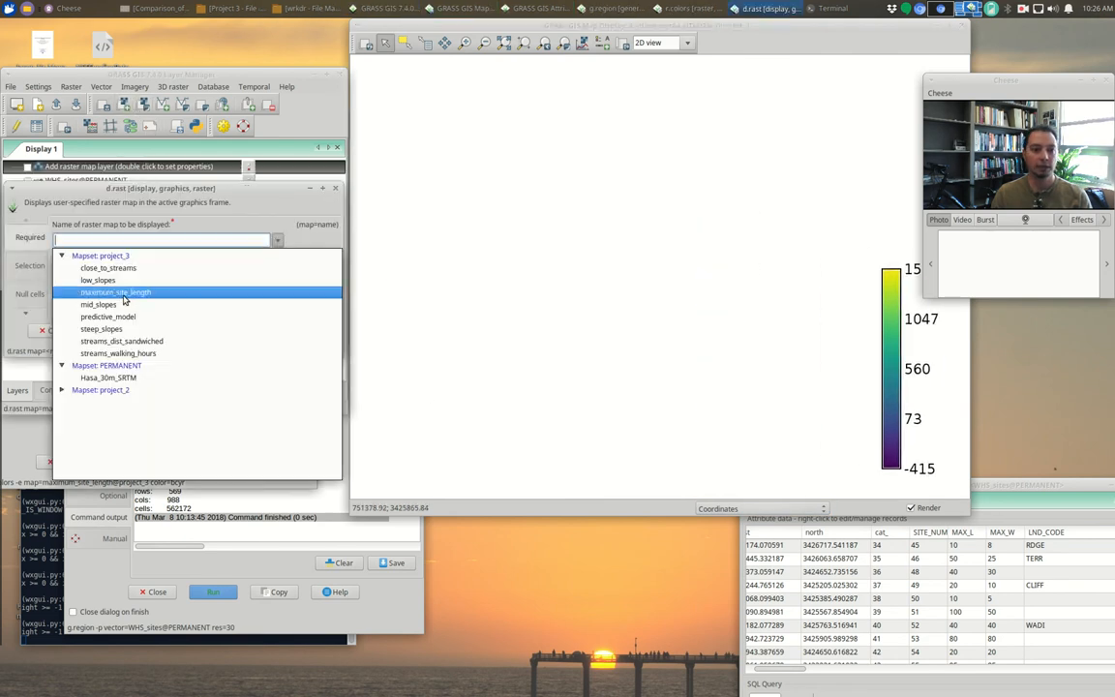
click(108, 377)
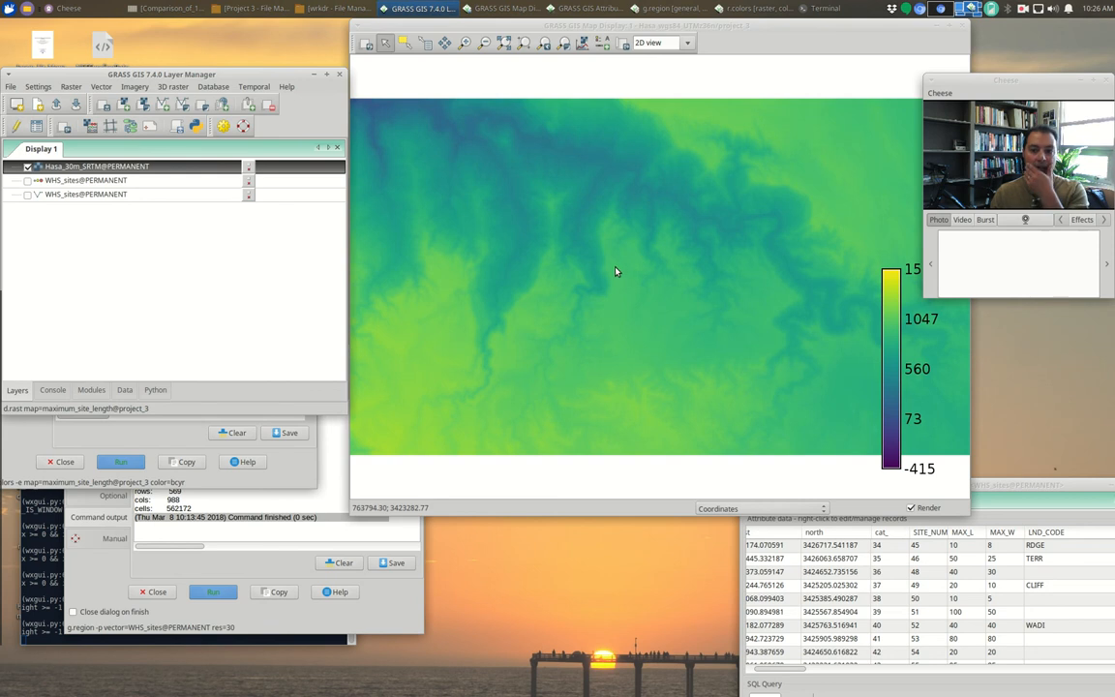
mouse_move(565, 248)
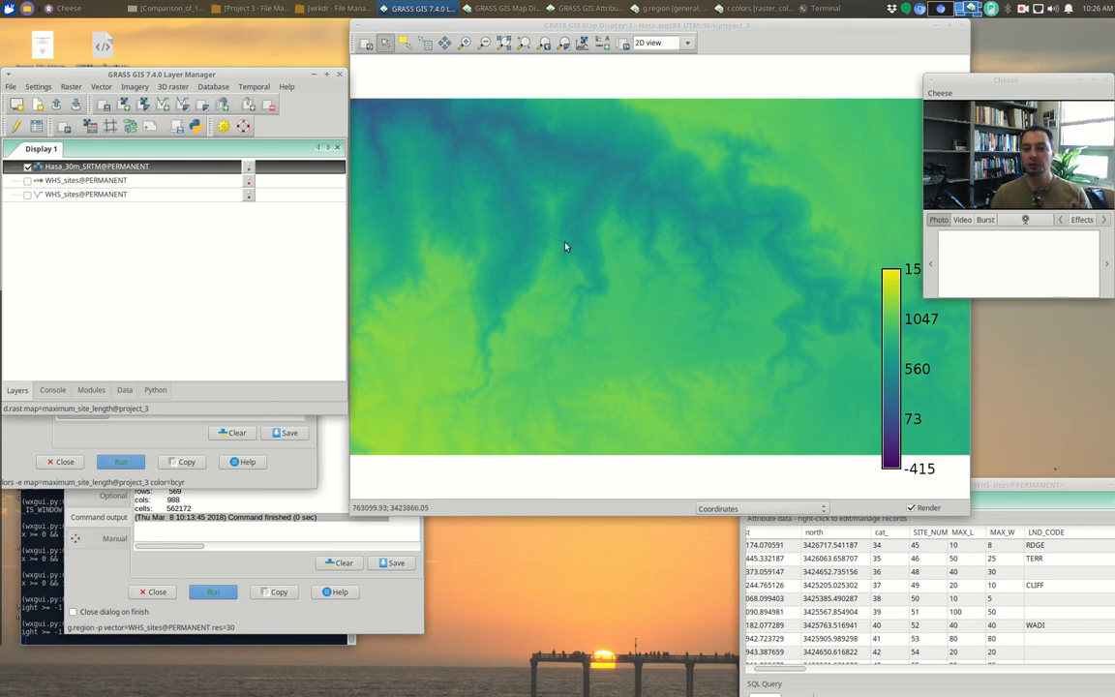
Set the computational region extent from the displayed nasa_30m_SRTM elevation map
drag(407, 155, 573, 302)
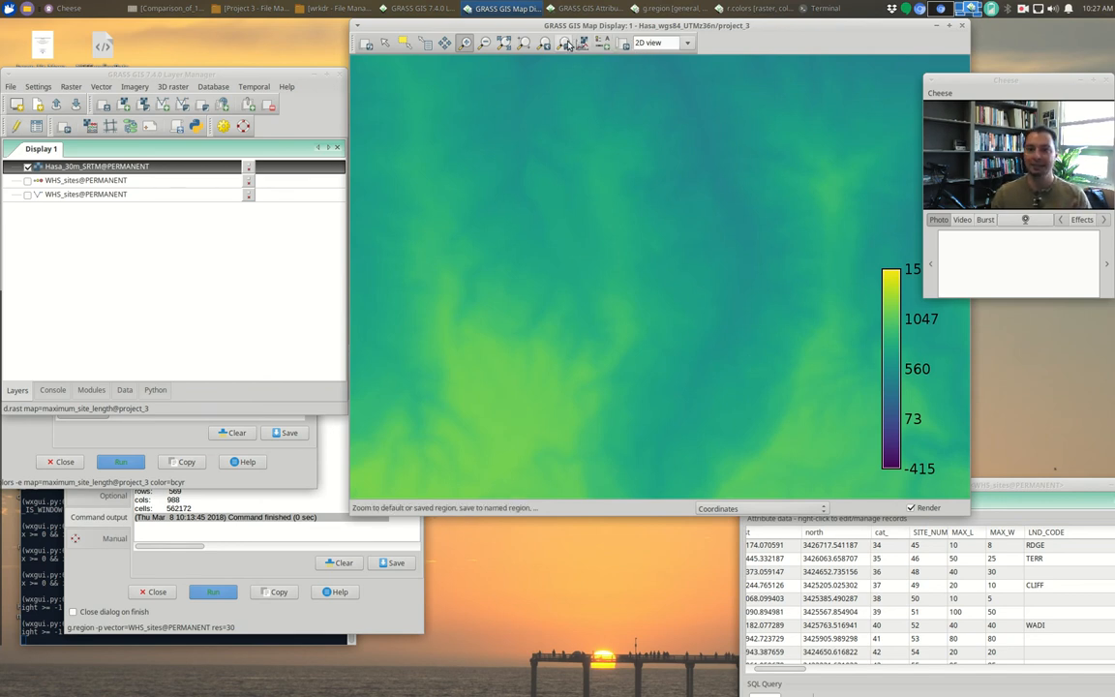
mouse_move(546, 43)
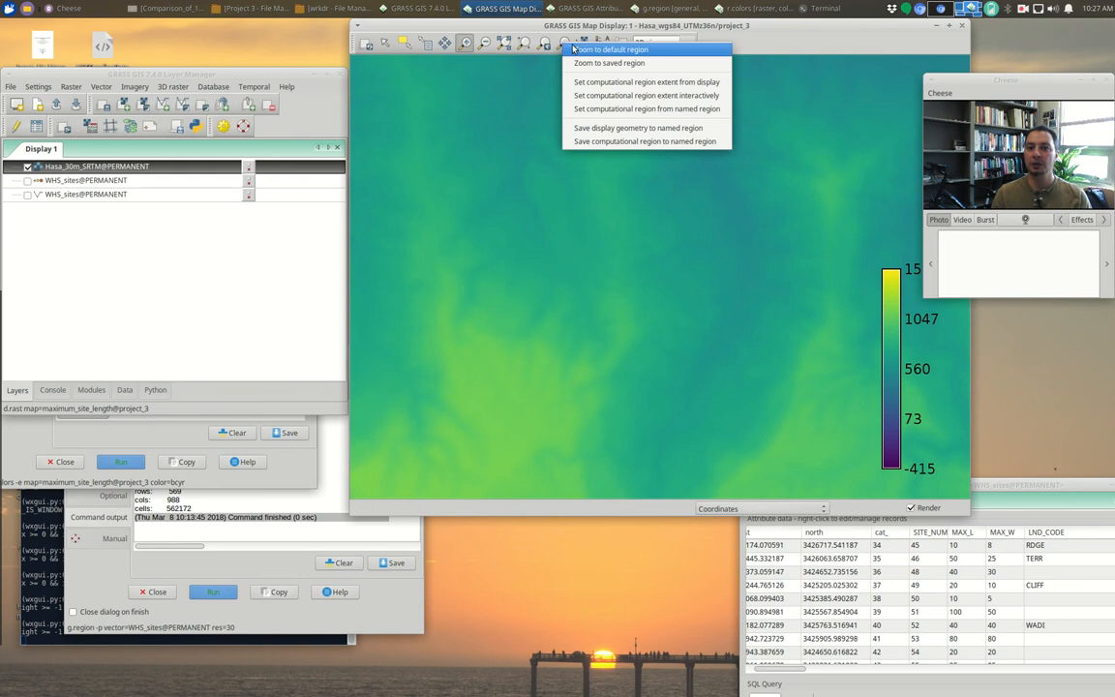
mouse_move(646, 81)
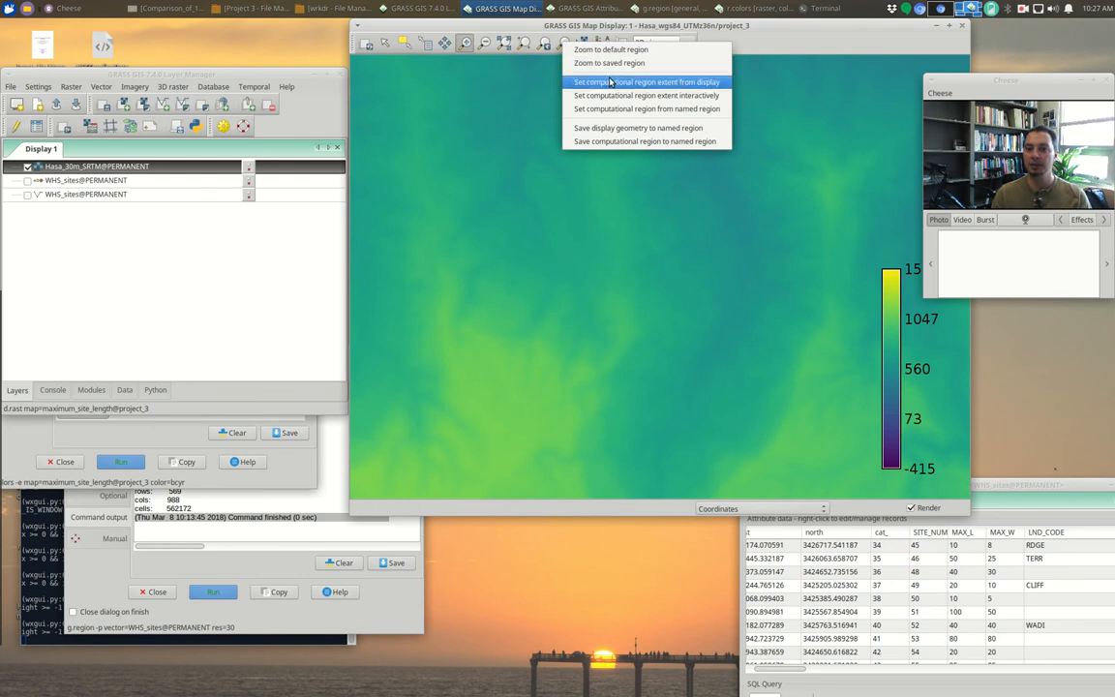
click(647, 81)
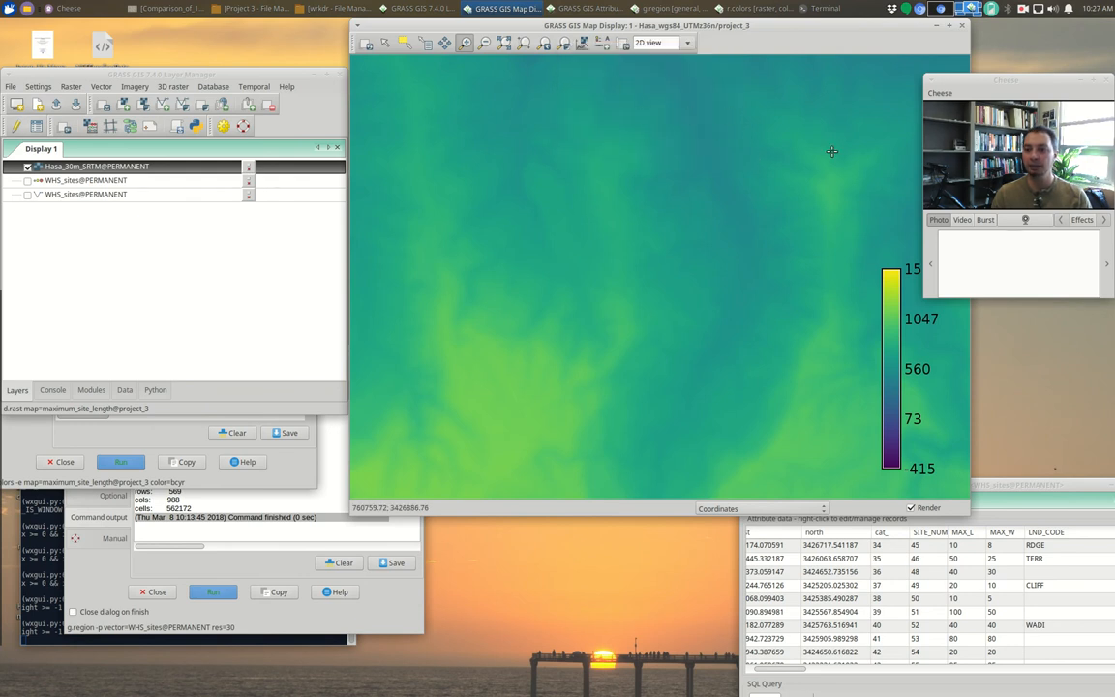
mouse_move(558, 306)
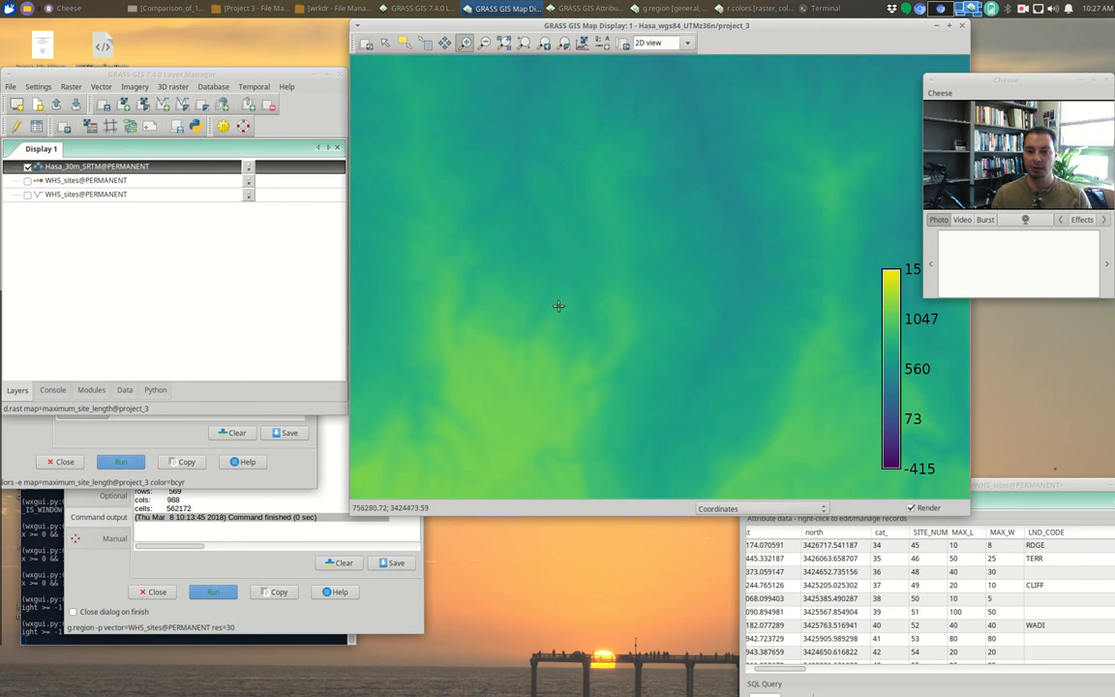
mouse_move(612, 194)
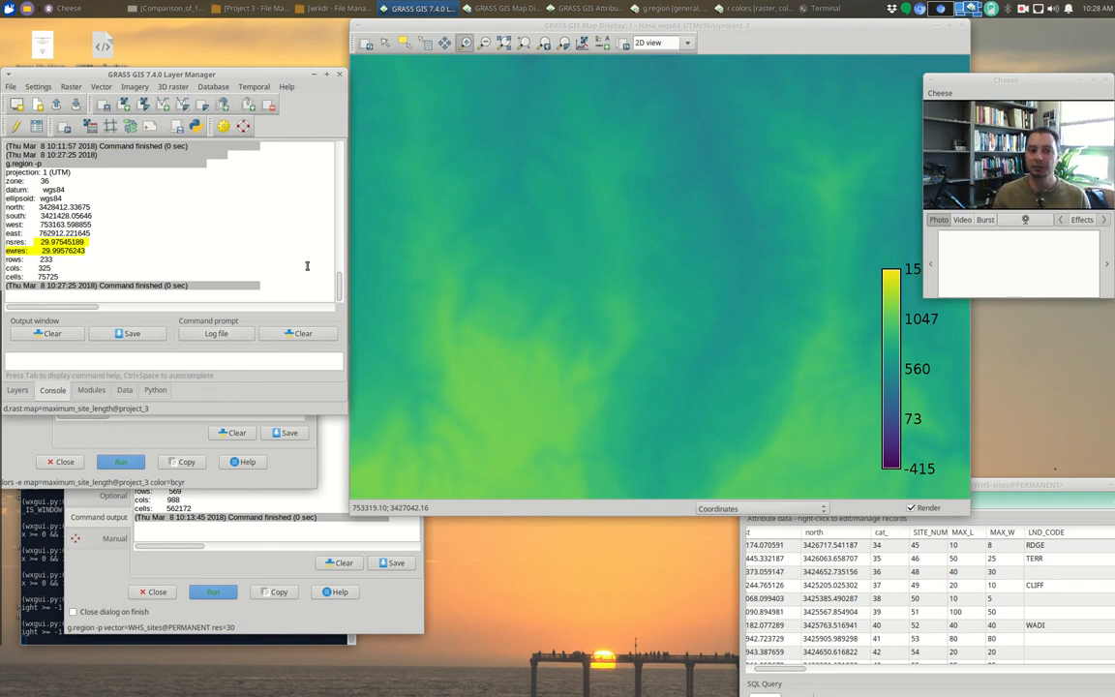
Open the raster development tools to reach r.resamp.rst after reviewing the region resolution
click(69, 85)
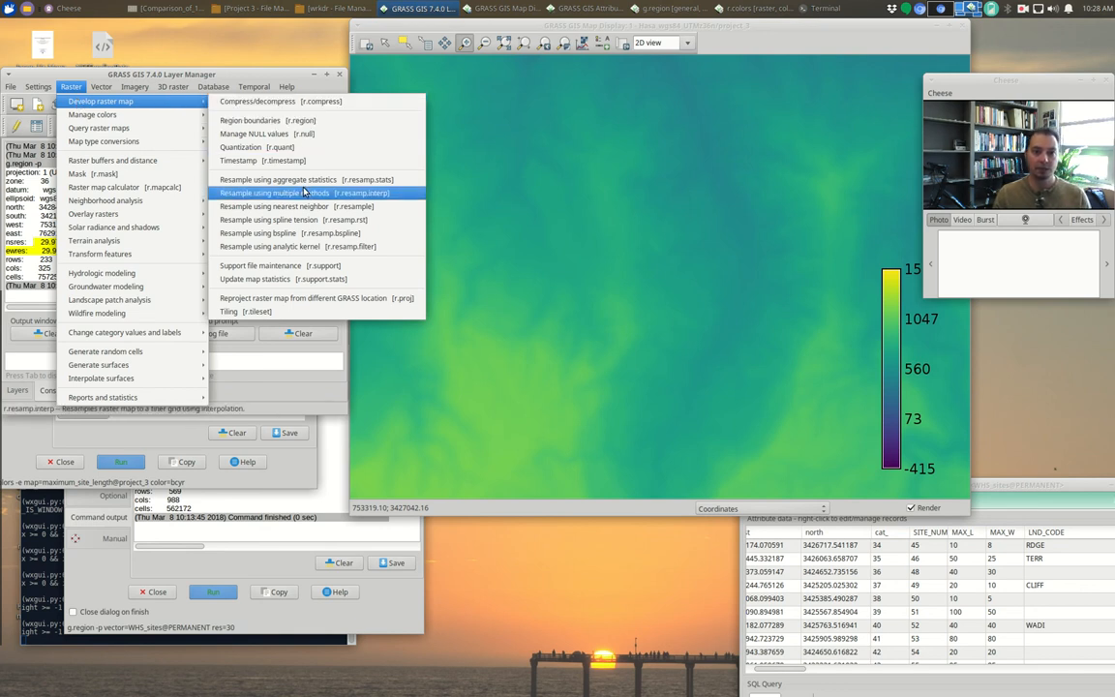
mouse_move(300, 221)
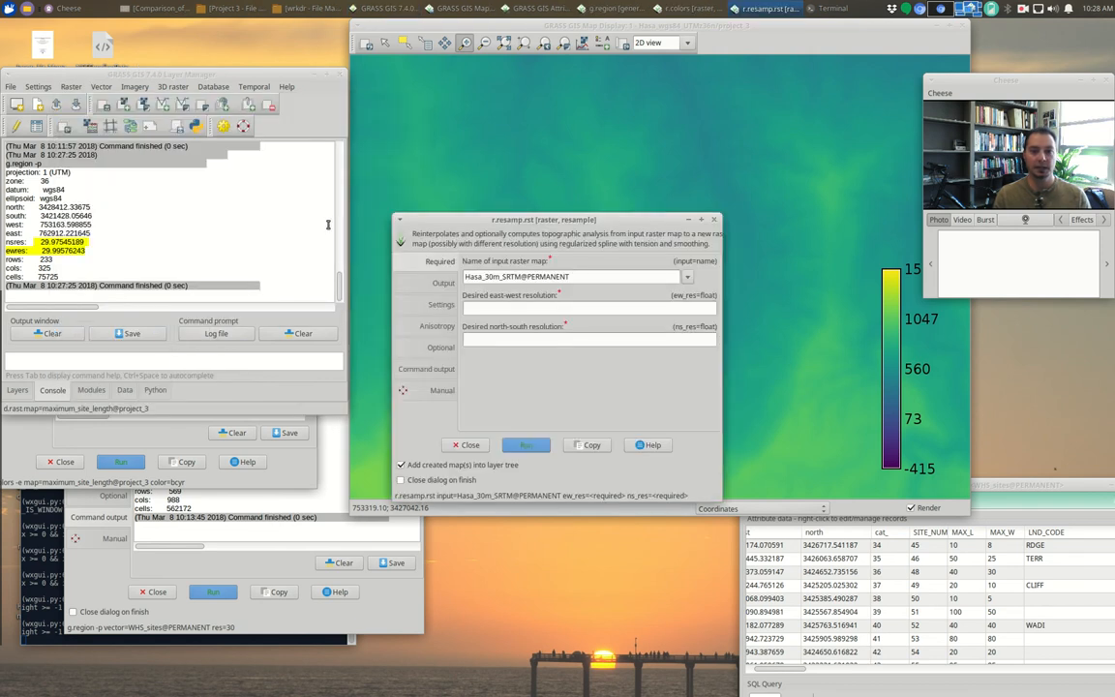
mouse_move(546, 294)
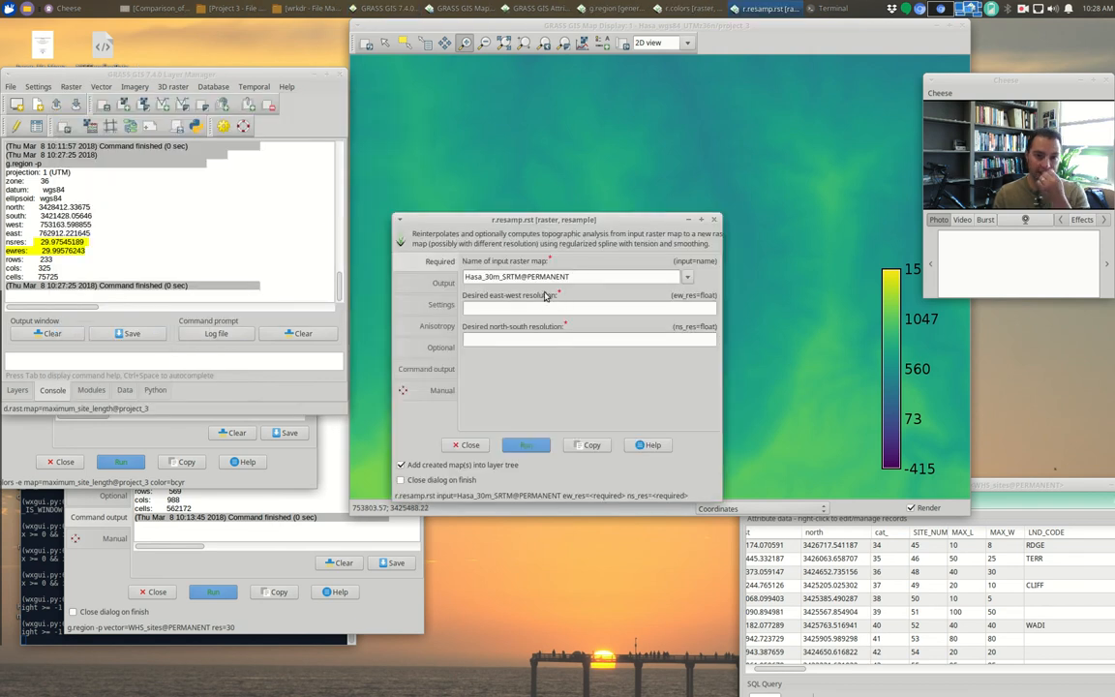
Set ew_res and ns_res to 10 and name the output elevation raster hasa_10m_dem
click(588, 308)
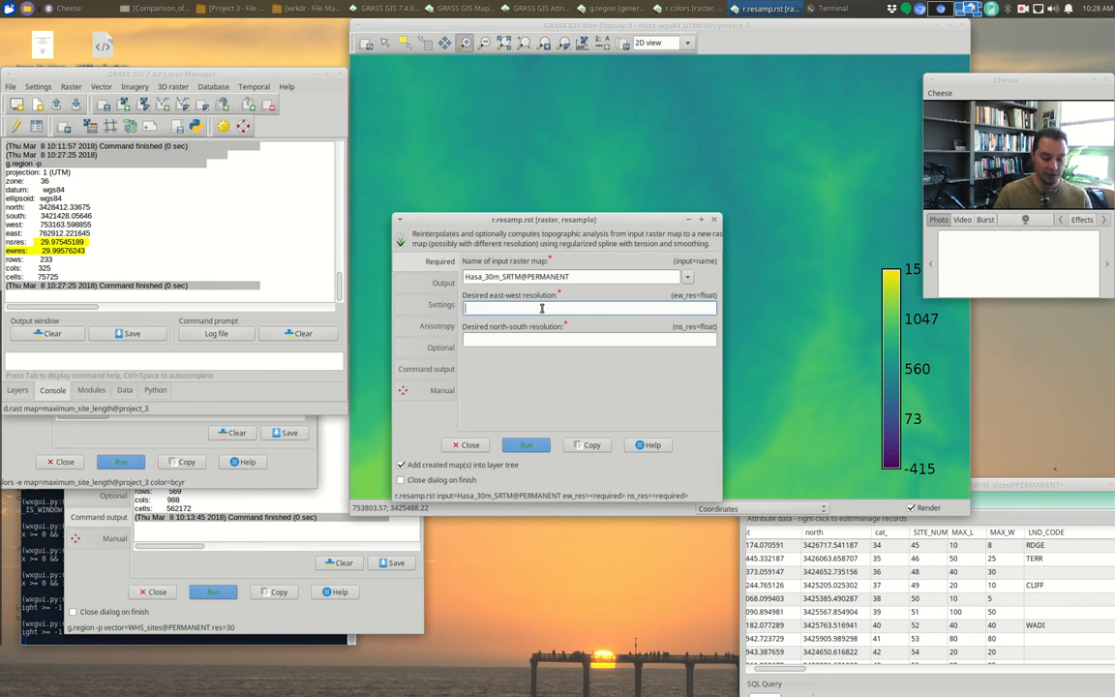
text(10)
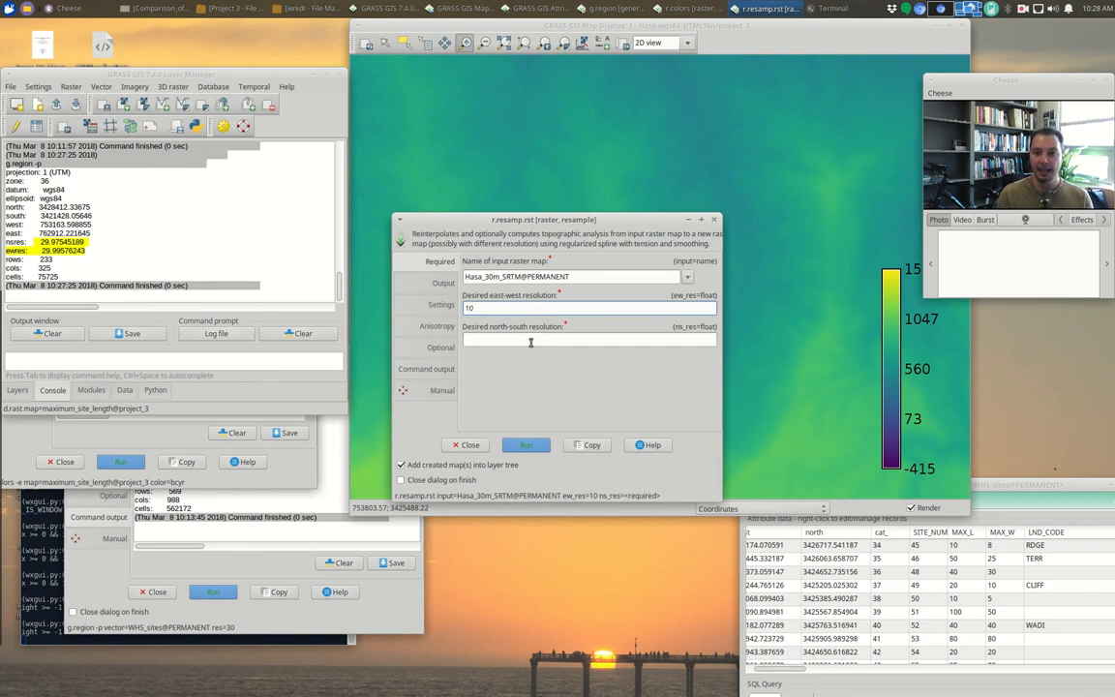
text(10)
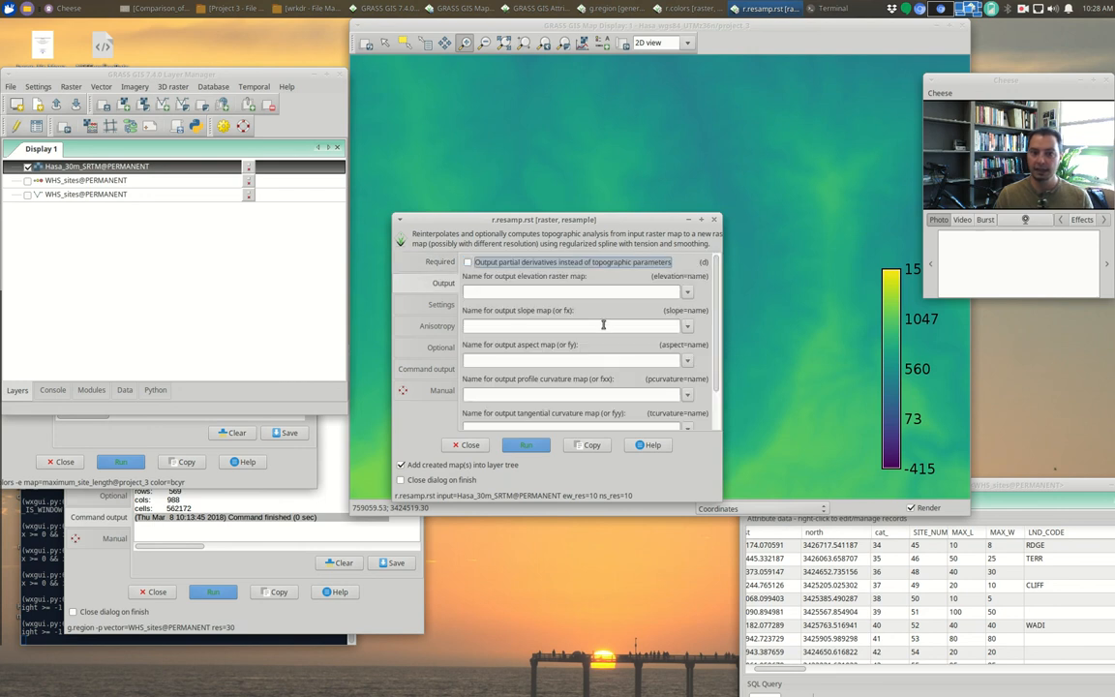
click(573, 291)
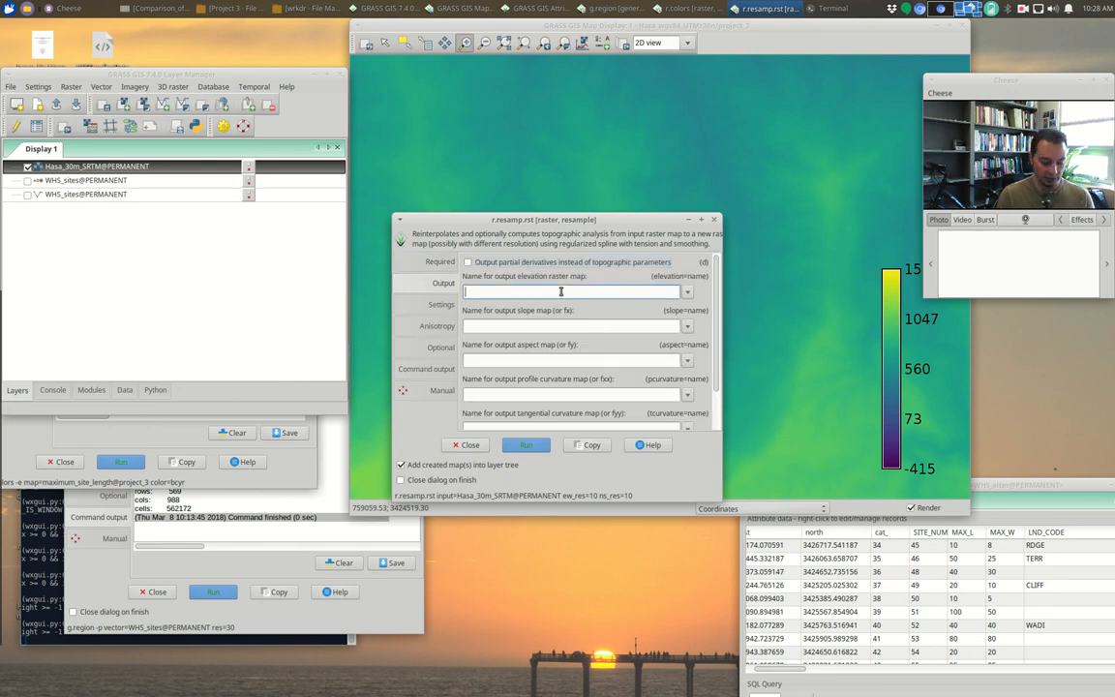
text(hasa_10m_d)
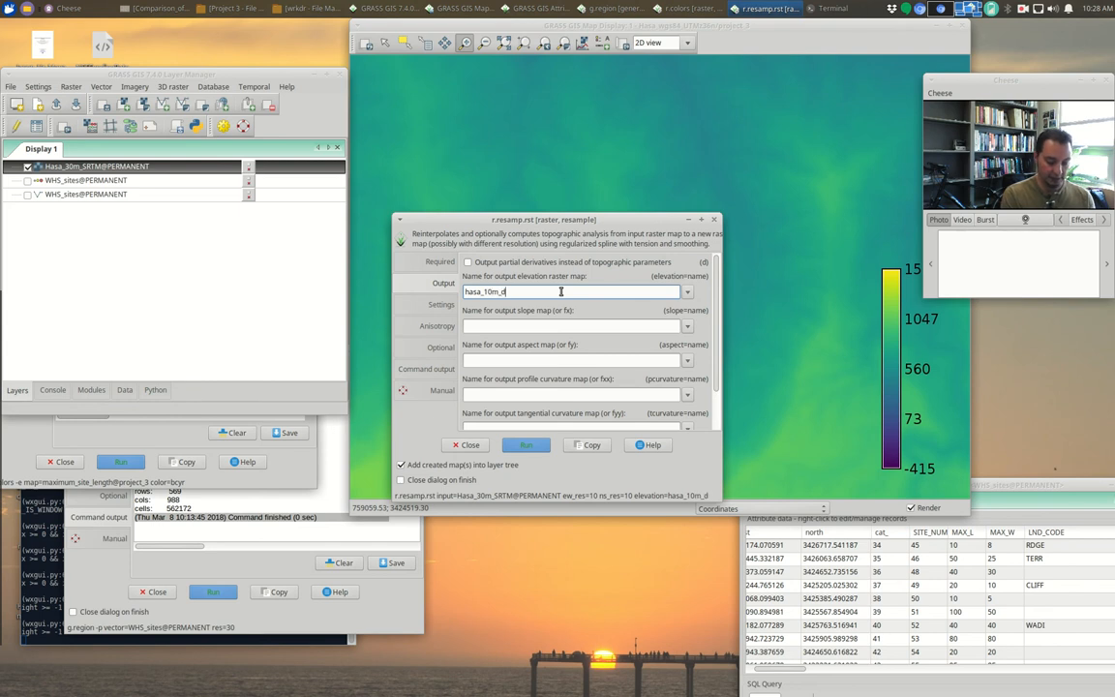
text(em)
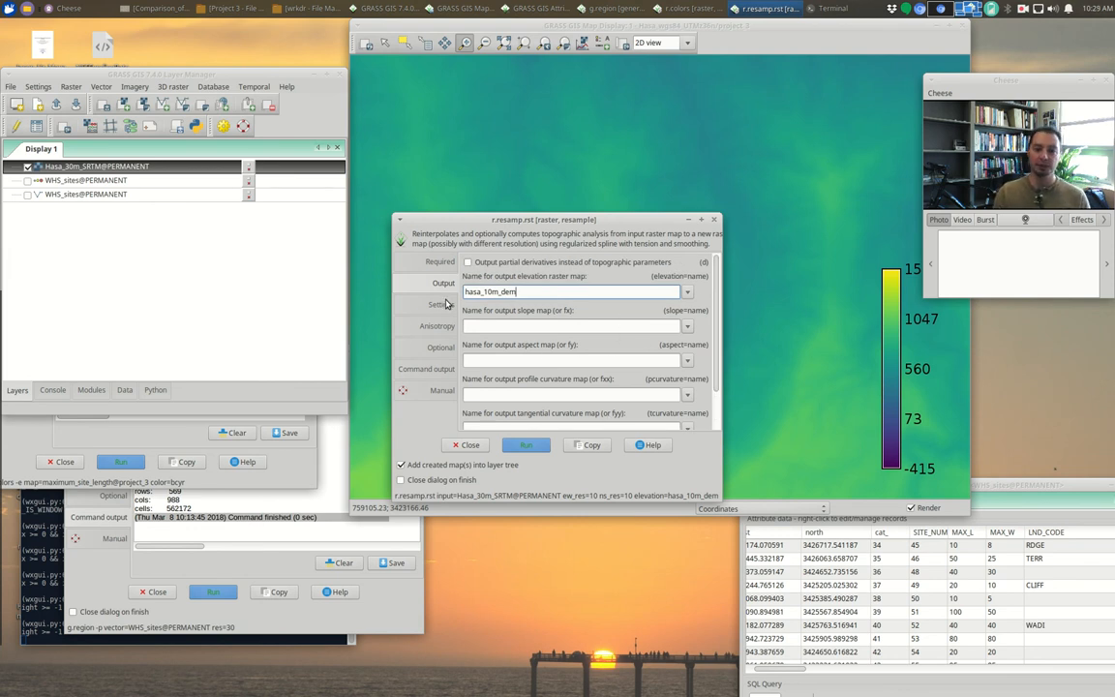
Review the optional settings, flags and manual, then run the resampling of nasa_30m_SRTM
click(438, 306)
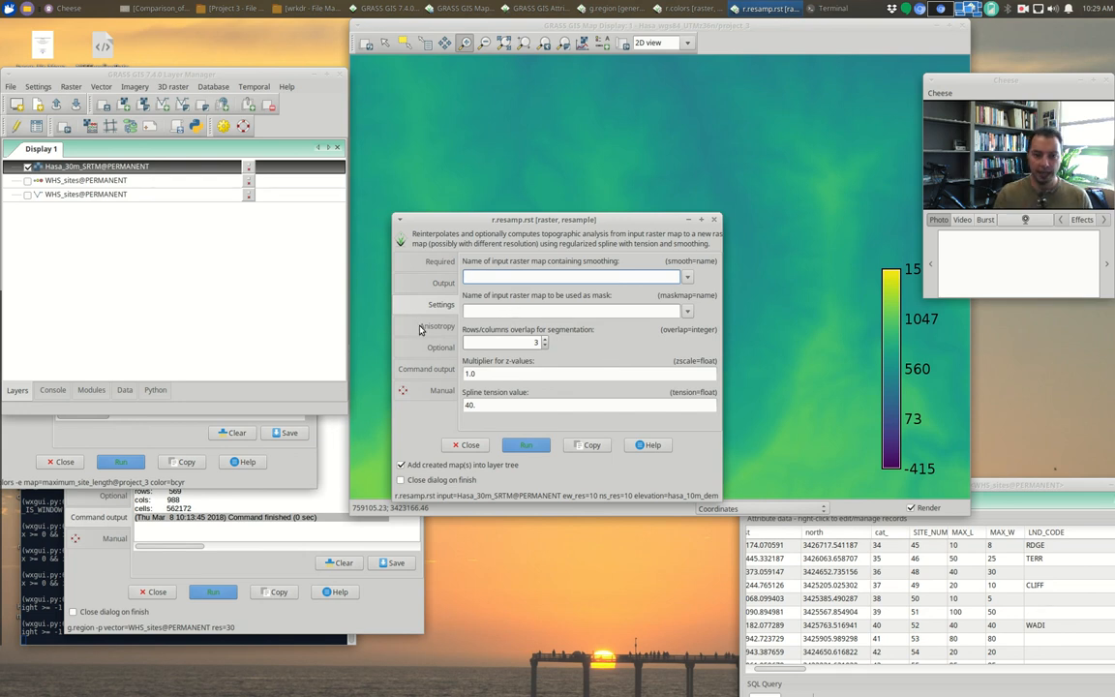
click(442, 347)
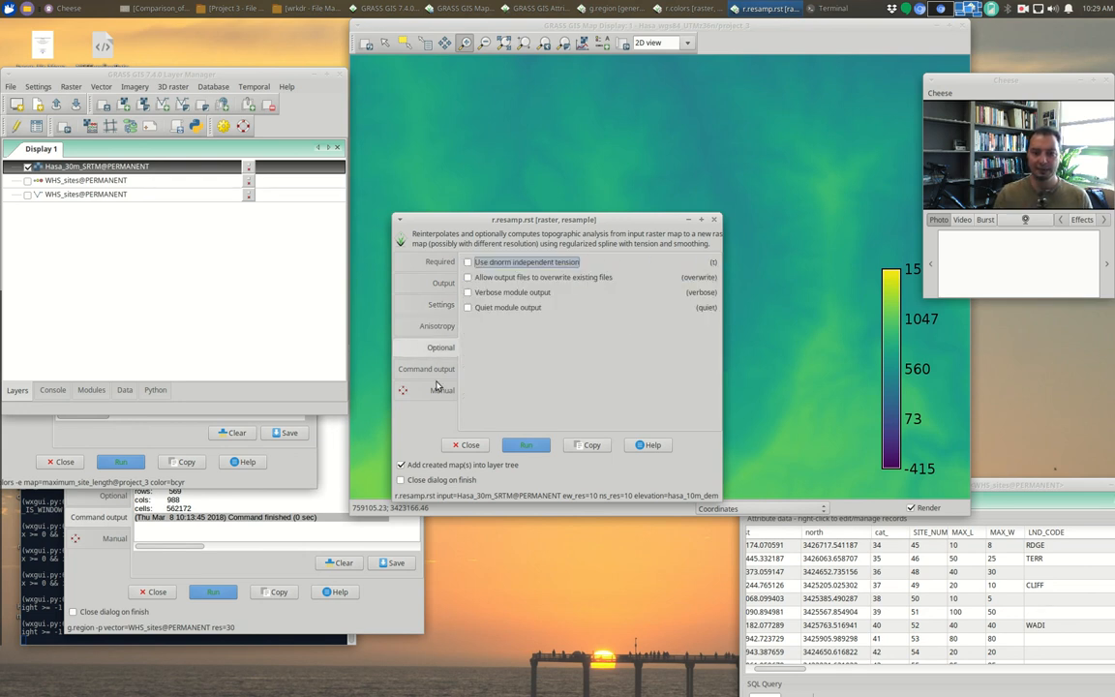
click(441, 391)
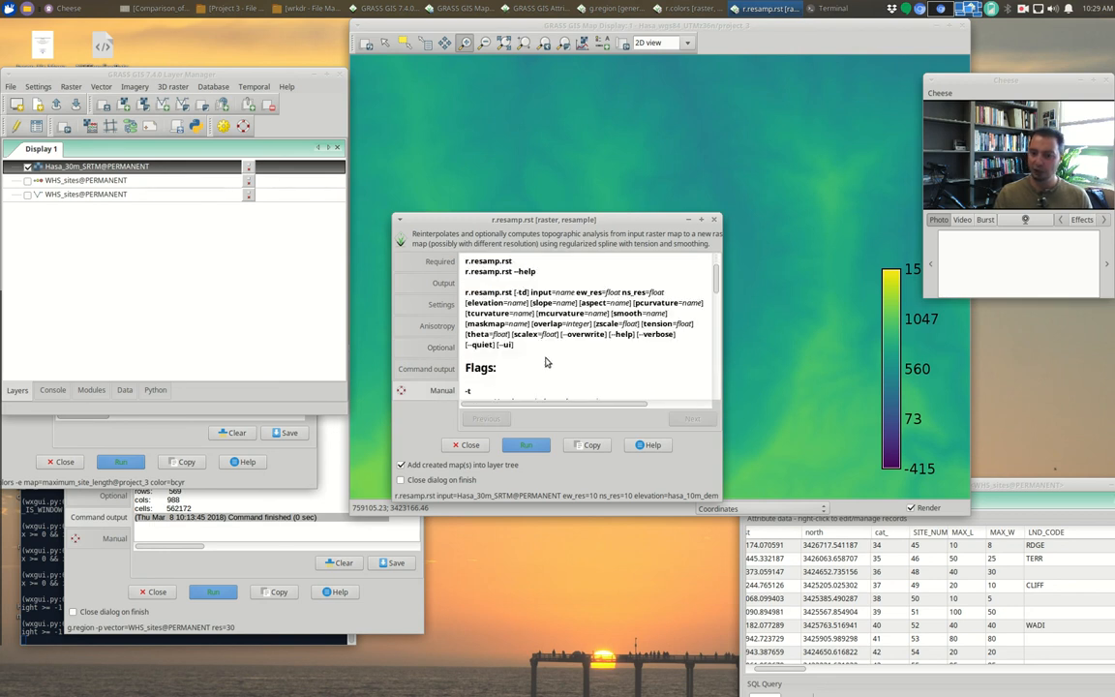
click(439, 261)
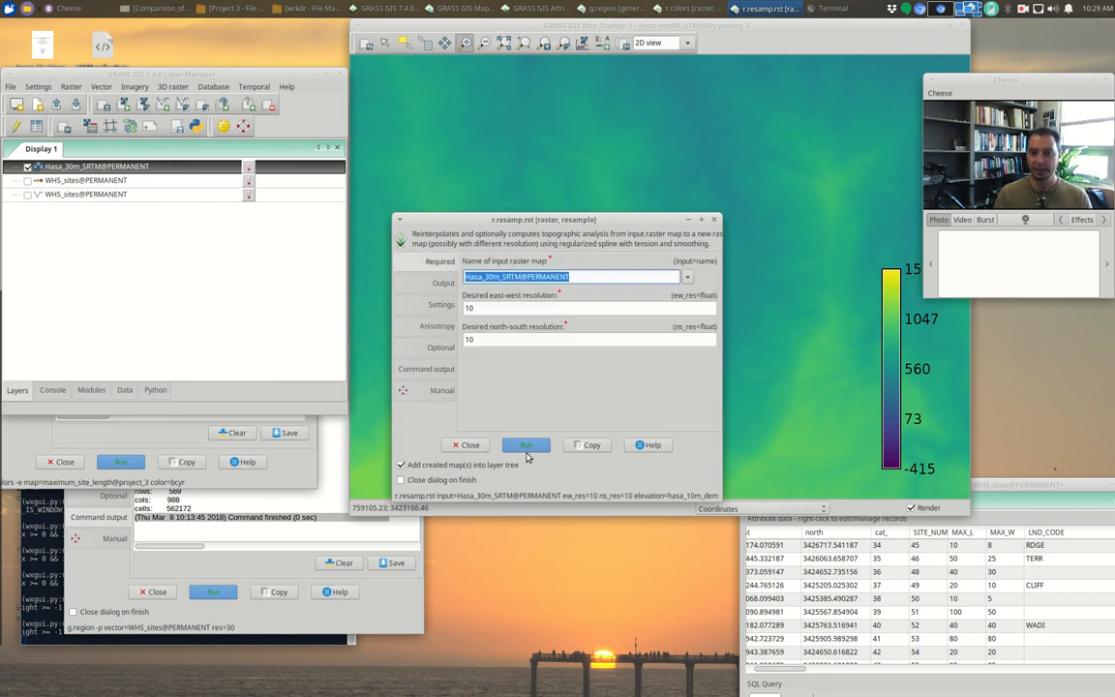
click(527, 443)
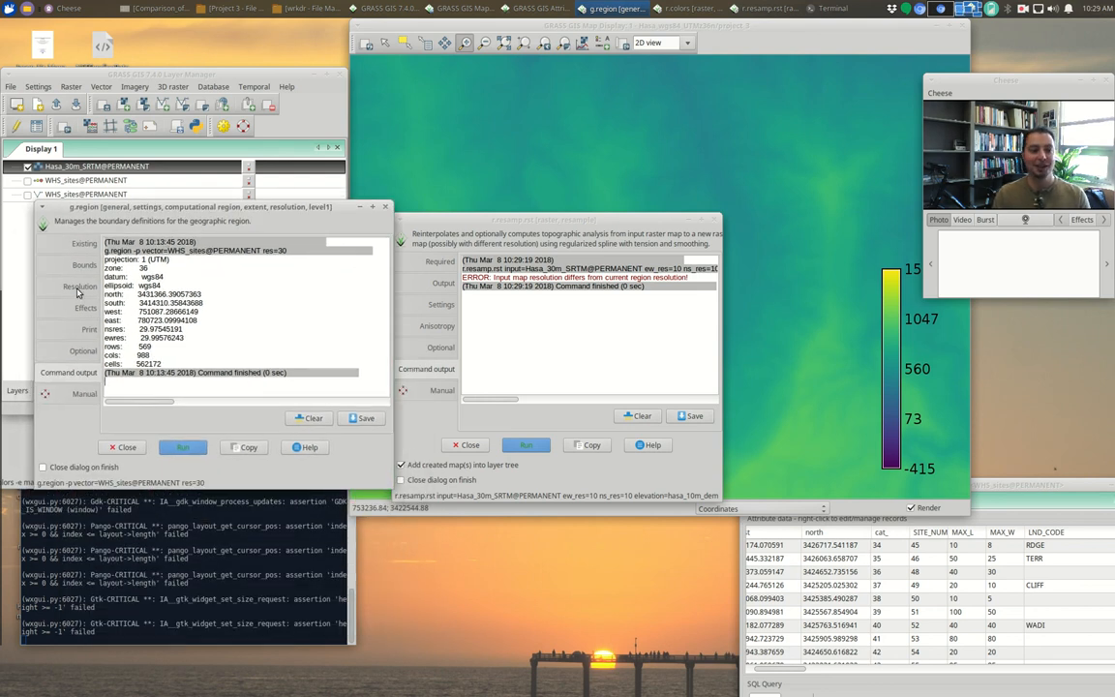
Run g.region to match the computational region to the 30 m SRTM raster
click(82, 287)
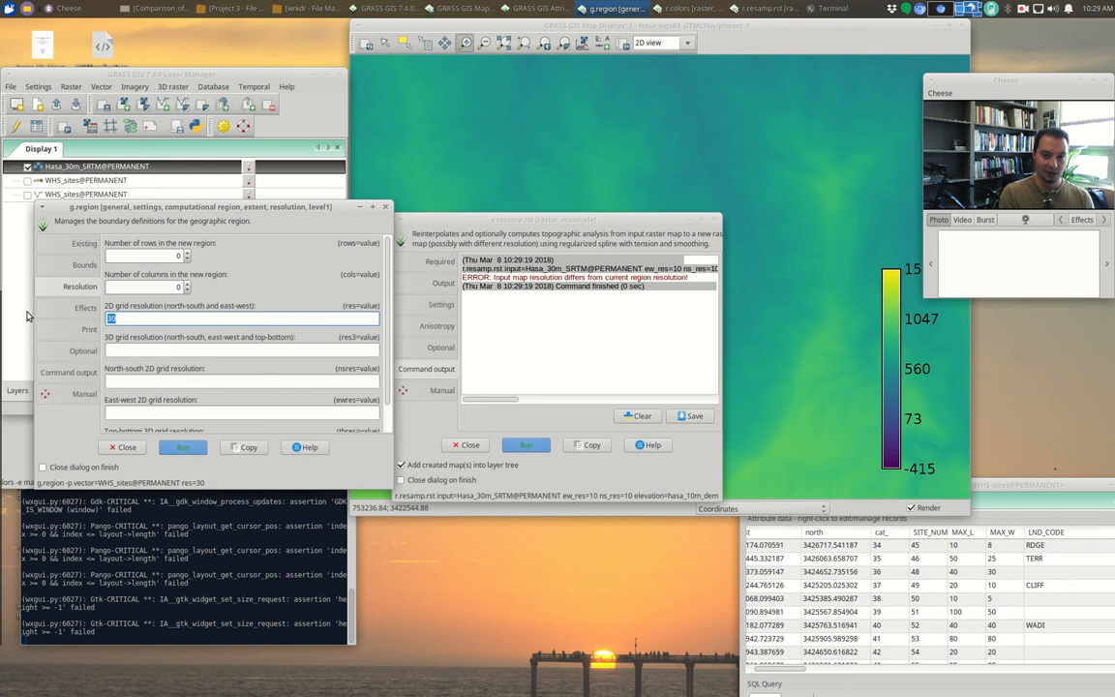
mouse_move(333, 308)
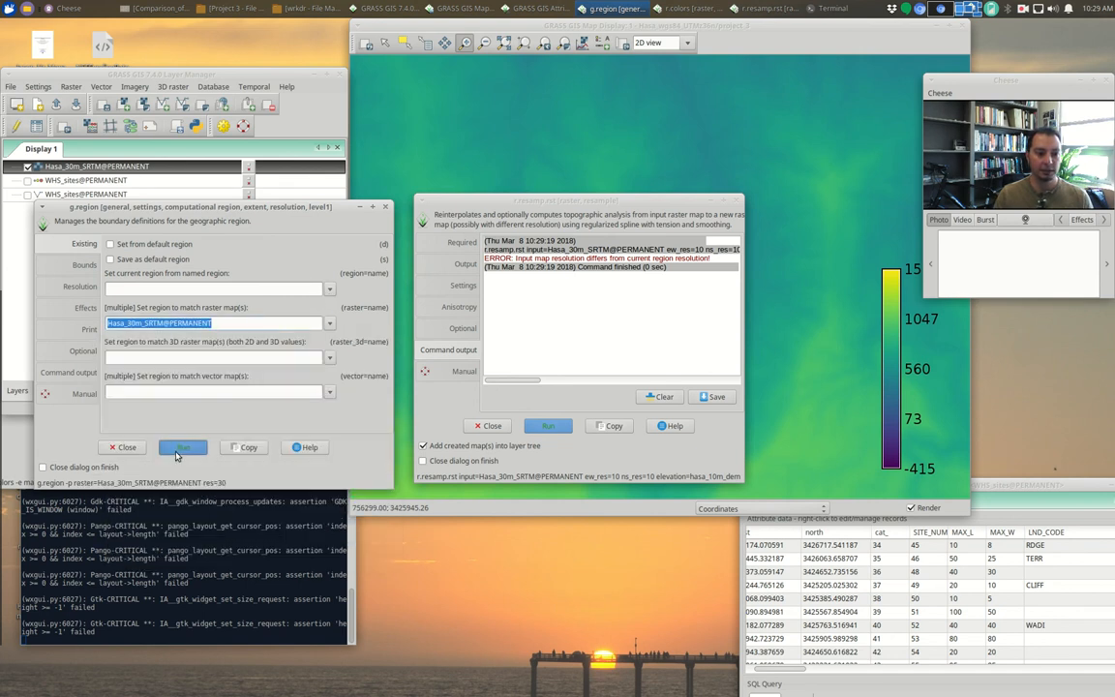
click(182, 447)
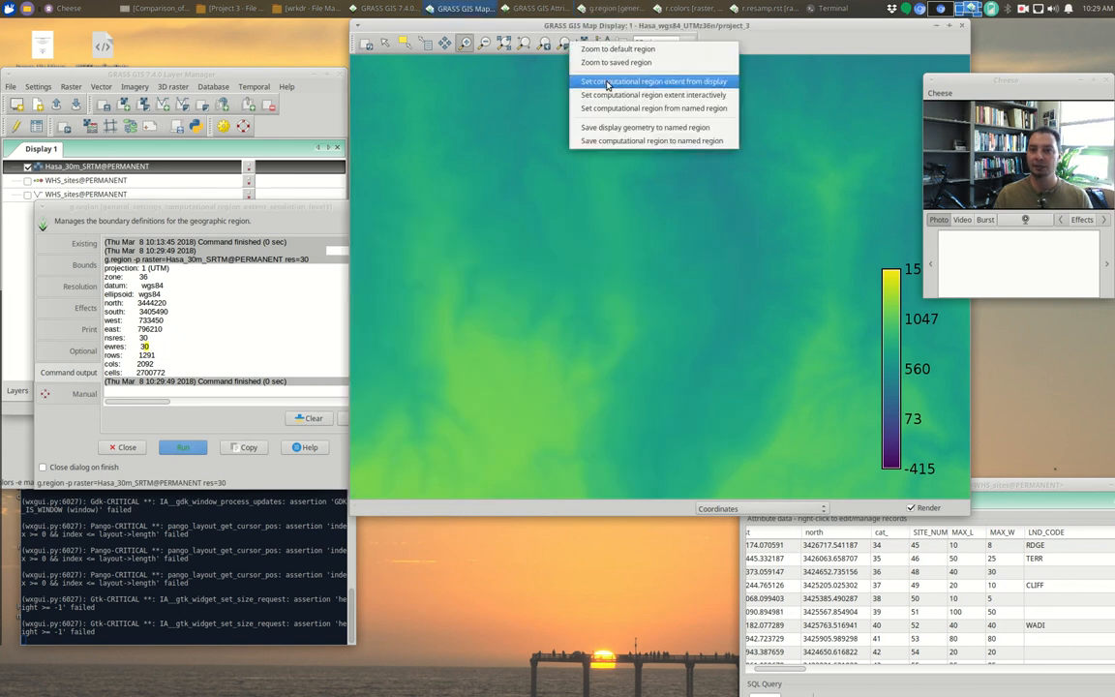
Set the region from the display, rerun r.resamp.rst successfully to produce hasa_10m_dem, and close the tool
click(654, 81)
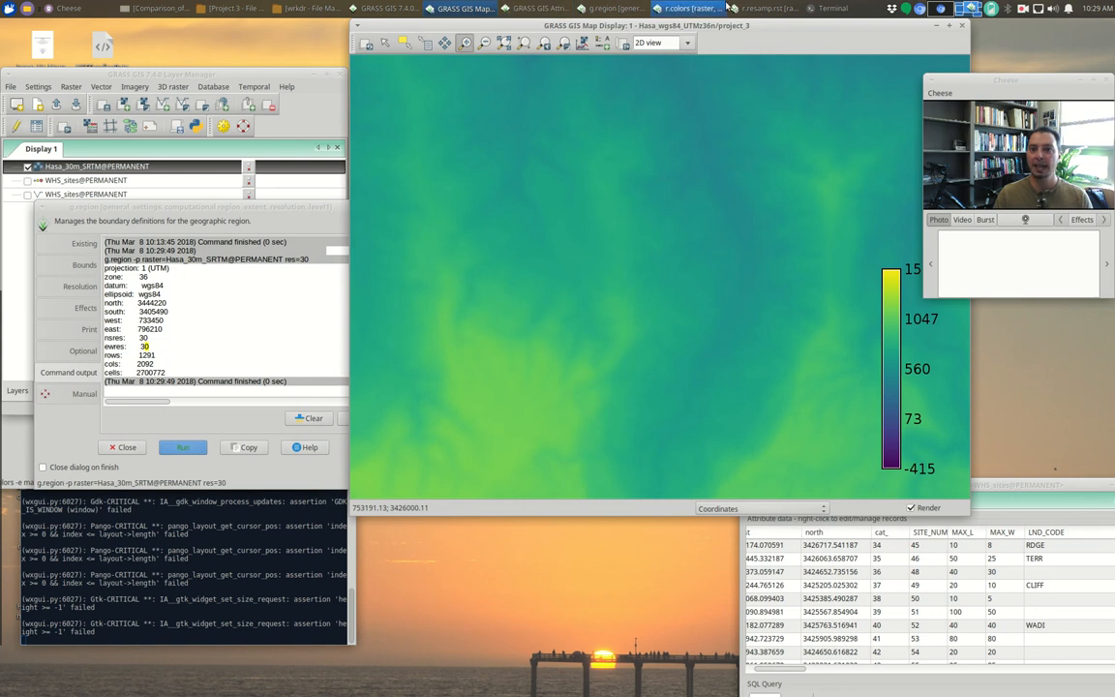
click(548, 426)
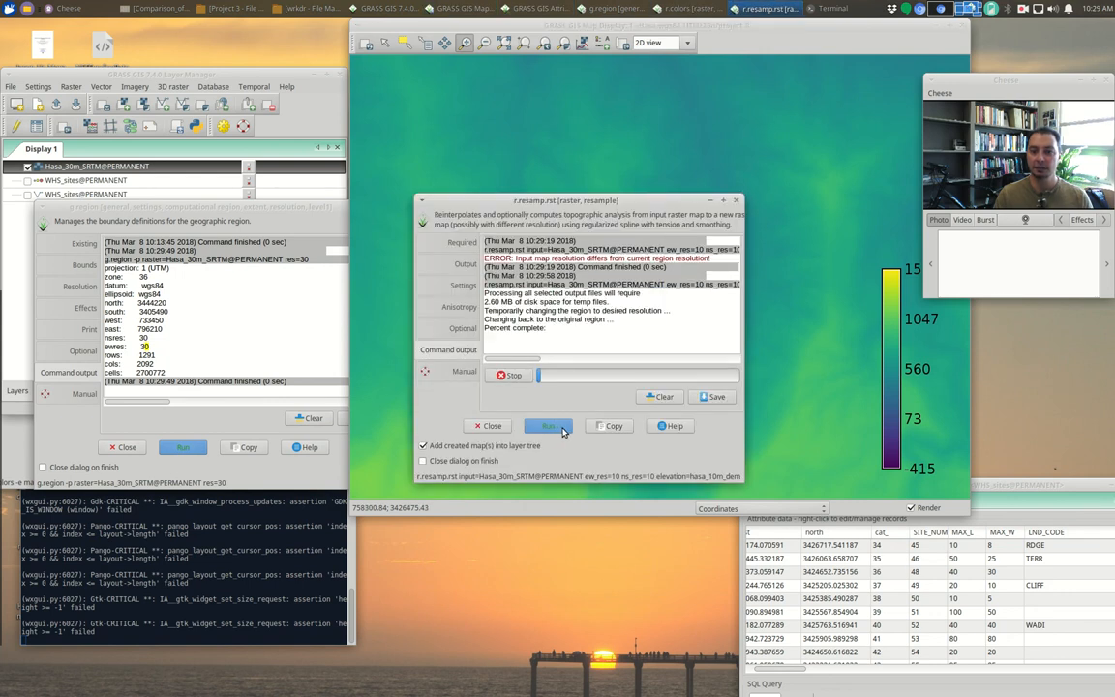
click(550, 426)
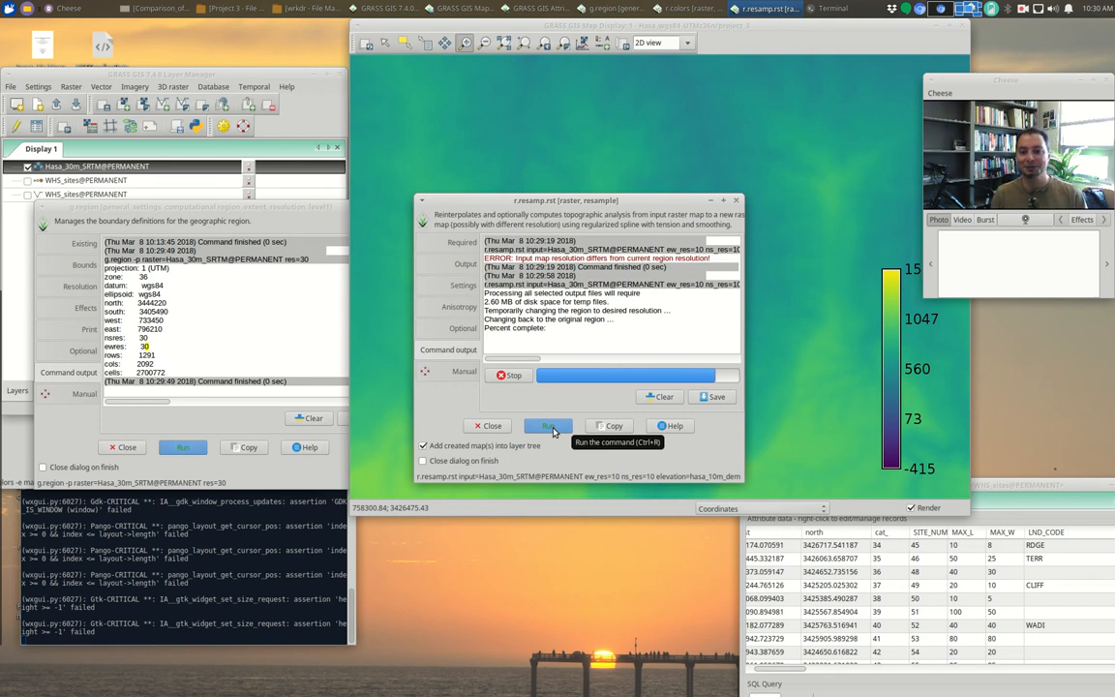
click(548, 426)
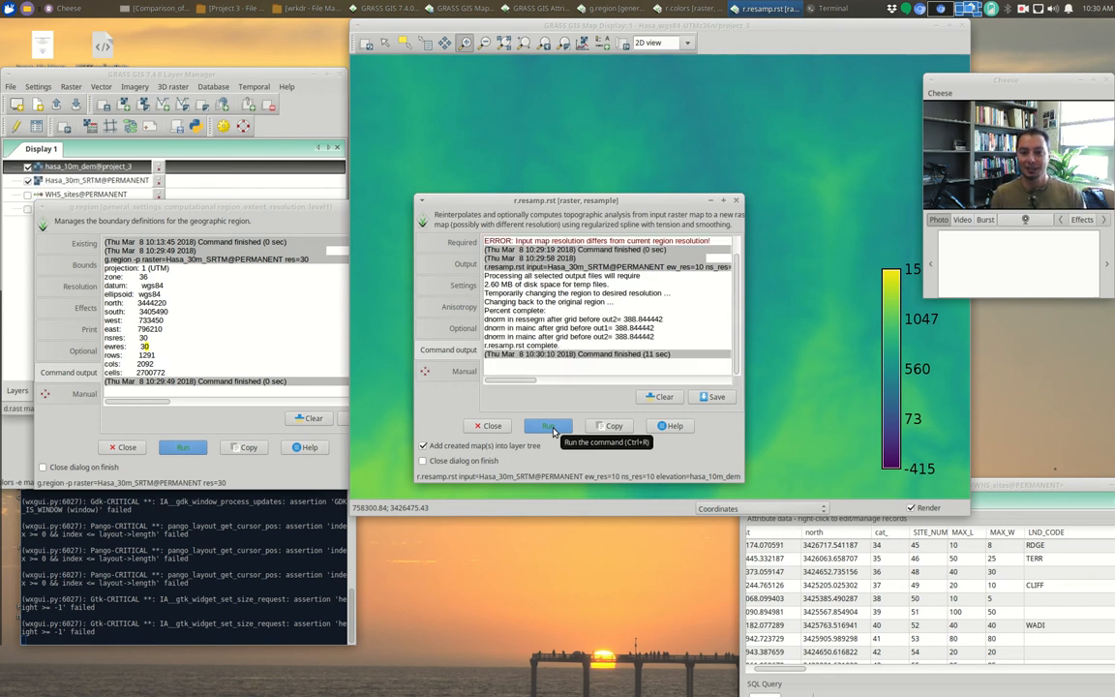
mouse_move(743, 39)
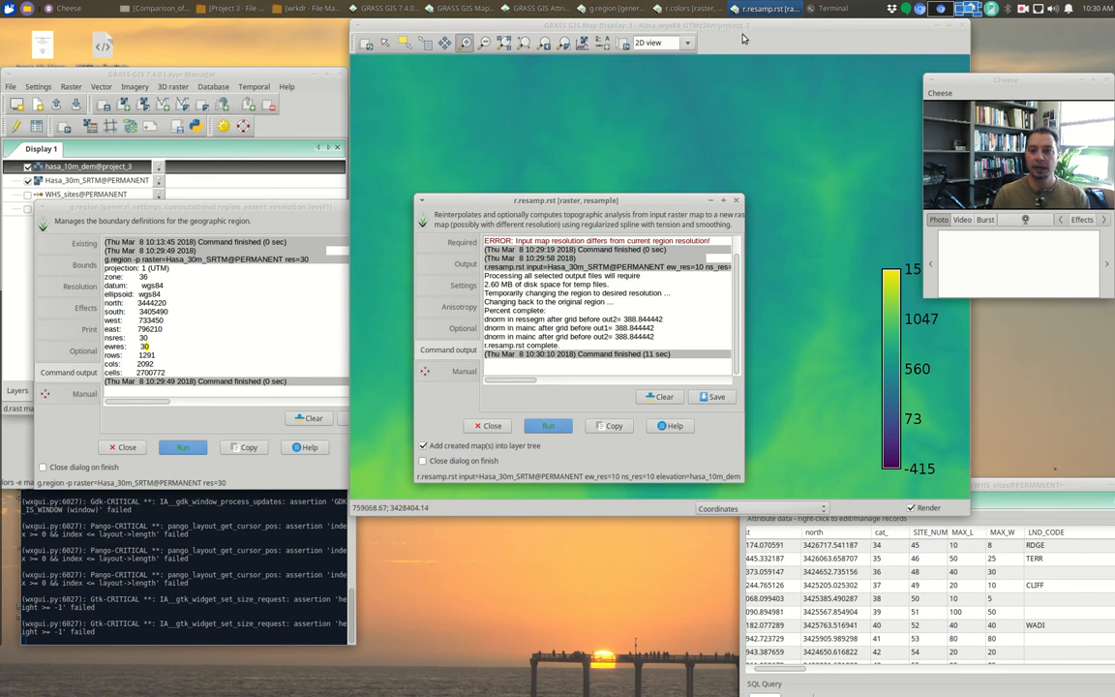
click(488, 426)
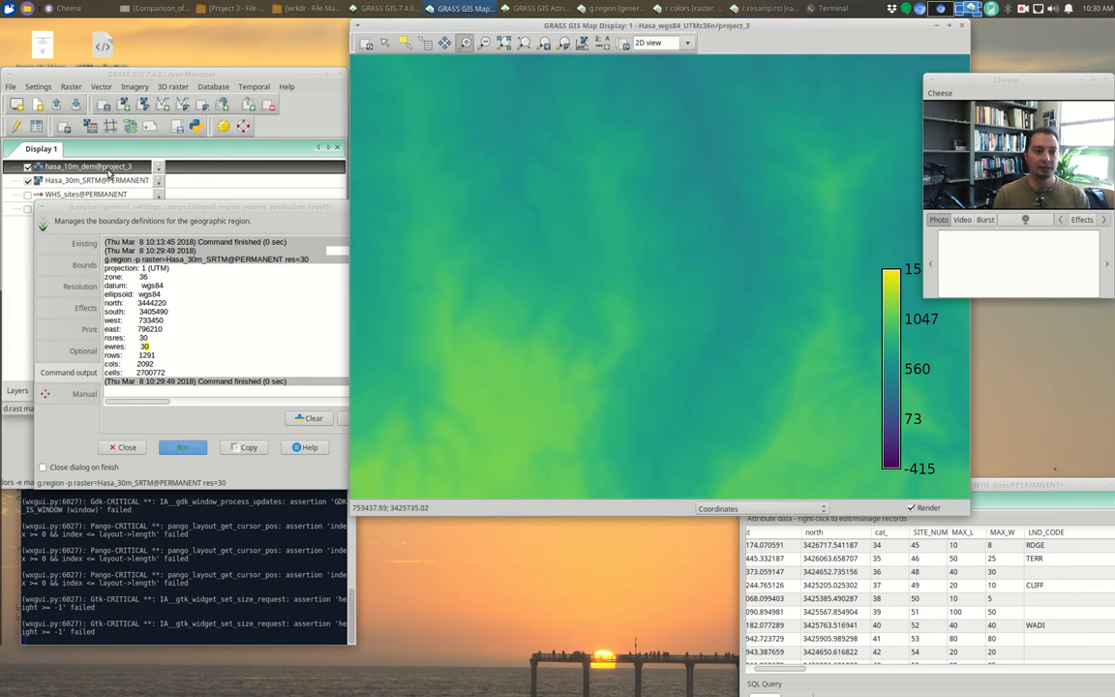
mouse_move(93, 249)
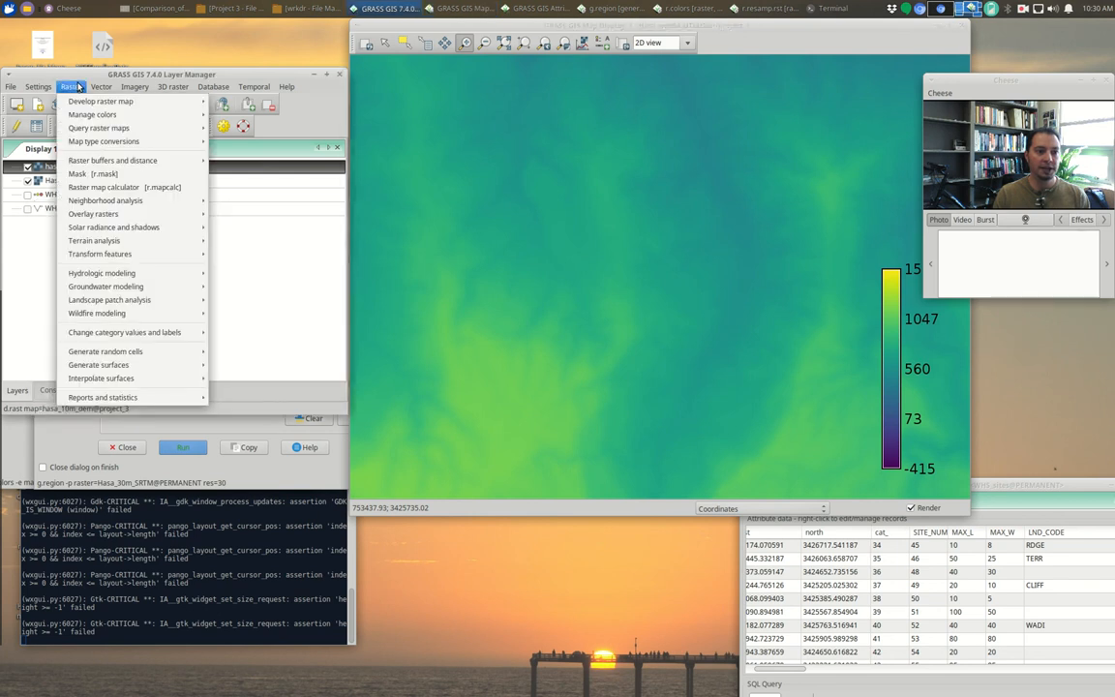
Print the computational region with g.region -p and read its extent and resolution in the Console
click(38, 85)
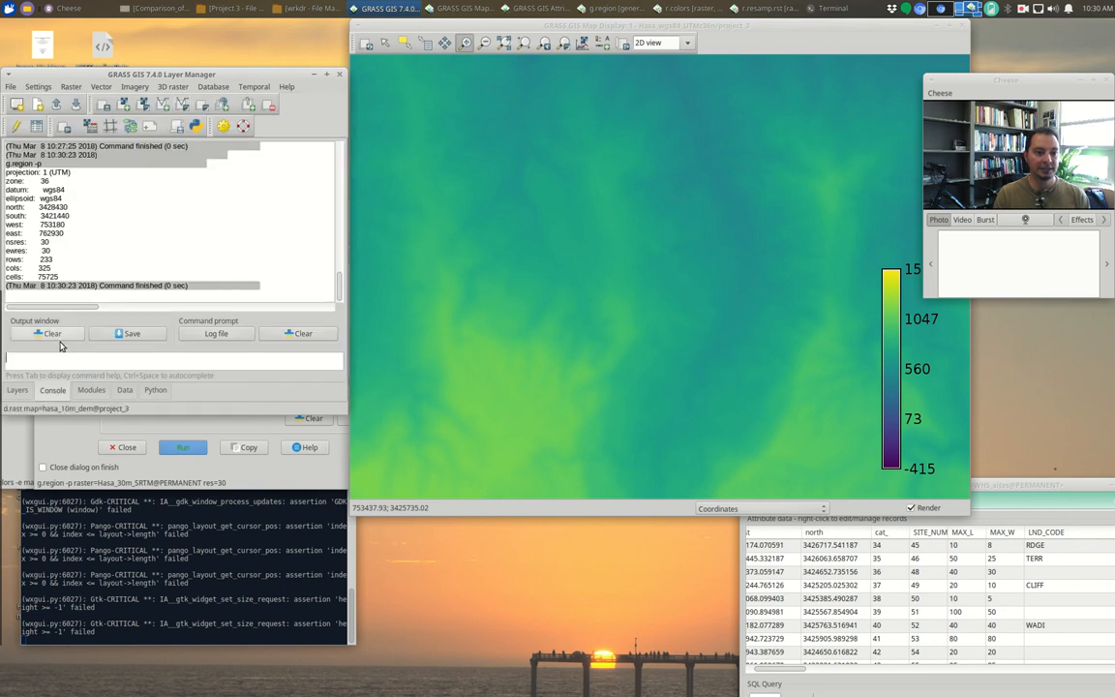
right_click(73, 167)
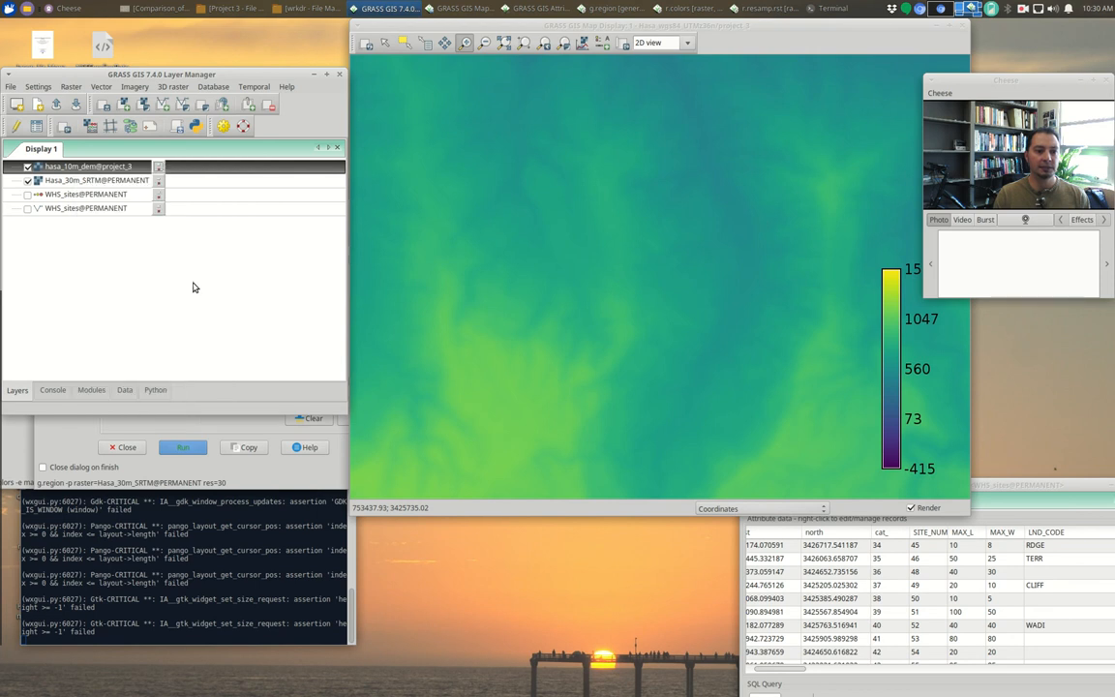
click(70, 85)
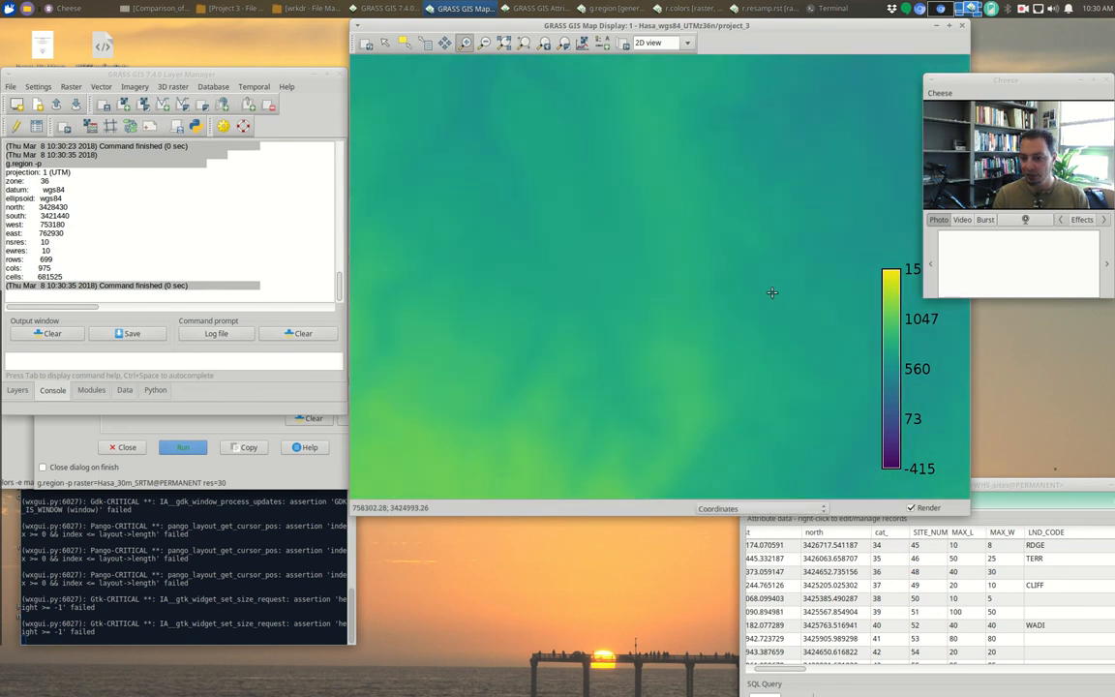
Return to the Layers tab and toggle the elevation raster while inspecting the map display
click(17, 389)
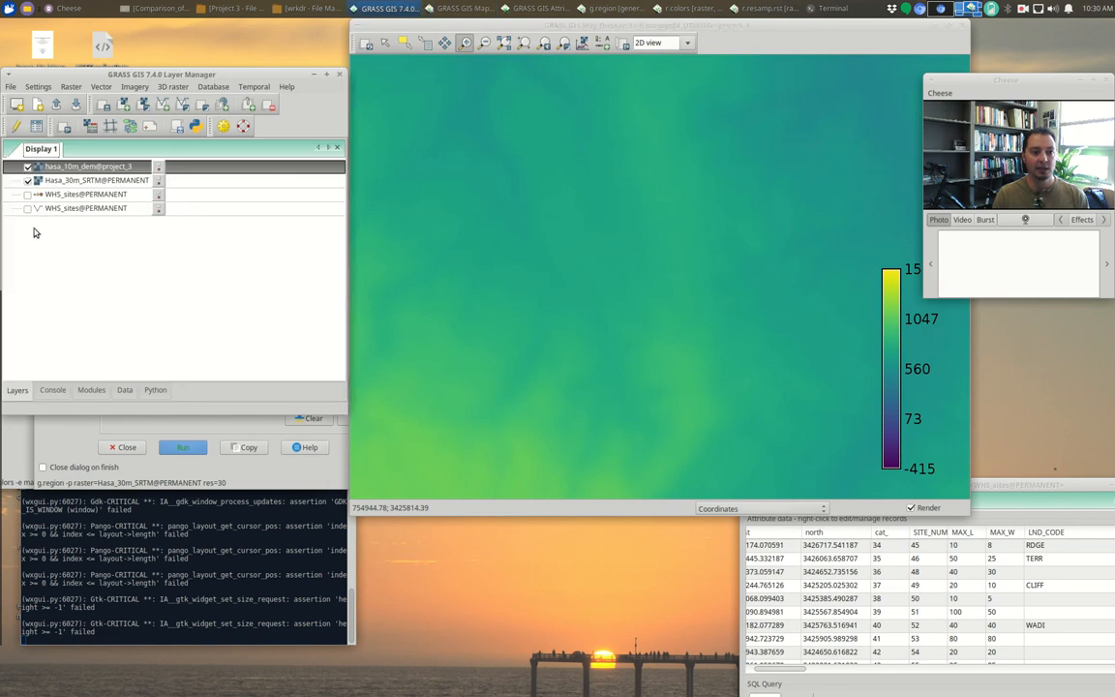
click(27, 167)
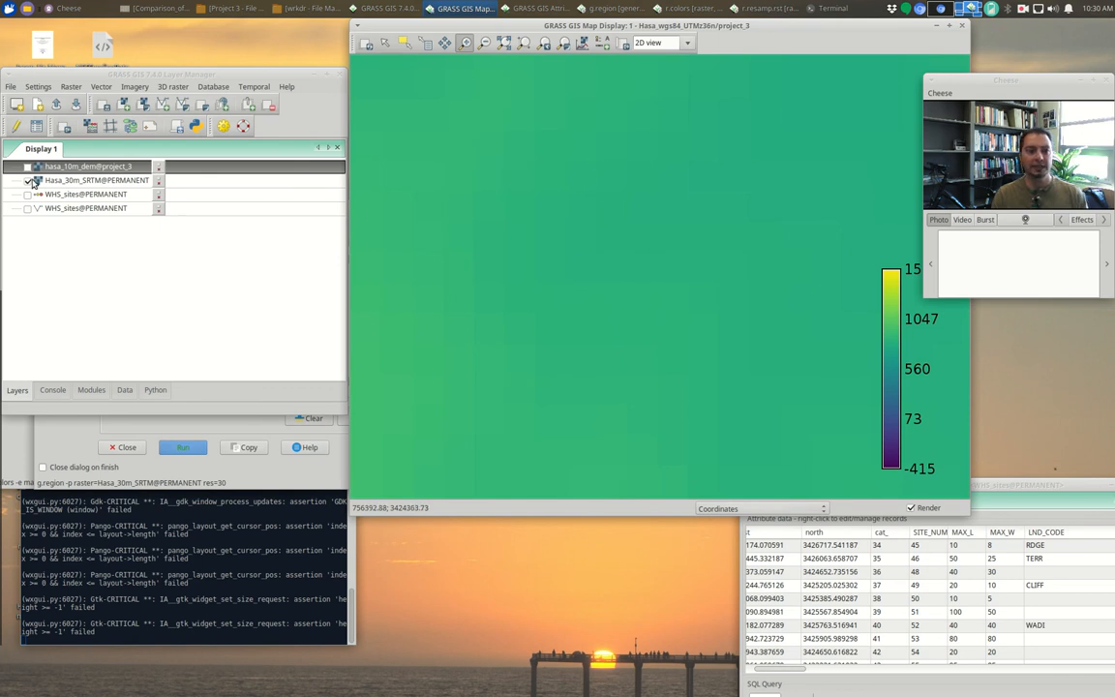
click(27, 167)
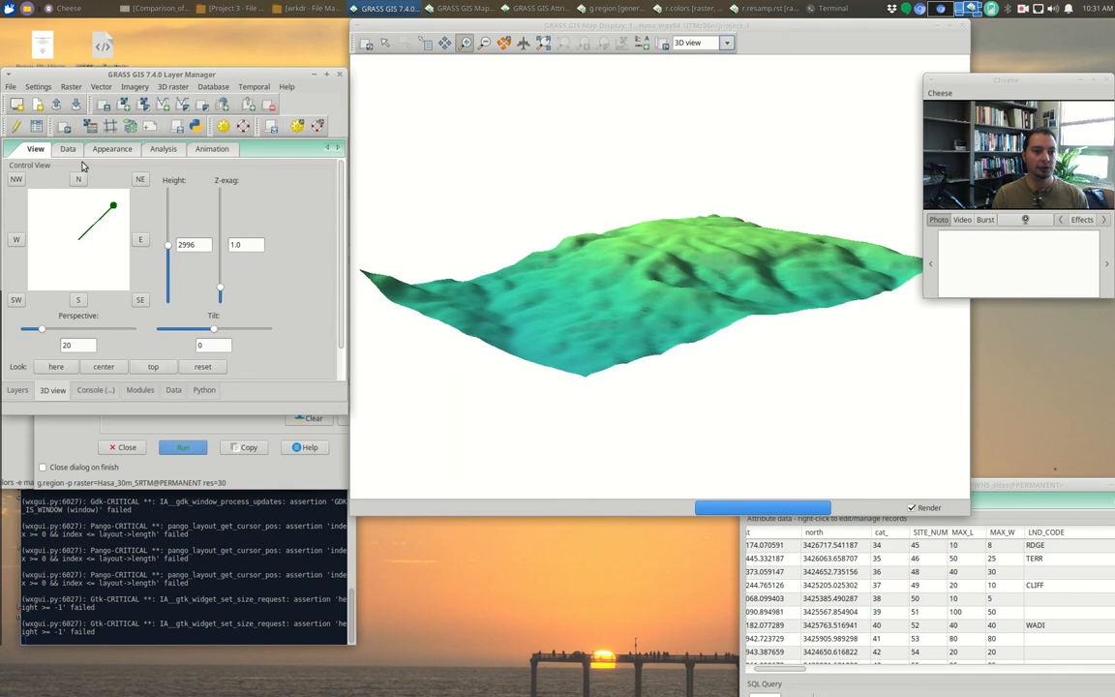
In the 3D view Data tab, shift the hasa_30m_SRTM surface position to about -779.5 beneath the 10 m DEM
click(67, 147)
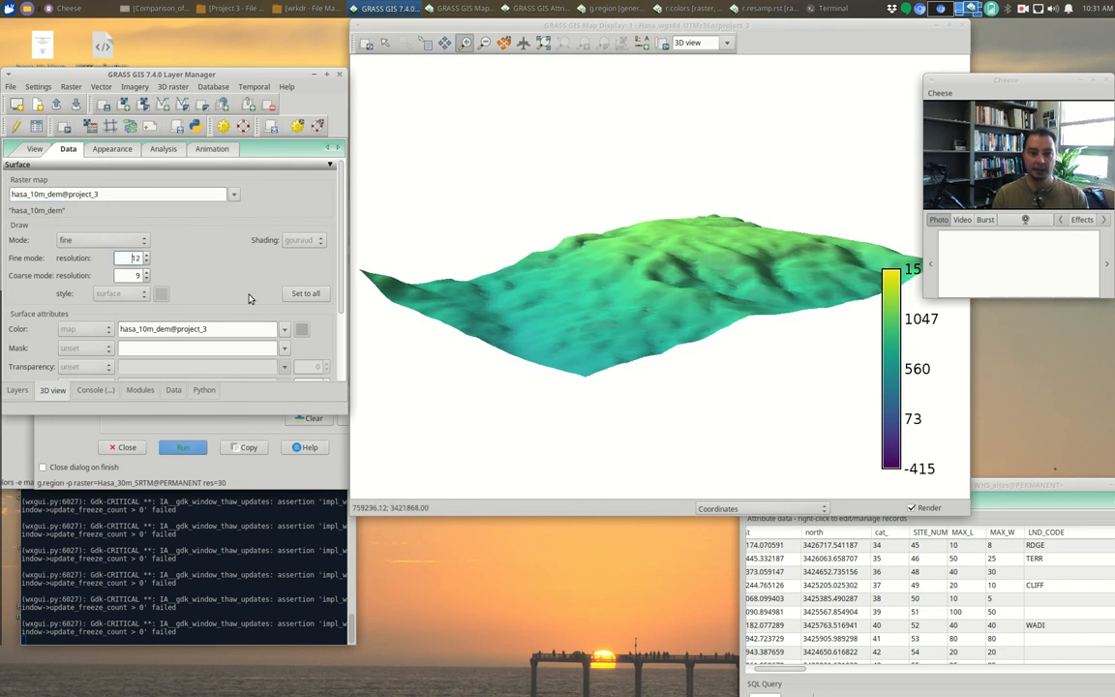
click(147, 264)
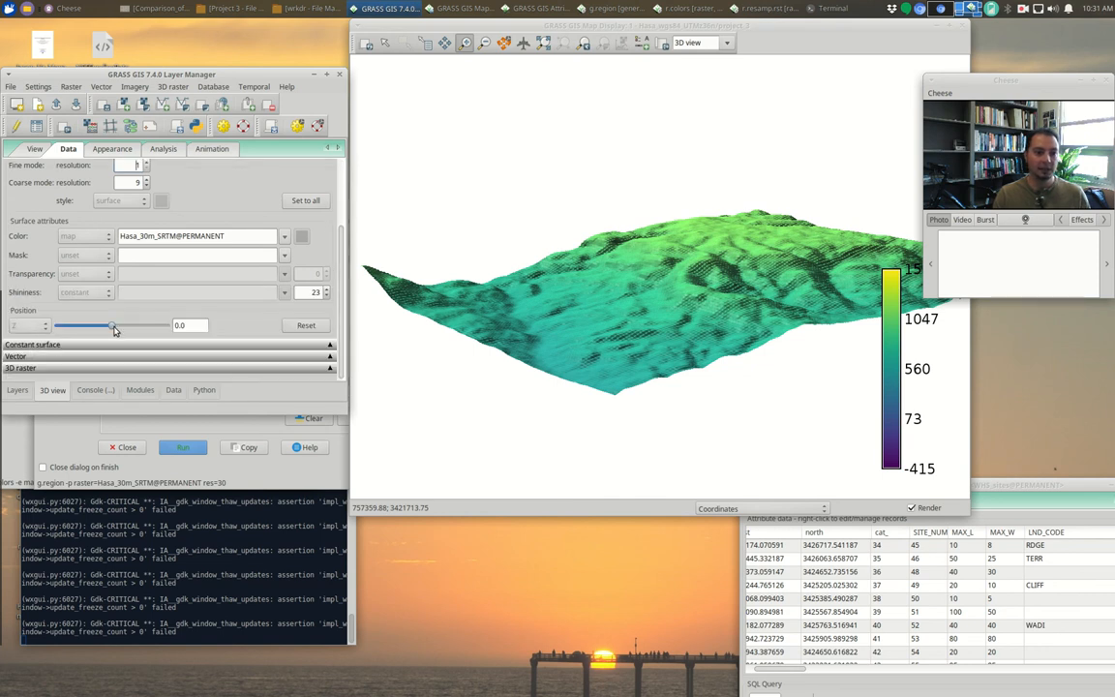
drag(114, 325, 85, 325)
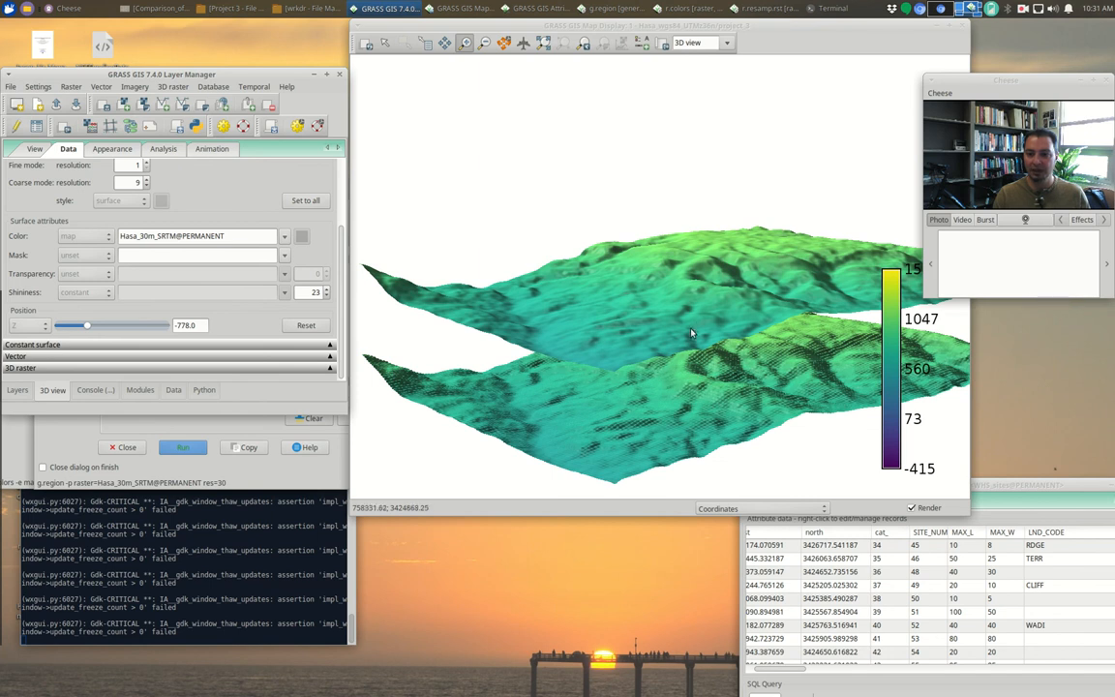
mouse_move(691, 312)
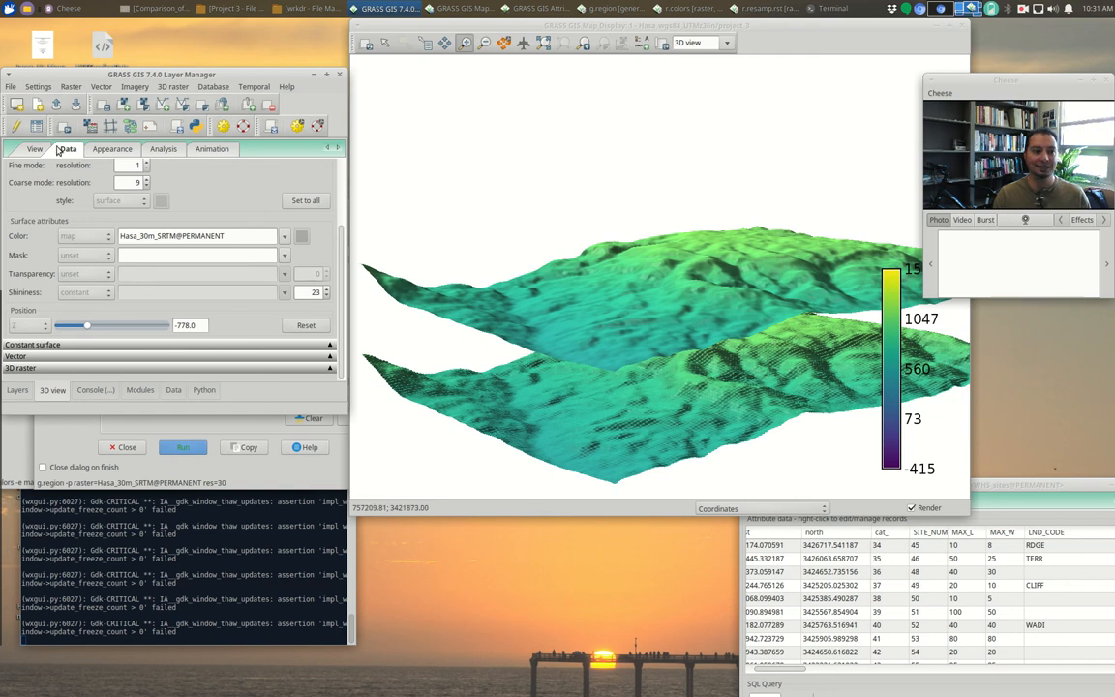
View the stacked surfaces from a low side angle by changing direction and lowering the height
click(34, 147)
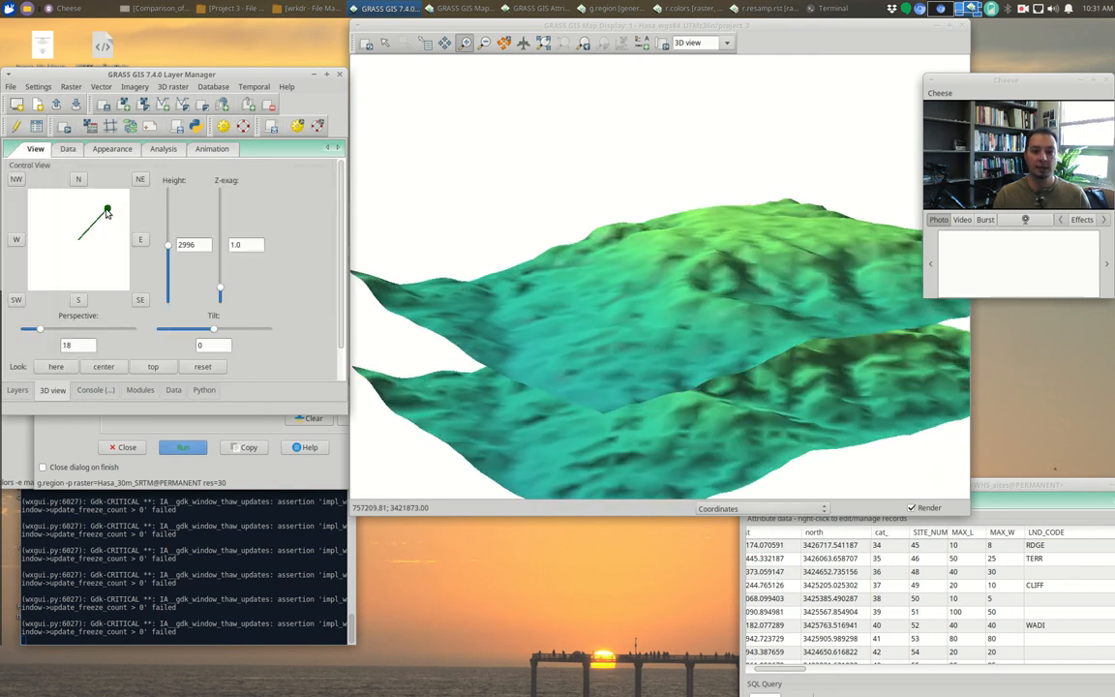
drag(108, 211, 68, 199)
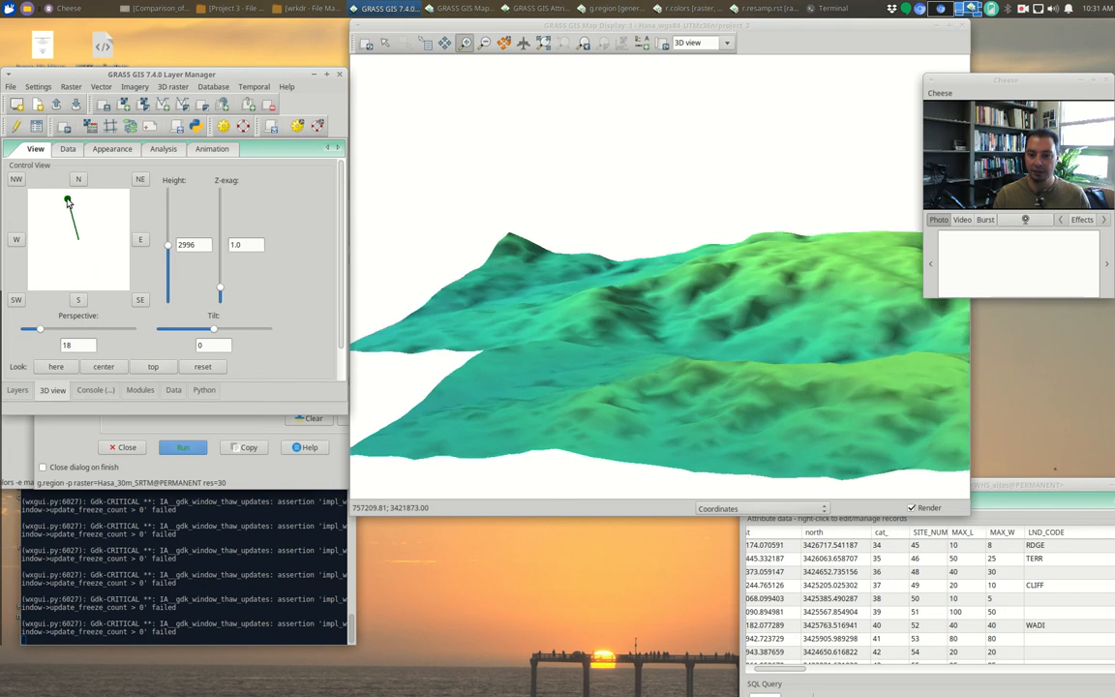
drag(39, 329, 27, 330)
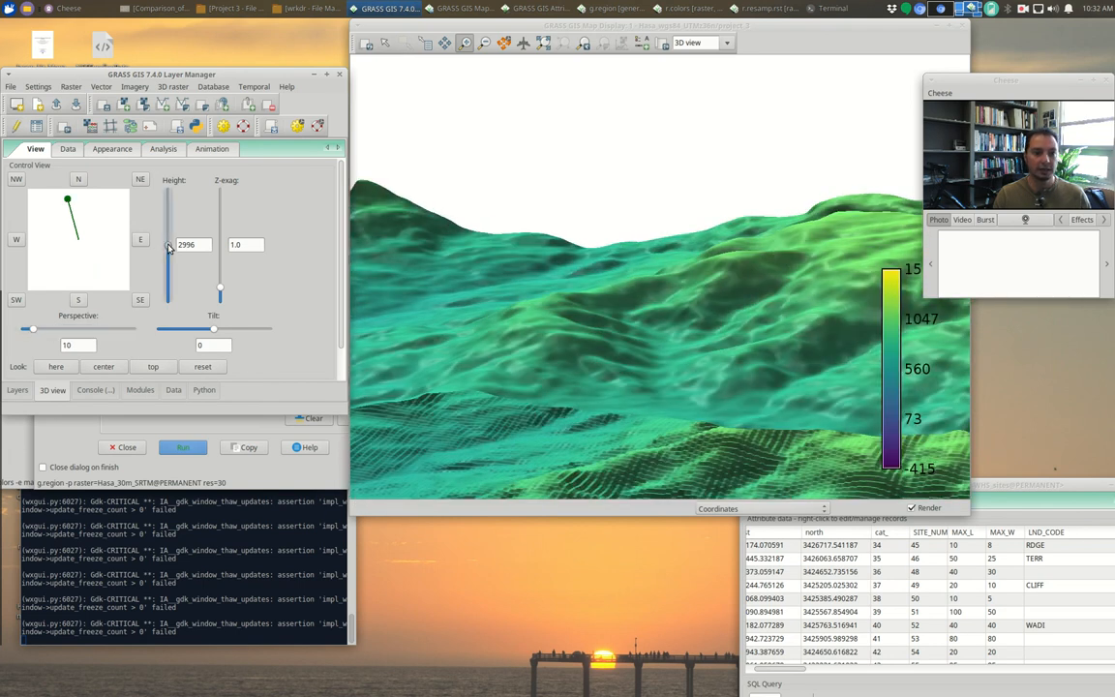
drag(167, 252, 167, 271)
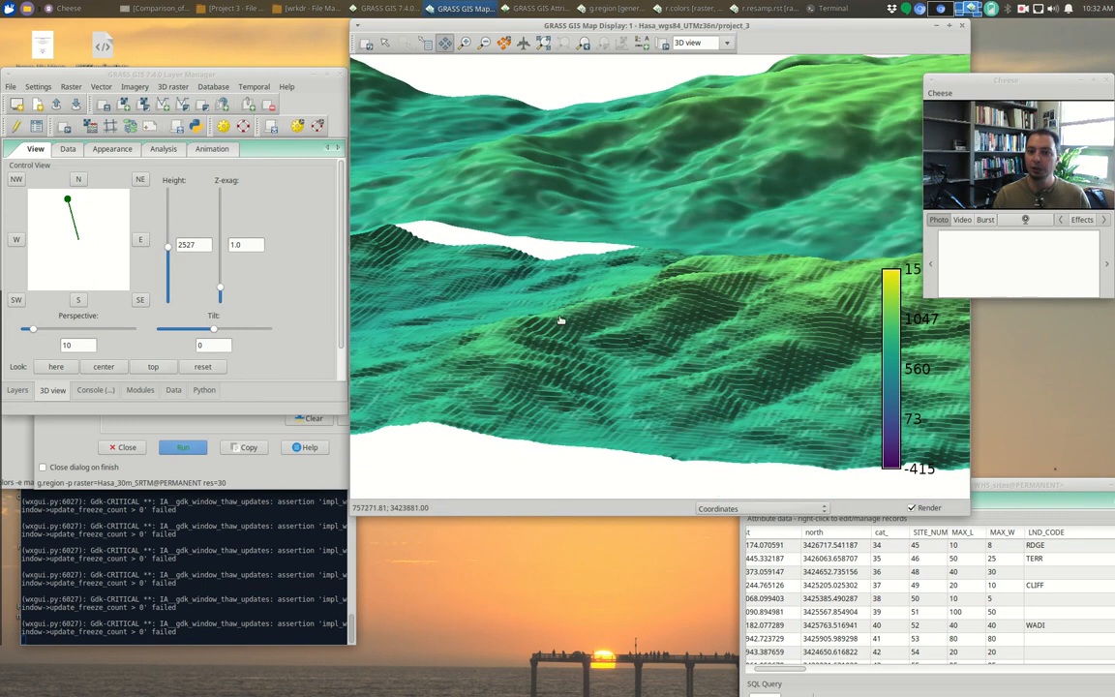
mouse_move(552, 385)
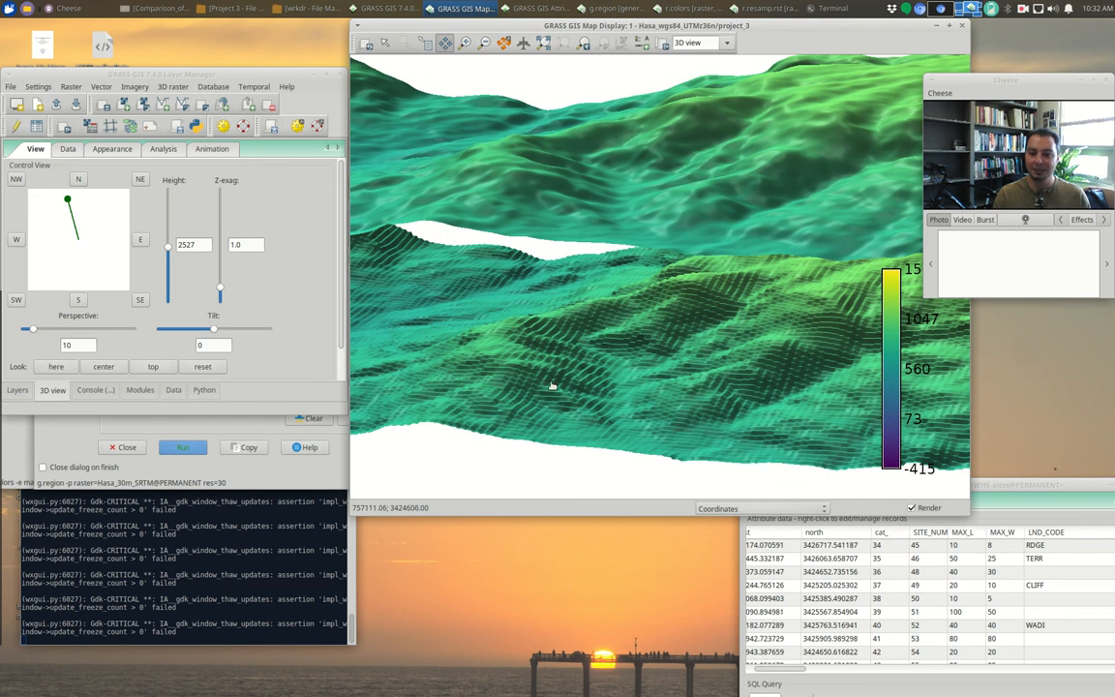
mouse_move(559, 399)
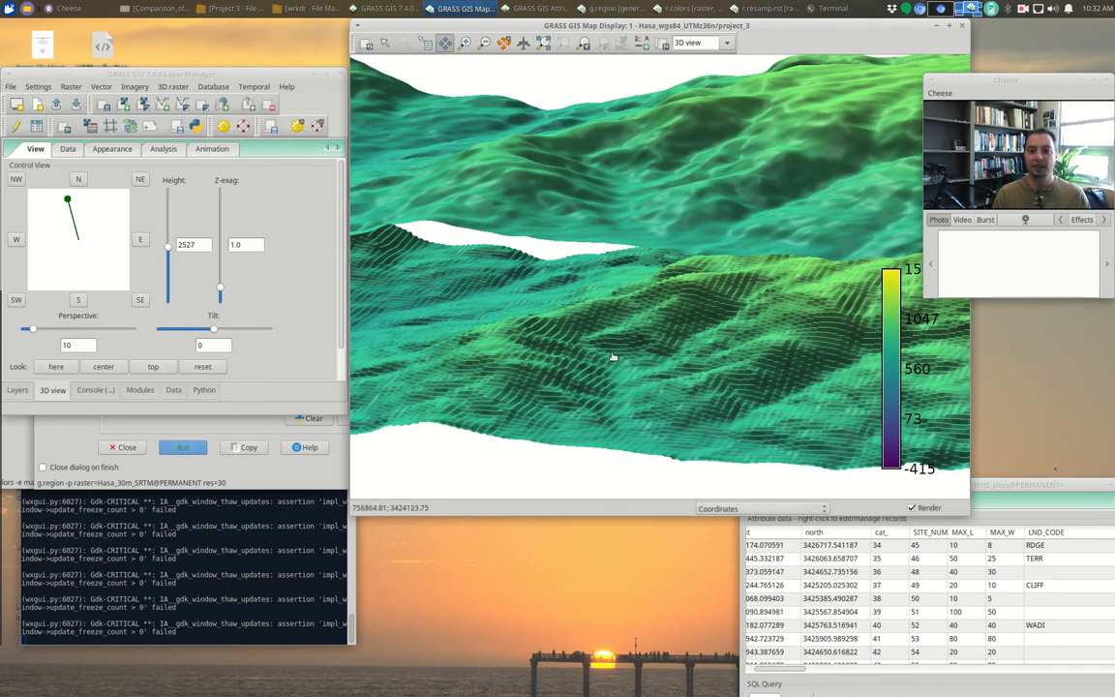
mouse_move(560, 396)
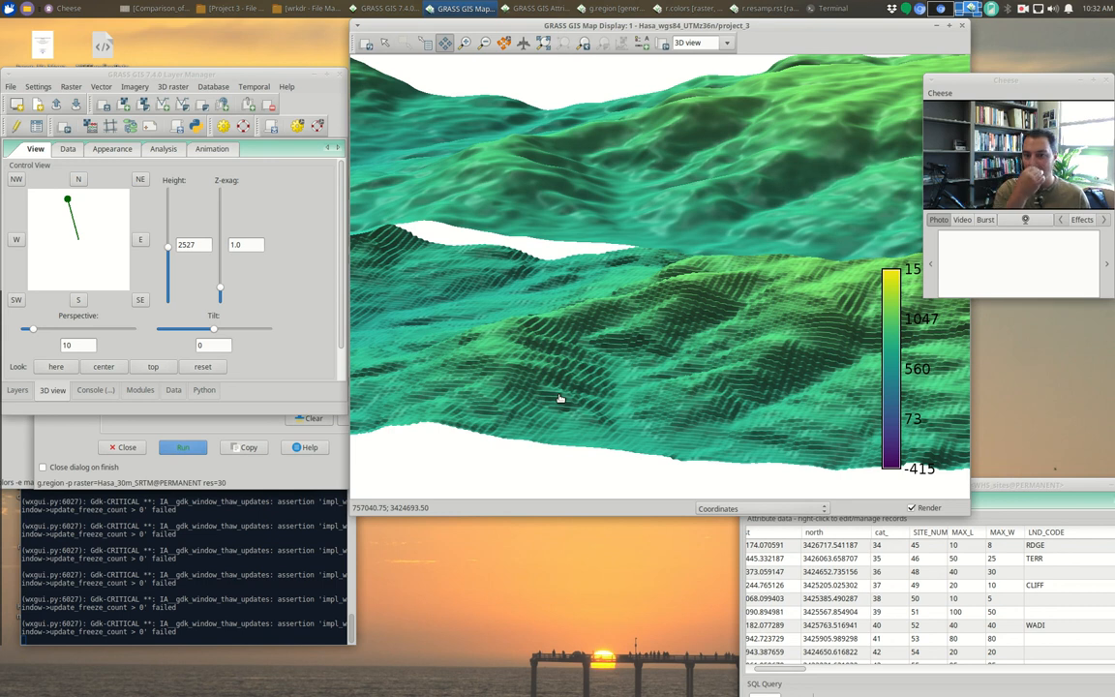
mouse_move(589, 236)
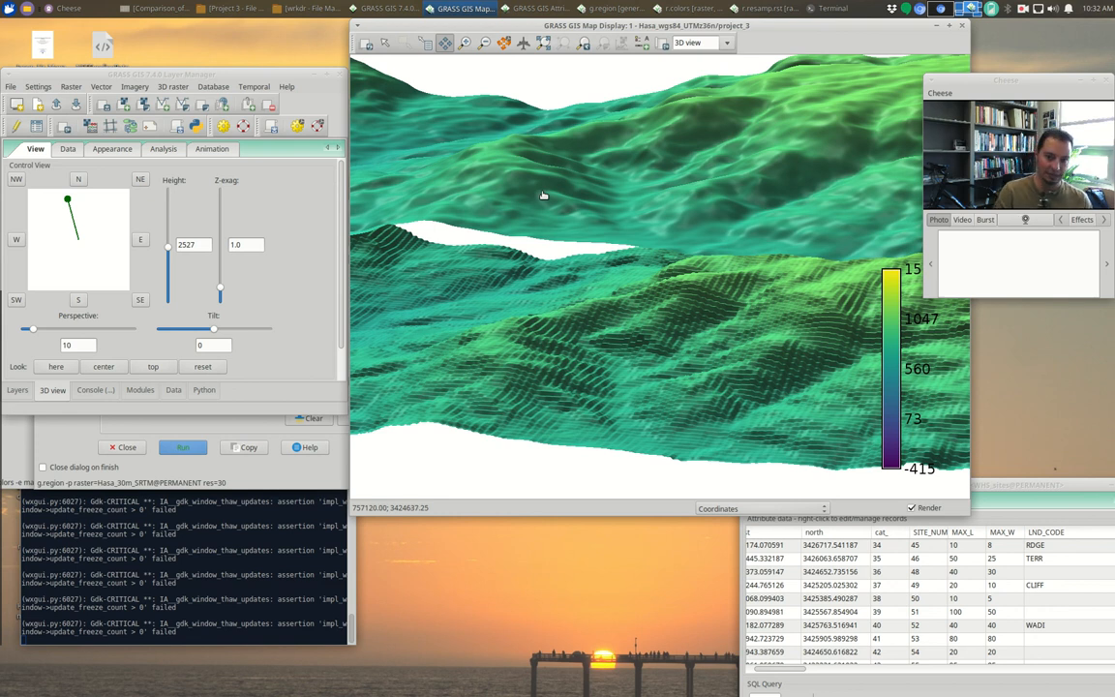
mouse_move(554, 180)
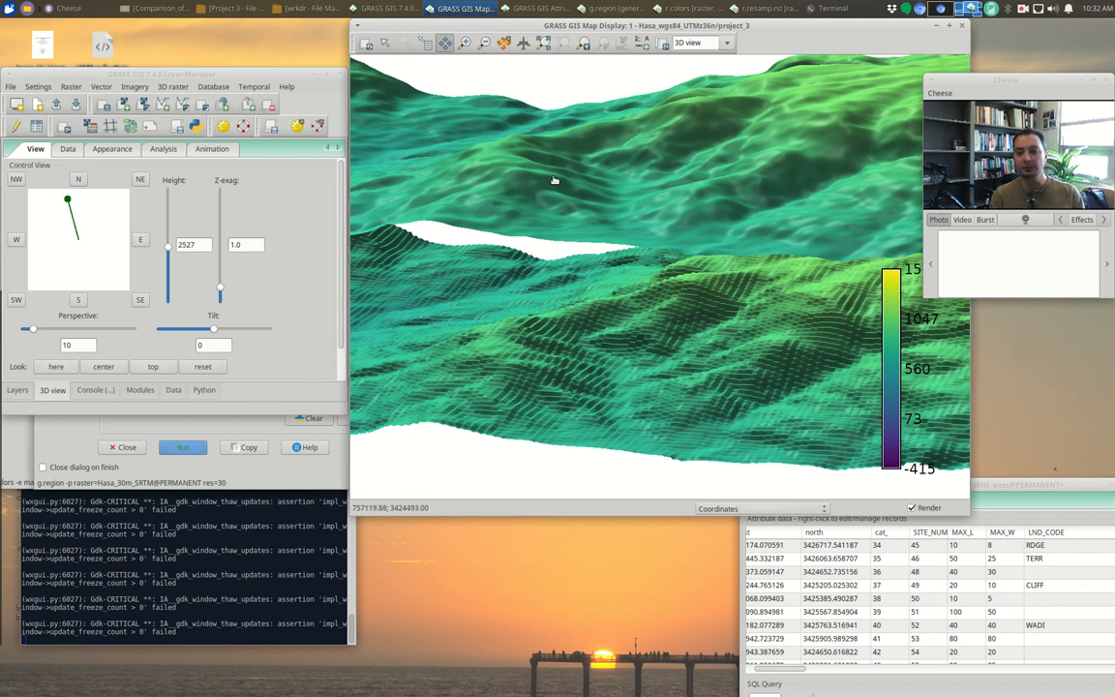
Switch the map display back to the flat 2D view
click(724, 43)
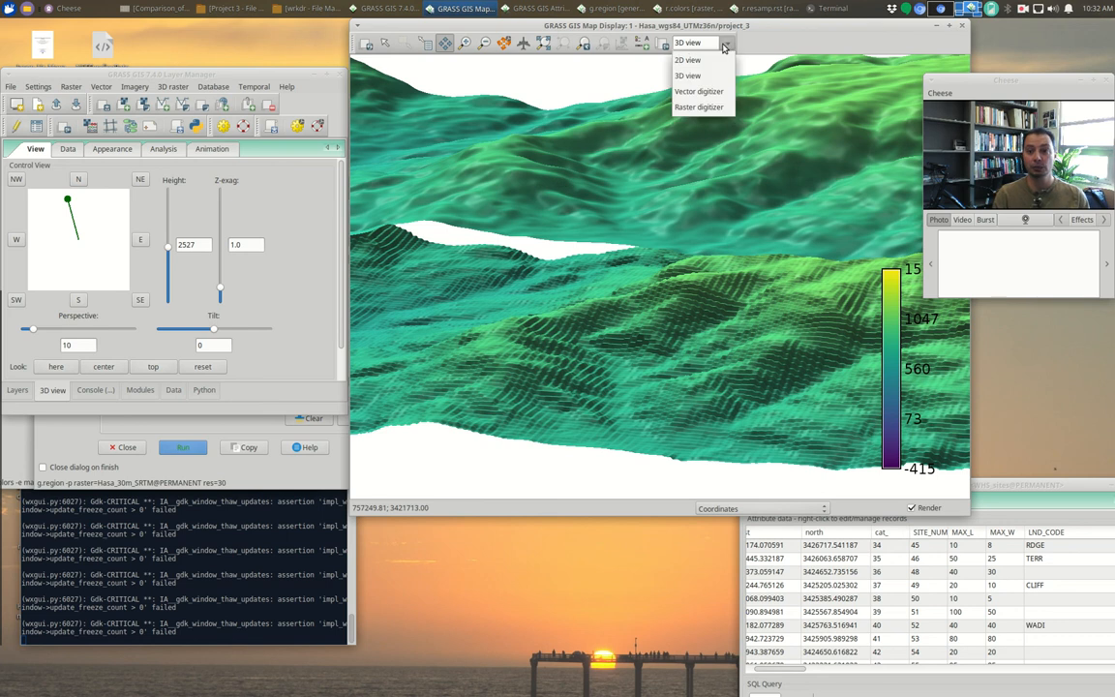
click(687, 60)
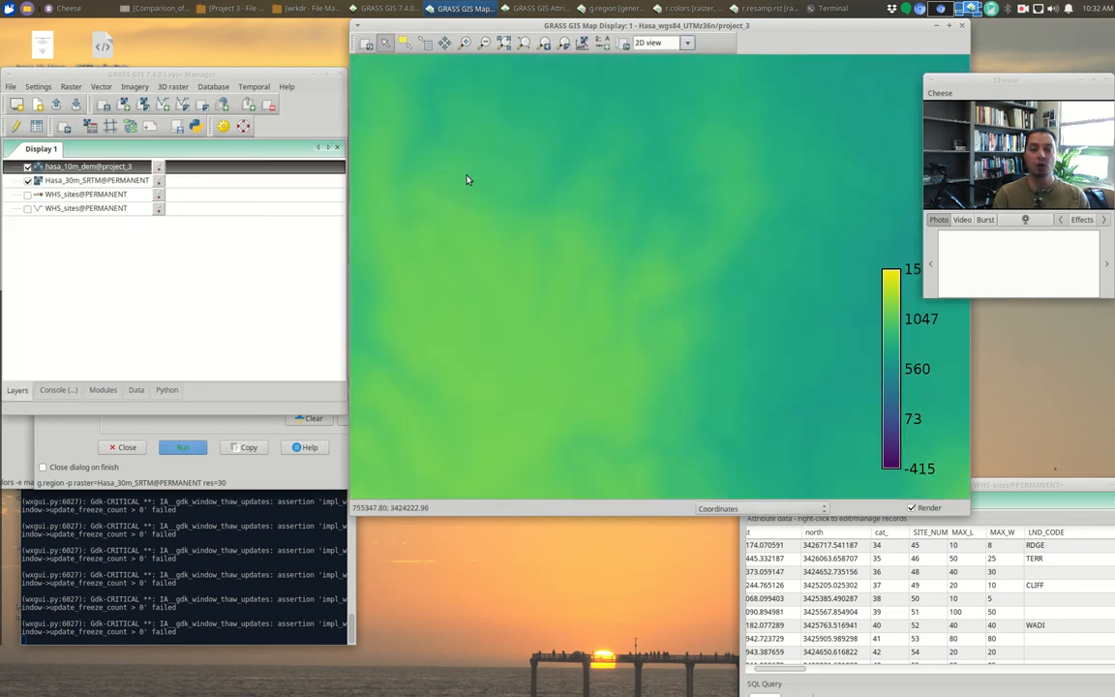
Bring up the layer options for the hasa_30m_SRTM elevation raster
click(97, 182)
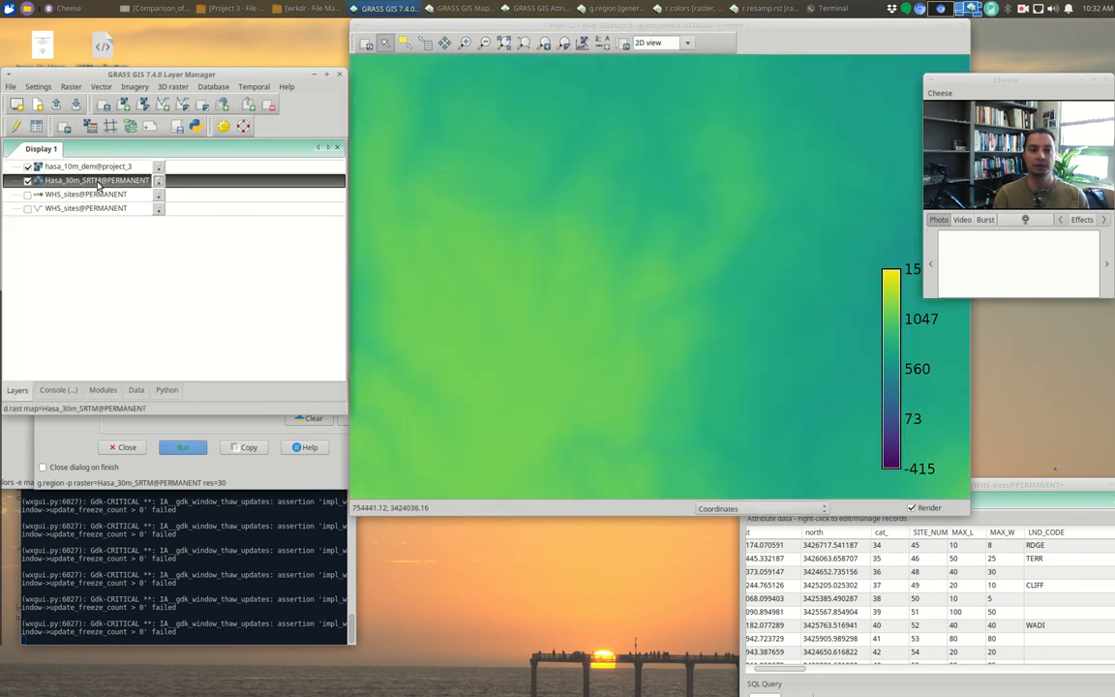
right_click(97, 182)
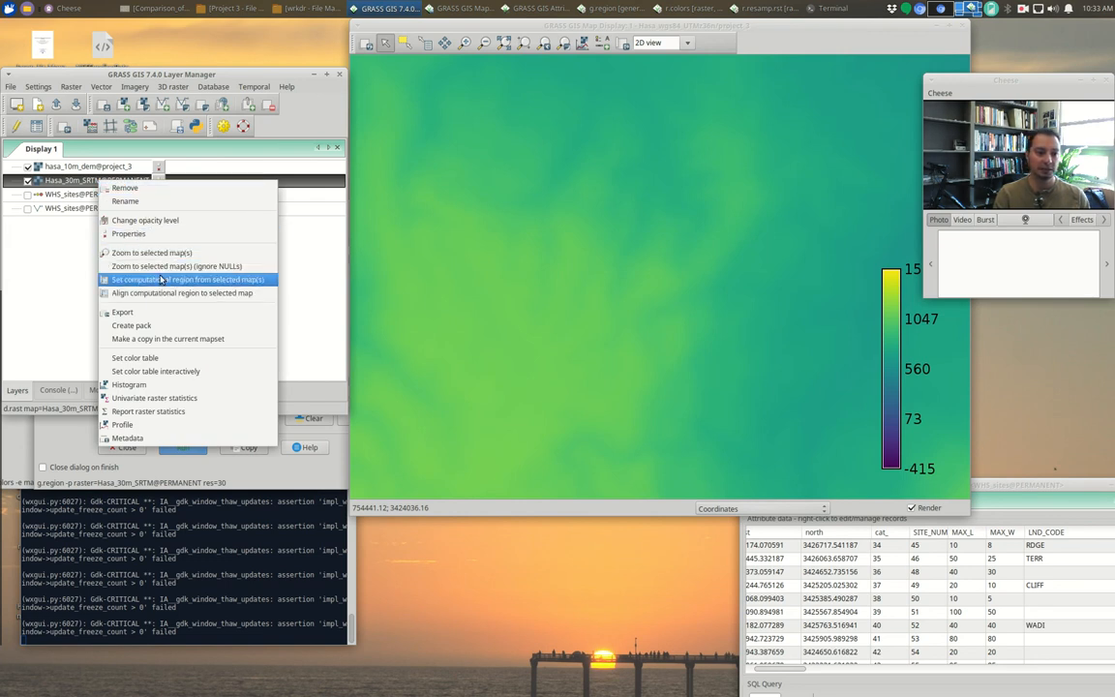
mouse_move(135, 190)
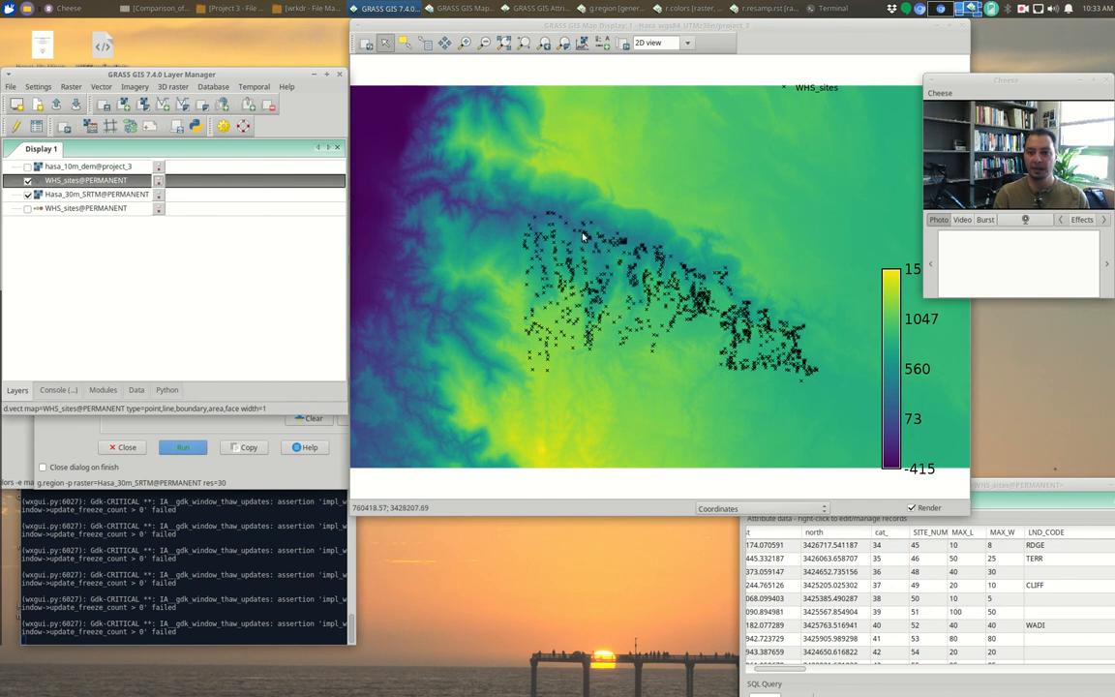
mouse_move(658, 244)
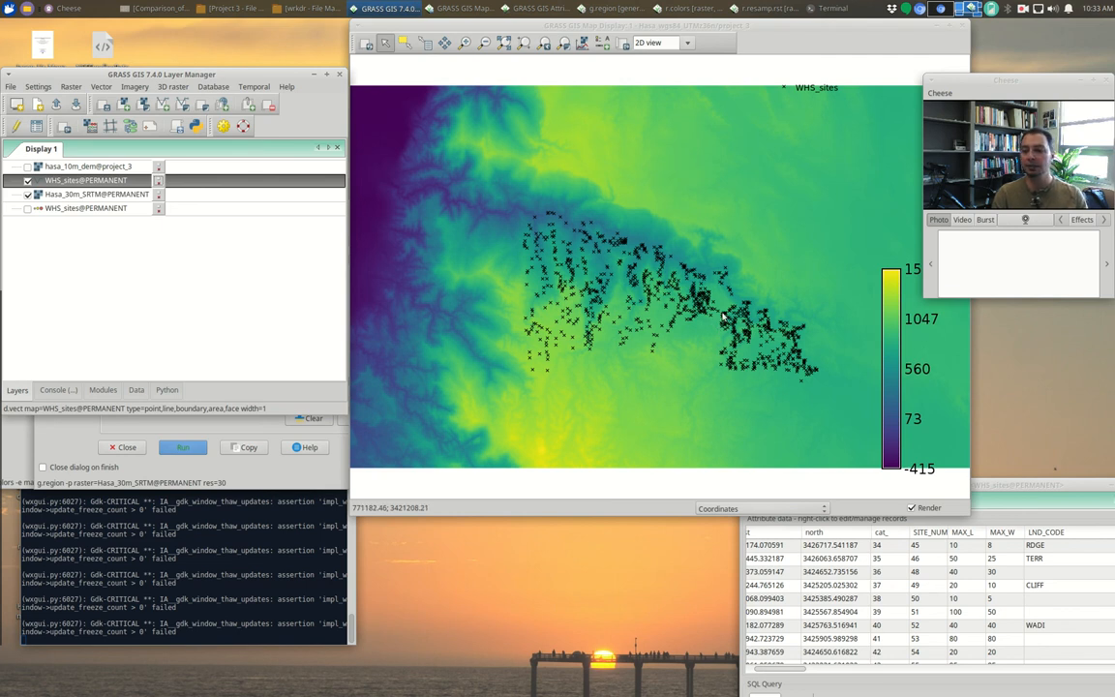
mouse_move(603, 271)
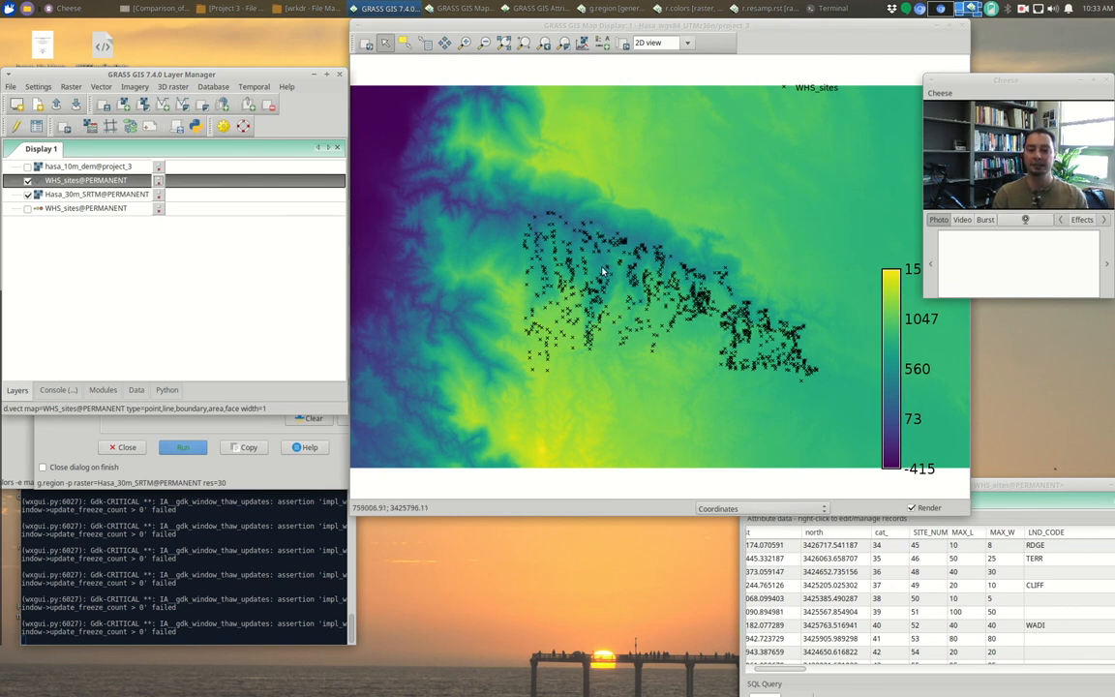
mouse_move(714, 310)
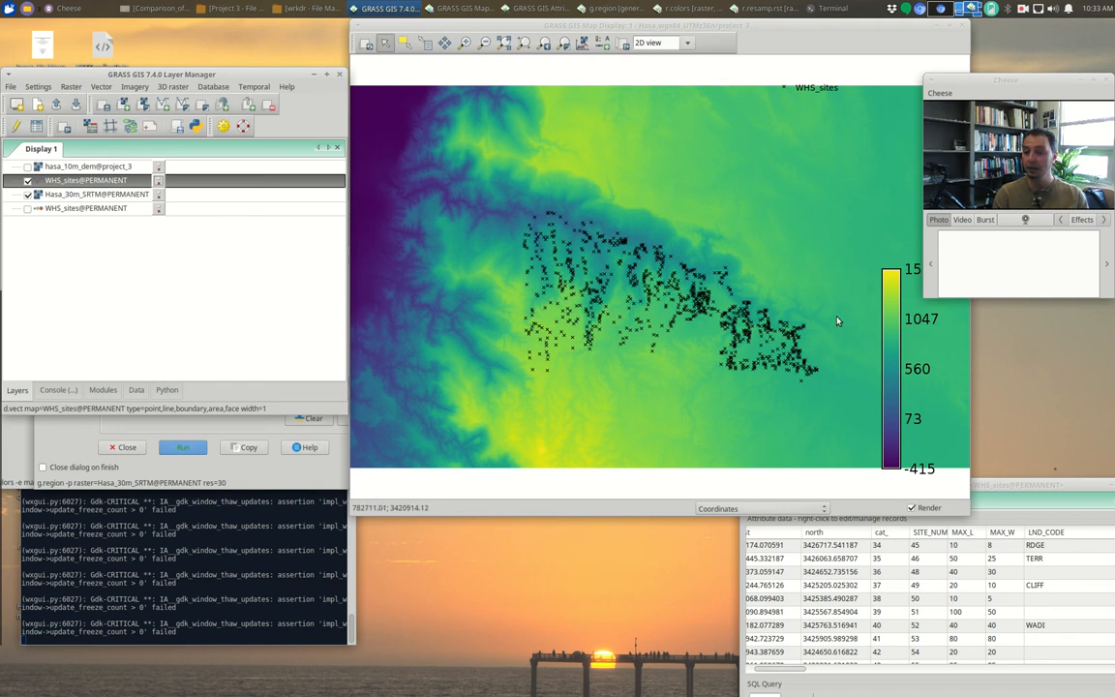
mouse_move(724, 326)
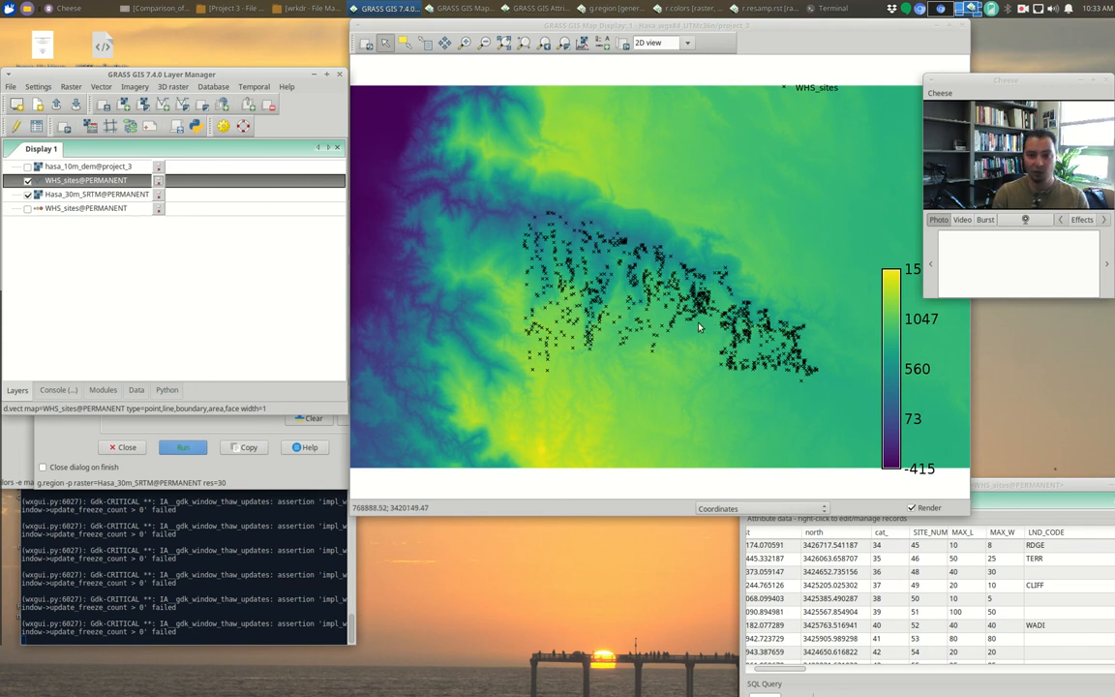
mouse_move(468, 291)
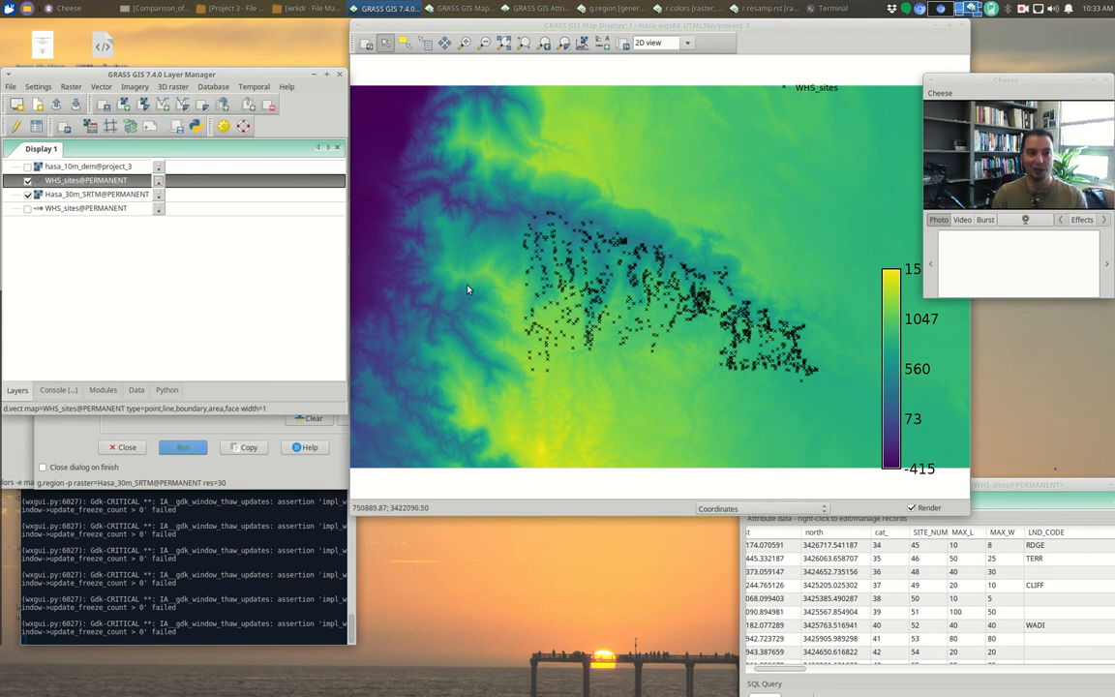
Show the Raster menu's surface-generation tools, including v.kernel
click(70, 85)
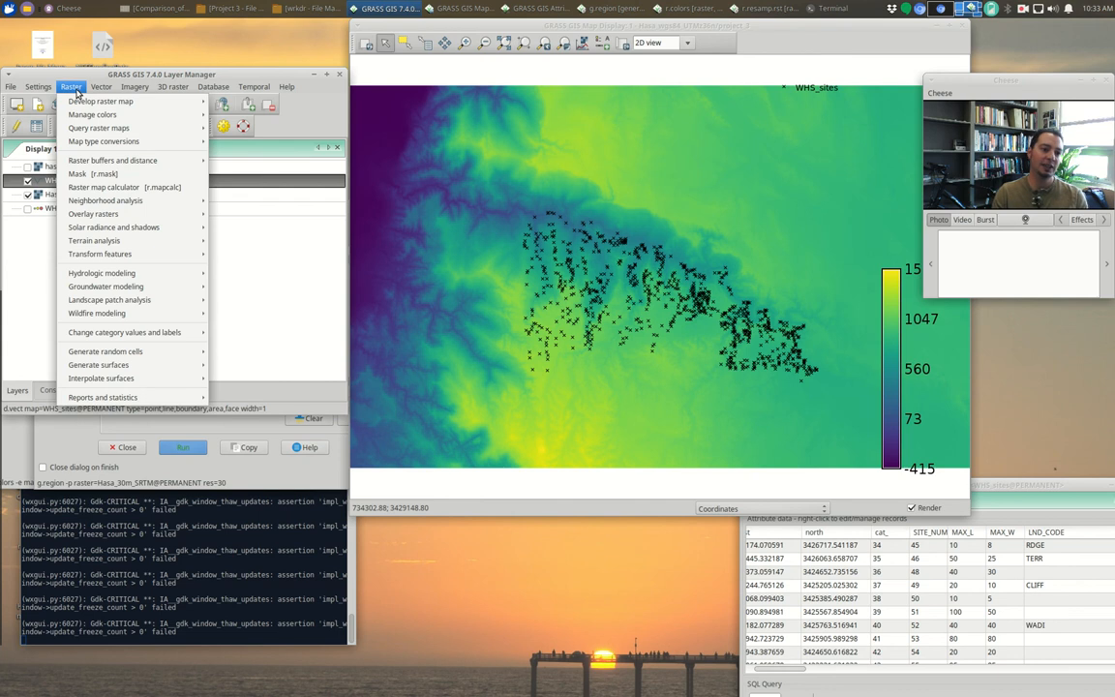
mouse_move(97, 364)
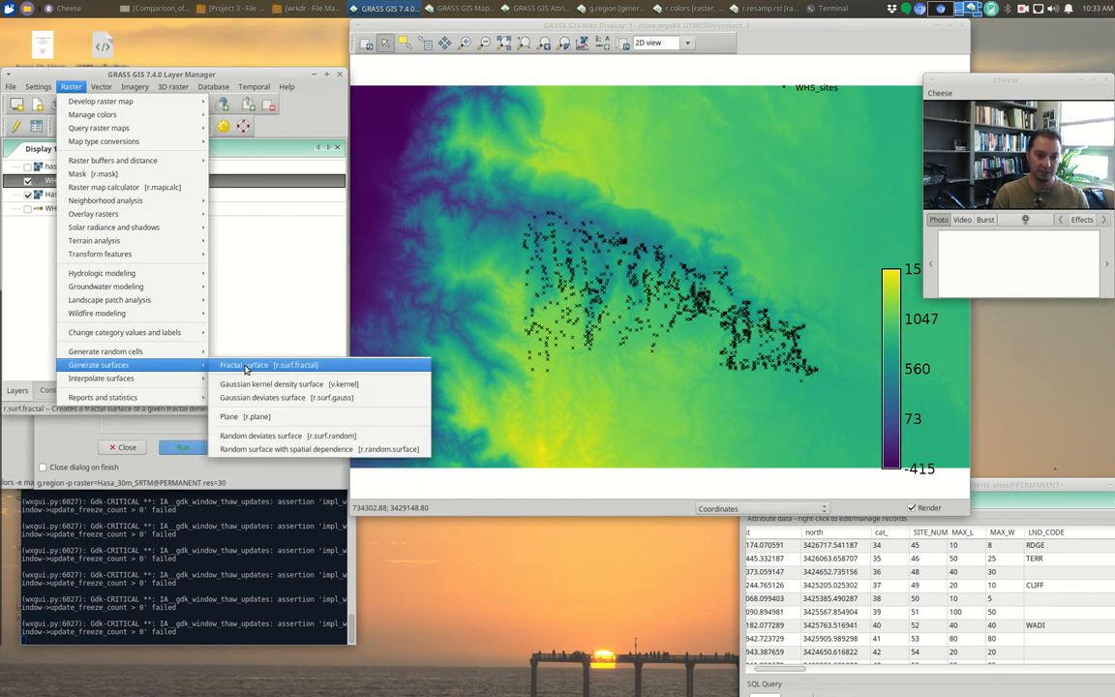
mouse_move(291, 384)
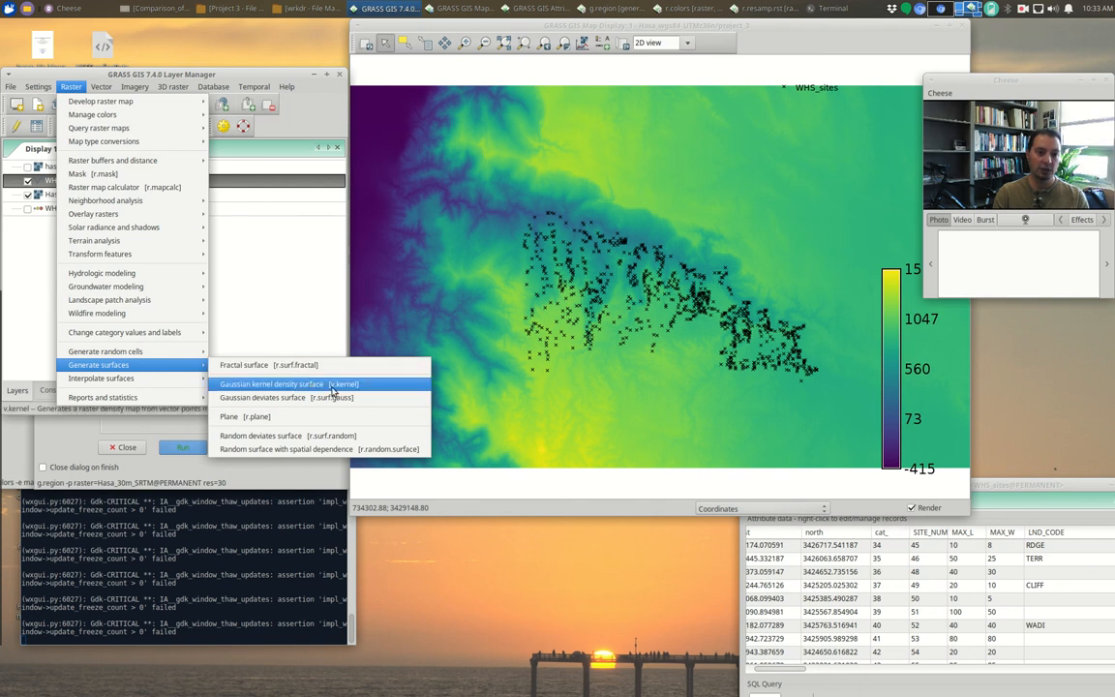
mouse_move(308, 383)
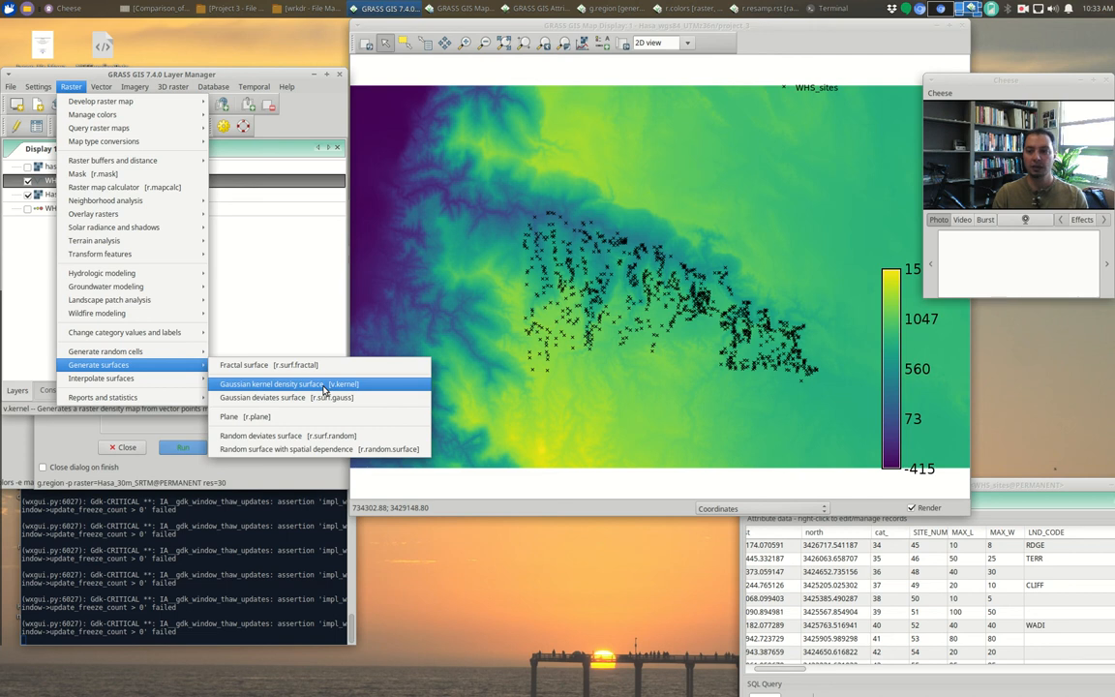
Set up v.kernel with output WHS_site_densities and a 500 map-unit radius
click(281, 383)
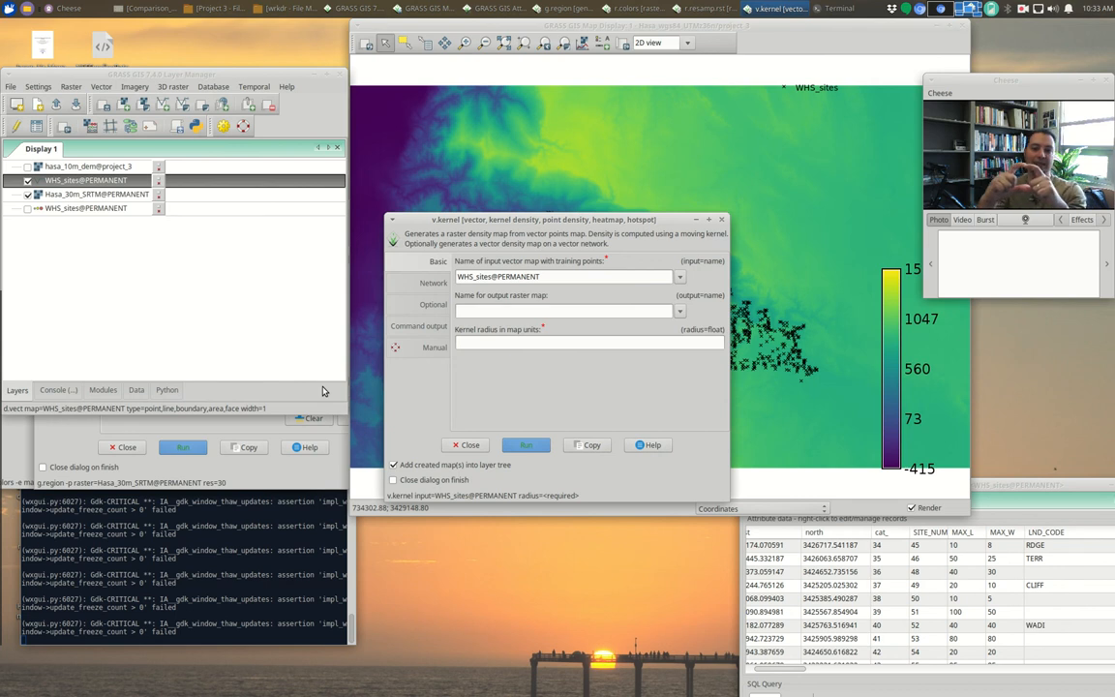
mouse_move(279, 347)
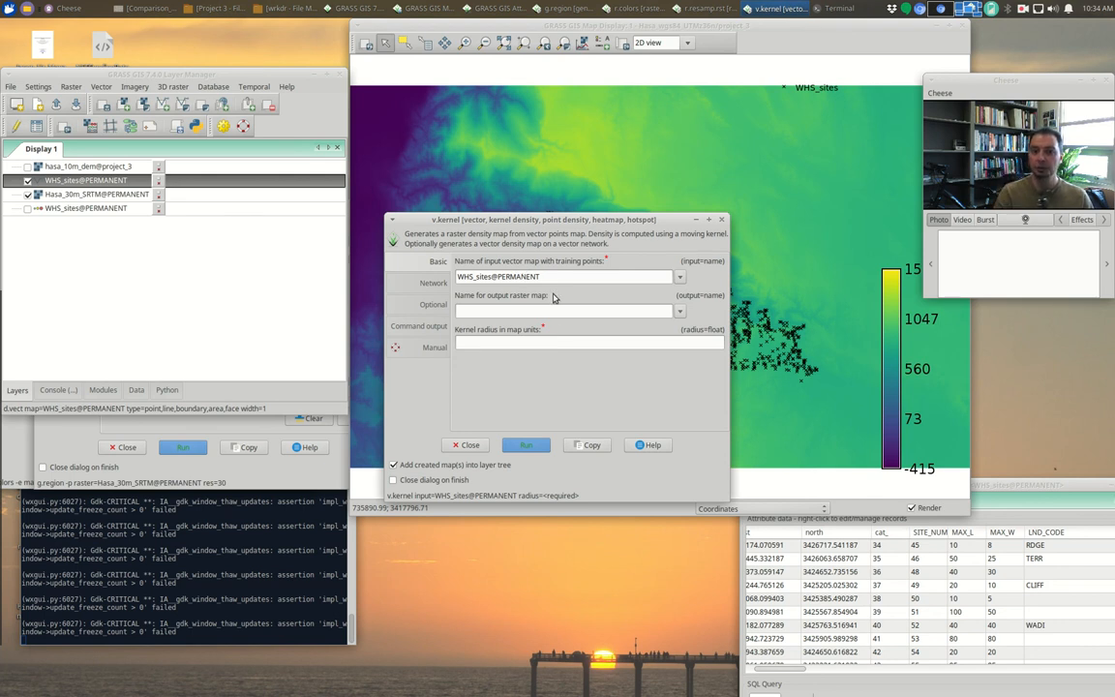
click(566, 310)
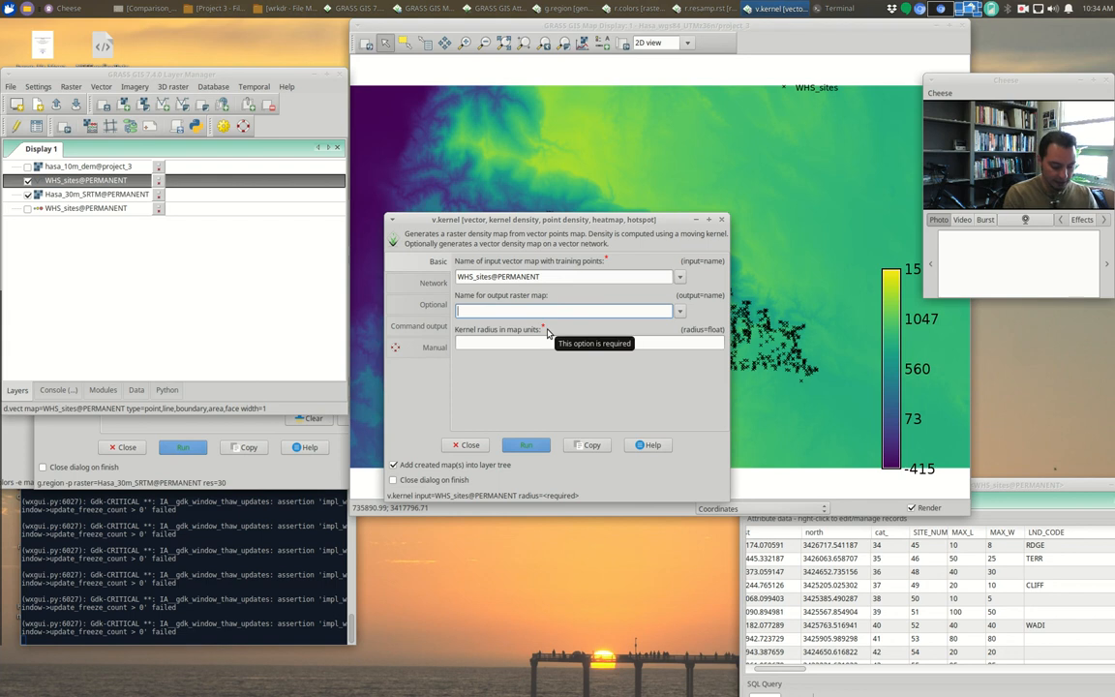
text(site_densities)
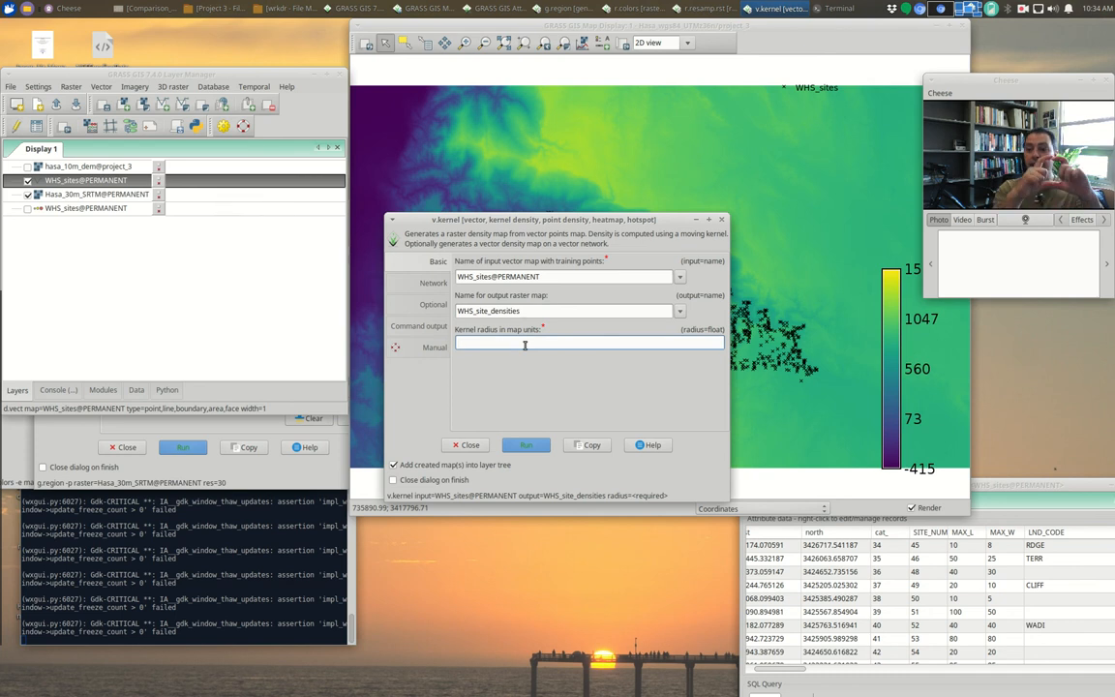
click(523, 345)
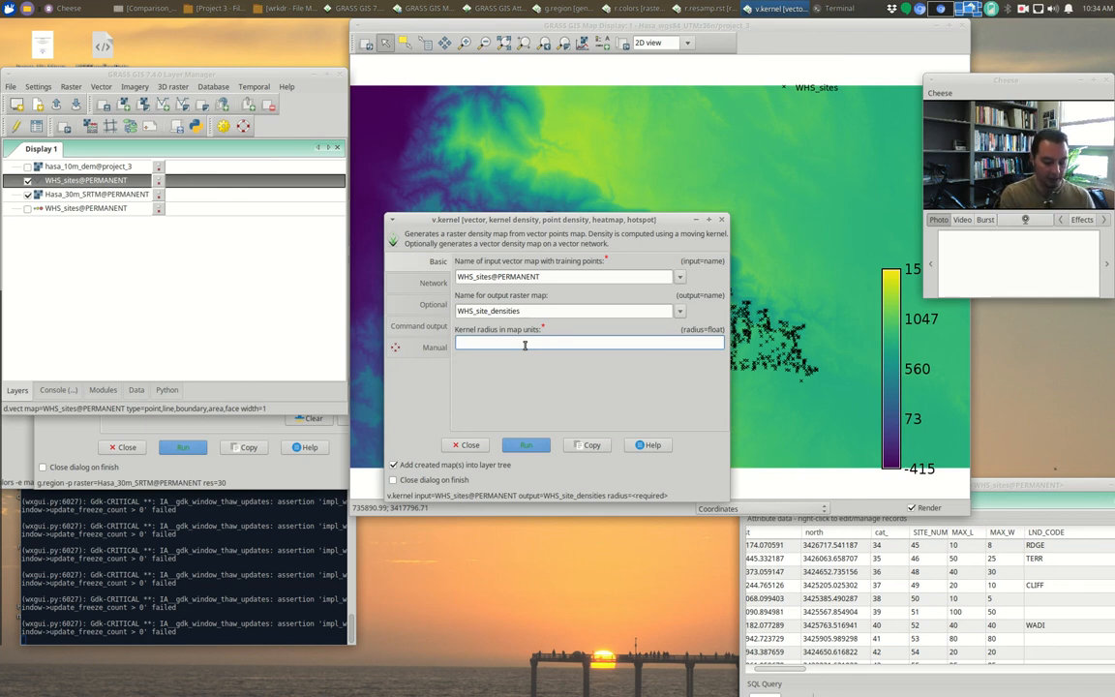
text(500)
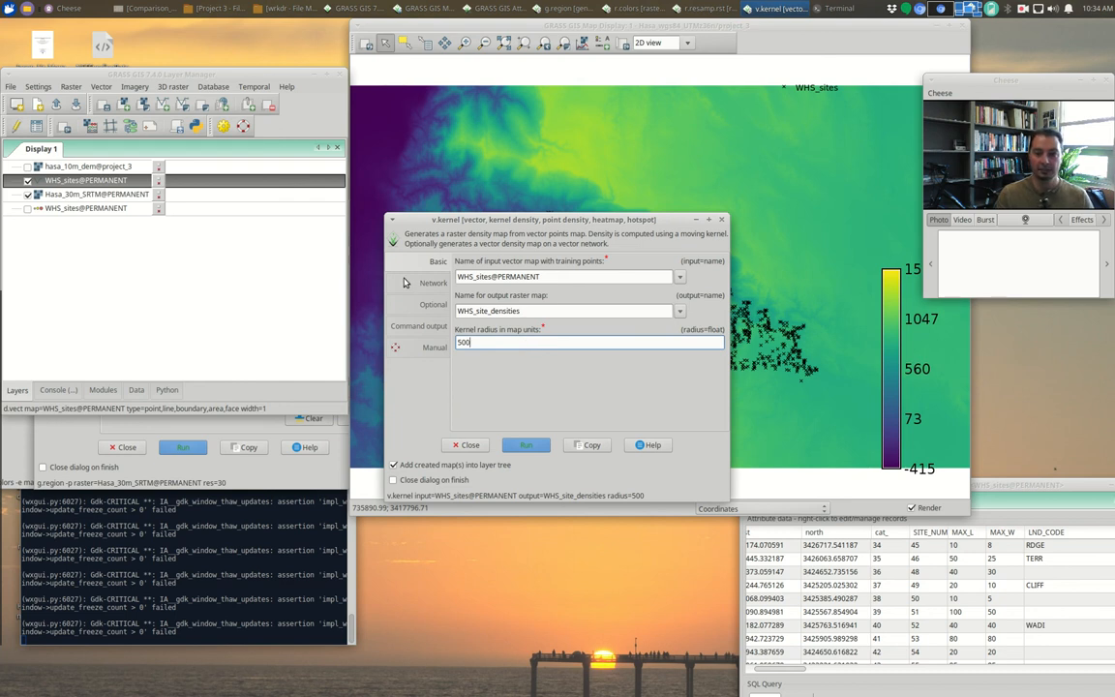
Confirm the gaussian kernel function under Optional and run the density calculation
click(434, 304)
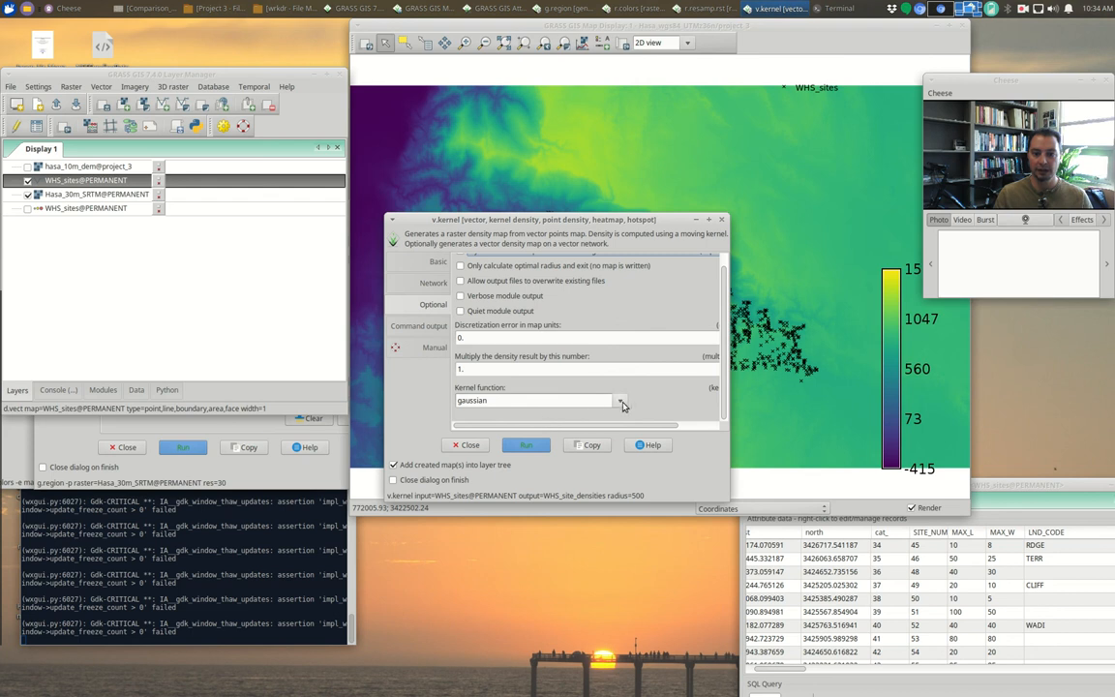
click(620, 401)
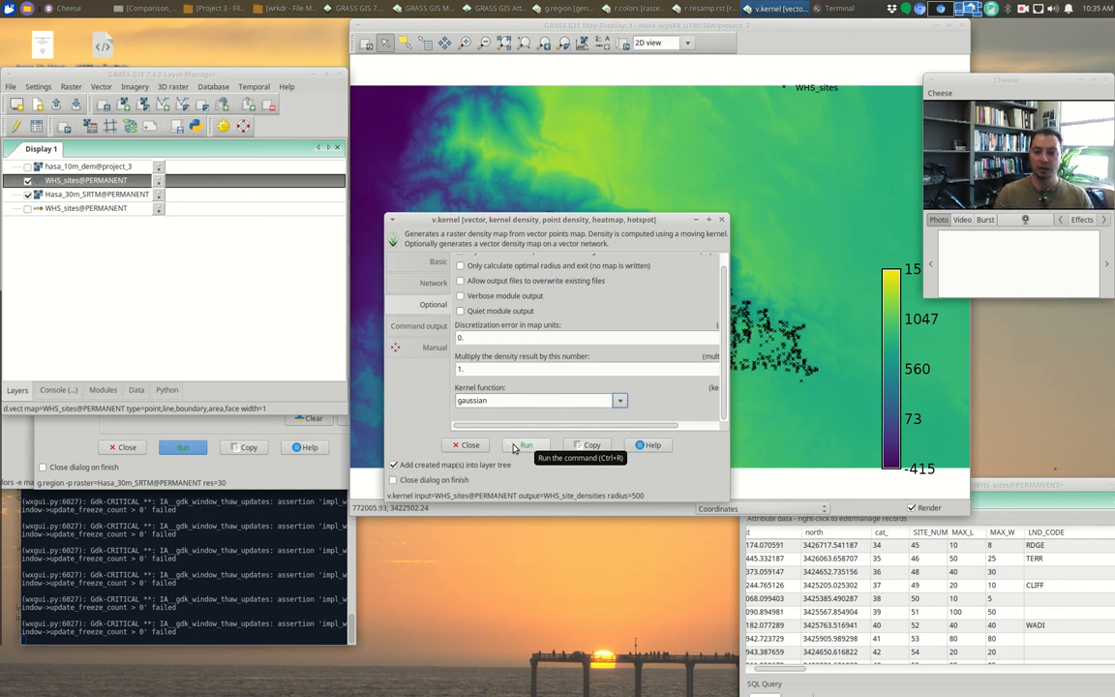
click(526, 444)
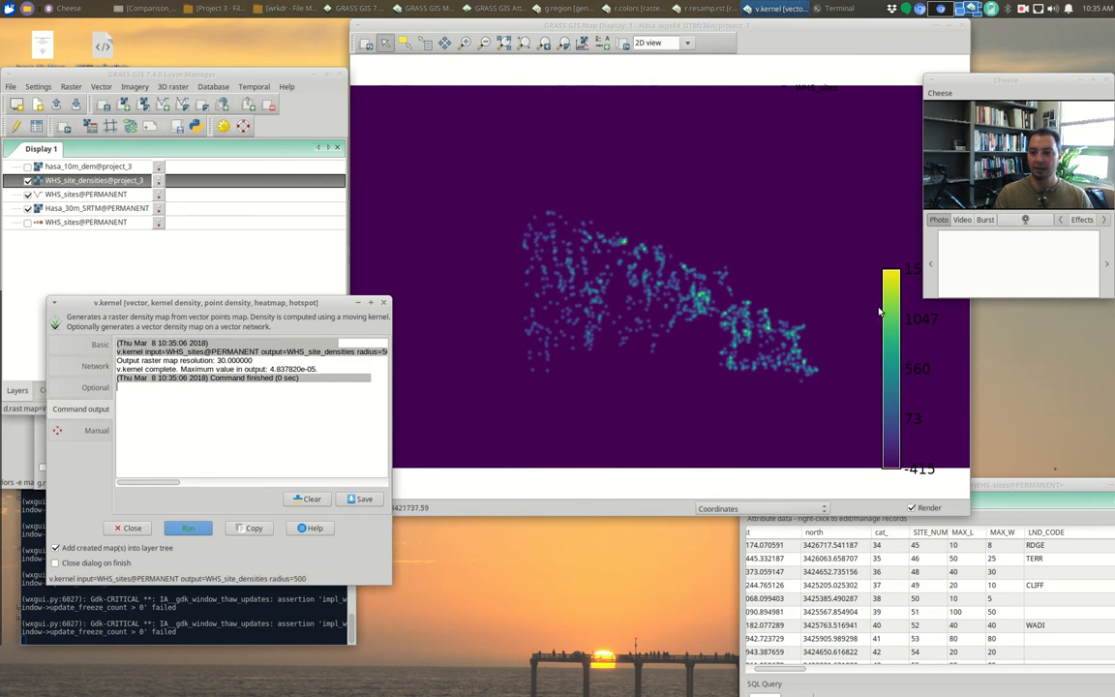
Redraw the legend to show the 0 to 0.000048 range of WHS_site_densities
click(643, 291)
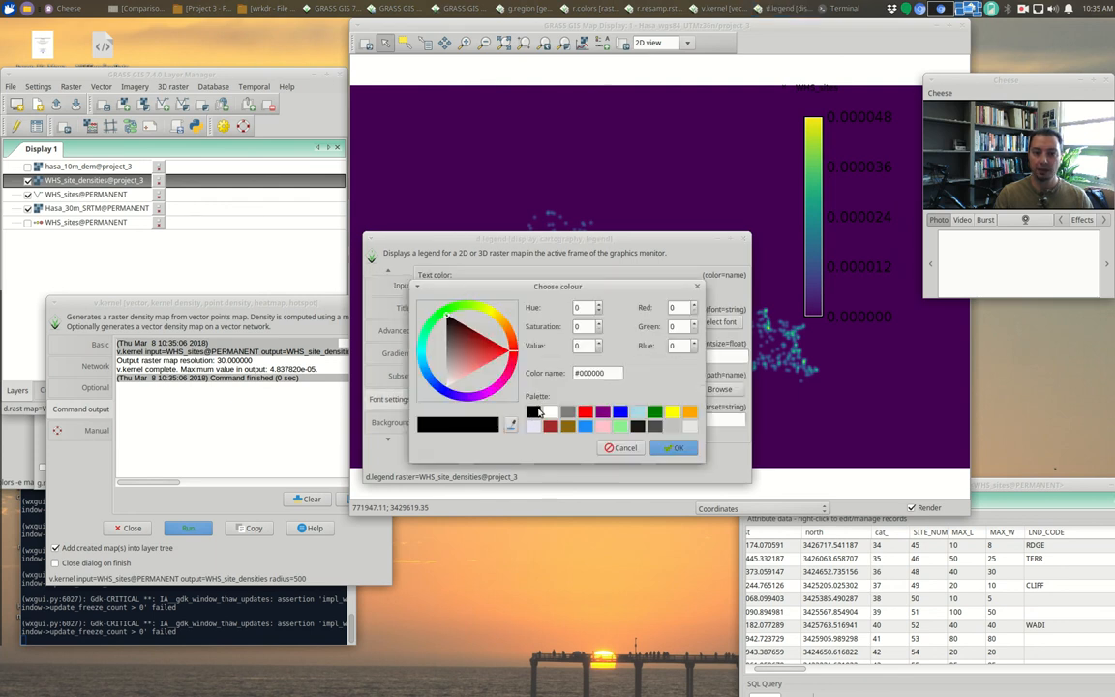
click(677, 447)
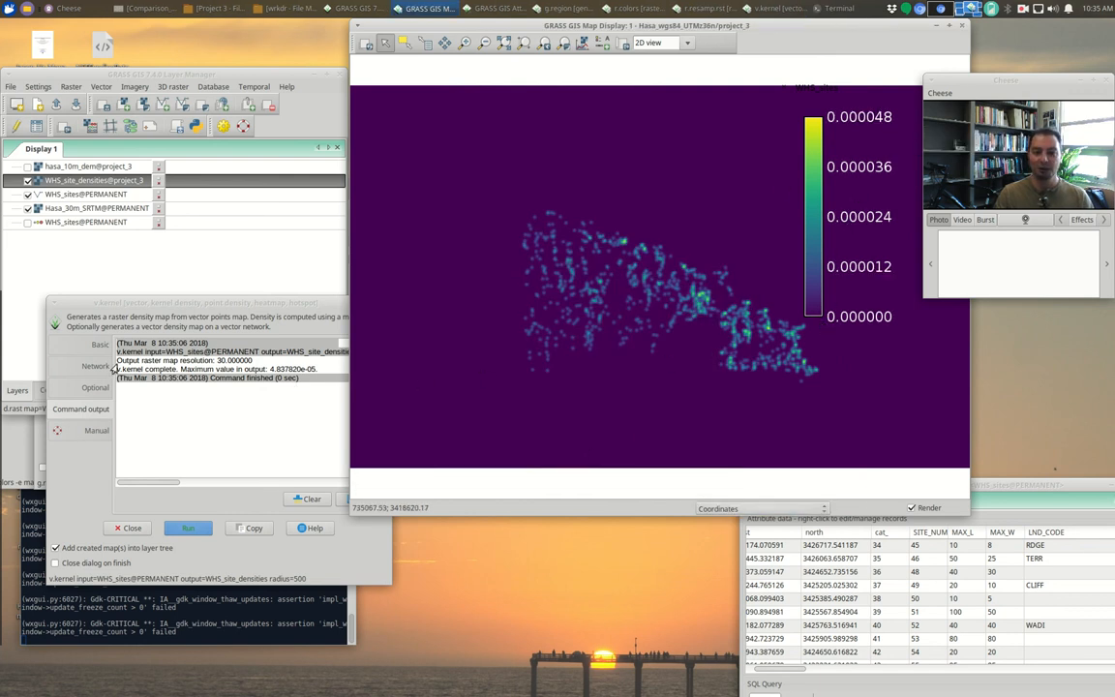
click(95, 366)
text(1000)
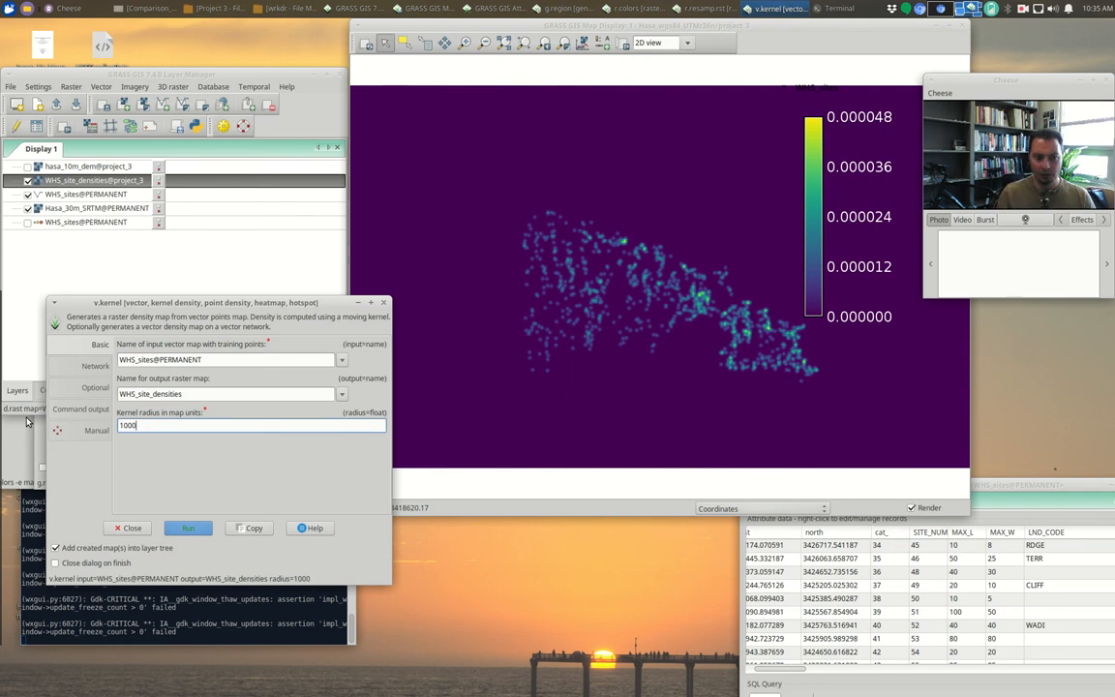
Allow overwriting and rerun the site density at a 1000 map-unit radius
click(95, 388)
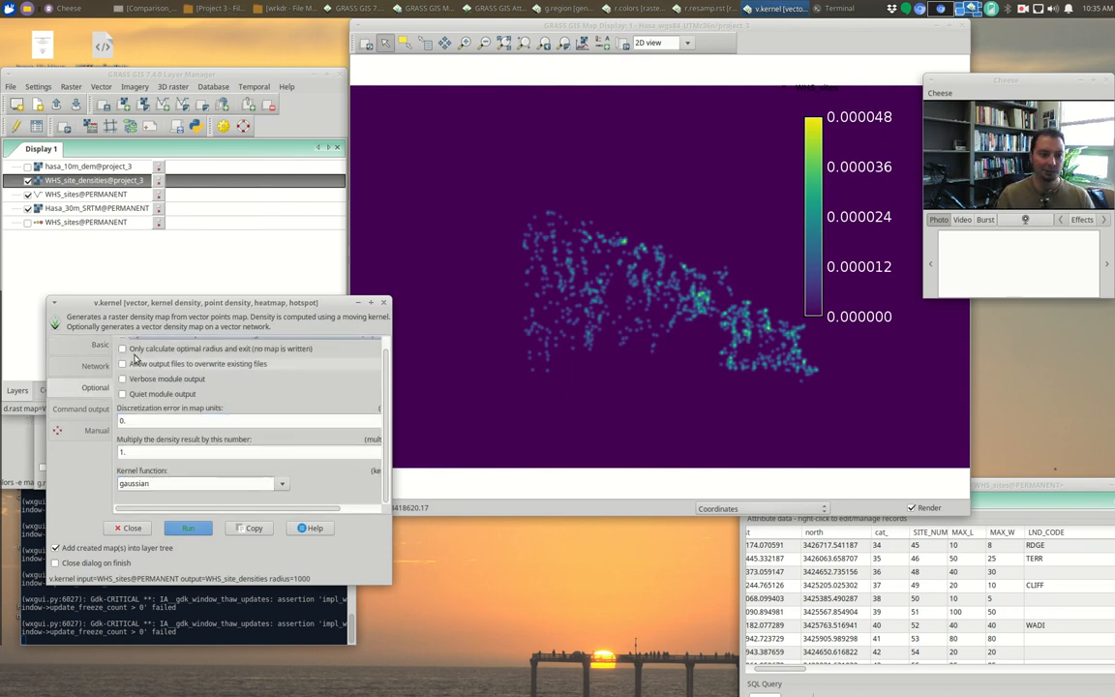
click(124, 364)
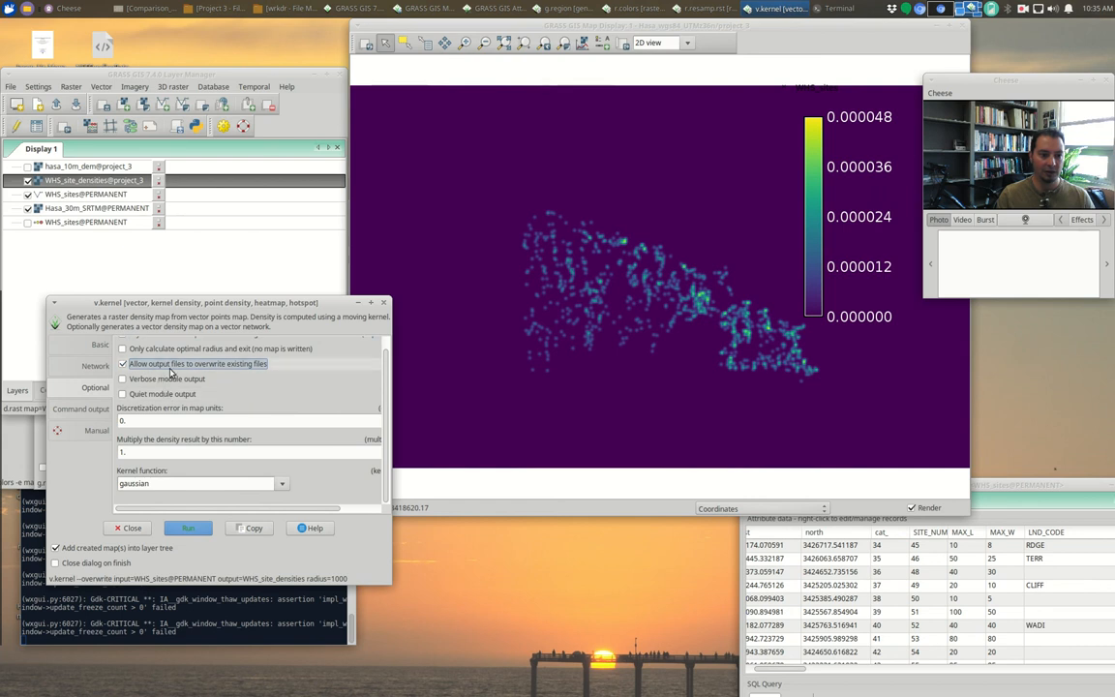
click(188, 527)
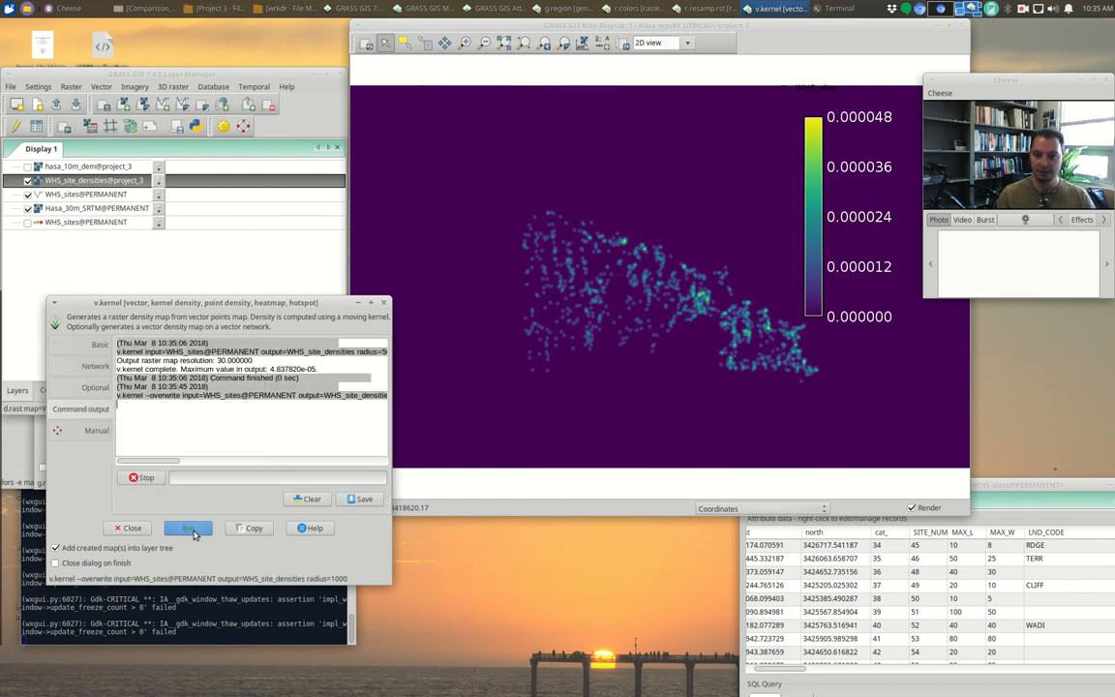
click(188, 527)
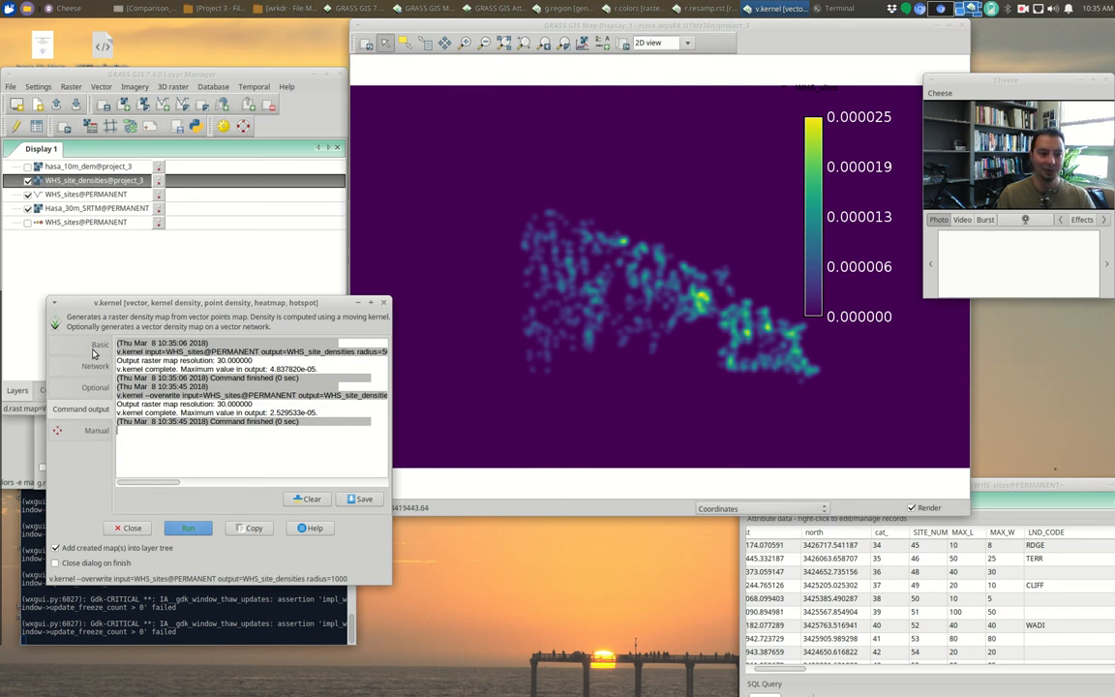
Rerun the site density with a 5000 map-unit radius
click(100, 344)
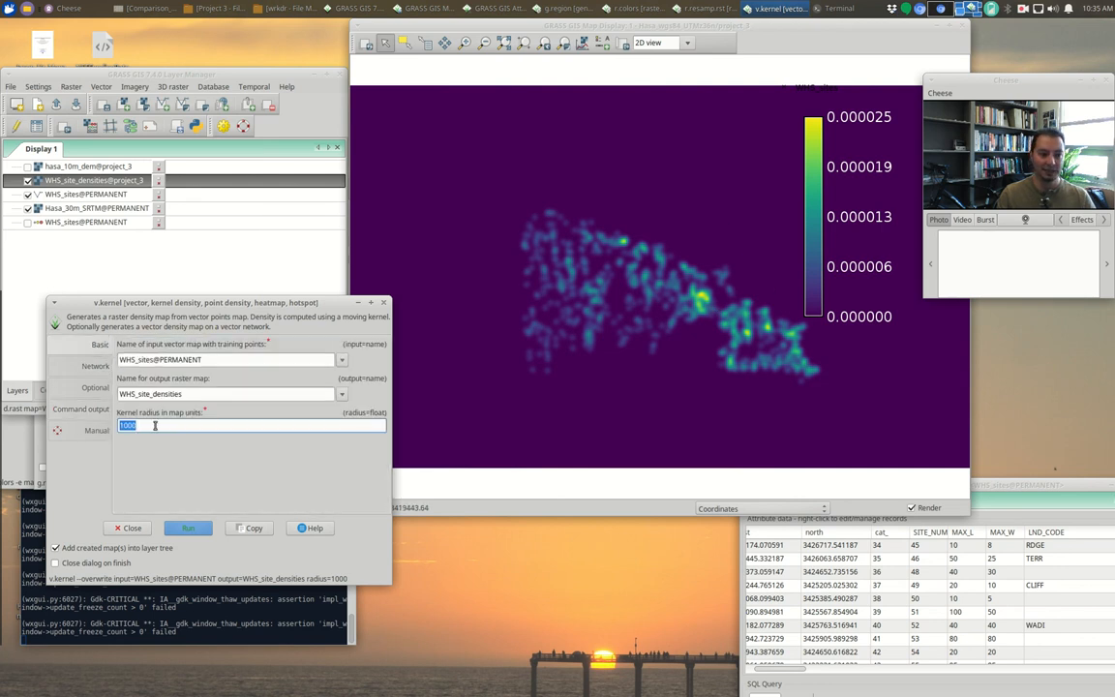
text(4)
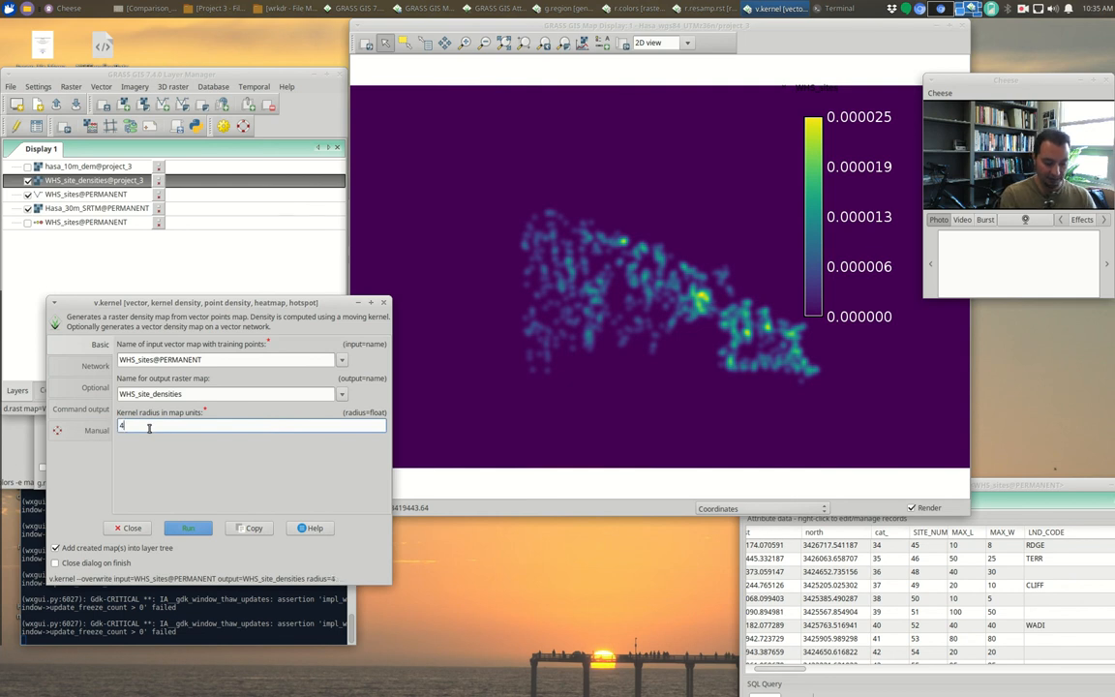
text(5000)
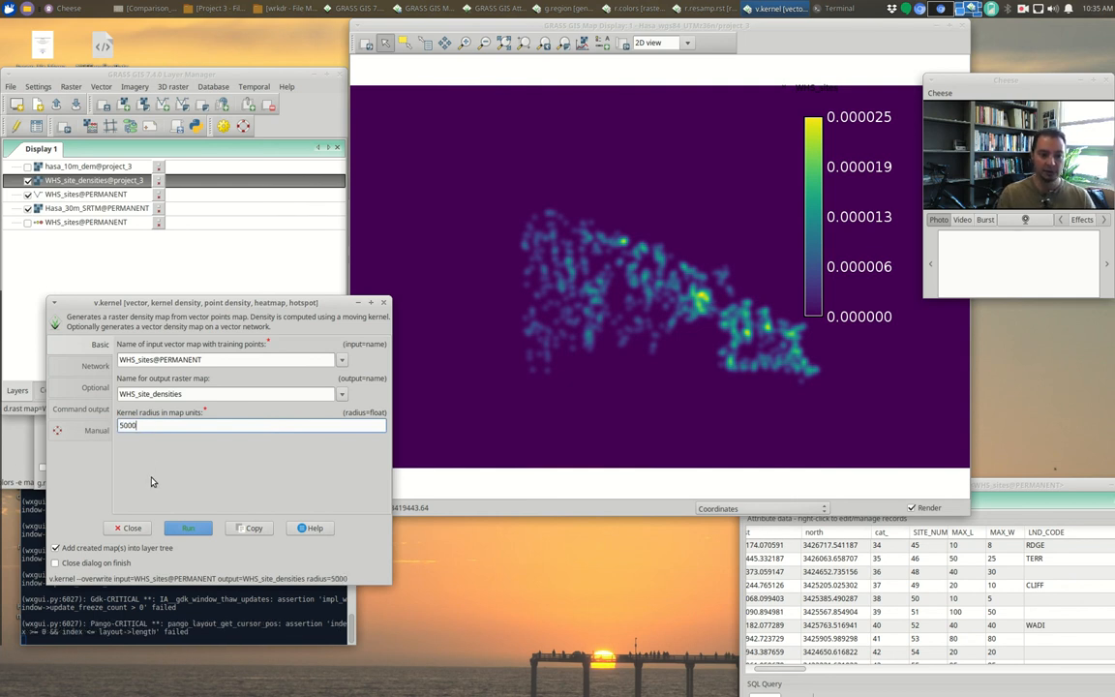
click(187, 526)
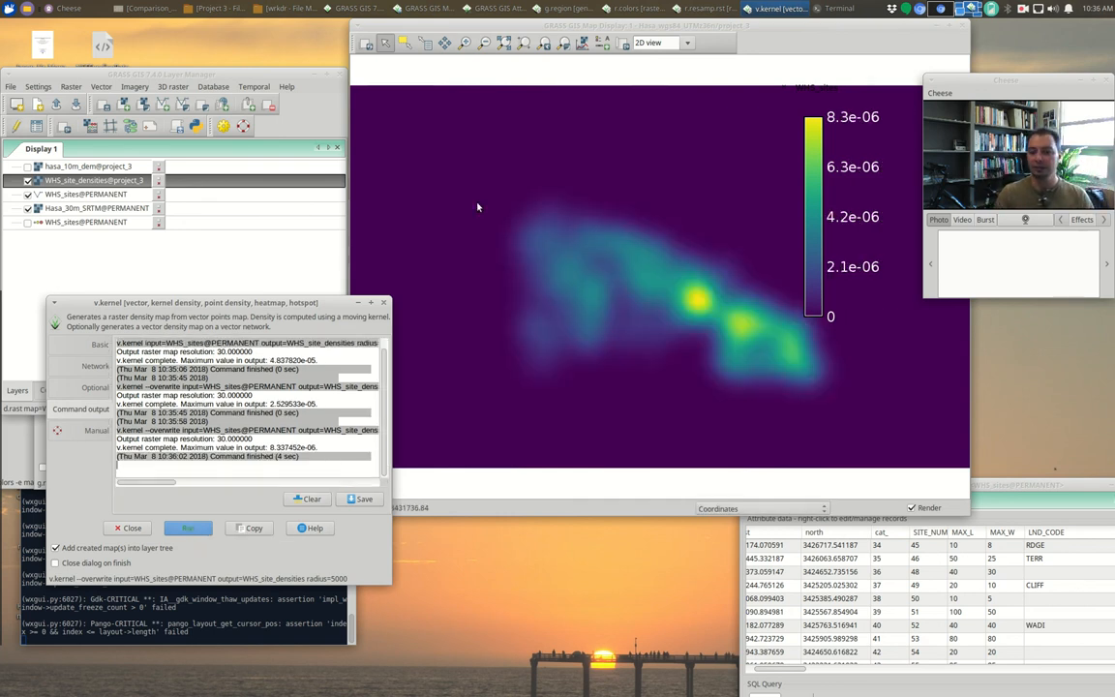
mouse_move(784, 333)
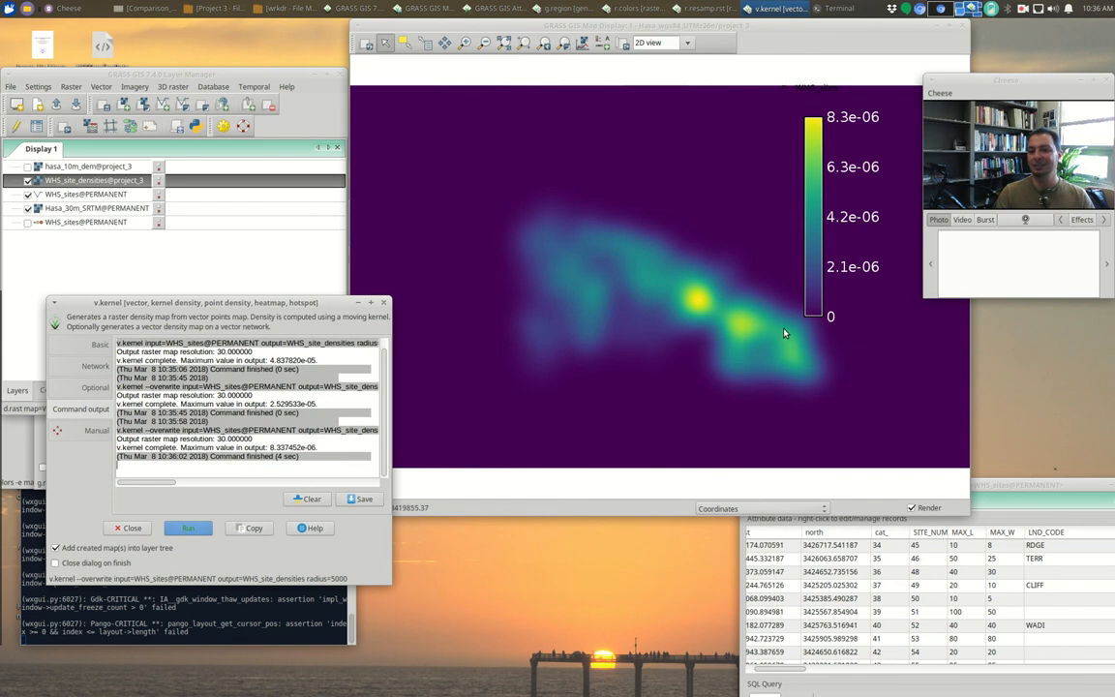
mouse_move(782, 328)
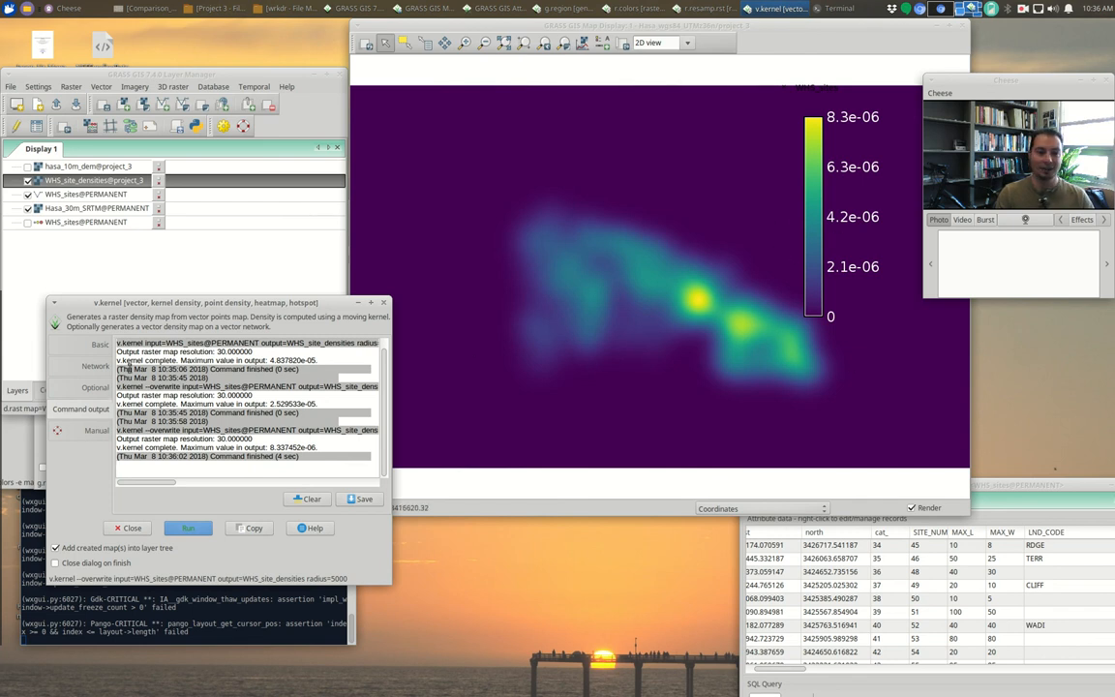
mouse_move(654, 315)
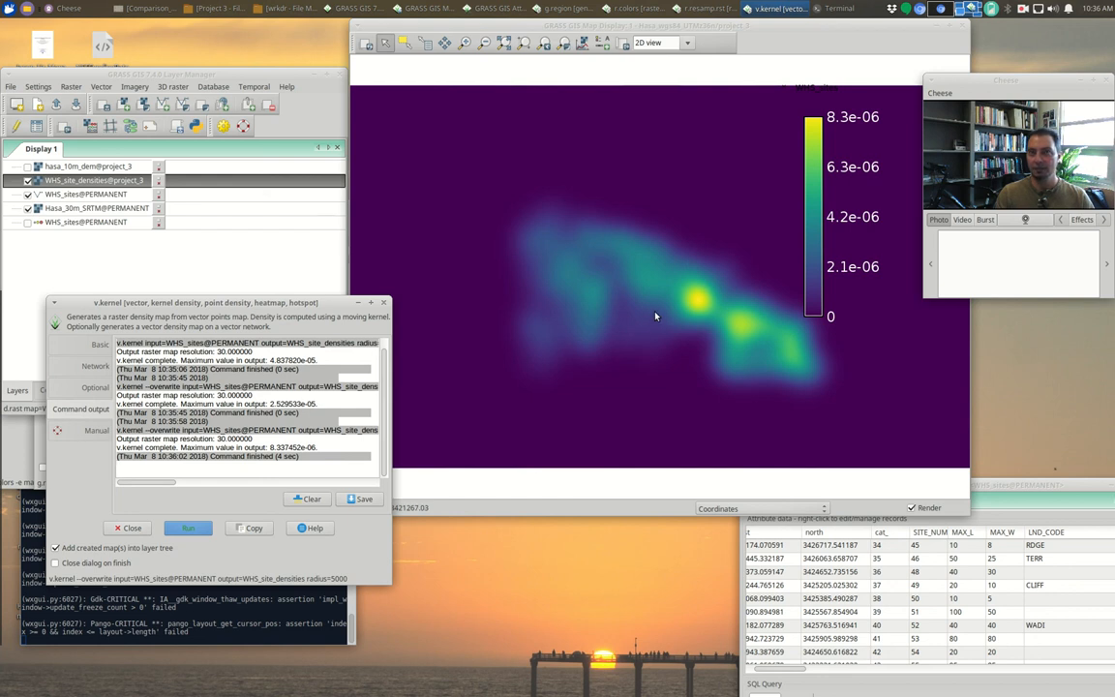
mouse_move(596, 325)
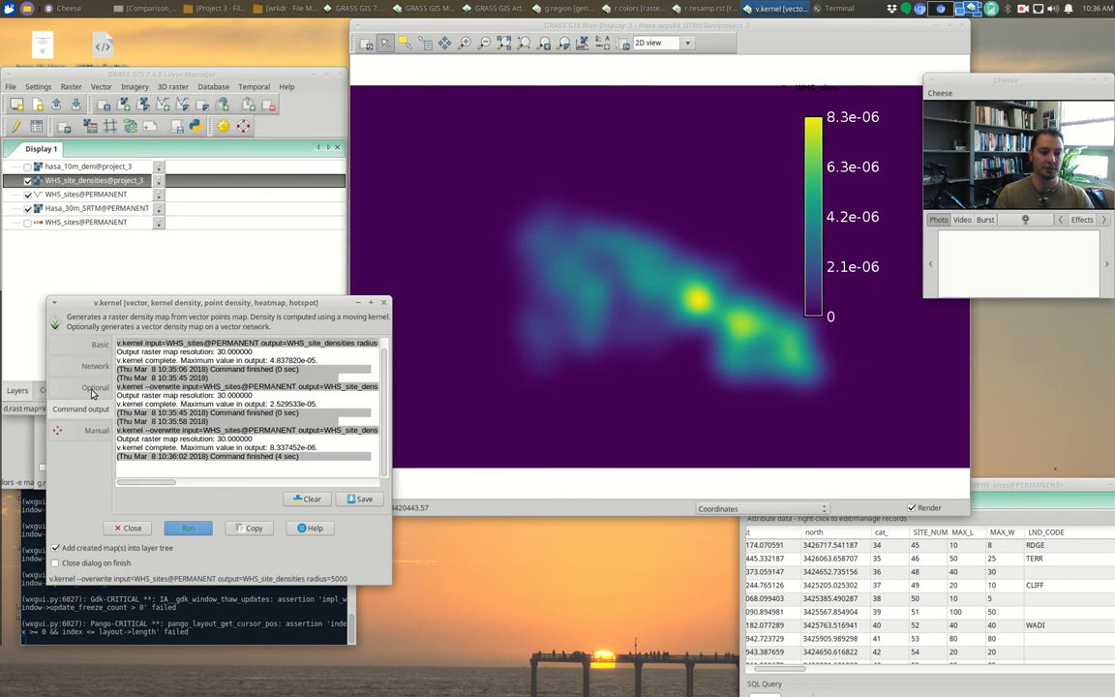
Rerun the 5000-radius density with a uniform kernel and bring up the v.kernel manual
click(94, 387)
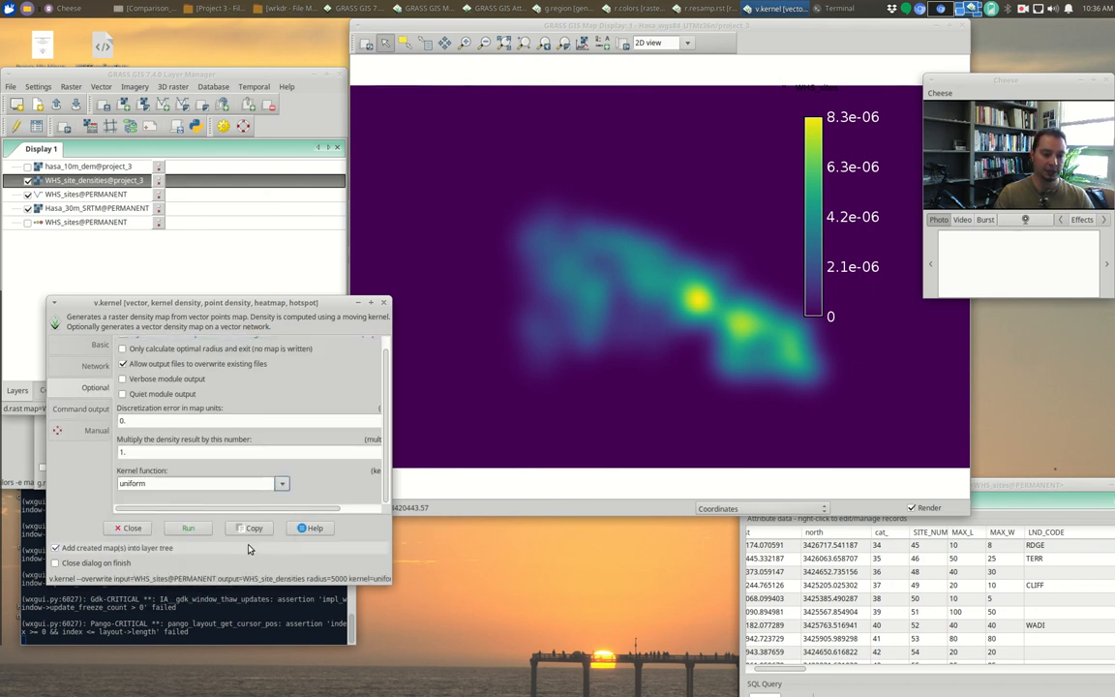
click(188, 527)
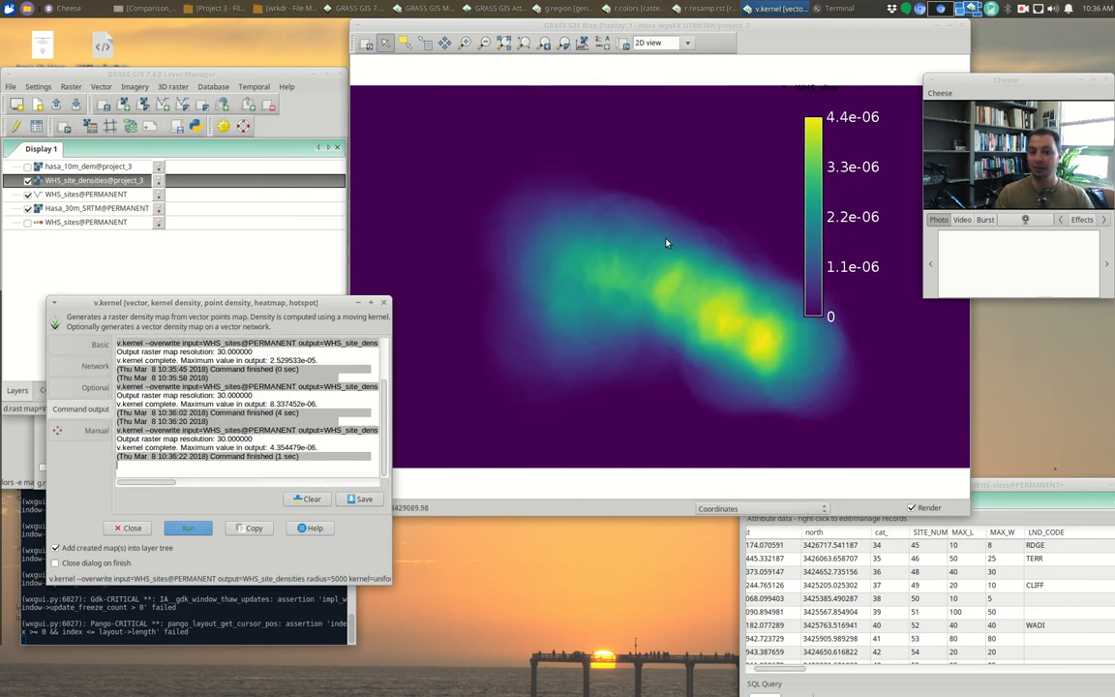
click(97, 429)
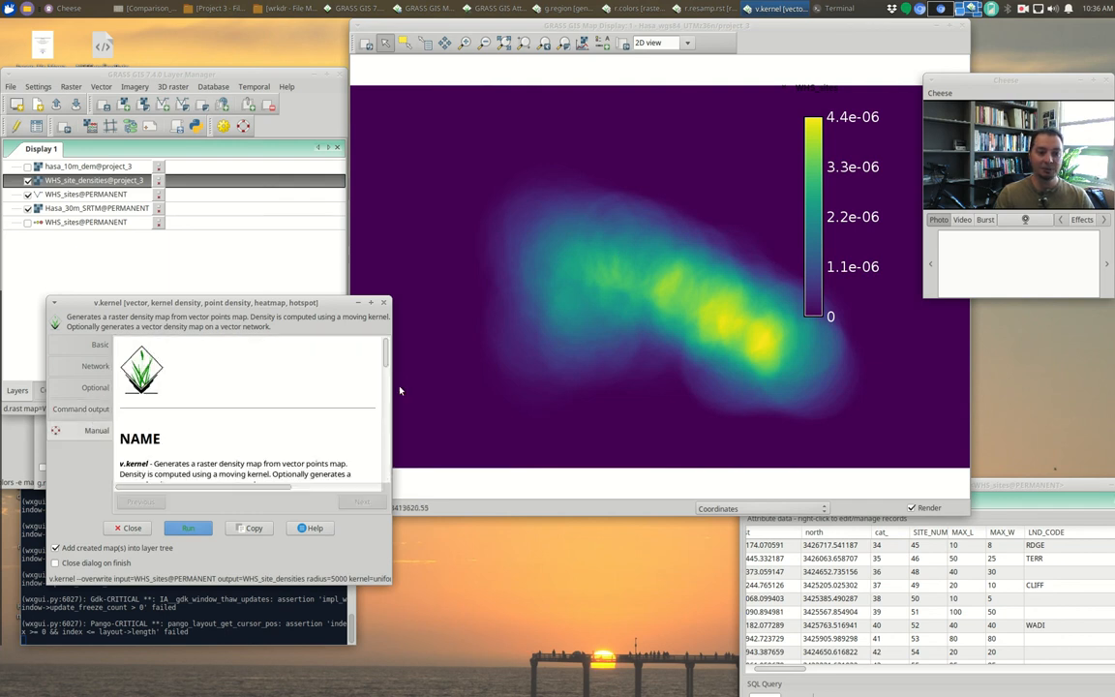
scroll(down, 3)
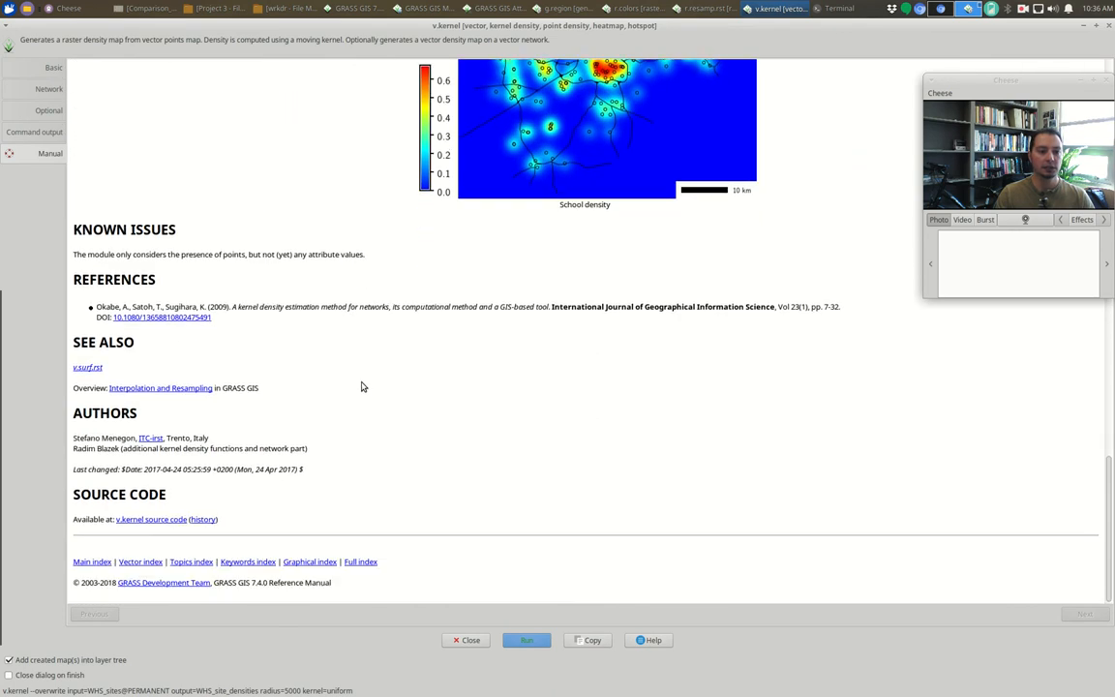
scroll(up, 3)
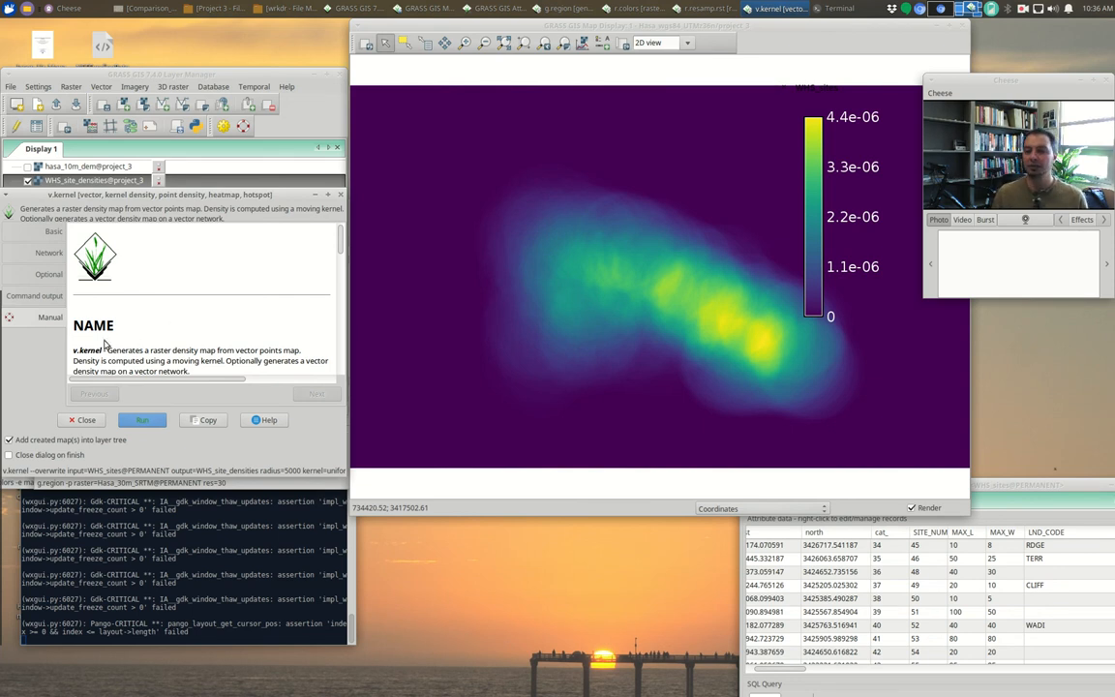
mouse_move(658, 345)
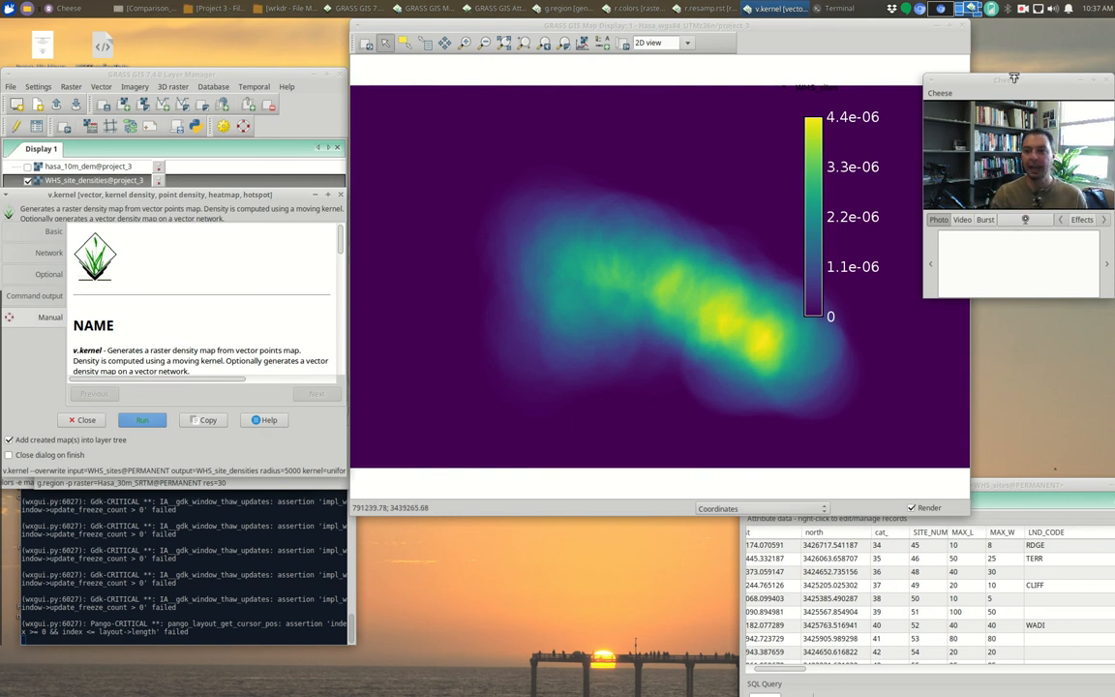
click(1022, 8)
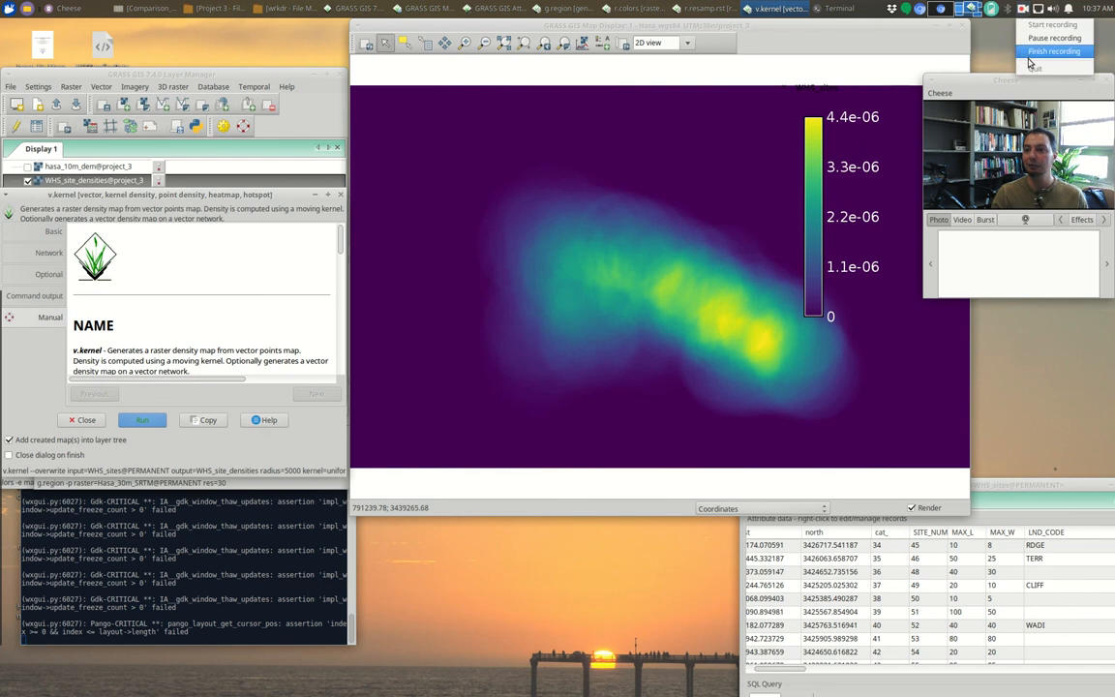